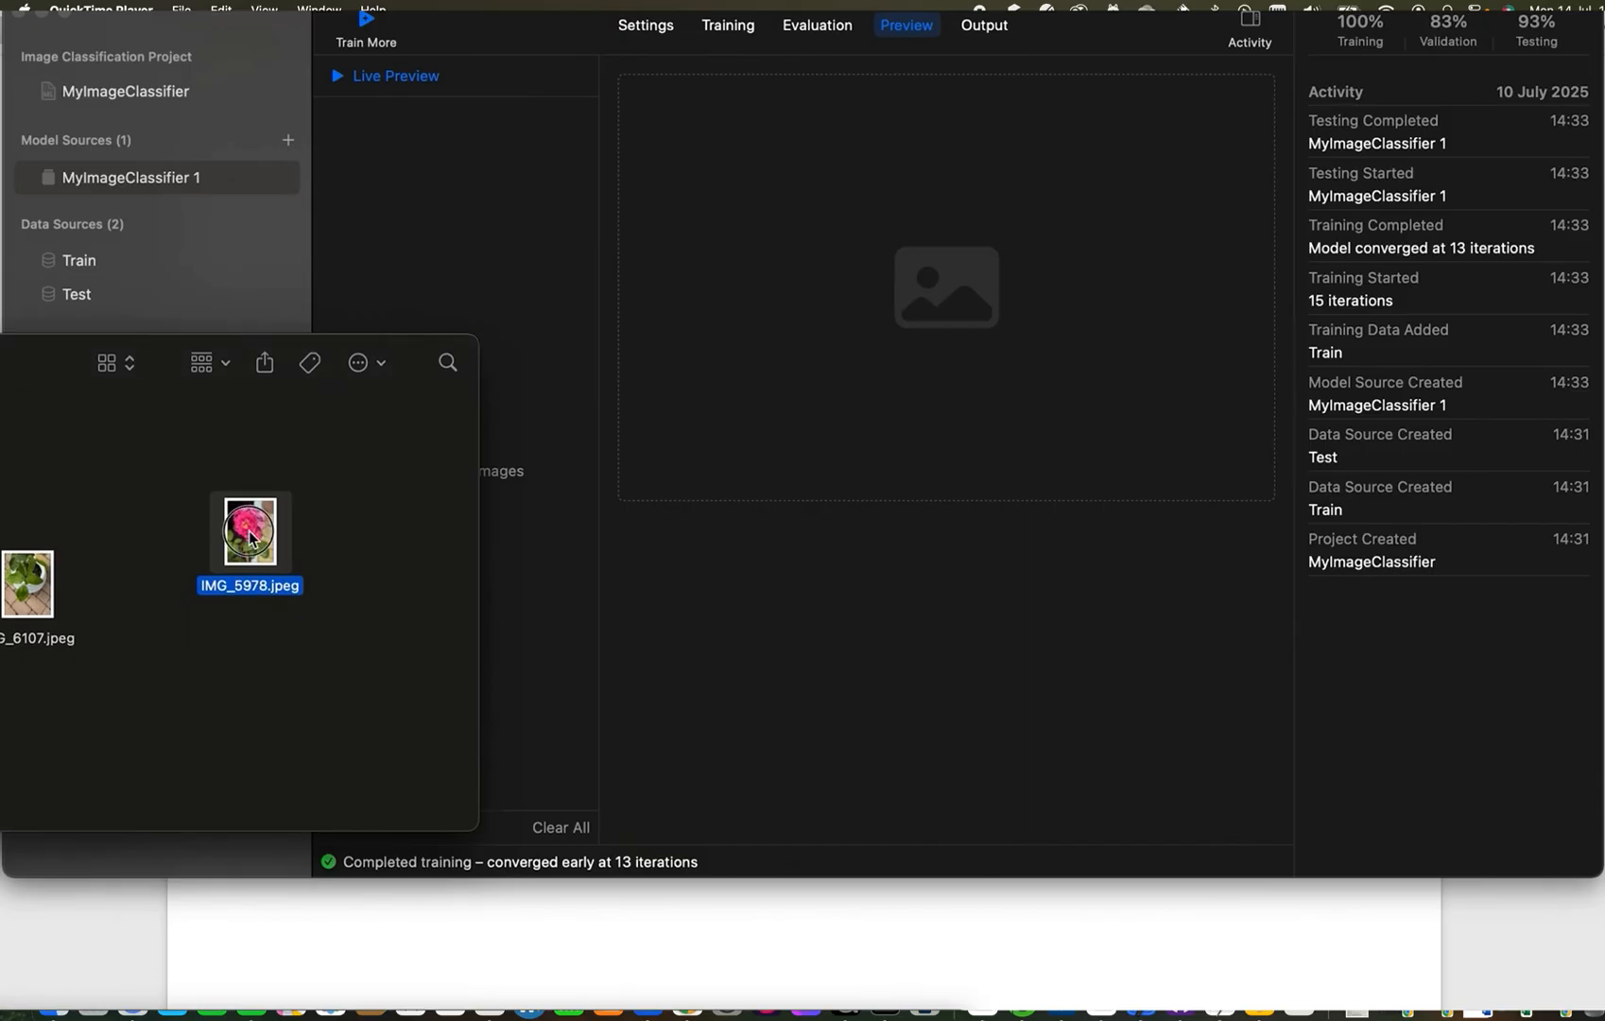
Drop the rose photo into the live preview, which predicts climbing roses at 100%
{"action": "left_click_drag", "start_coordinate": [249, 529], "coordinate": [945, 286]}
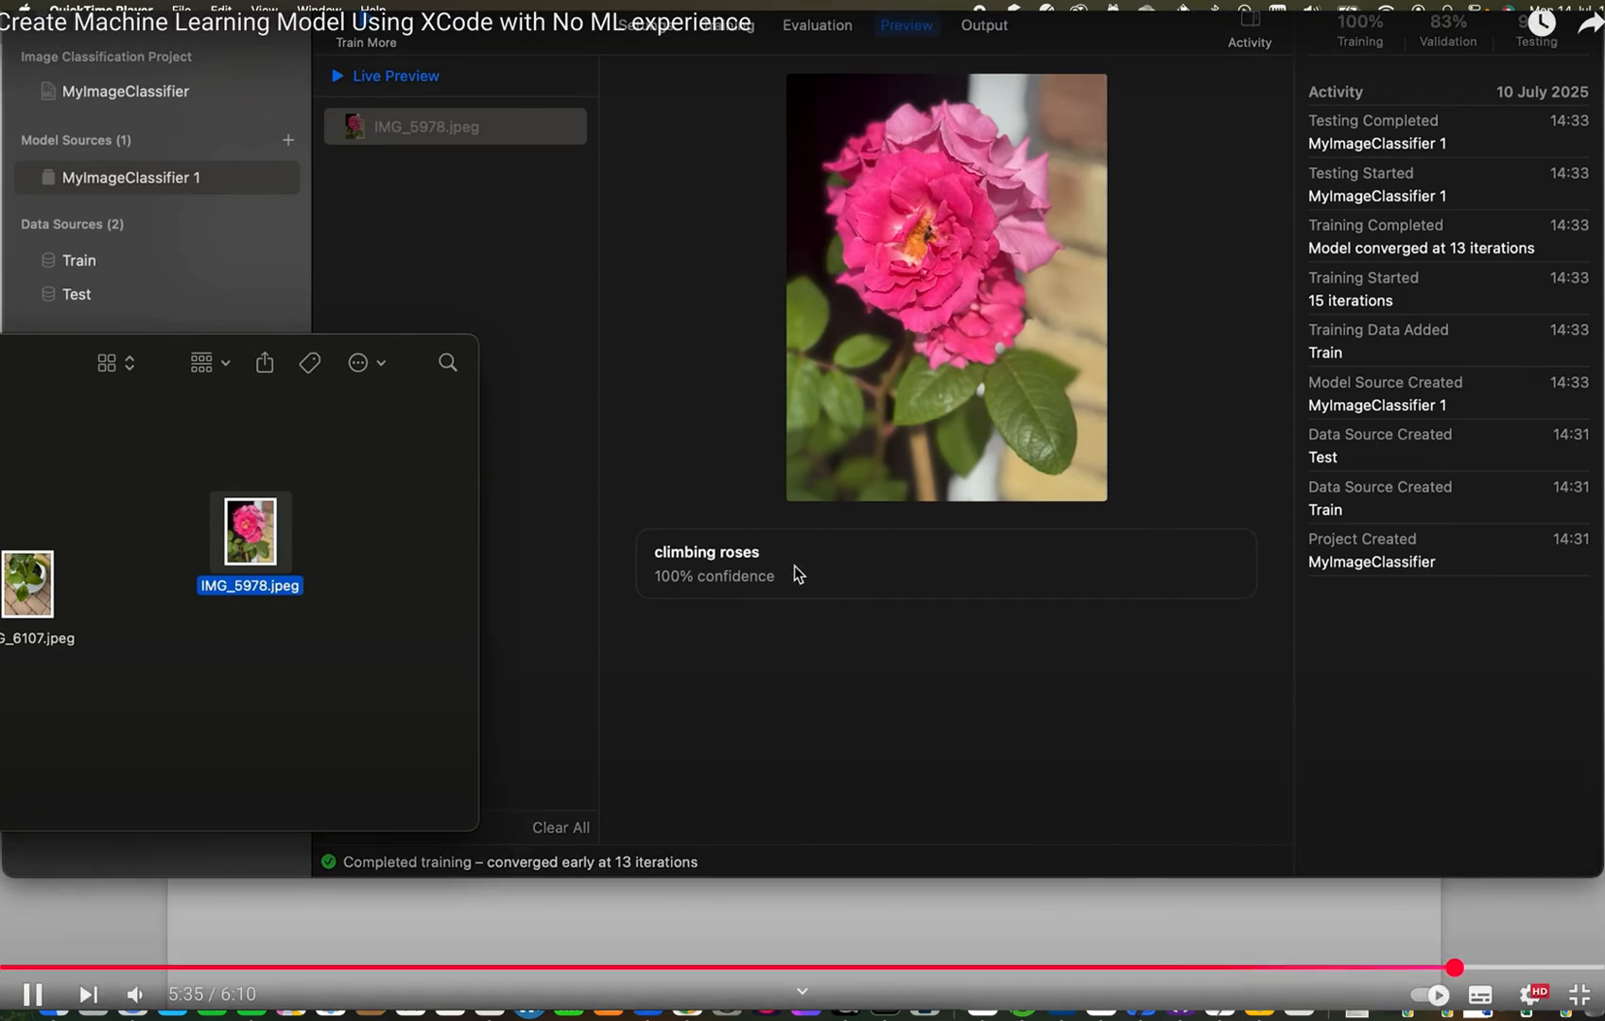
{"action": "mouse_move", "coordinate": [1351, 992]}
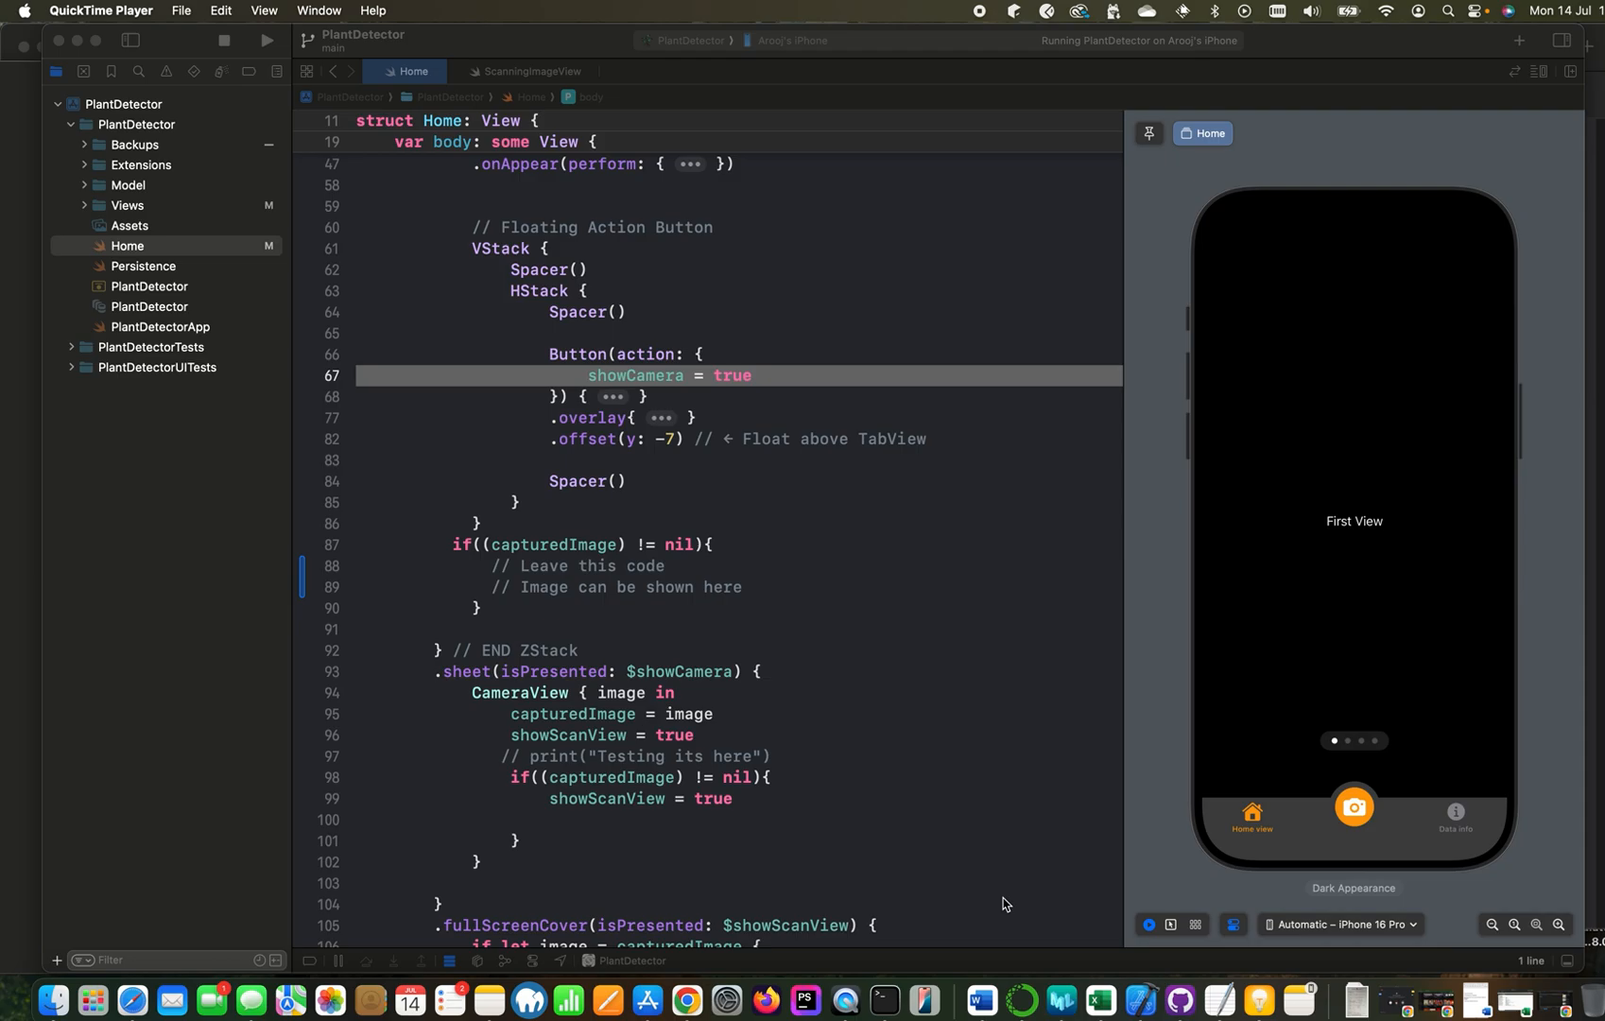
{"action": "mouse_move", "coordinate": [529, 1009]}
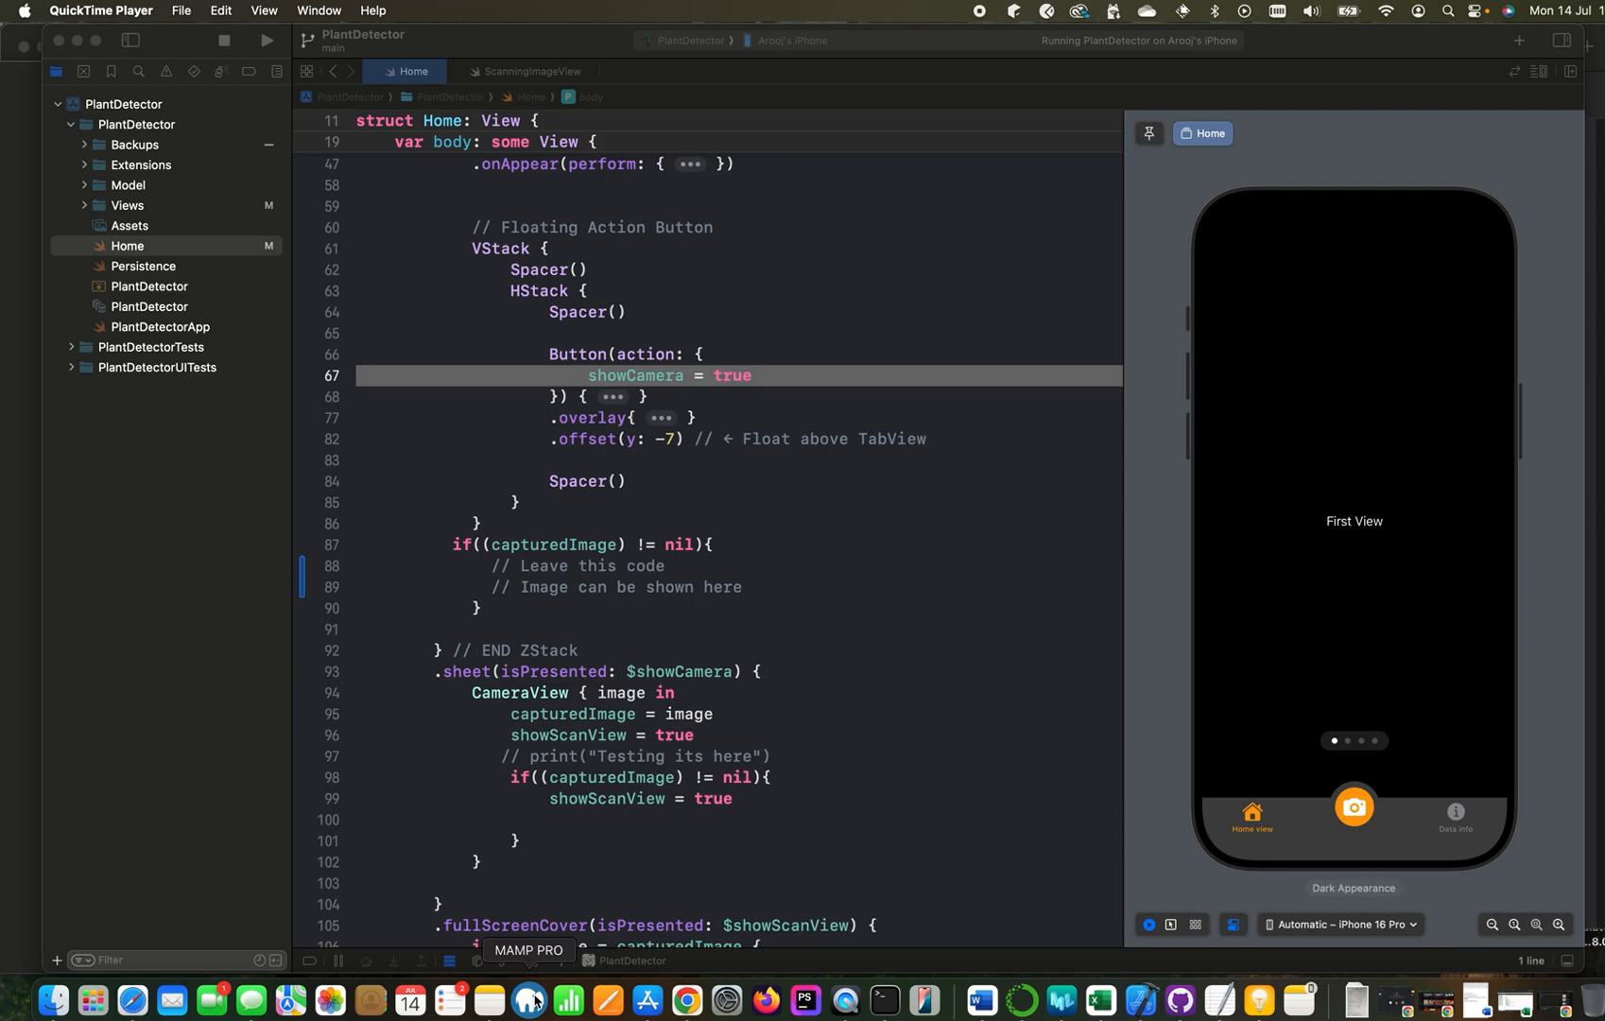
{"action": "mouse_move", "coordinate": [1421, 678]}
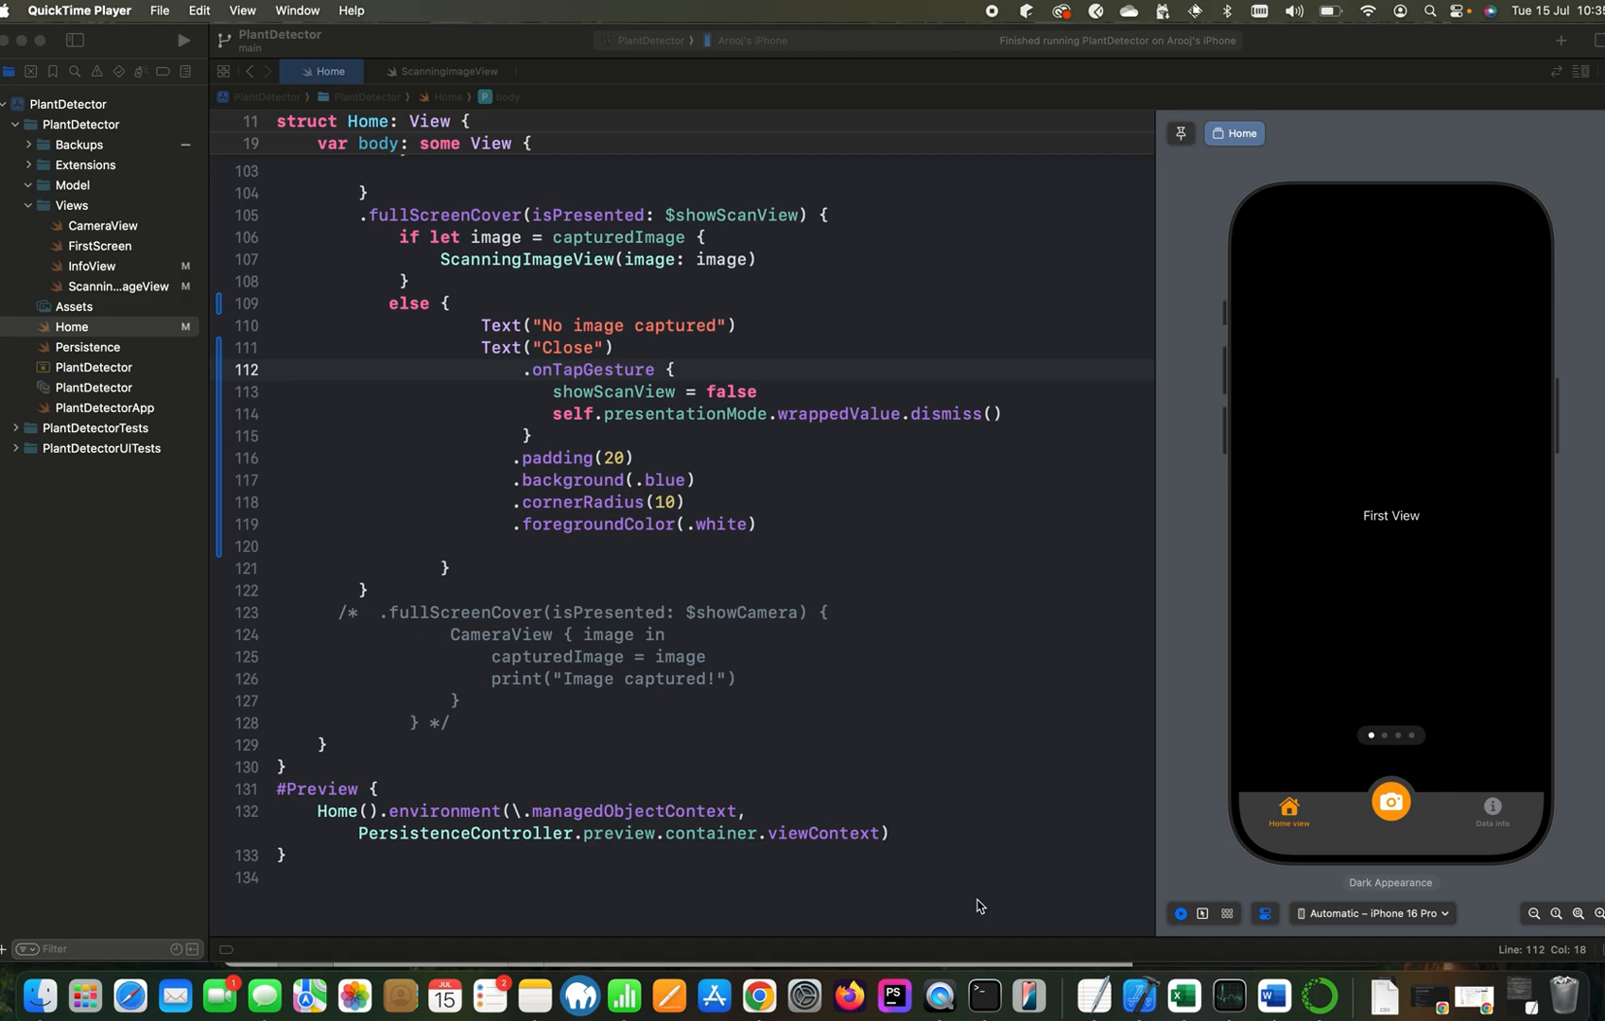
{"action": "mouse_move", "coordinate": [877, 587]}
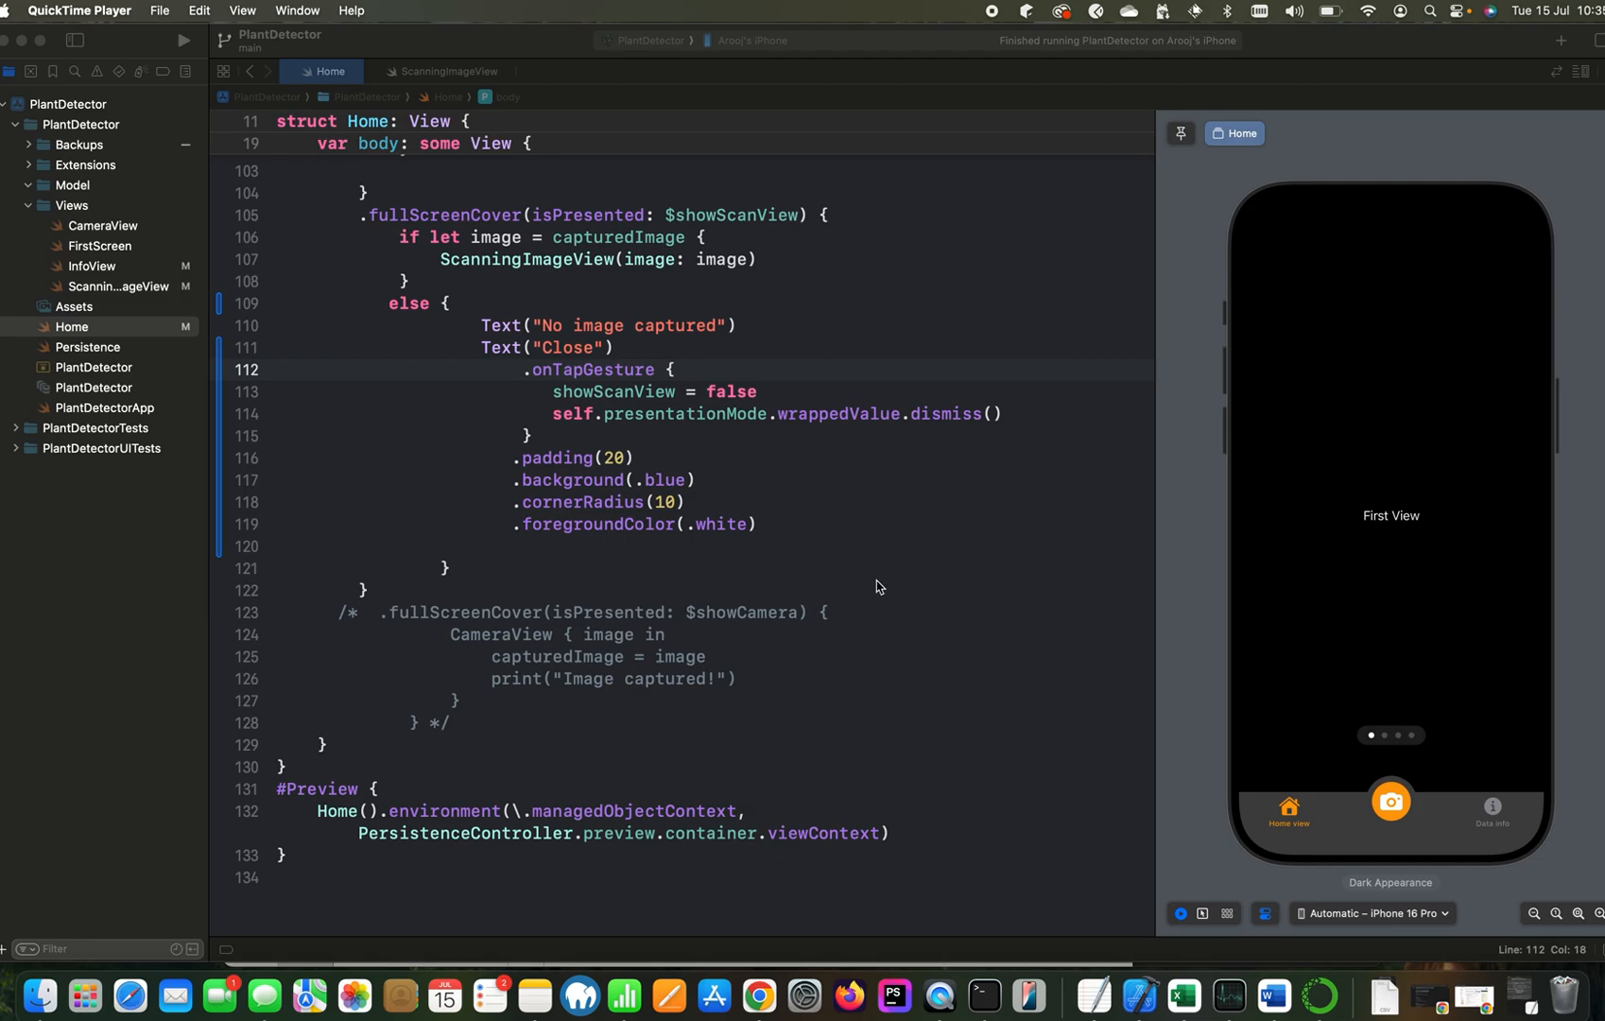
{"action": "mouse_move", "coordinate": [223, 947]}
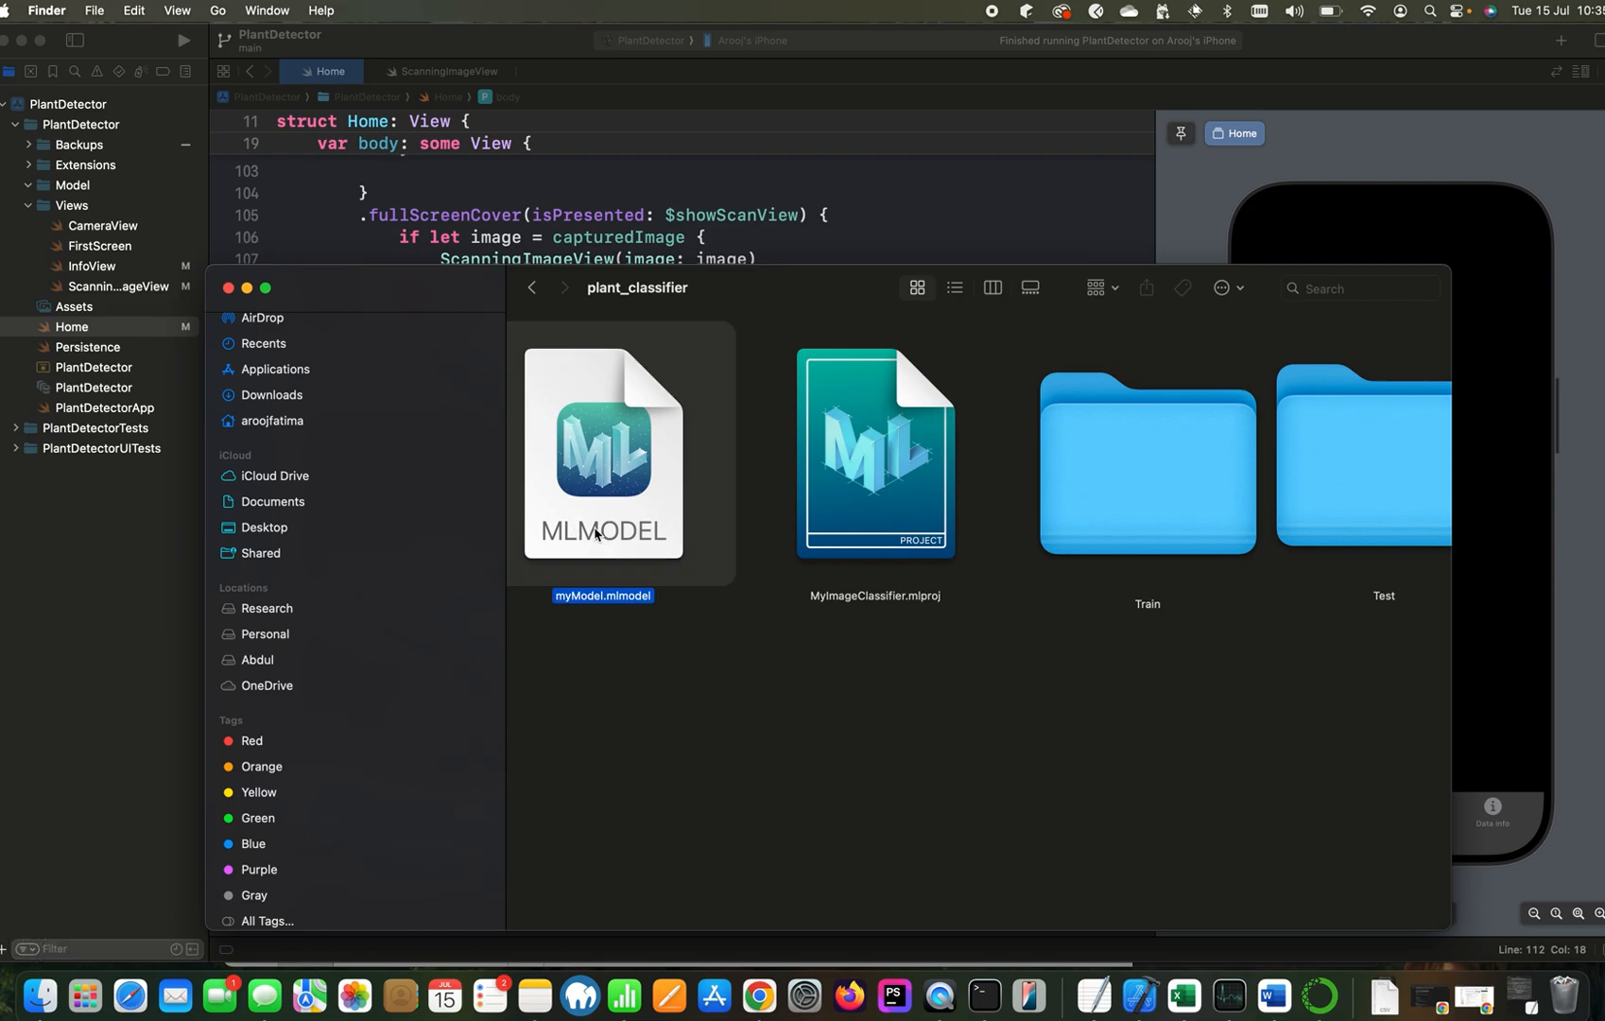
{"action": "mouse_move", "coordinate": [634, 522]}
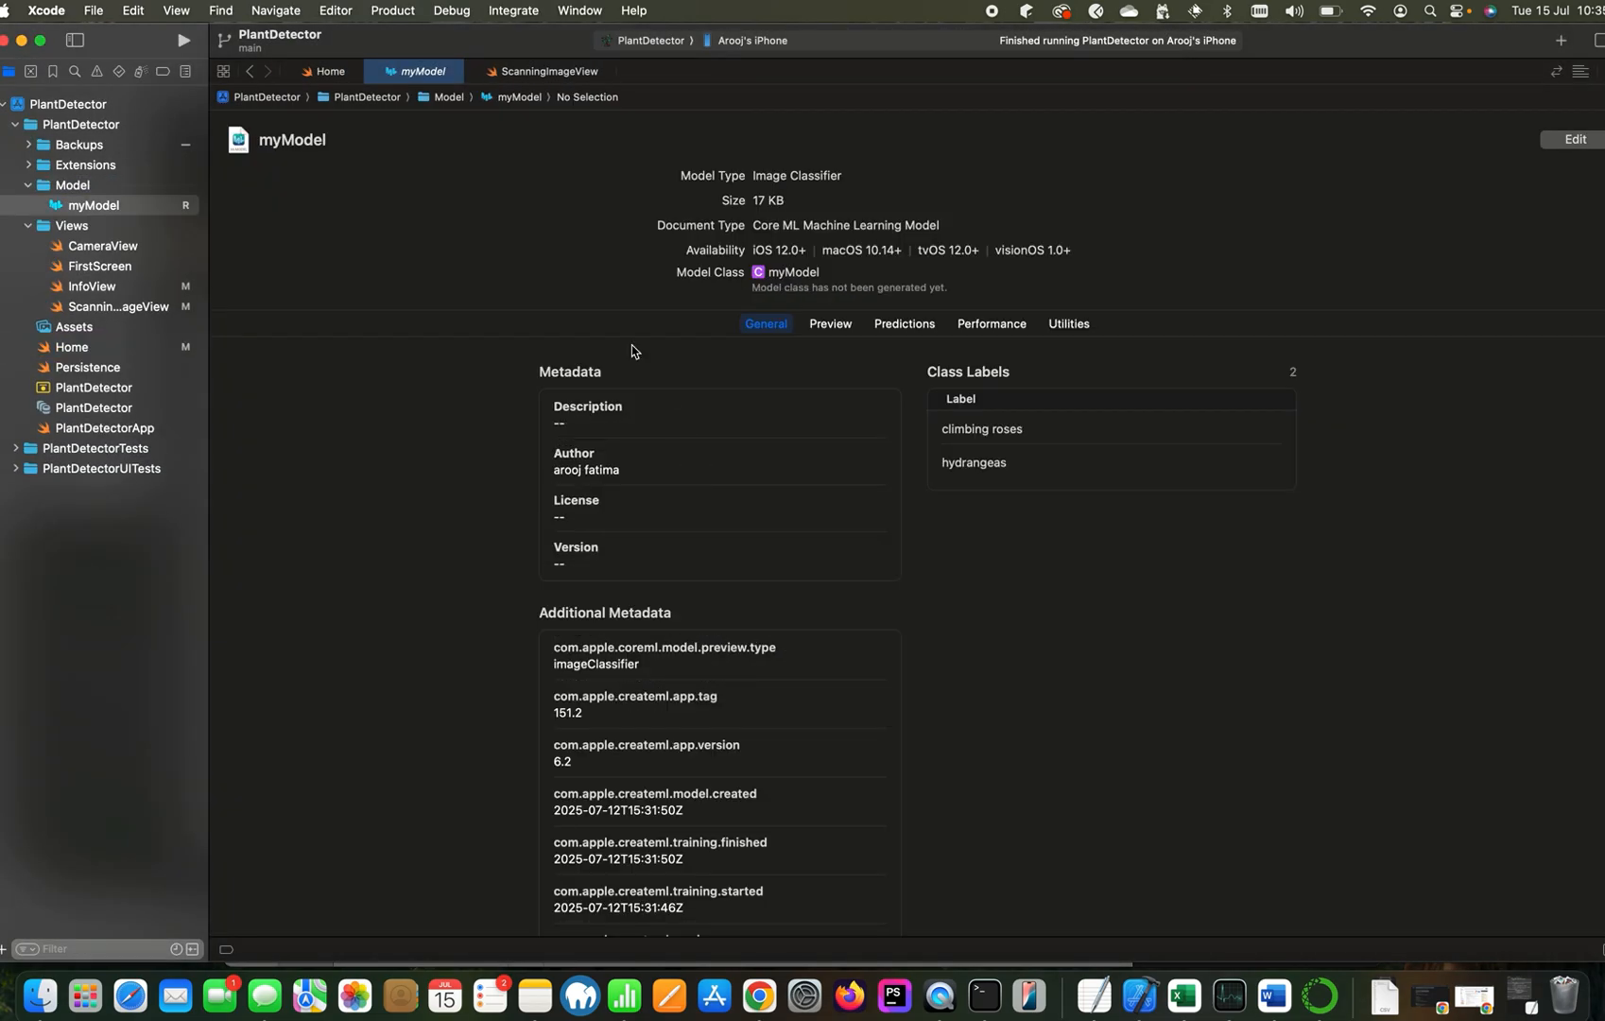
{"action": "mouse_move", "coordinate": [524, 136]}
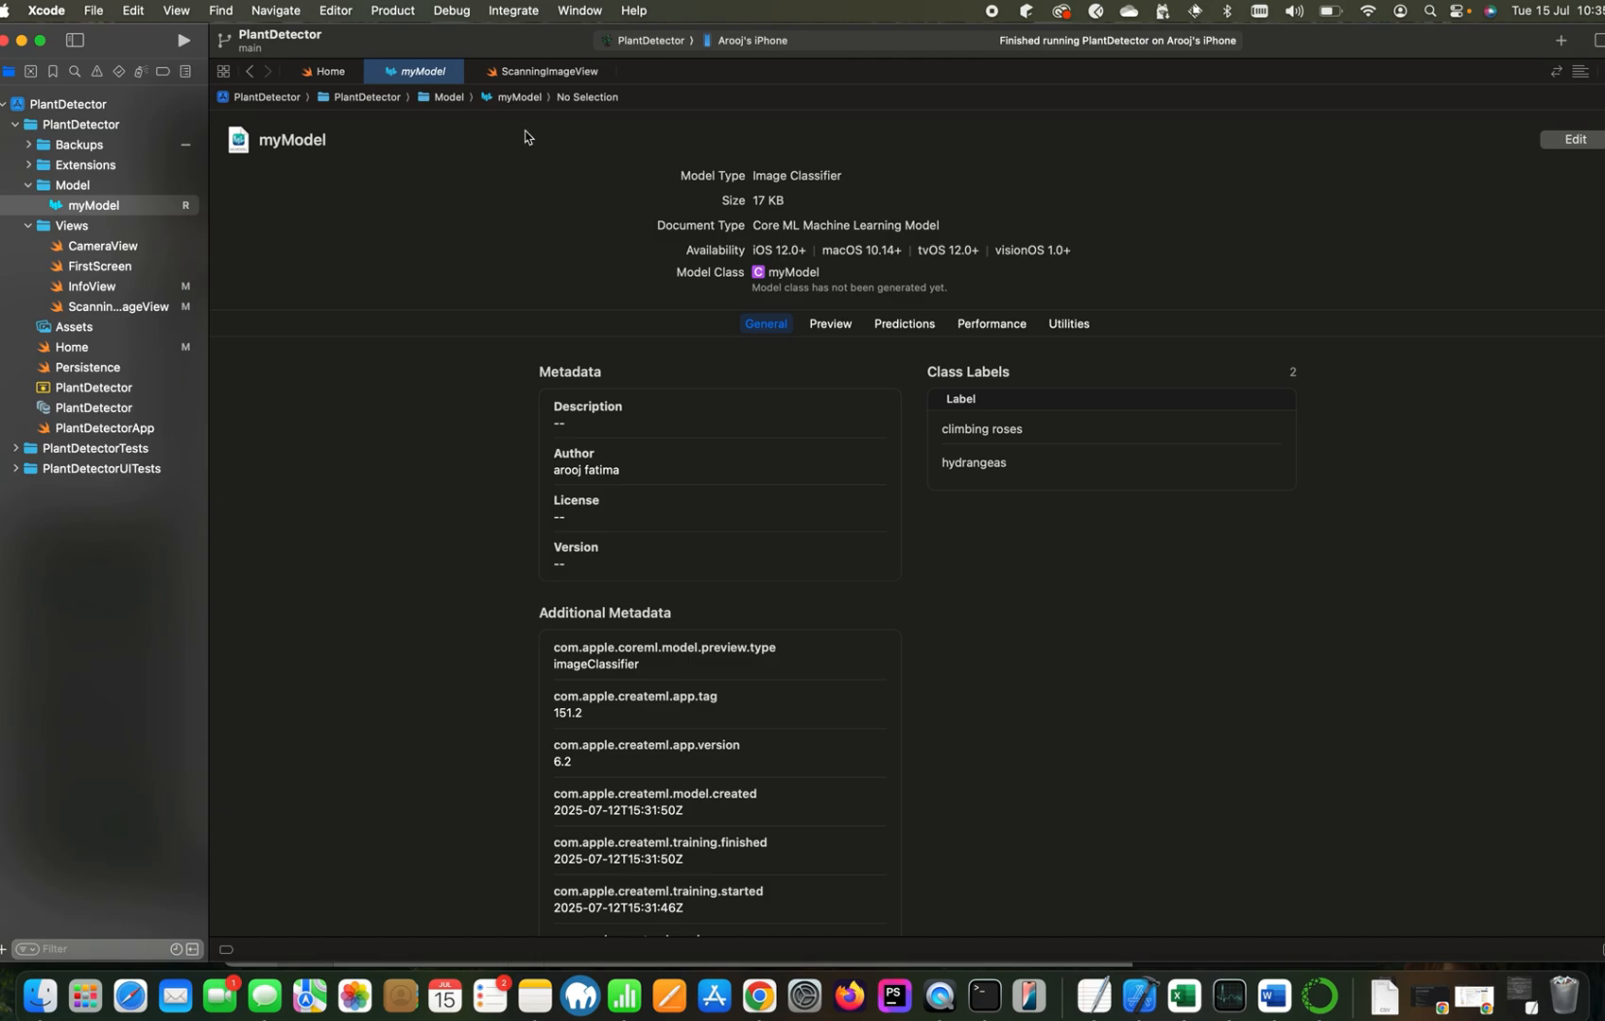
Bring up ScanningImageView.swift and place the cursor in its prediction code
{"action": "left_click", "coordinate": [545, 71]}
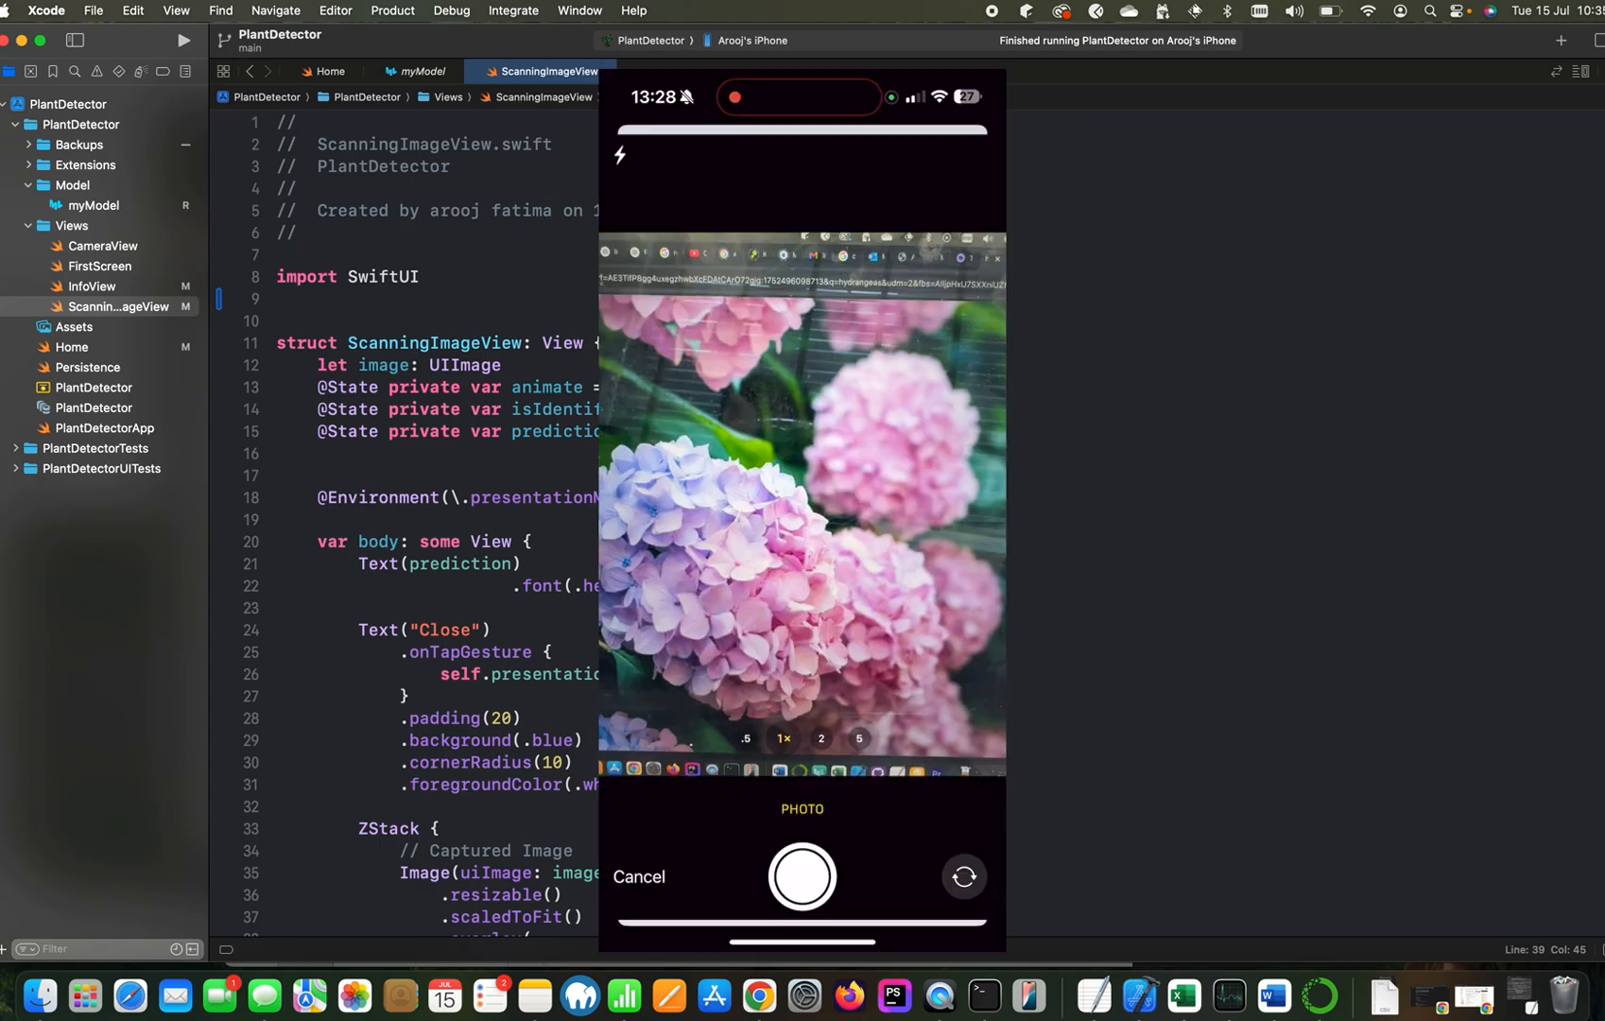
{"action": "left_click", "coordinate": [803, 877]}
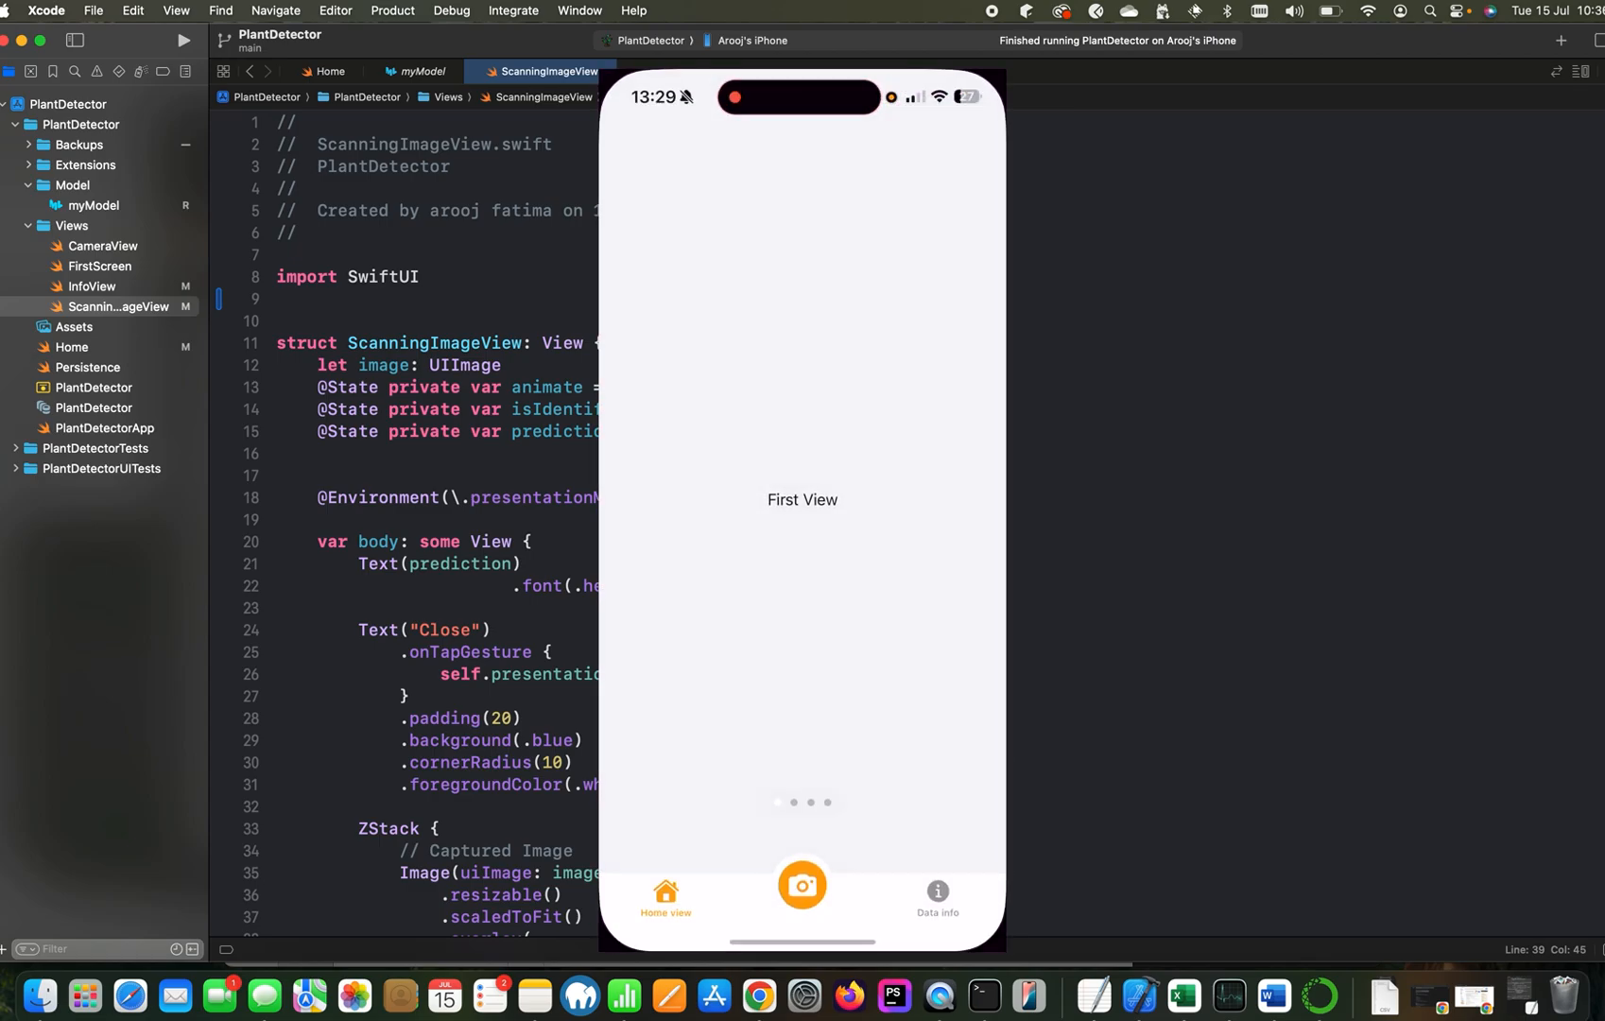
{"action": "left_click", "coordinate": [802, 886]}
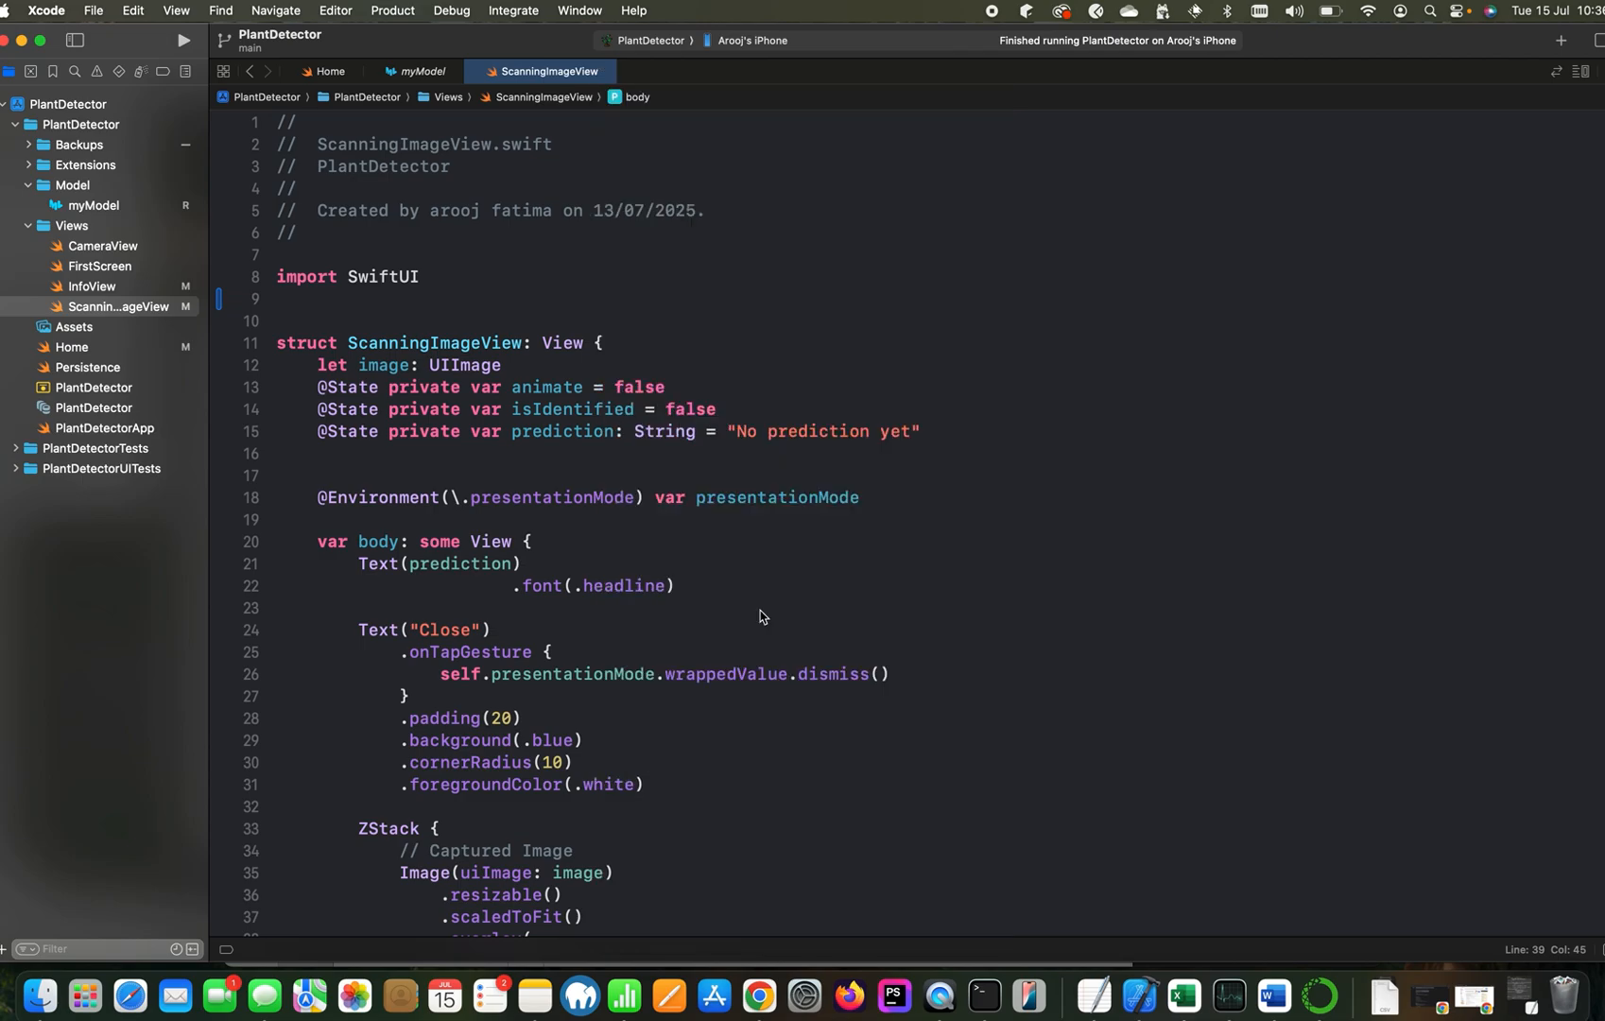
{"action": "mouse_move", "coordinate": [459, 343]}
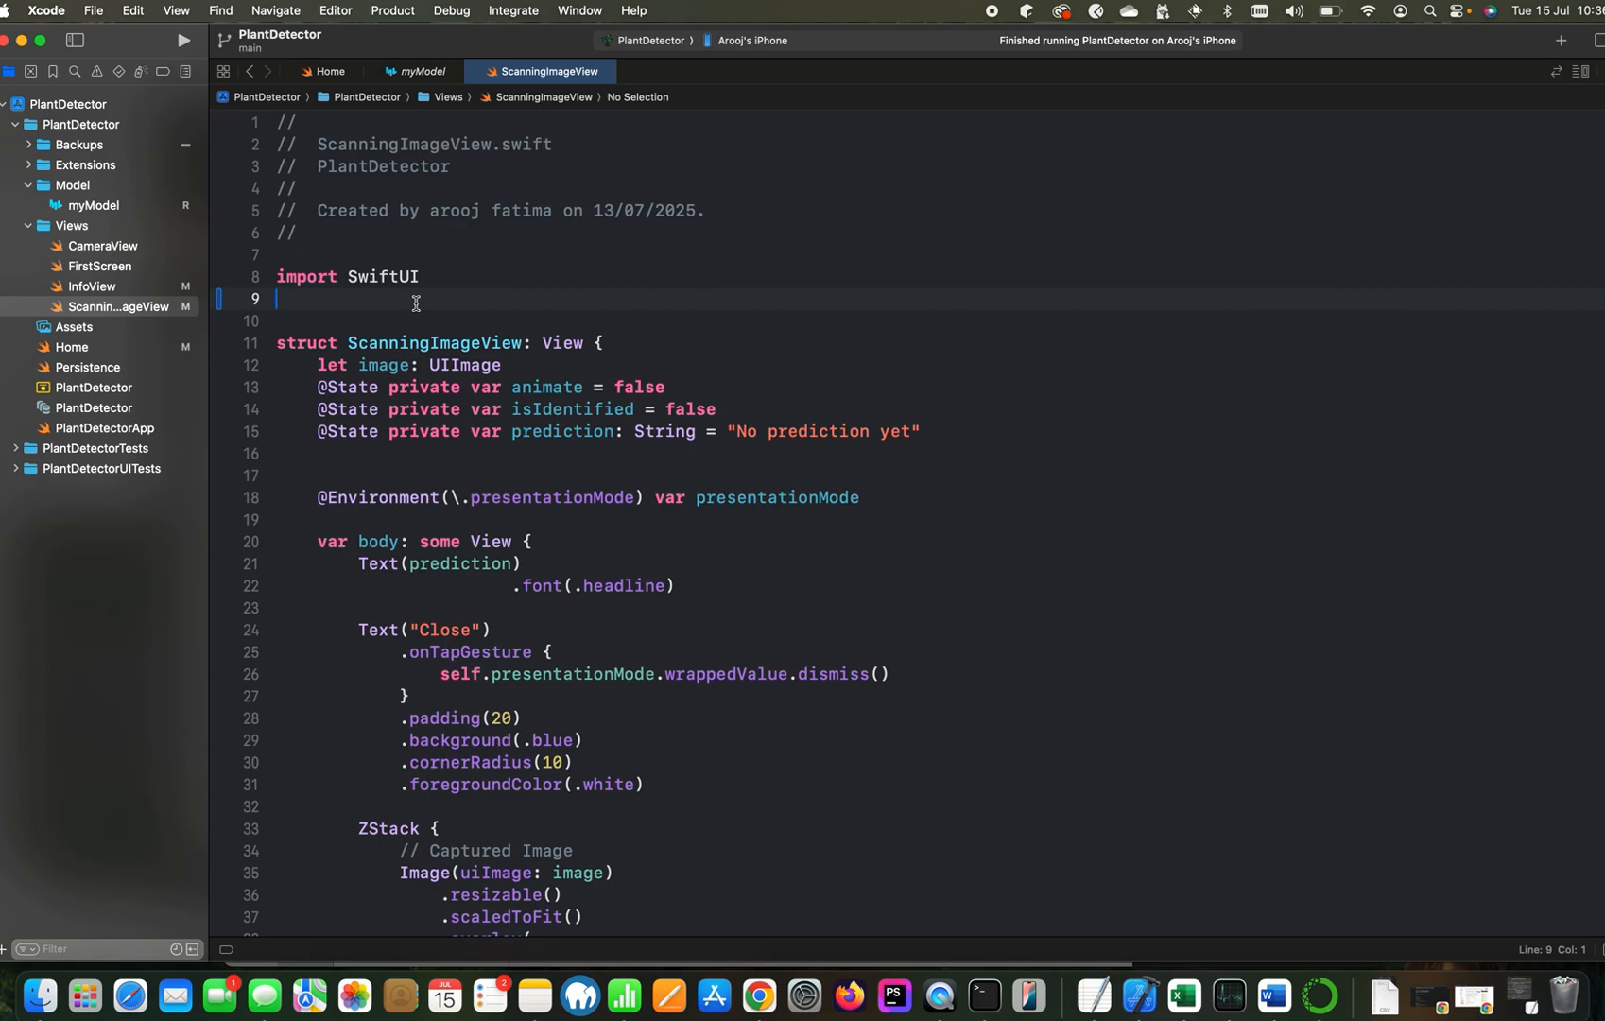
Add import CoreML and import Vision below import SwiftUI
{"action": "type", "text": "import"}
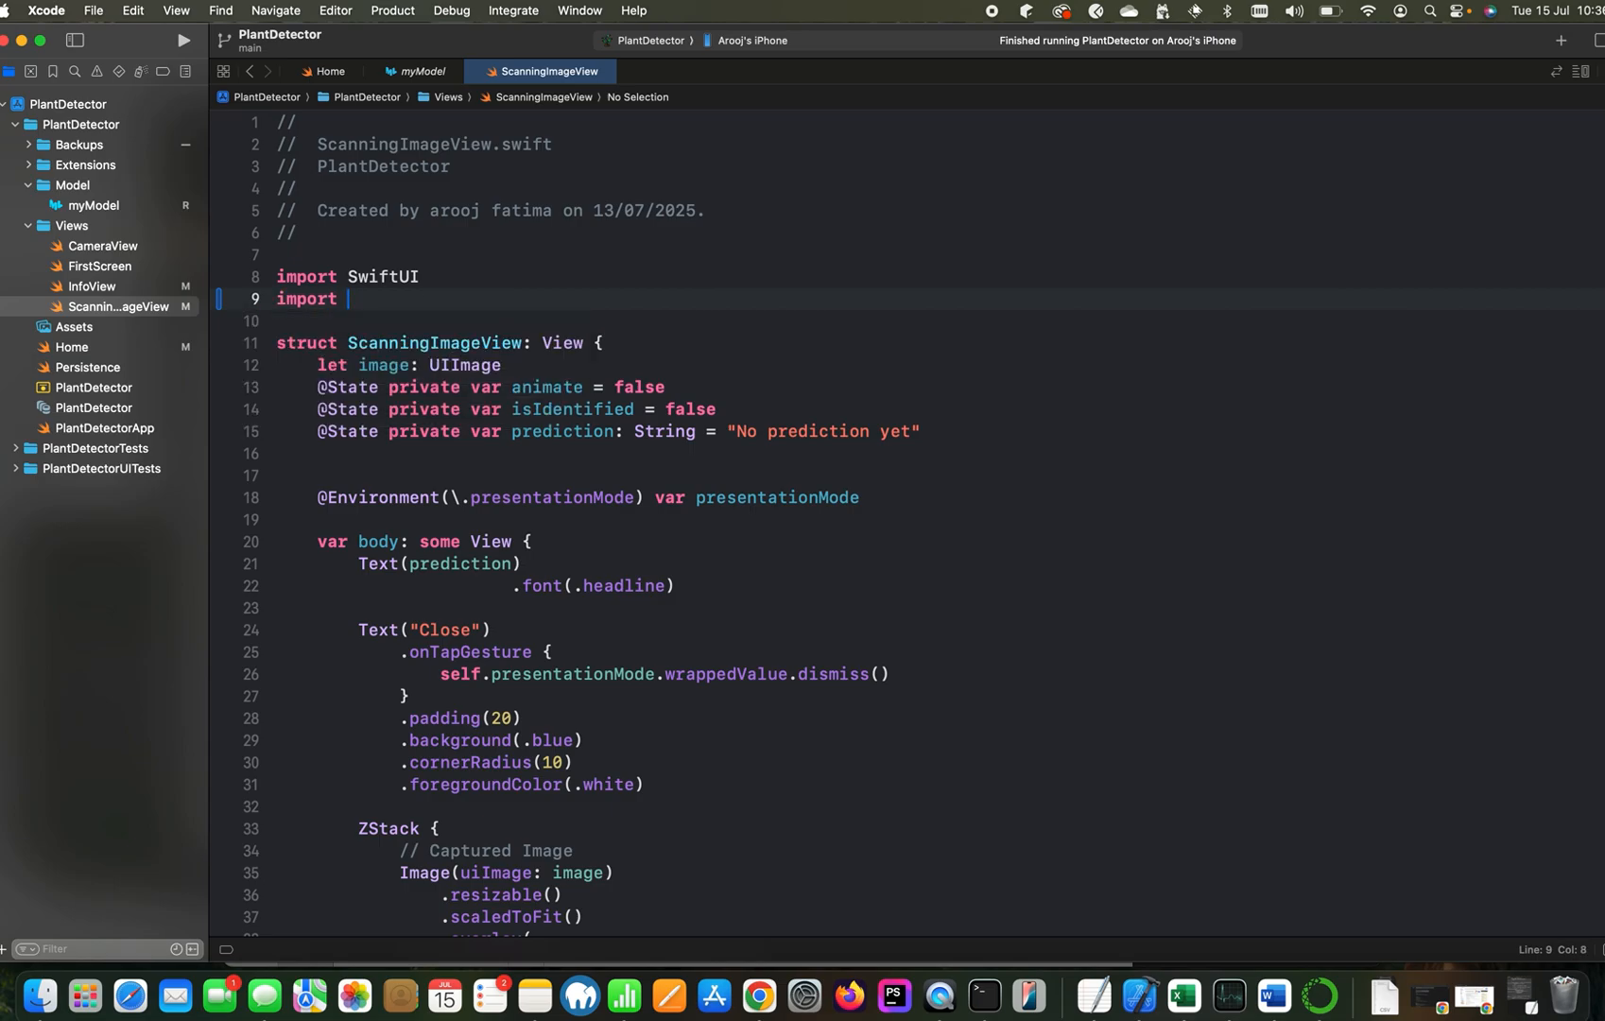
{"action": "type", "text": "CoreML"}
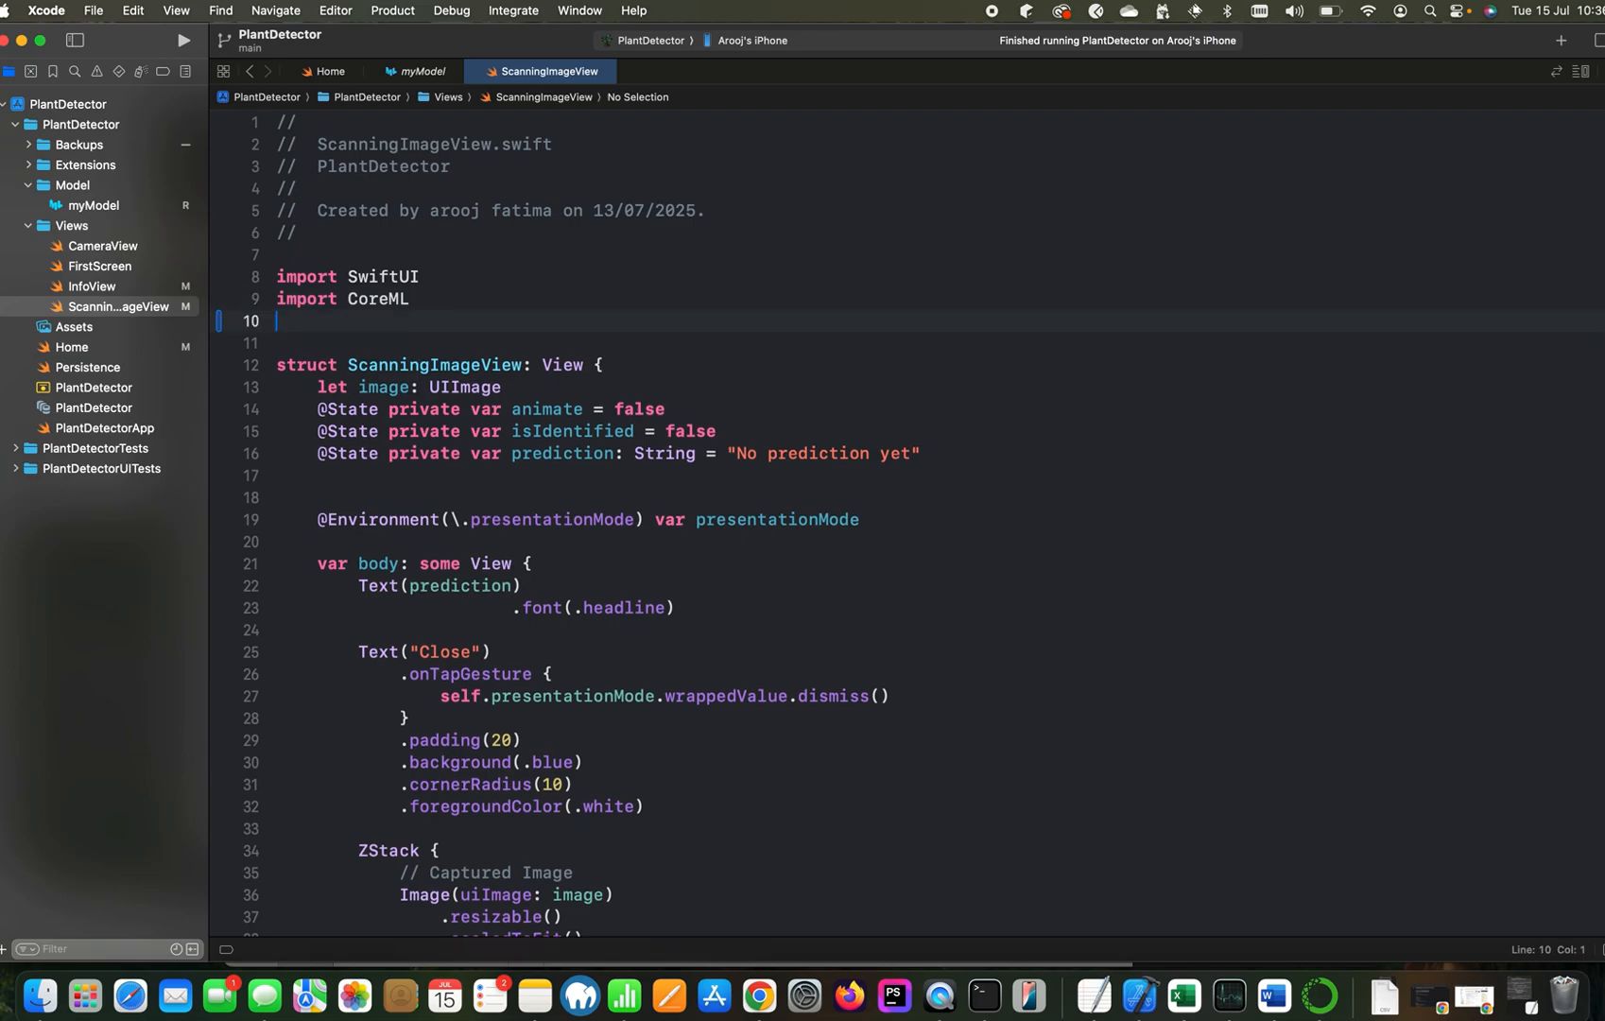
{"action": "type", "text": "import V"}
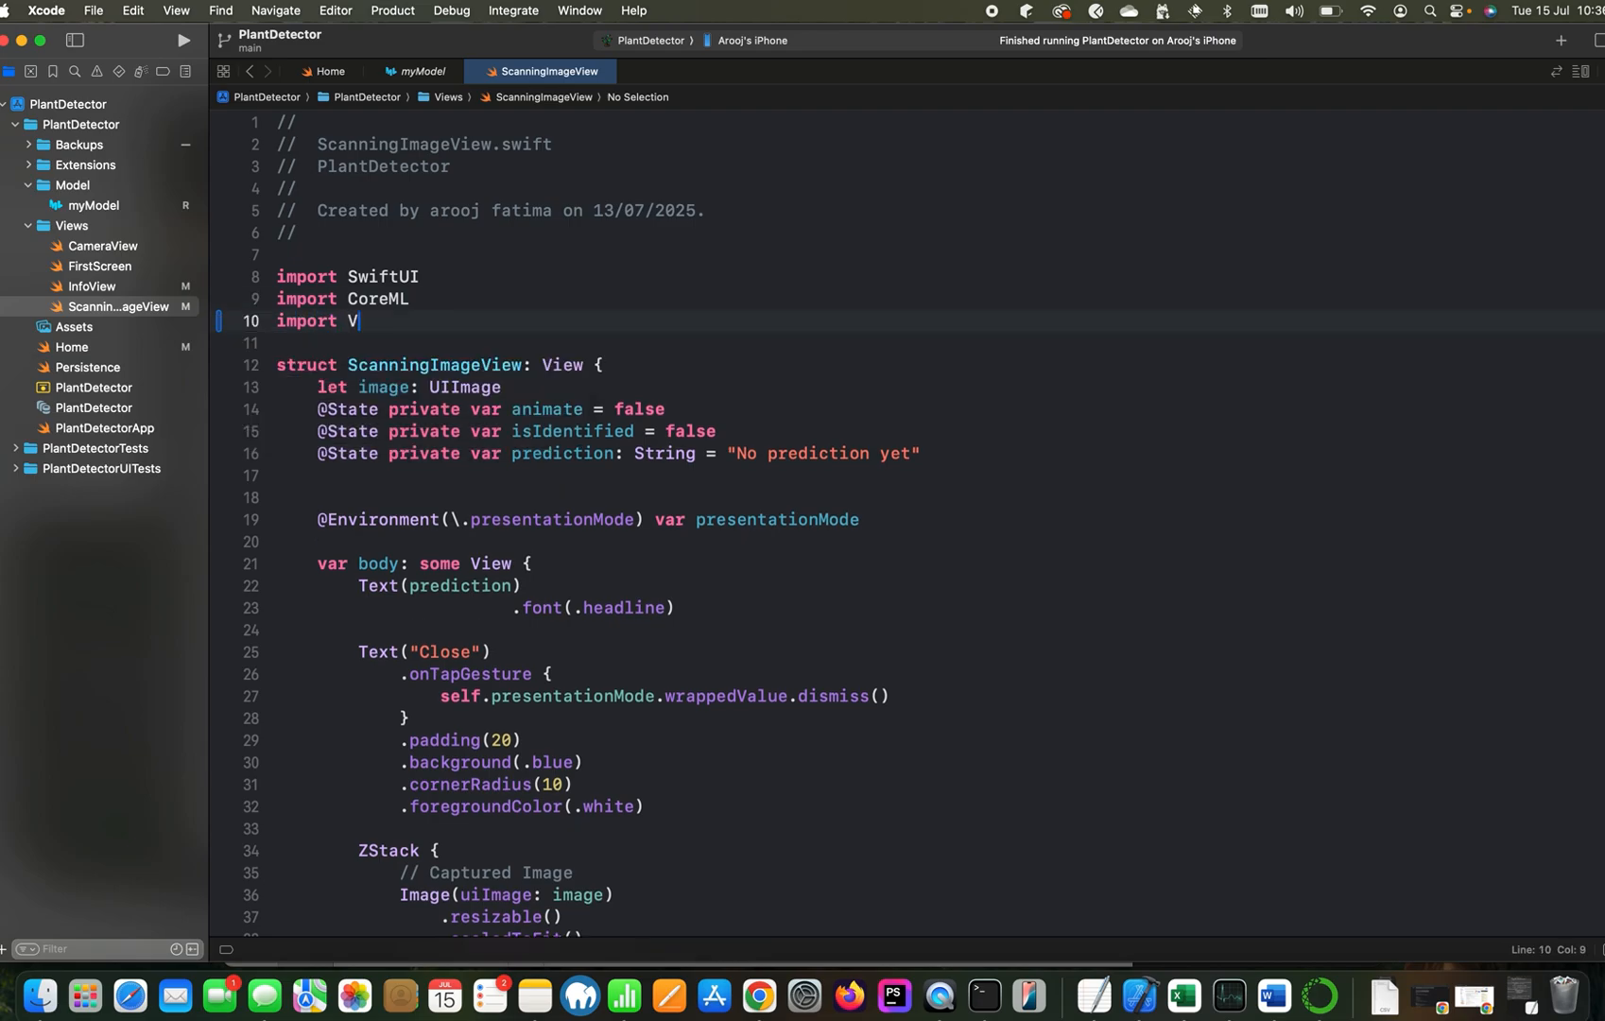
{"action": "type", "text": "ision"}
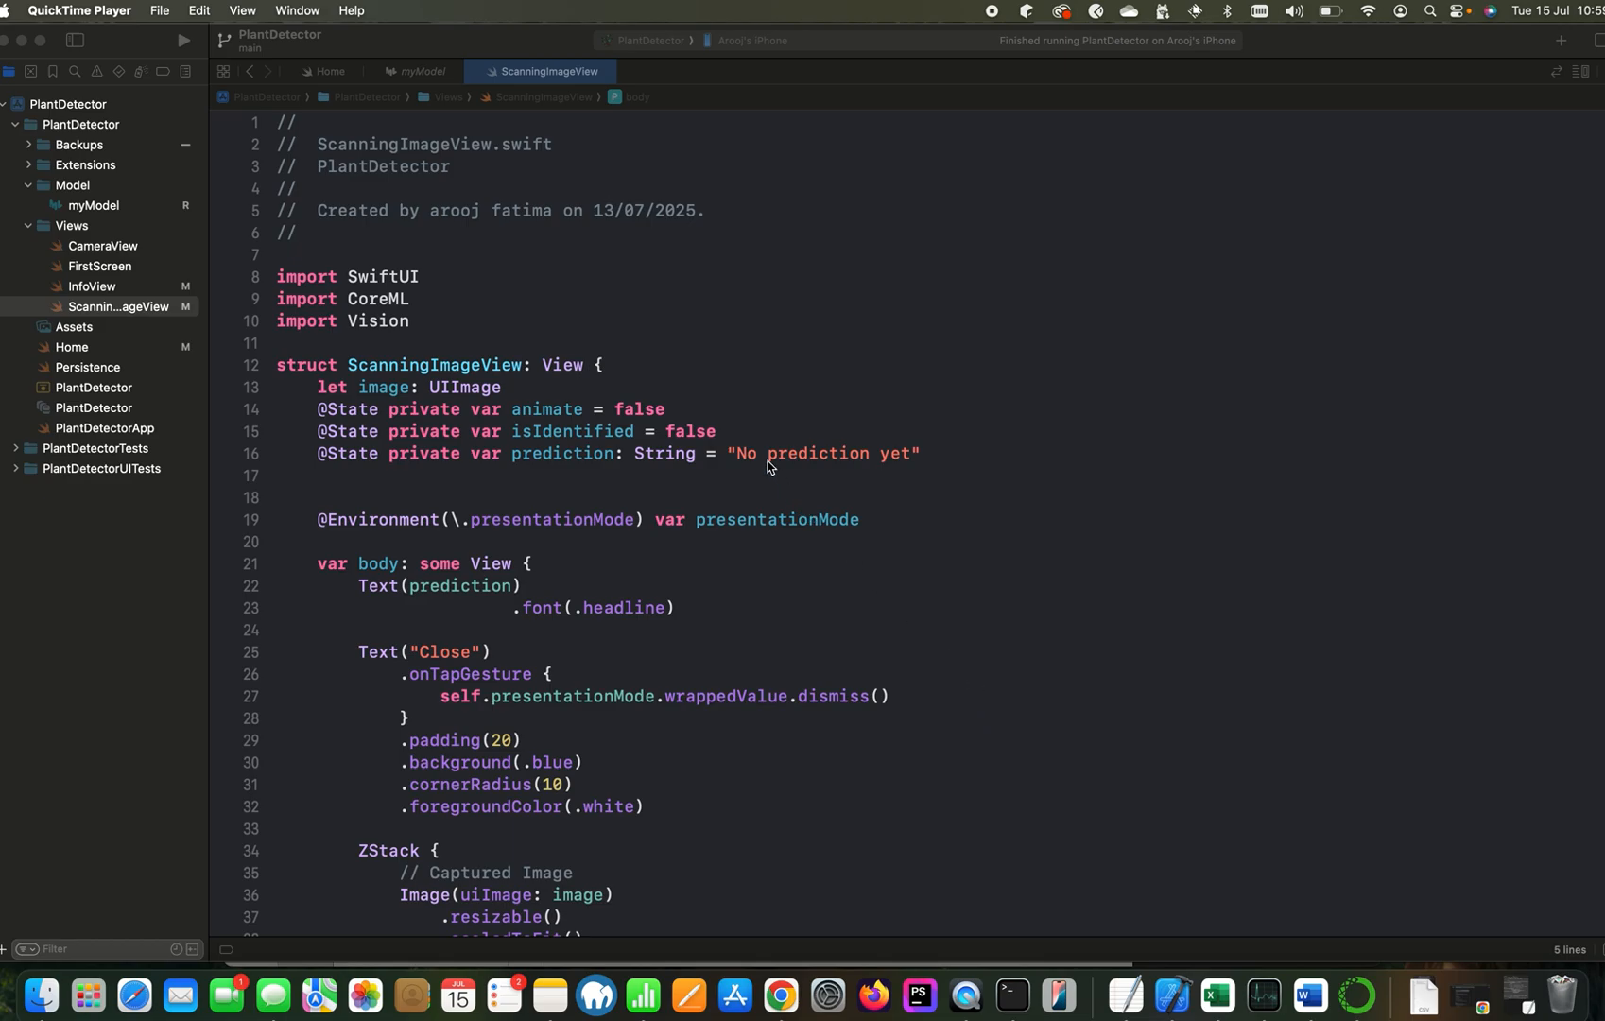
{"action": "left_click", "coordinate": [770, 454]}
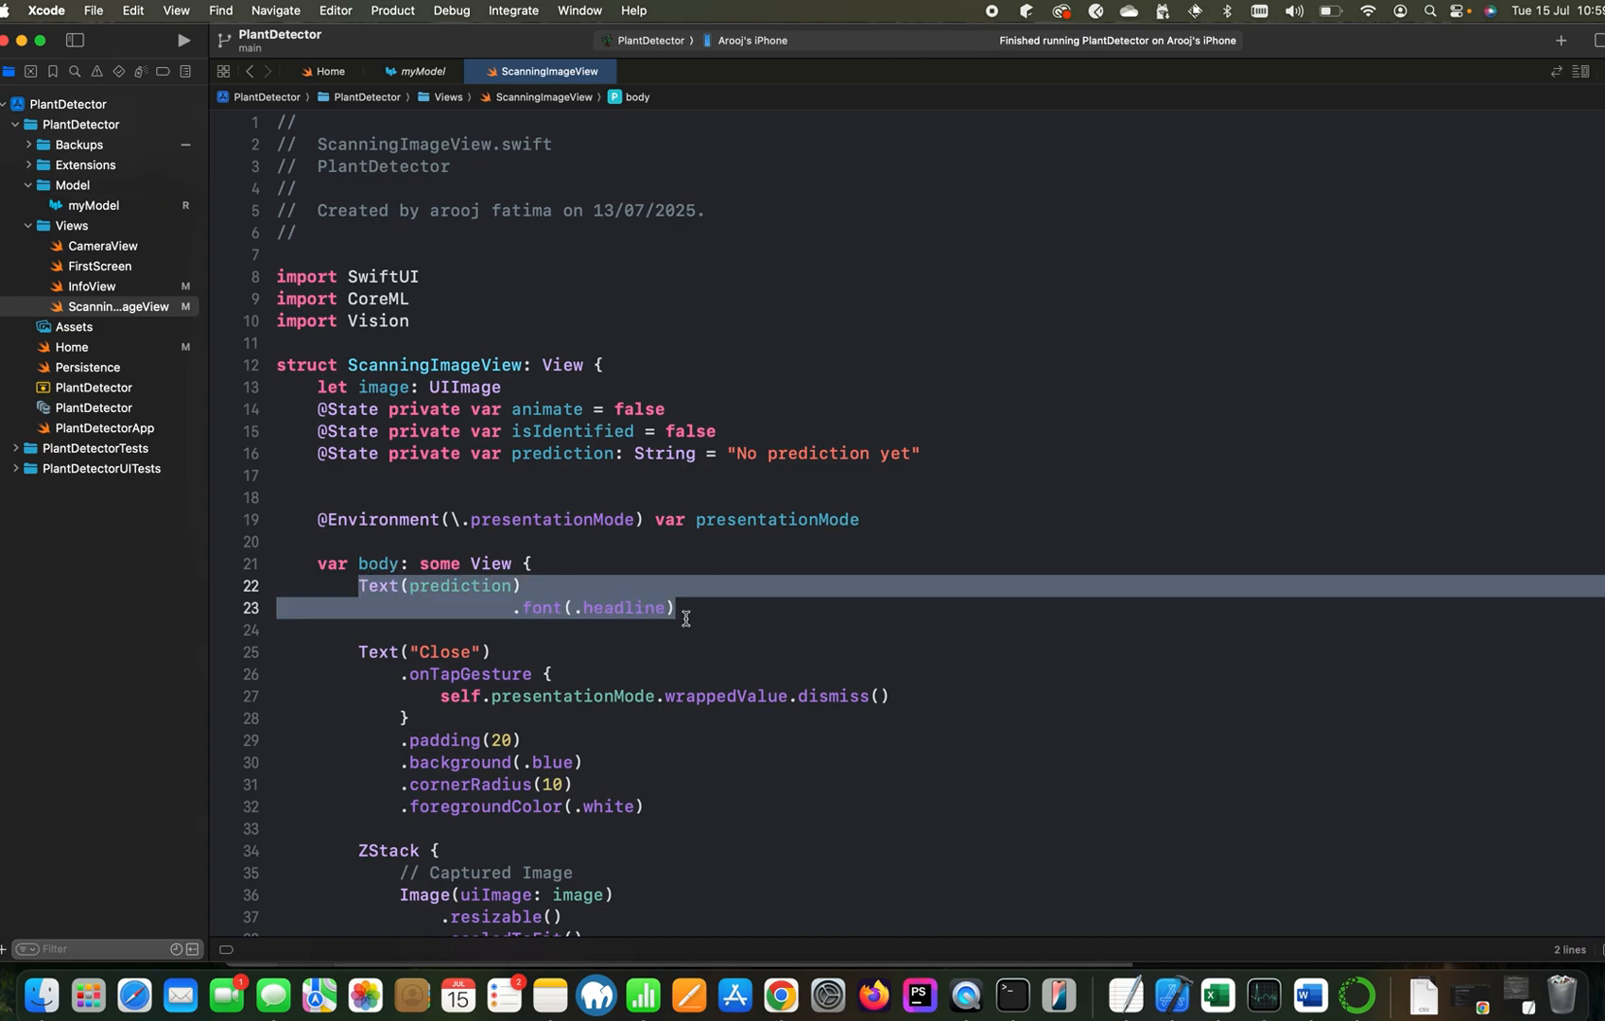
{"action": "scroll", "scroll_direction": "down", "scroll_amount": 3}
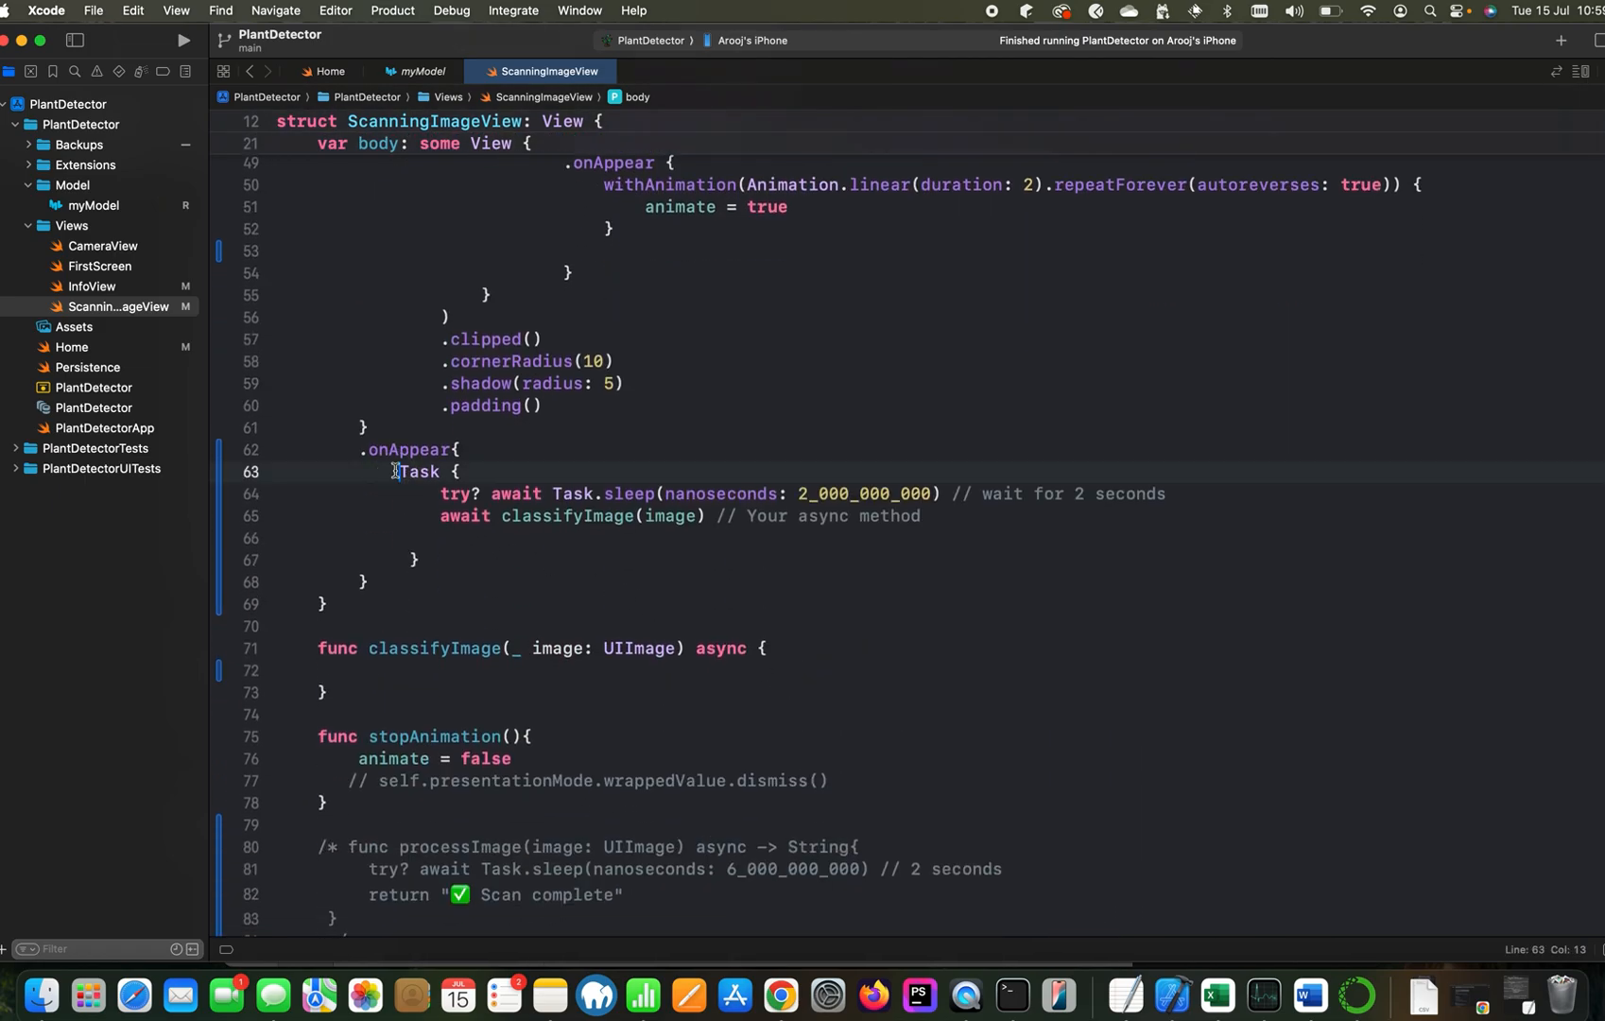
{"action": "left_click_drag", "start_coordinate": [397, 471], "coordinate": [415, 560]}
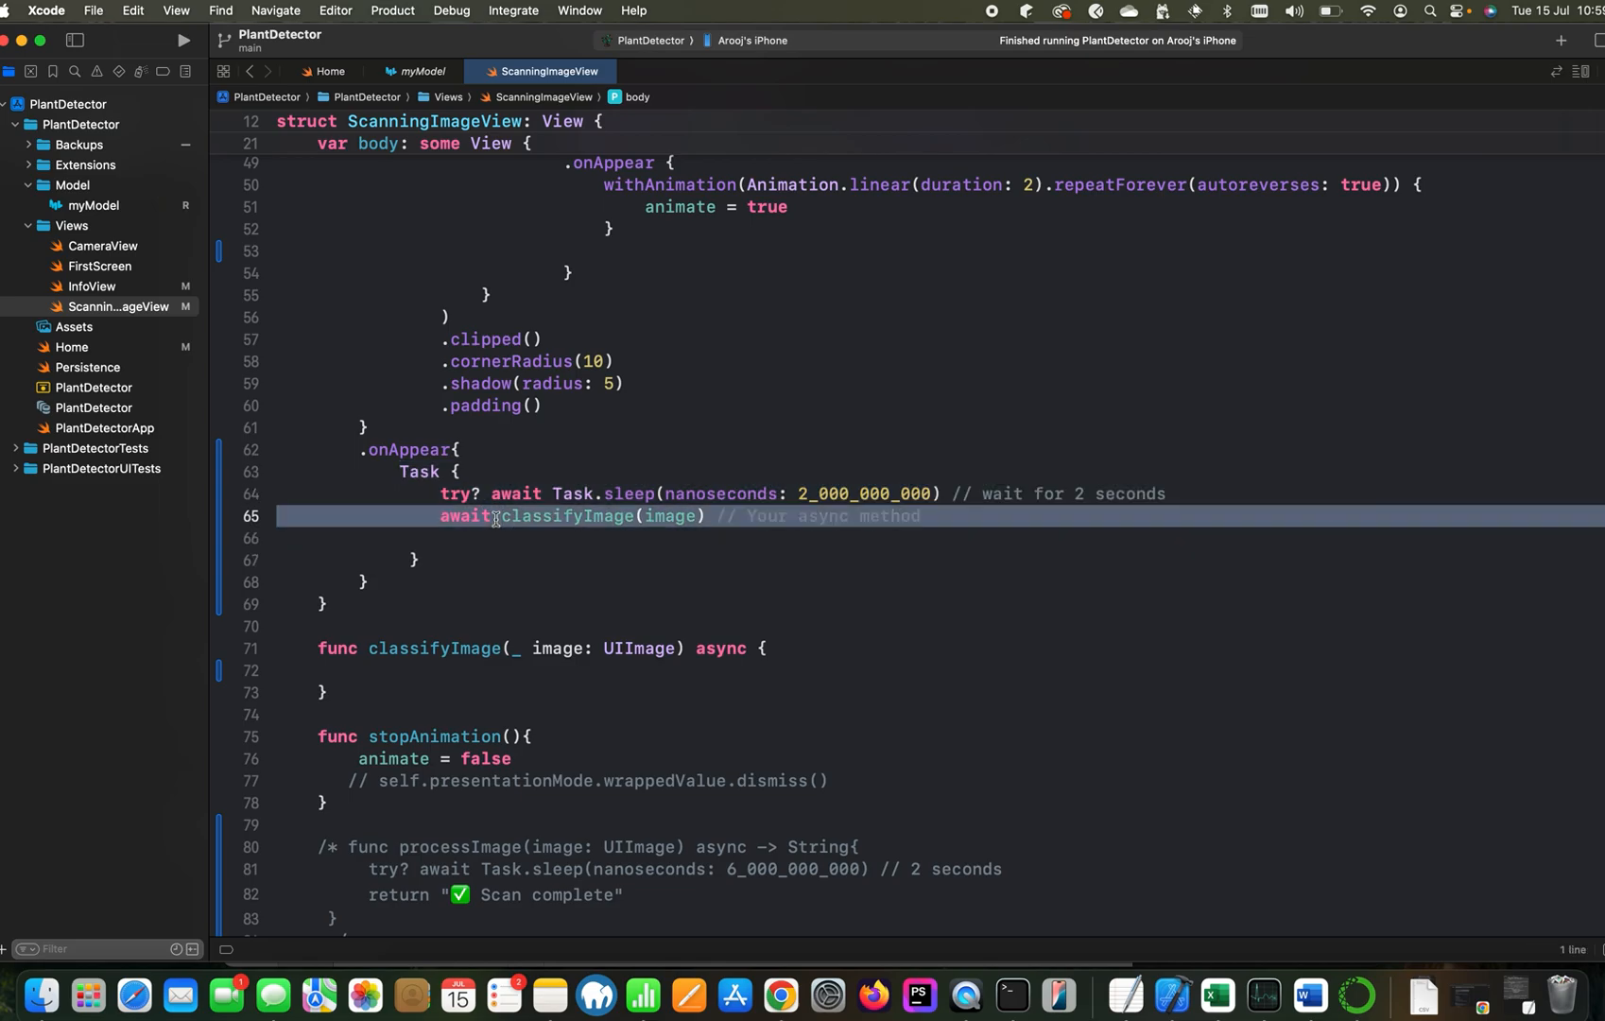
{"action": "mouse_move", "coordinate": [550, 564]}
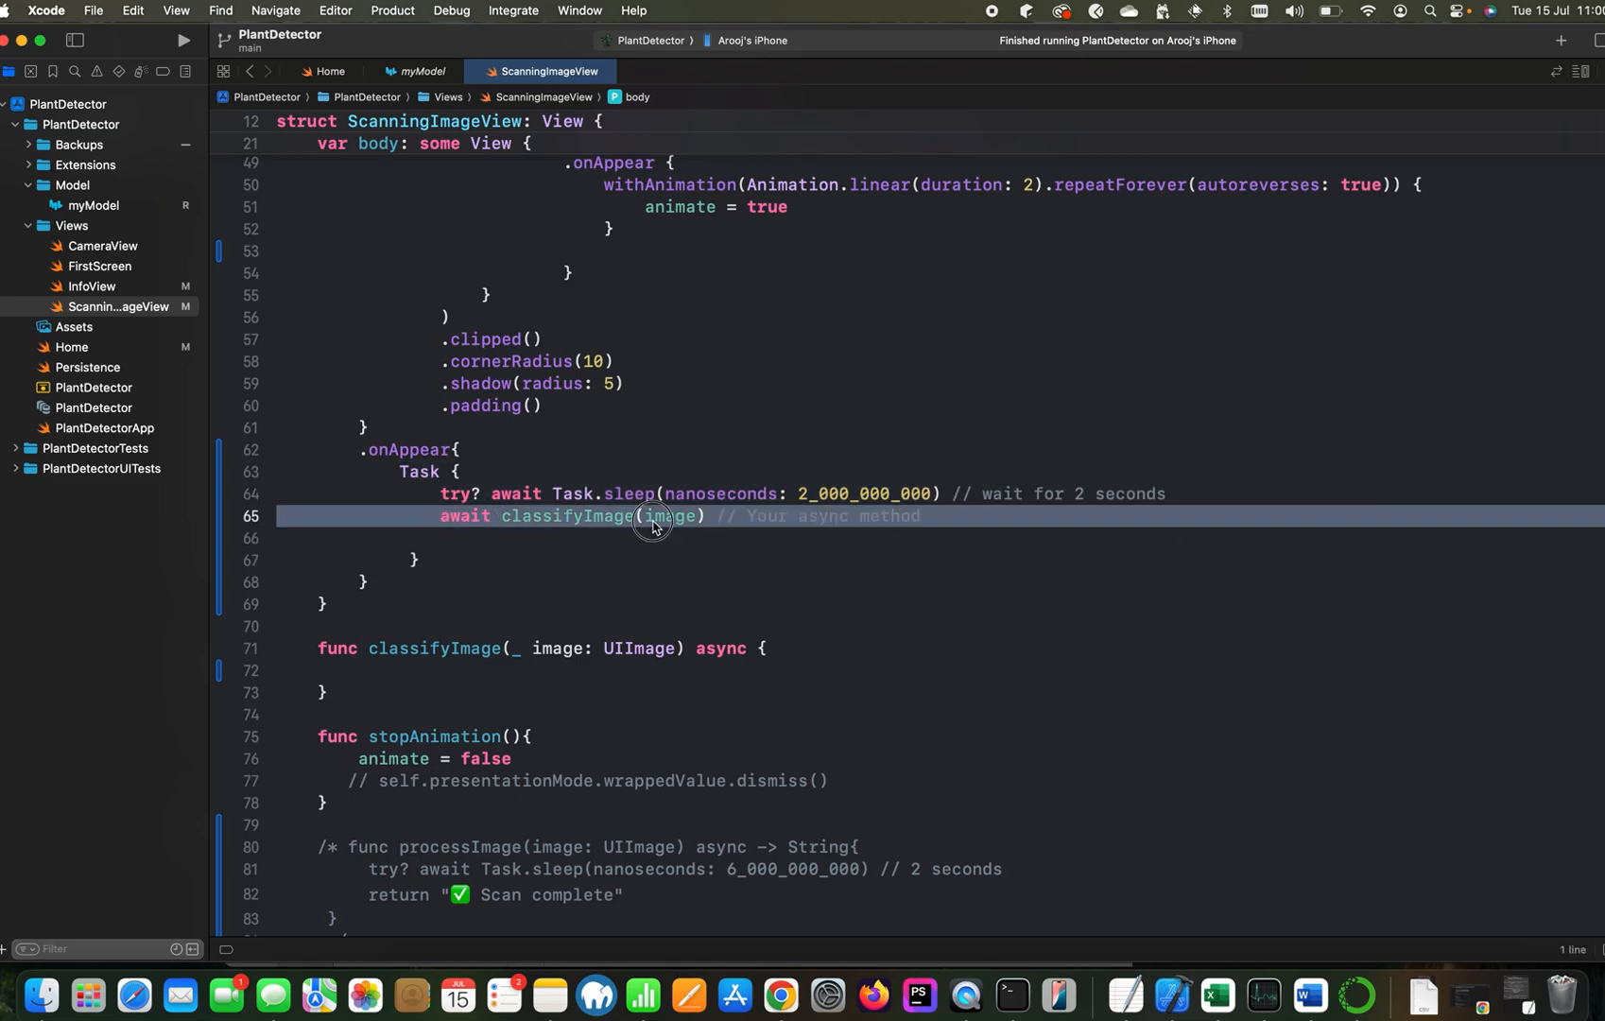
{"action": "double_click", "coordinate": [670, 516]}
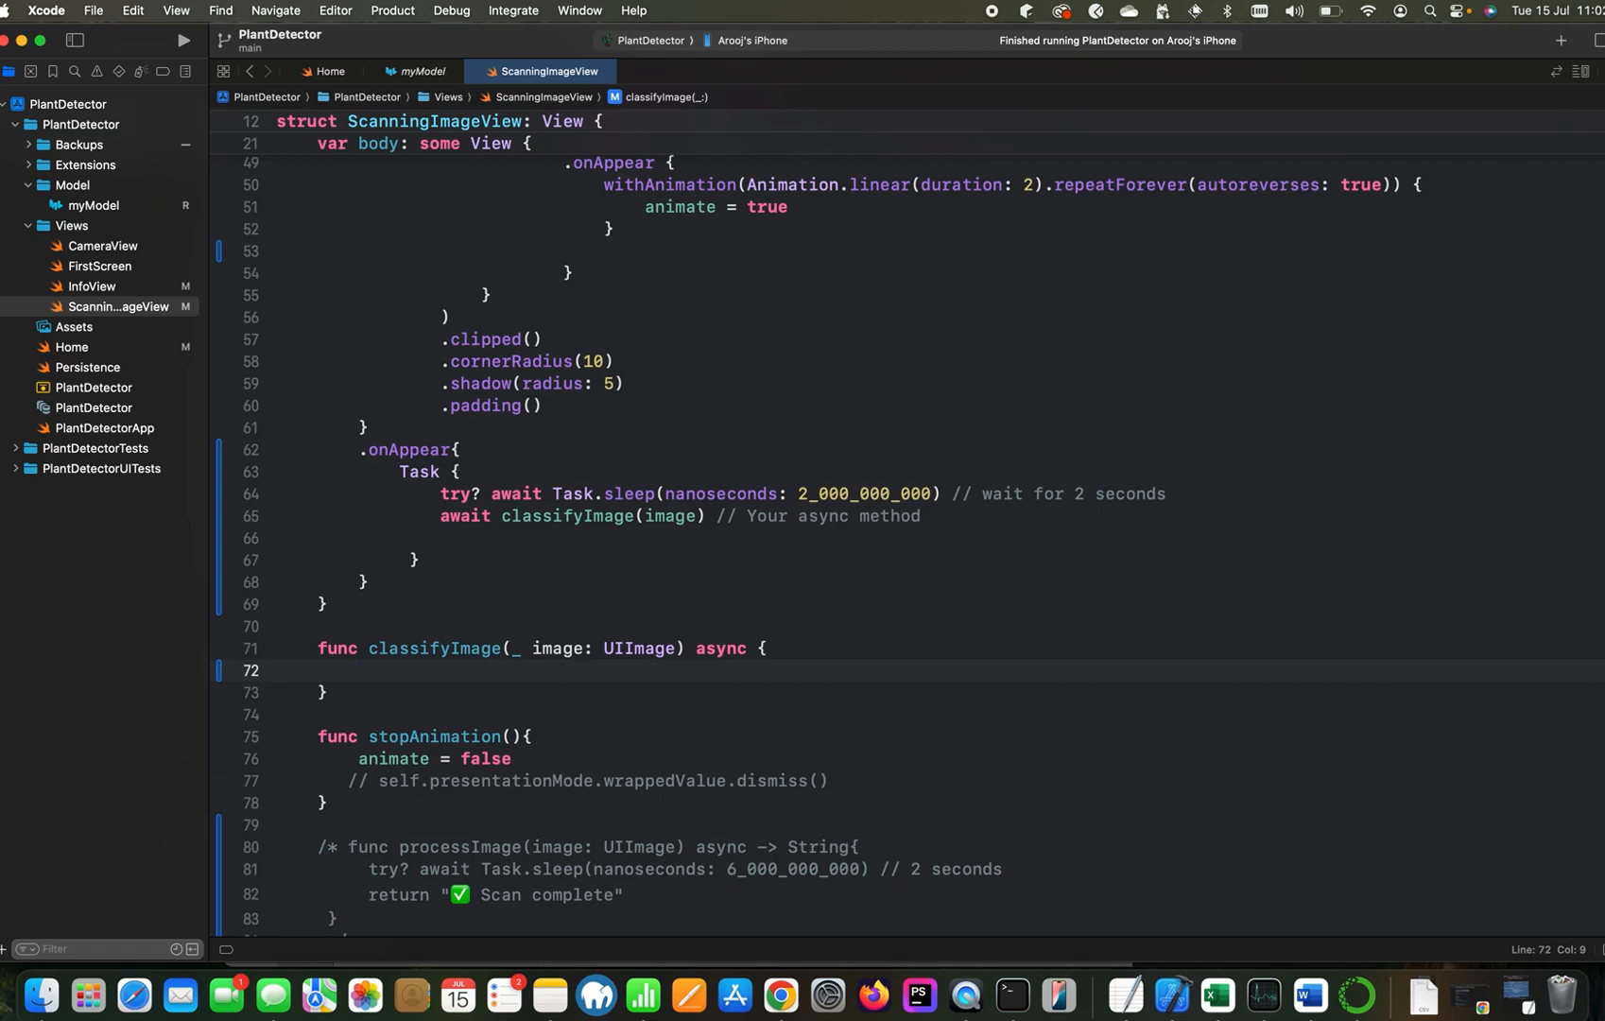
Guard the CIImage conversion, setting prediction to "Failed to convert image" and returning on failure
{"action": "type", "text": "guard let ciImage"}
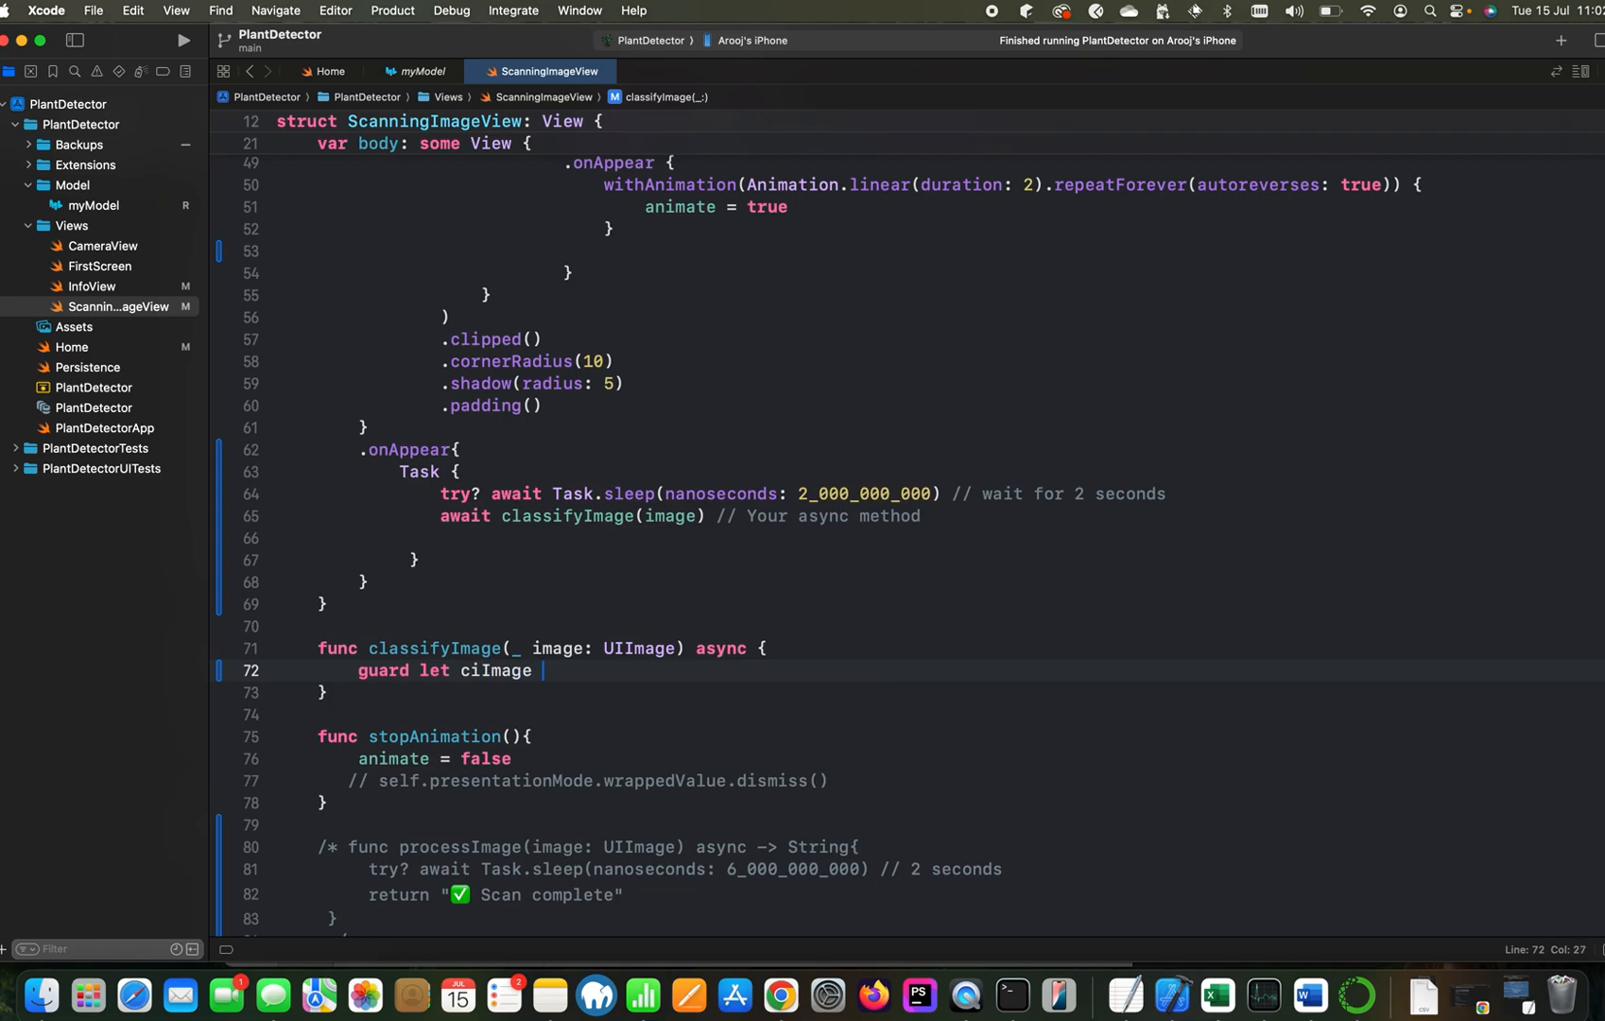
{"action": "type", "text": "= CI"}
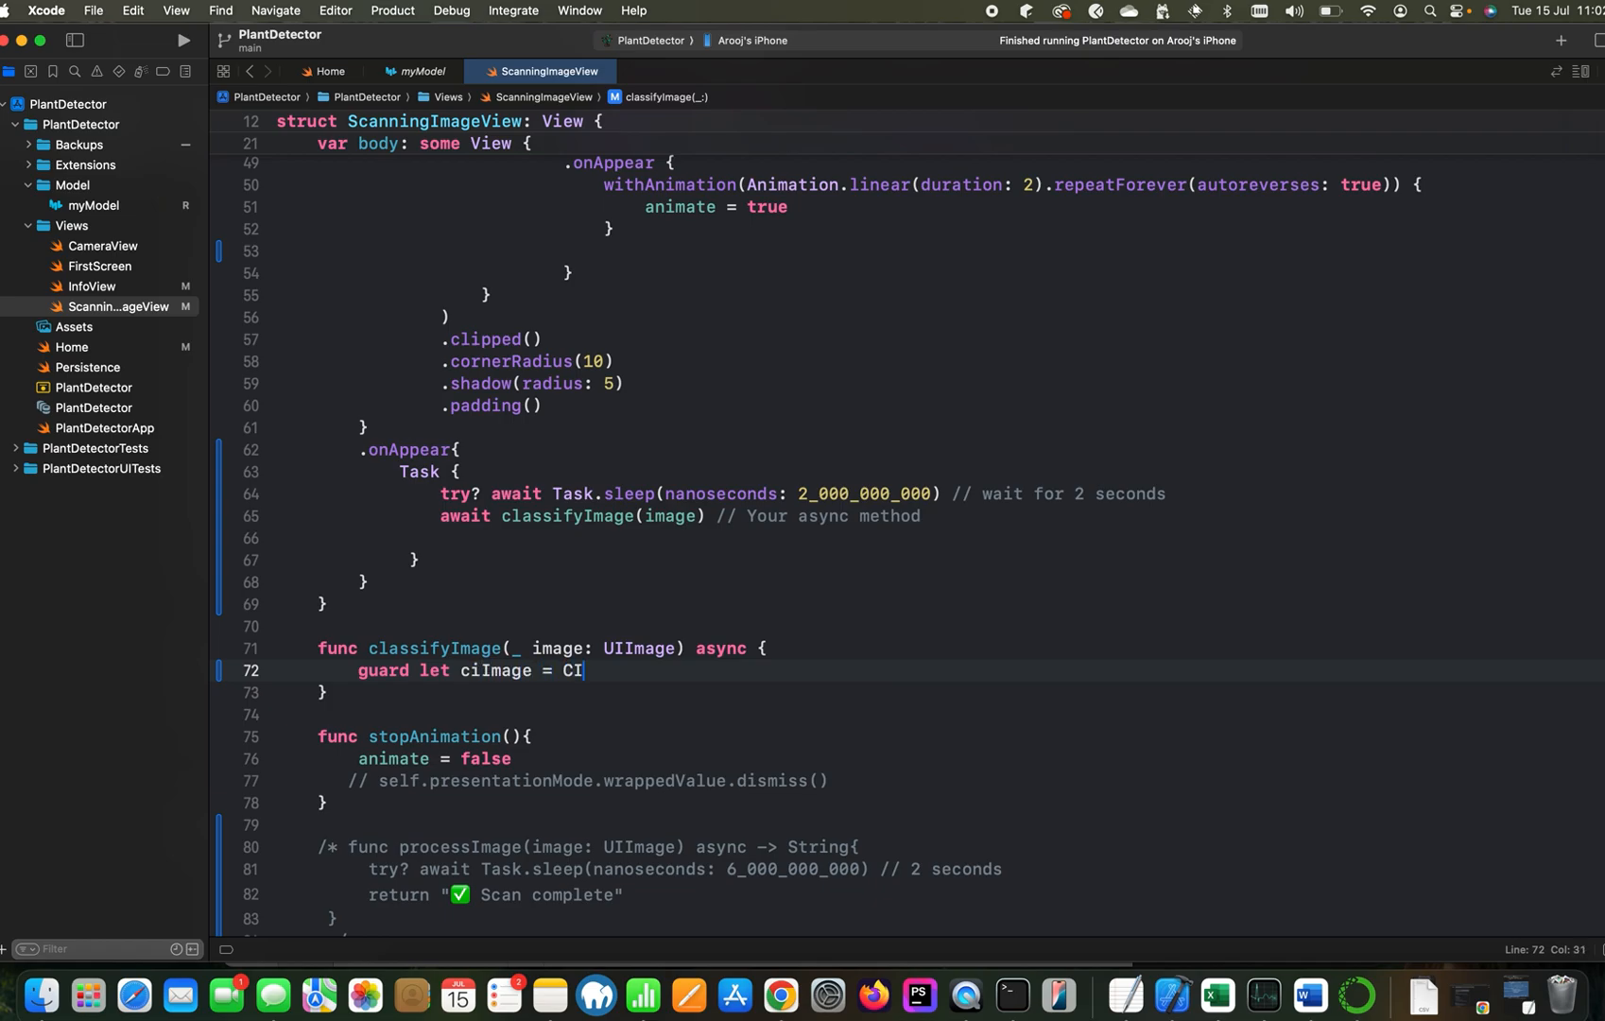
{"action": "type", "text": "Image("}
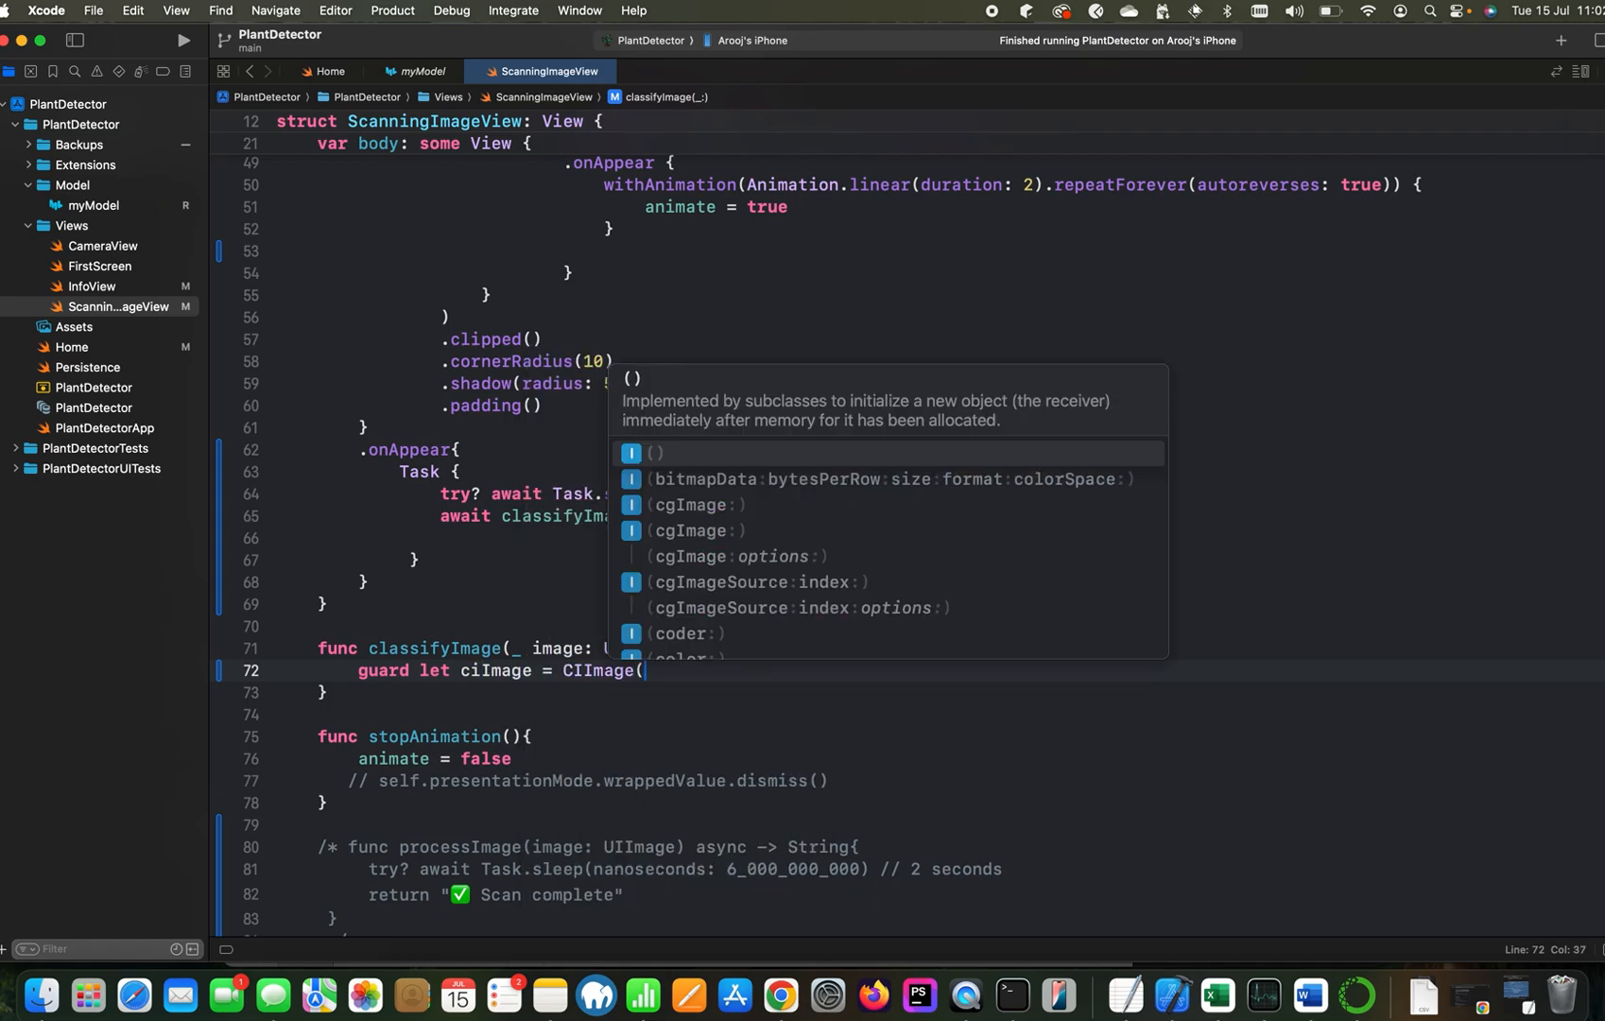
{"action": "type", "text": "image: ima"}
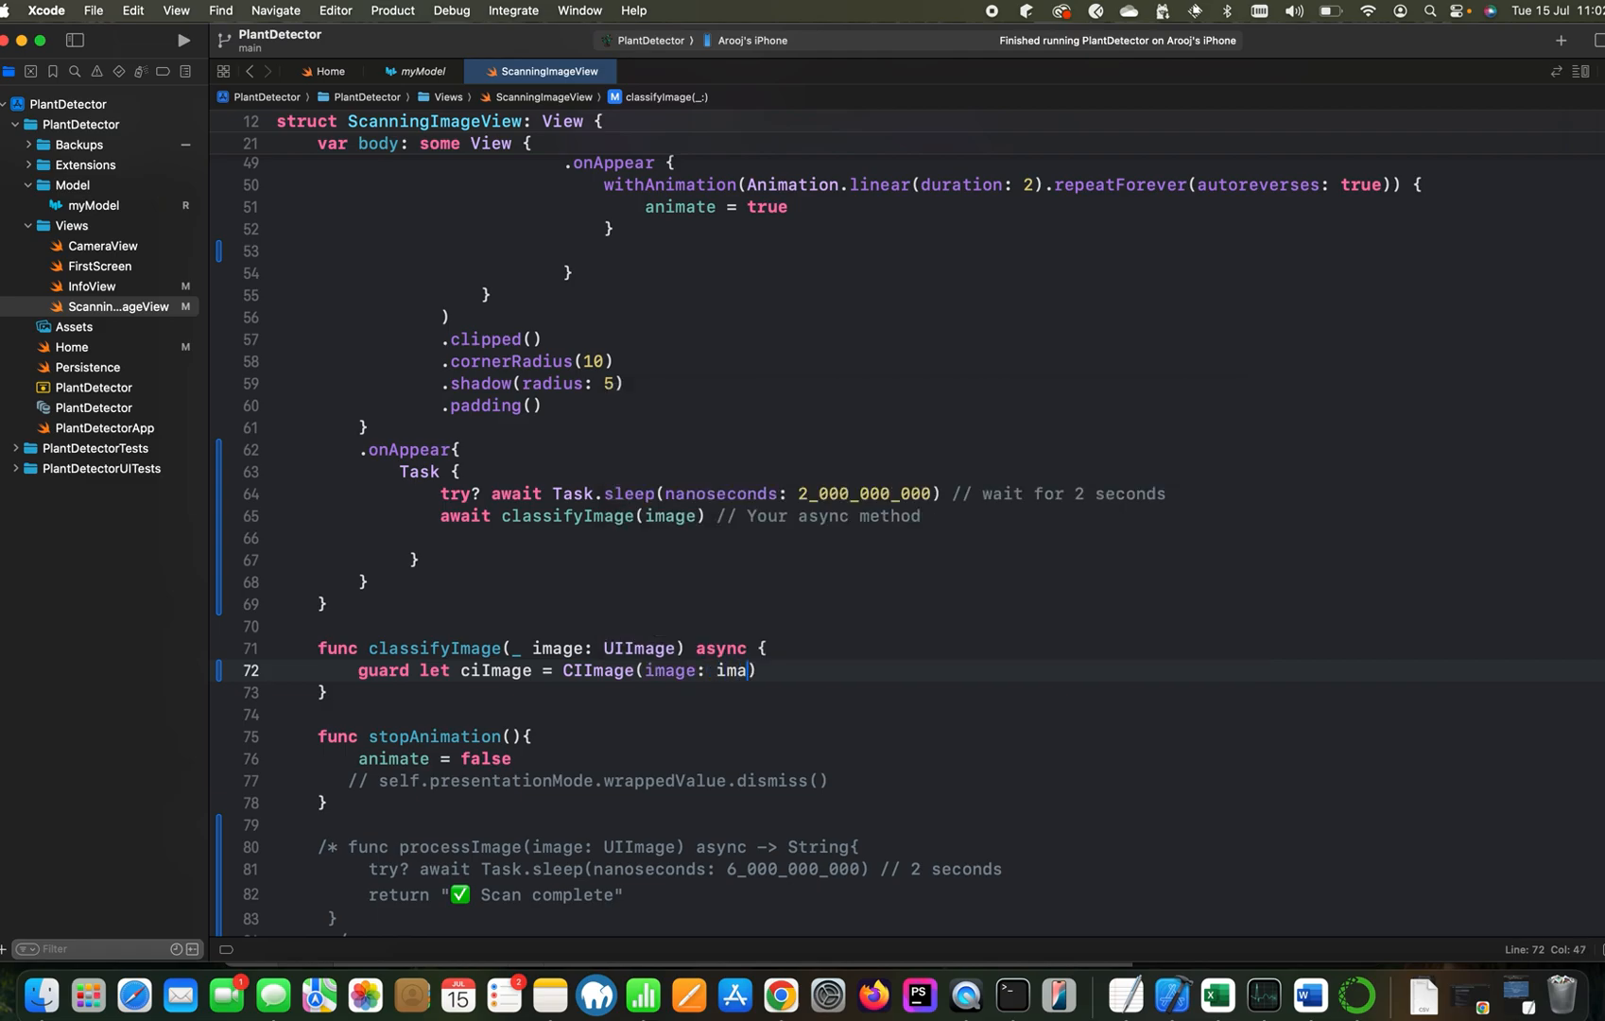
{"action": "type", "text": "ge"}
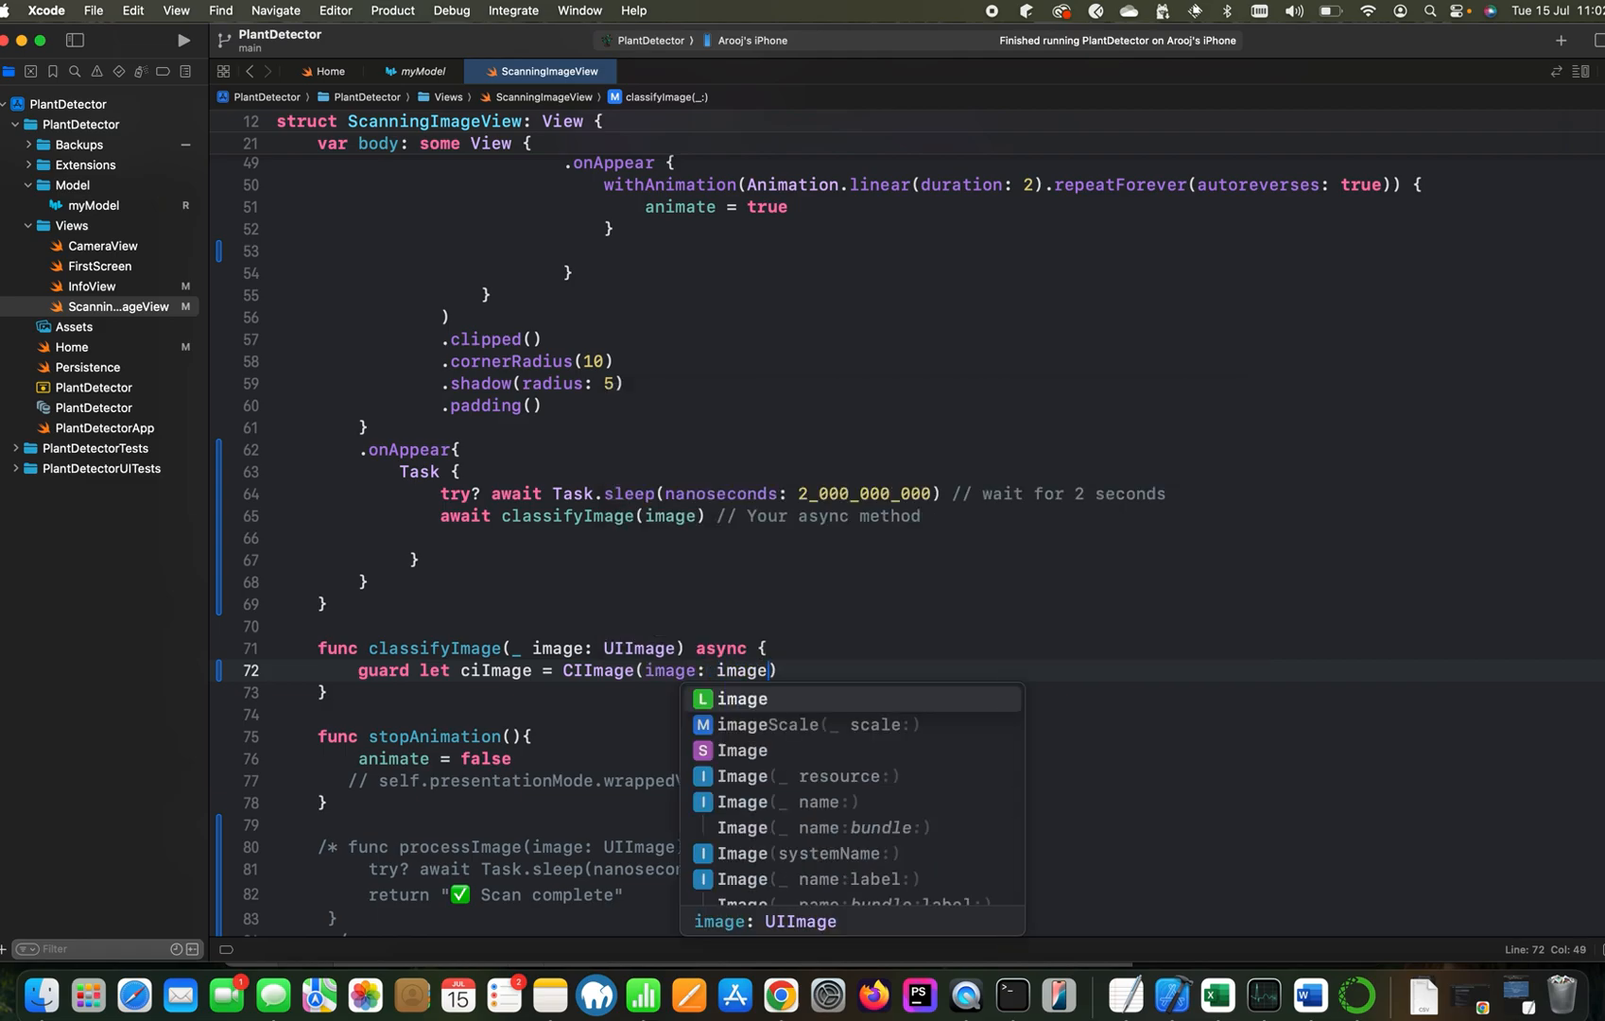
{"action": "type", "text": "els"}
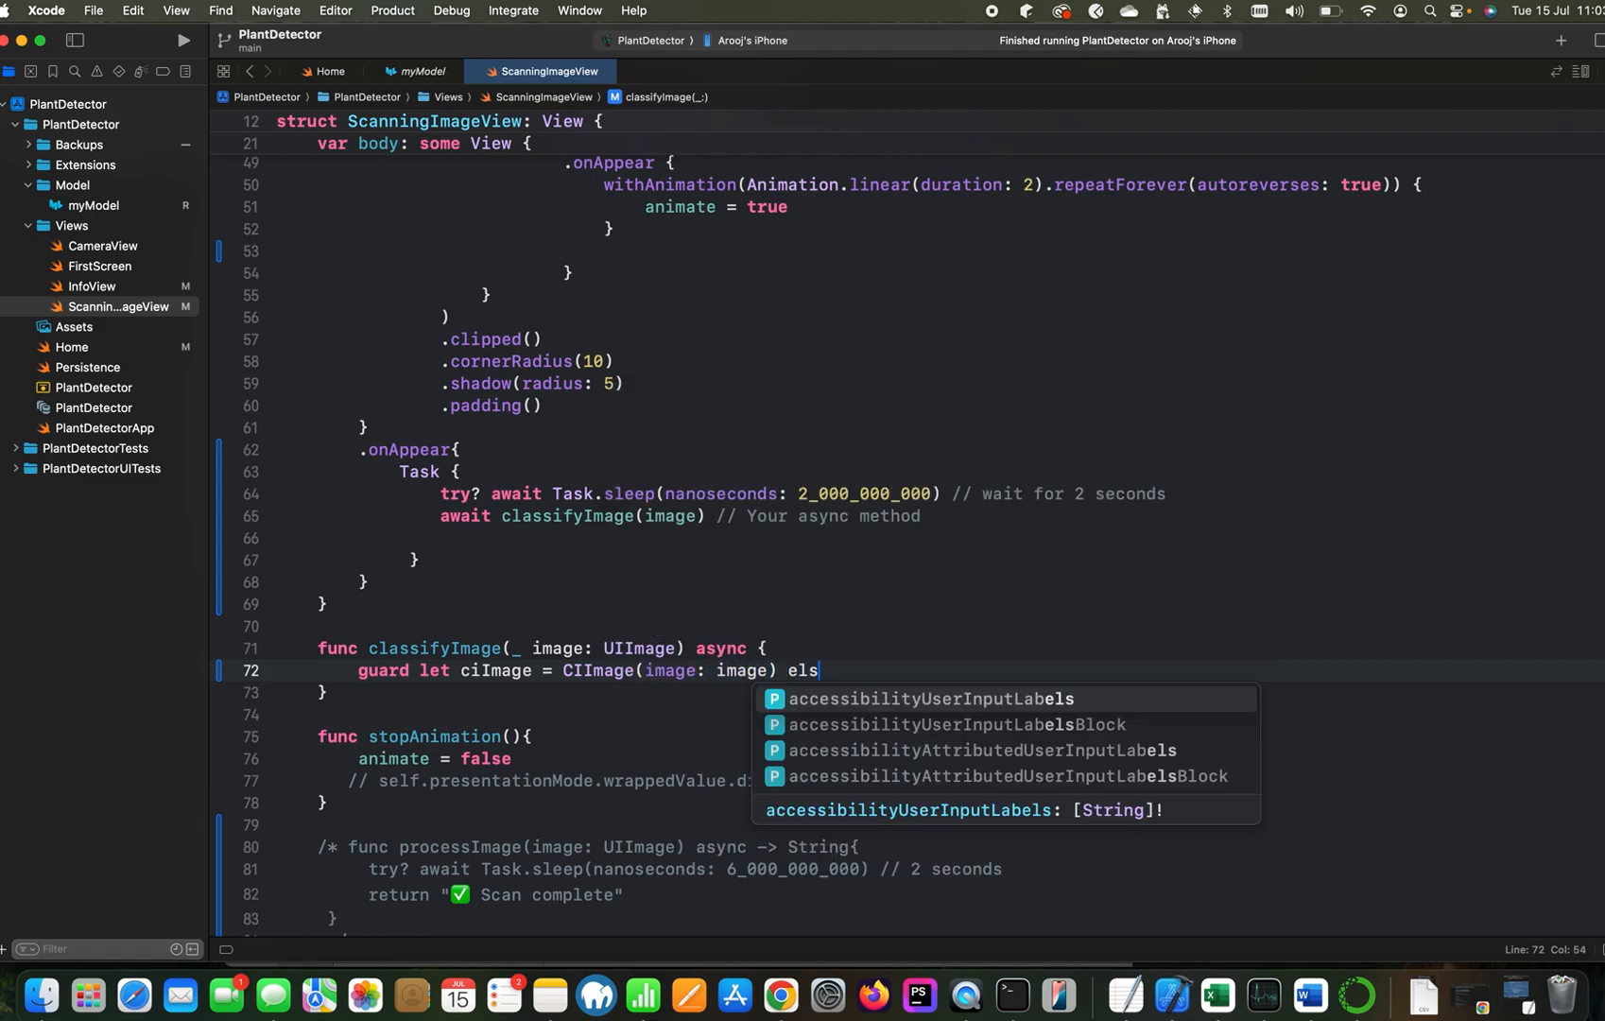
{"action": "type", "text": "e{"}
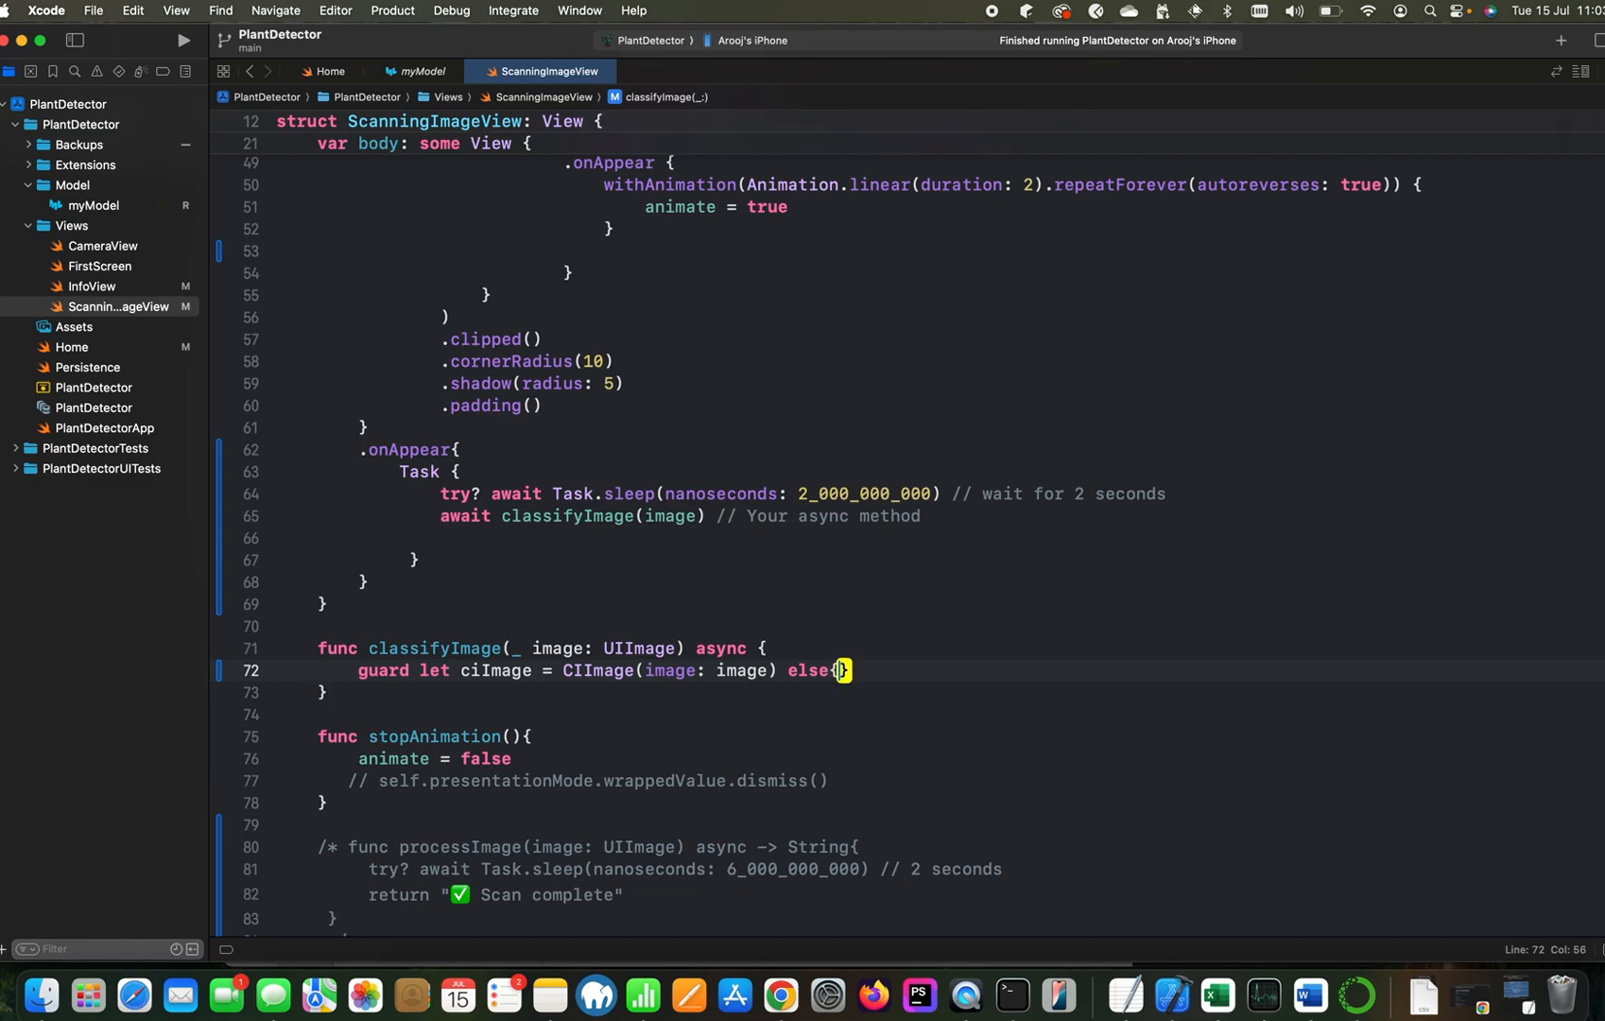
{"action": "key", "text": "enter"}
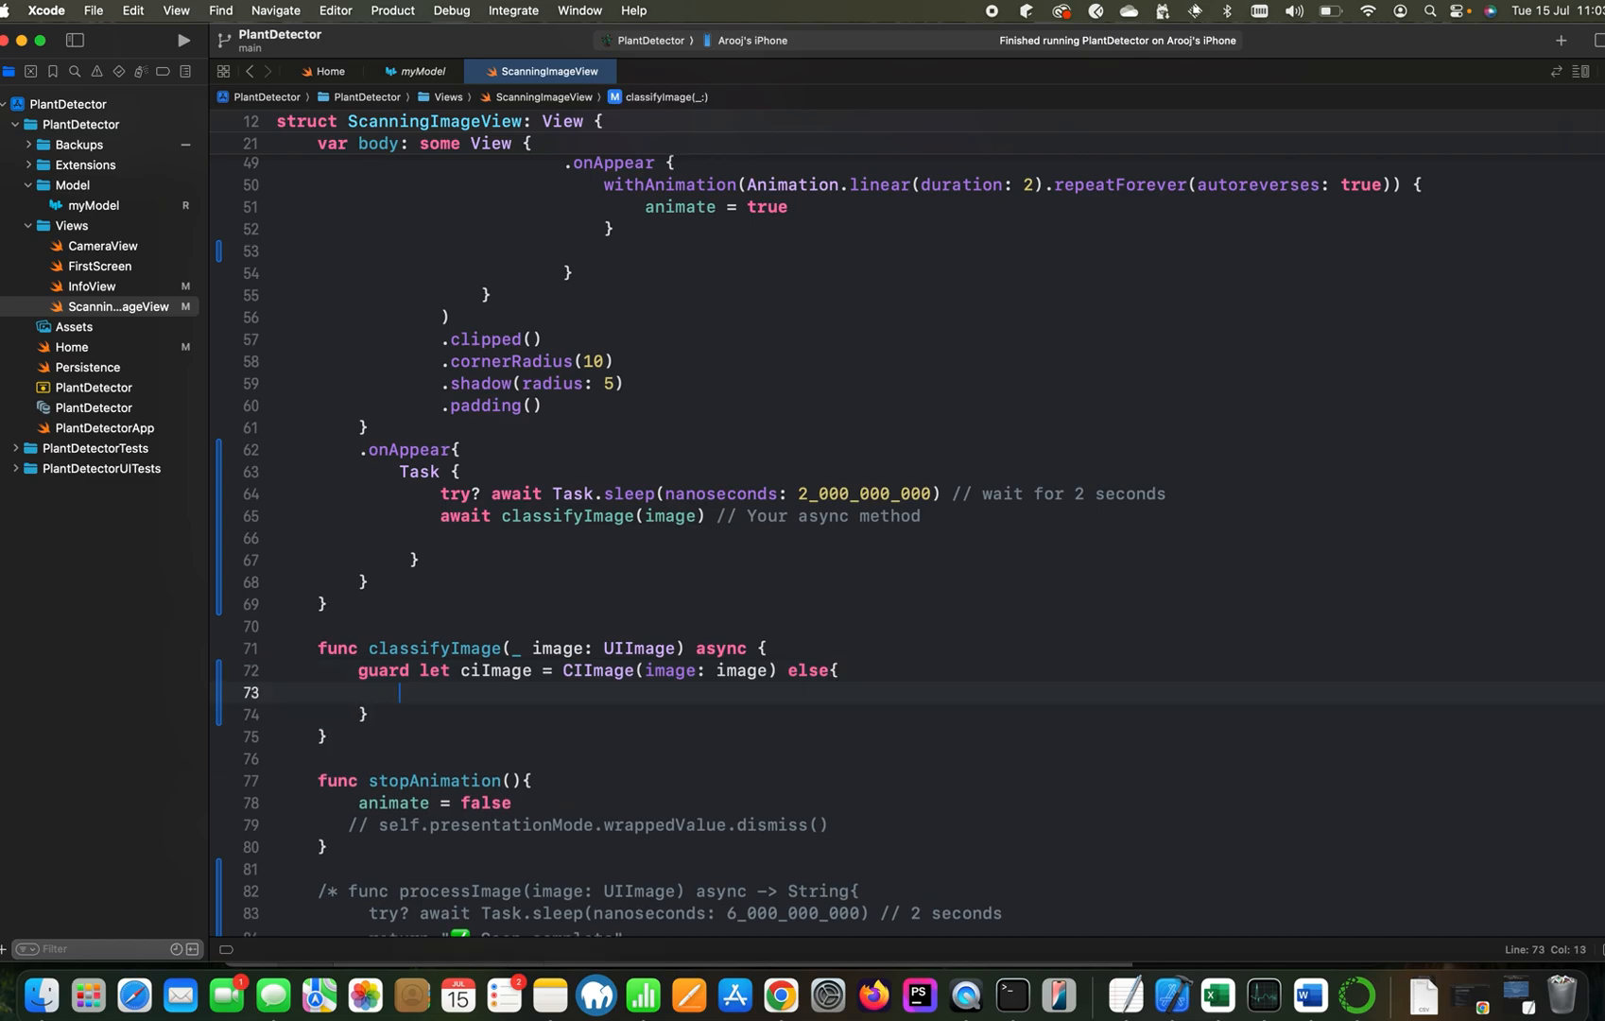
{"action": "type", "text": "return"}
{"action": "type", "text": "pr"}
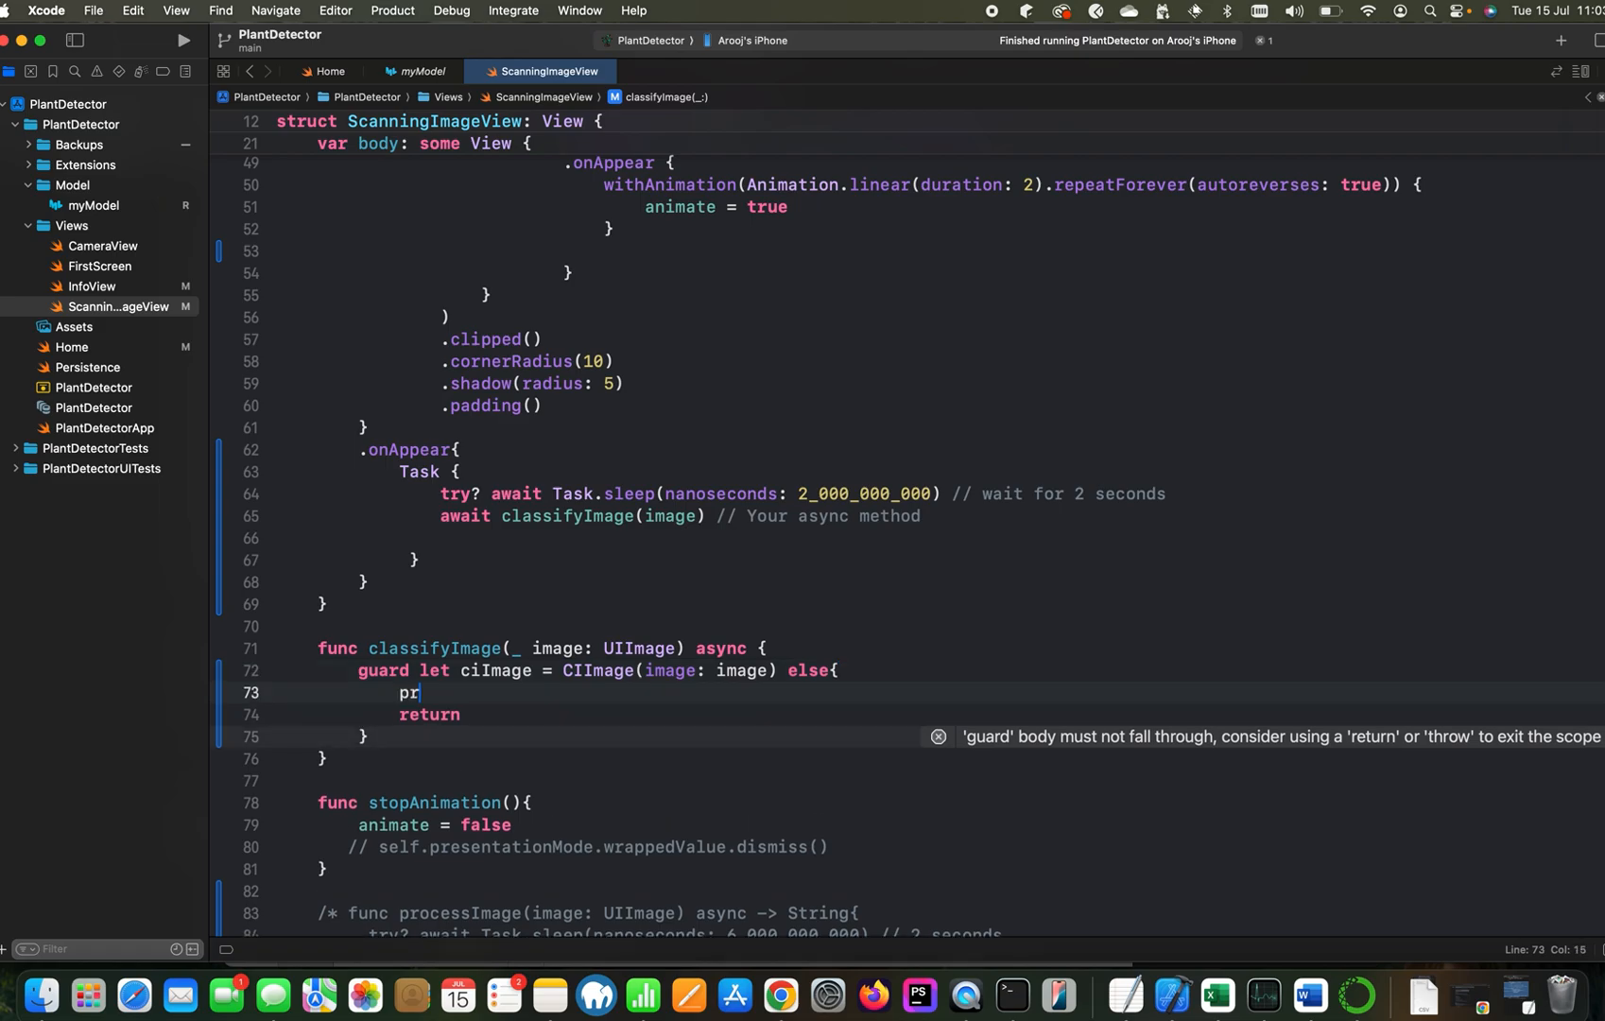
{"action": "type", "text": "ediction"}
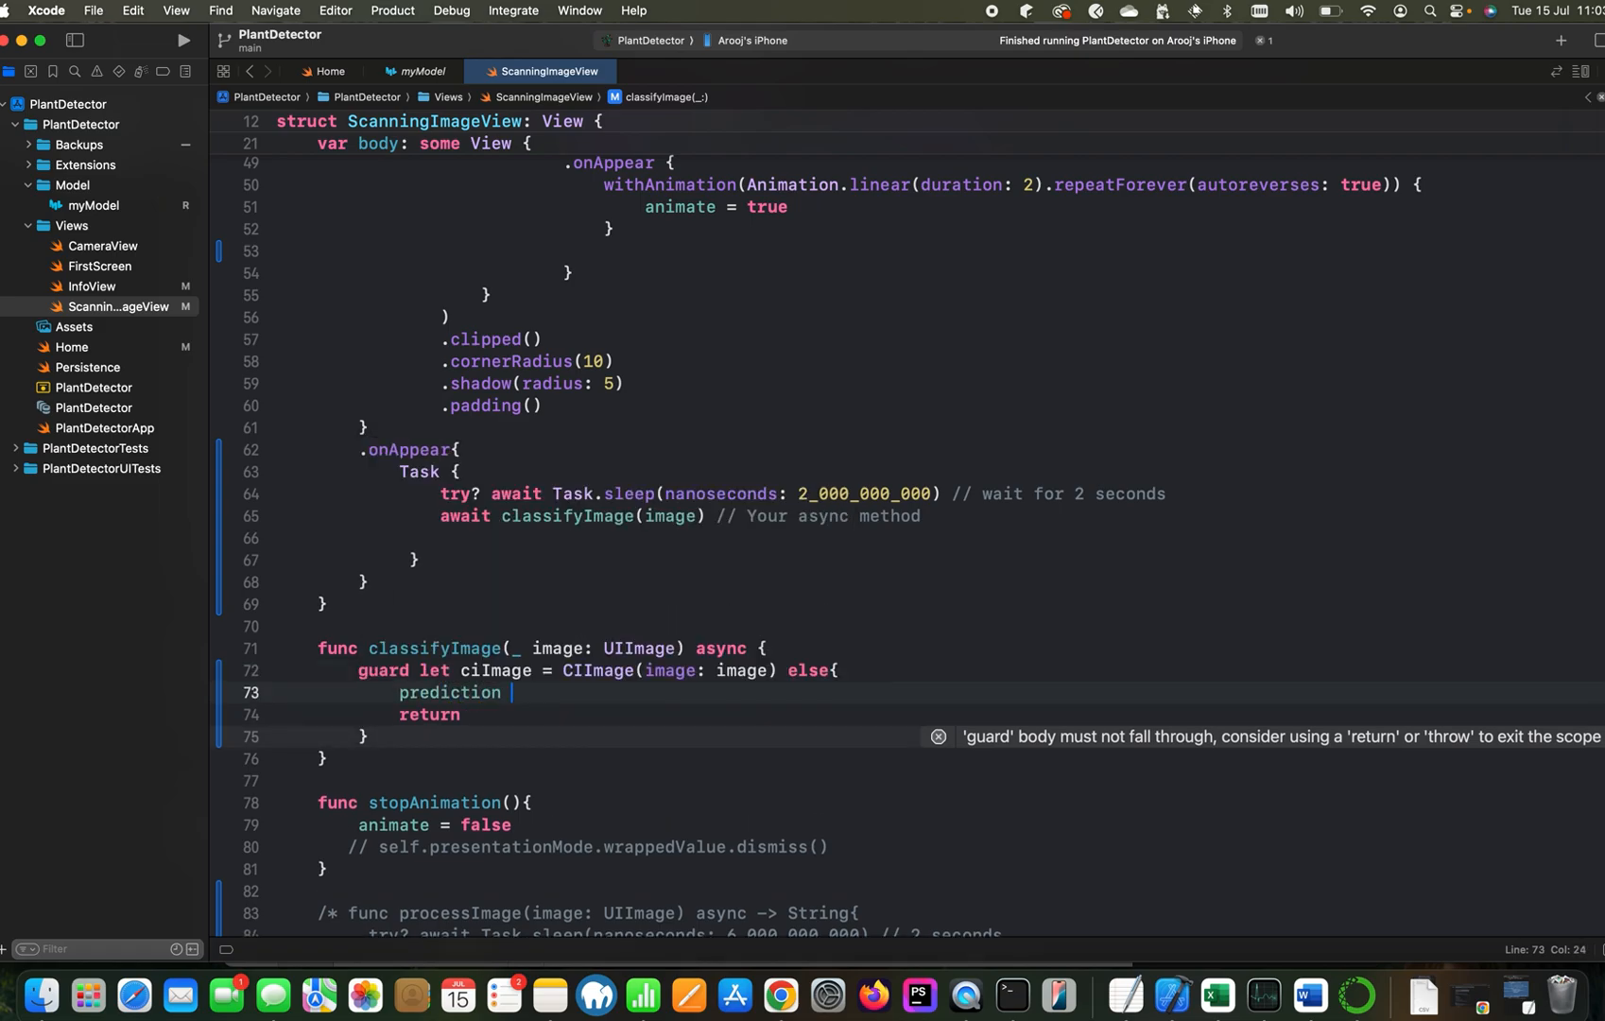
{"action": "type", "text": "= \"\""}
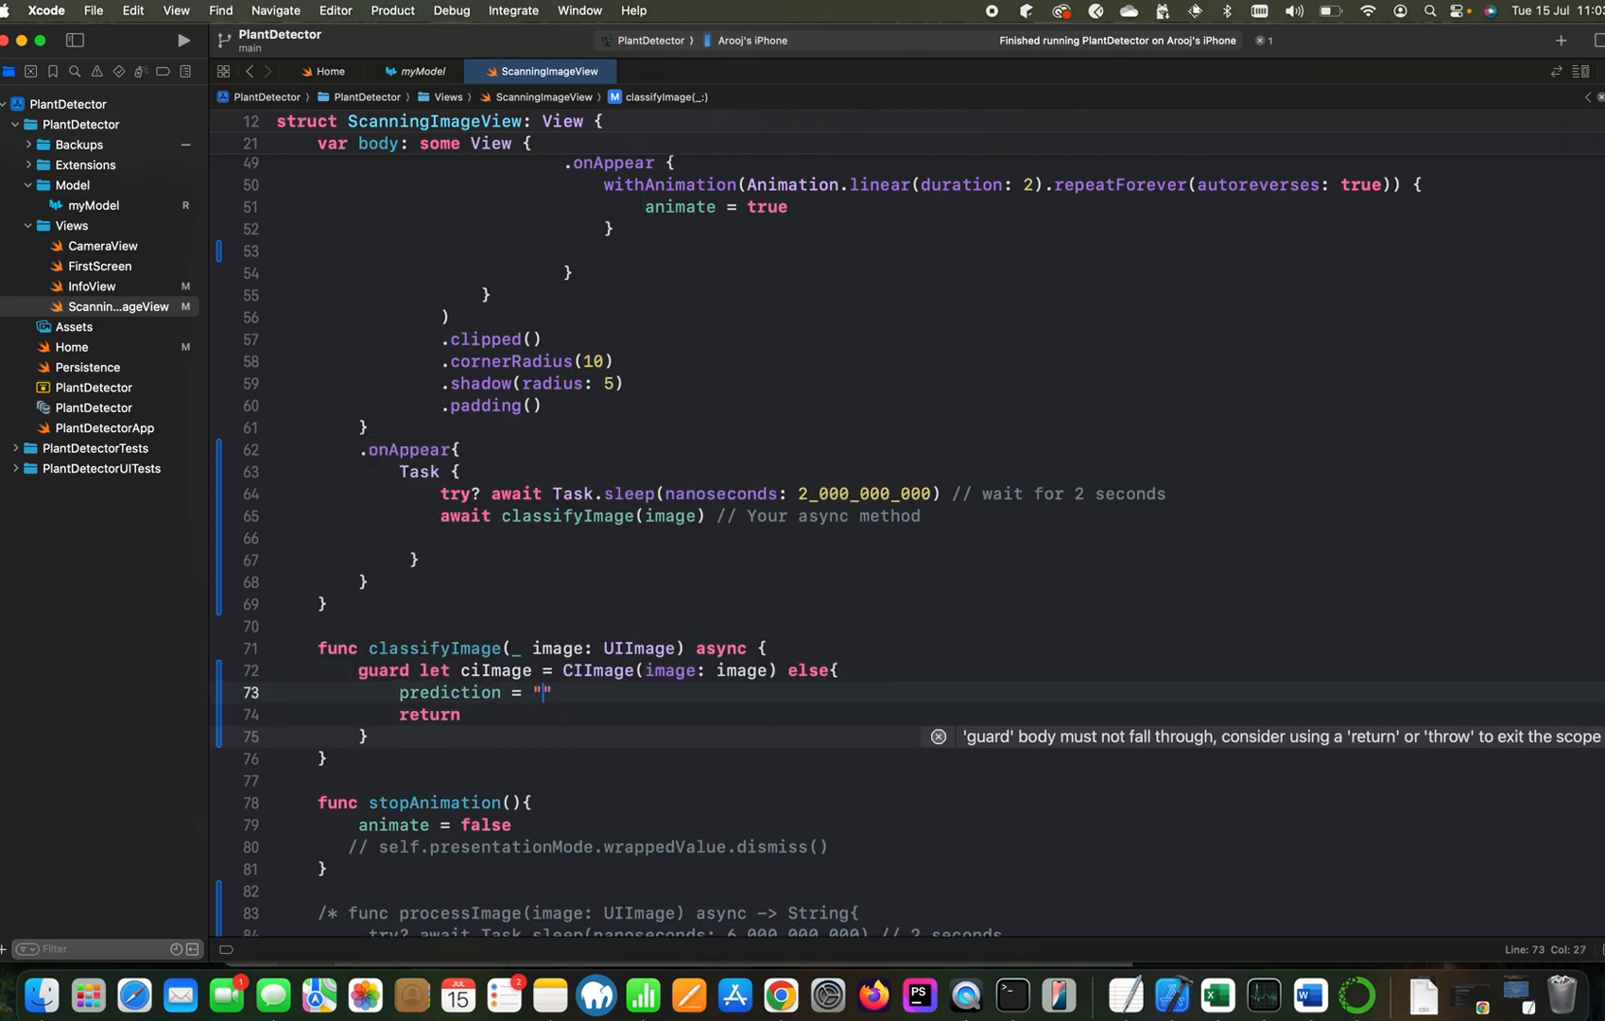
{"action": "type", "text": "Failed to"}
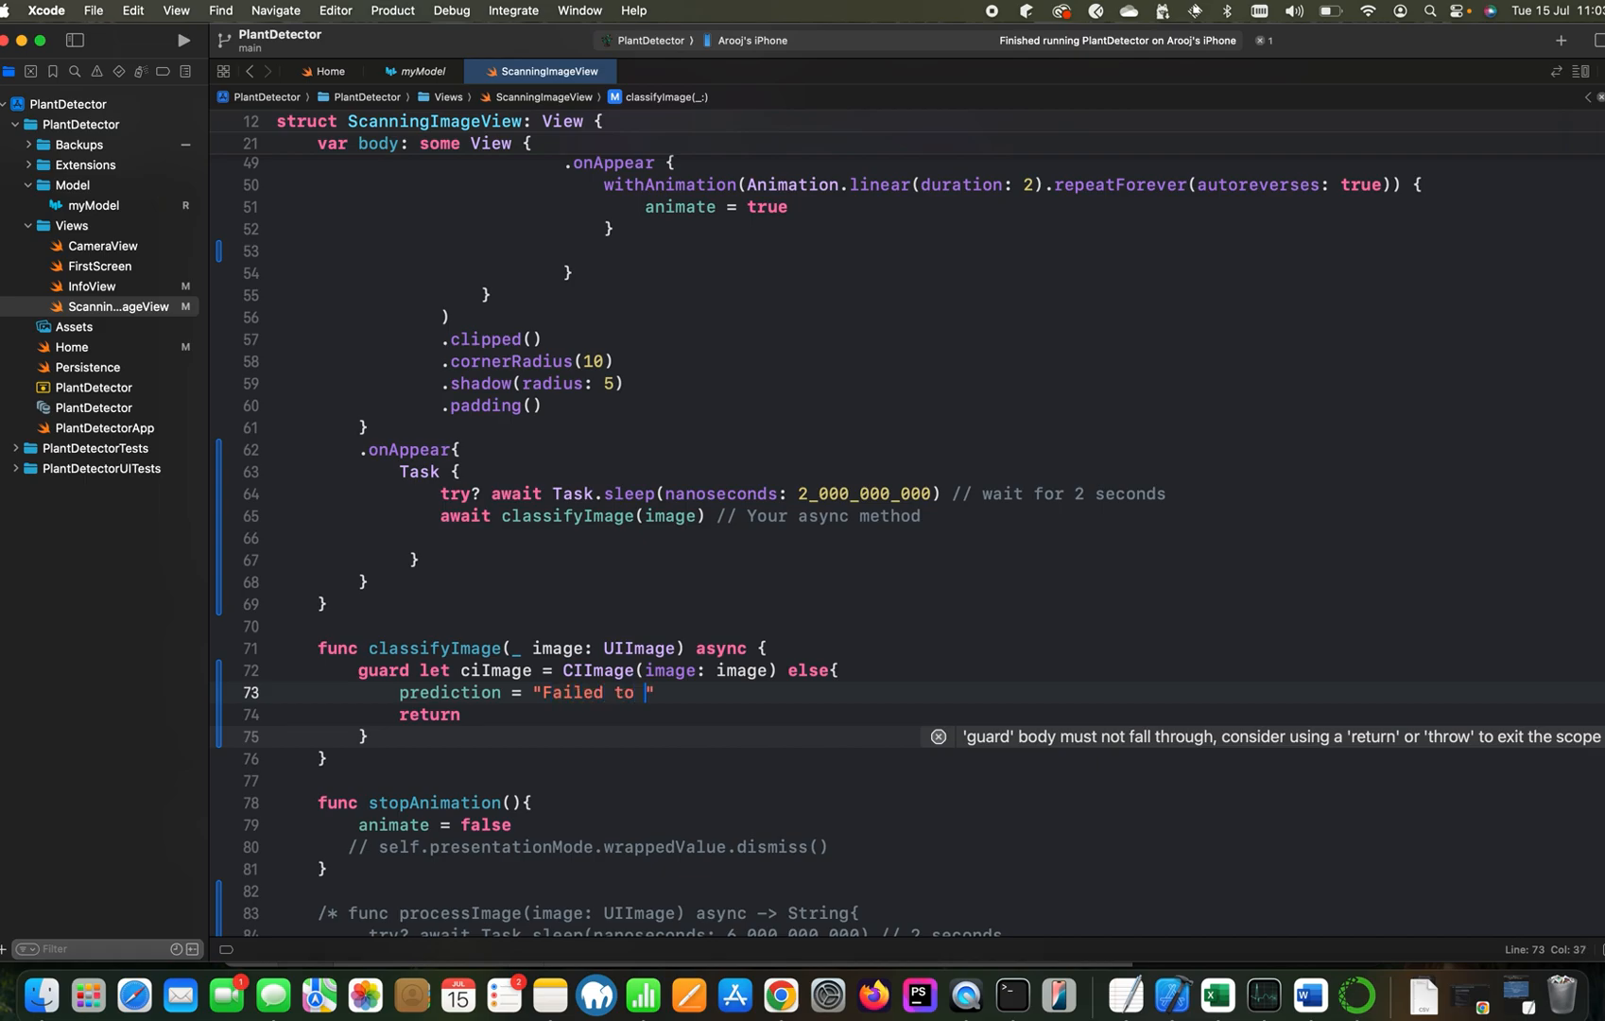
{"action": "type", "text": "convert image"}
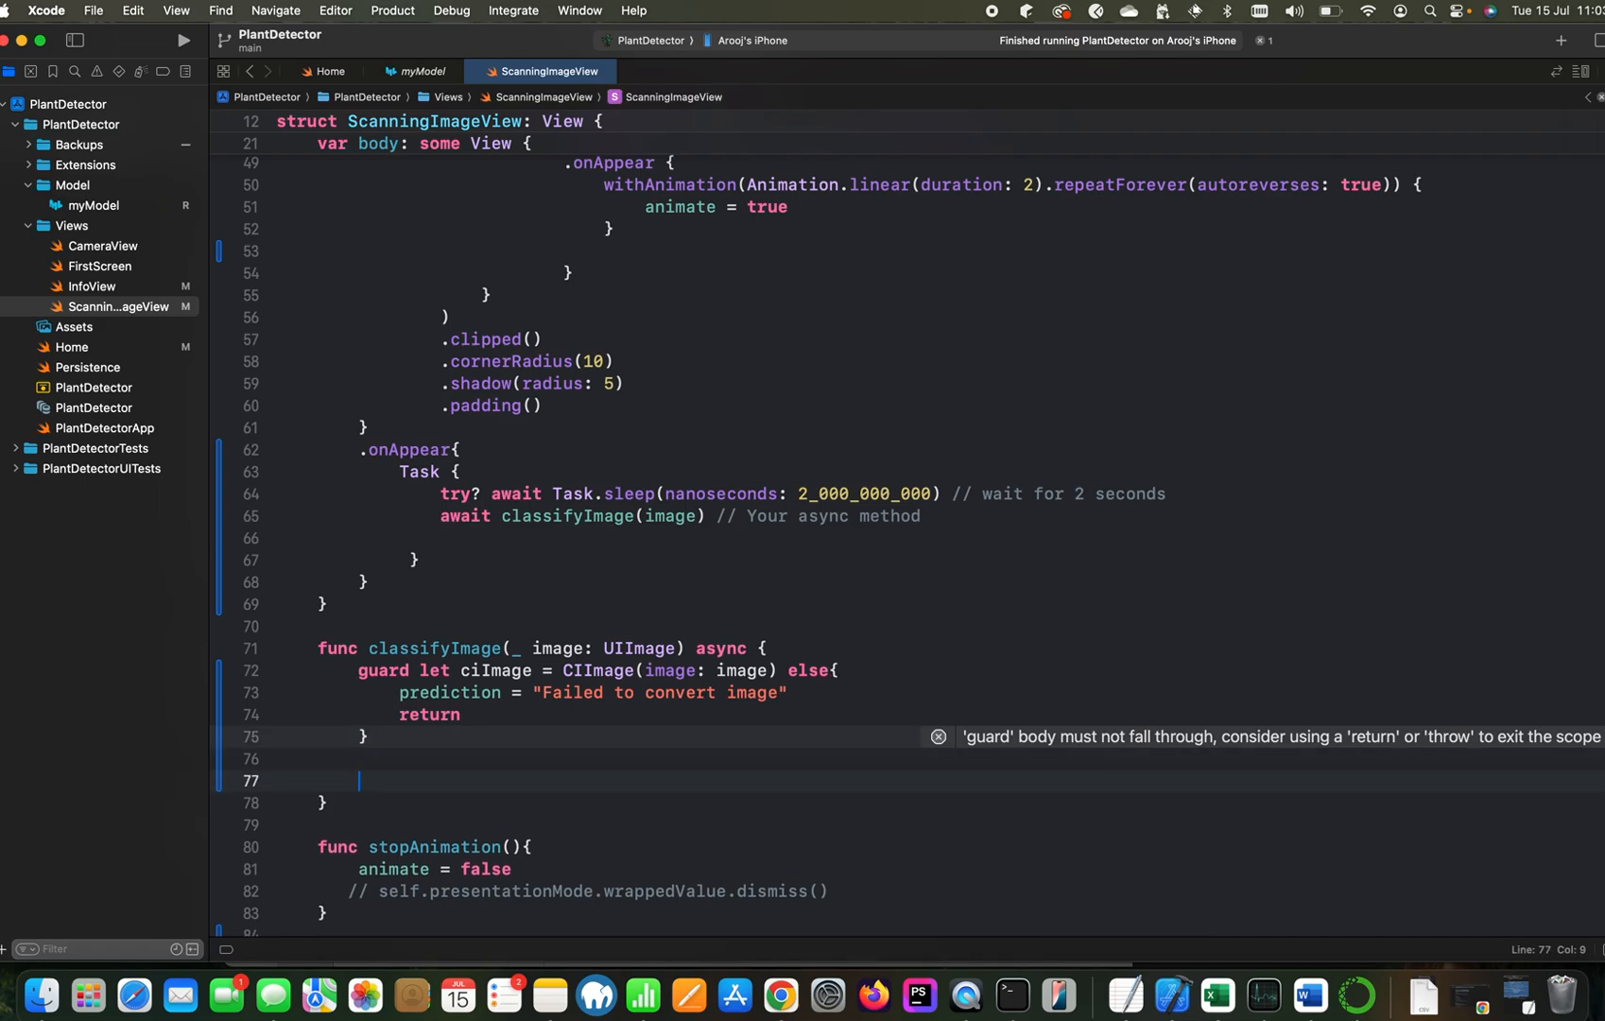
Add a do block with a catch that sets prediction to "An exception occured"
{"action": "type", "text": "do{}"}
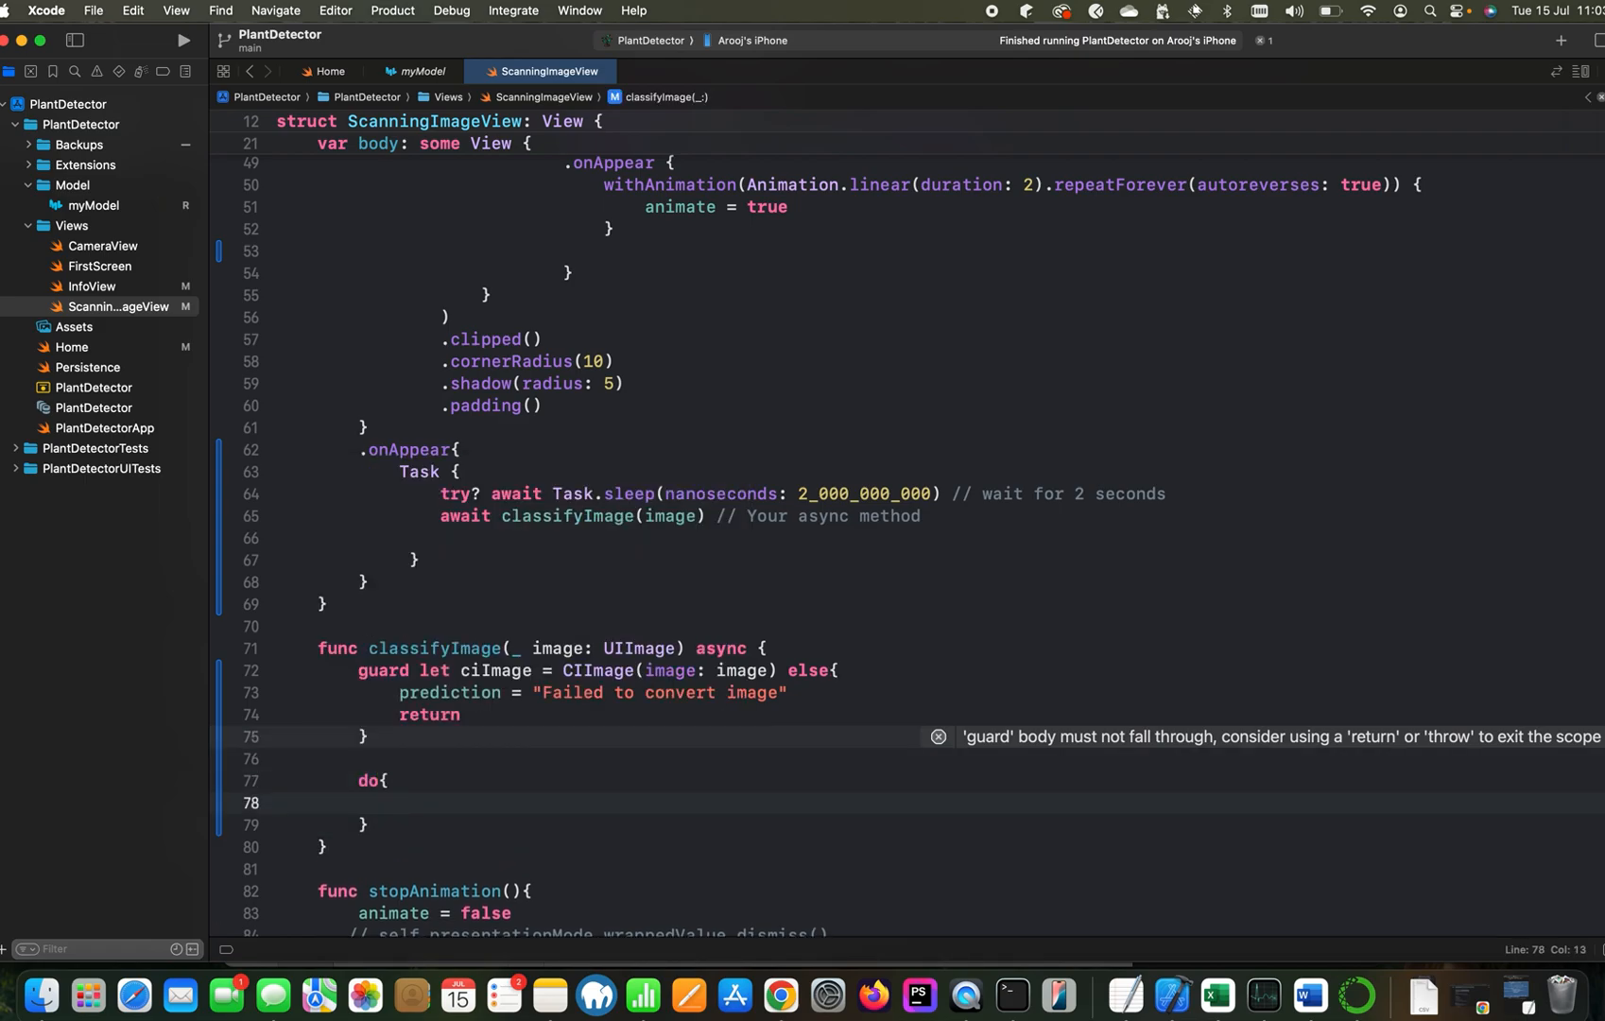
{"action": "type", "text": "catch{"}
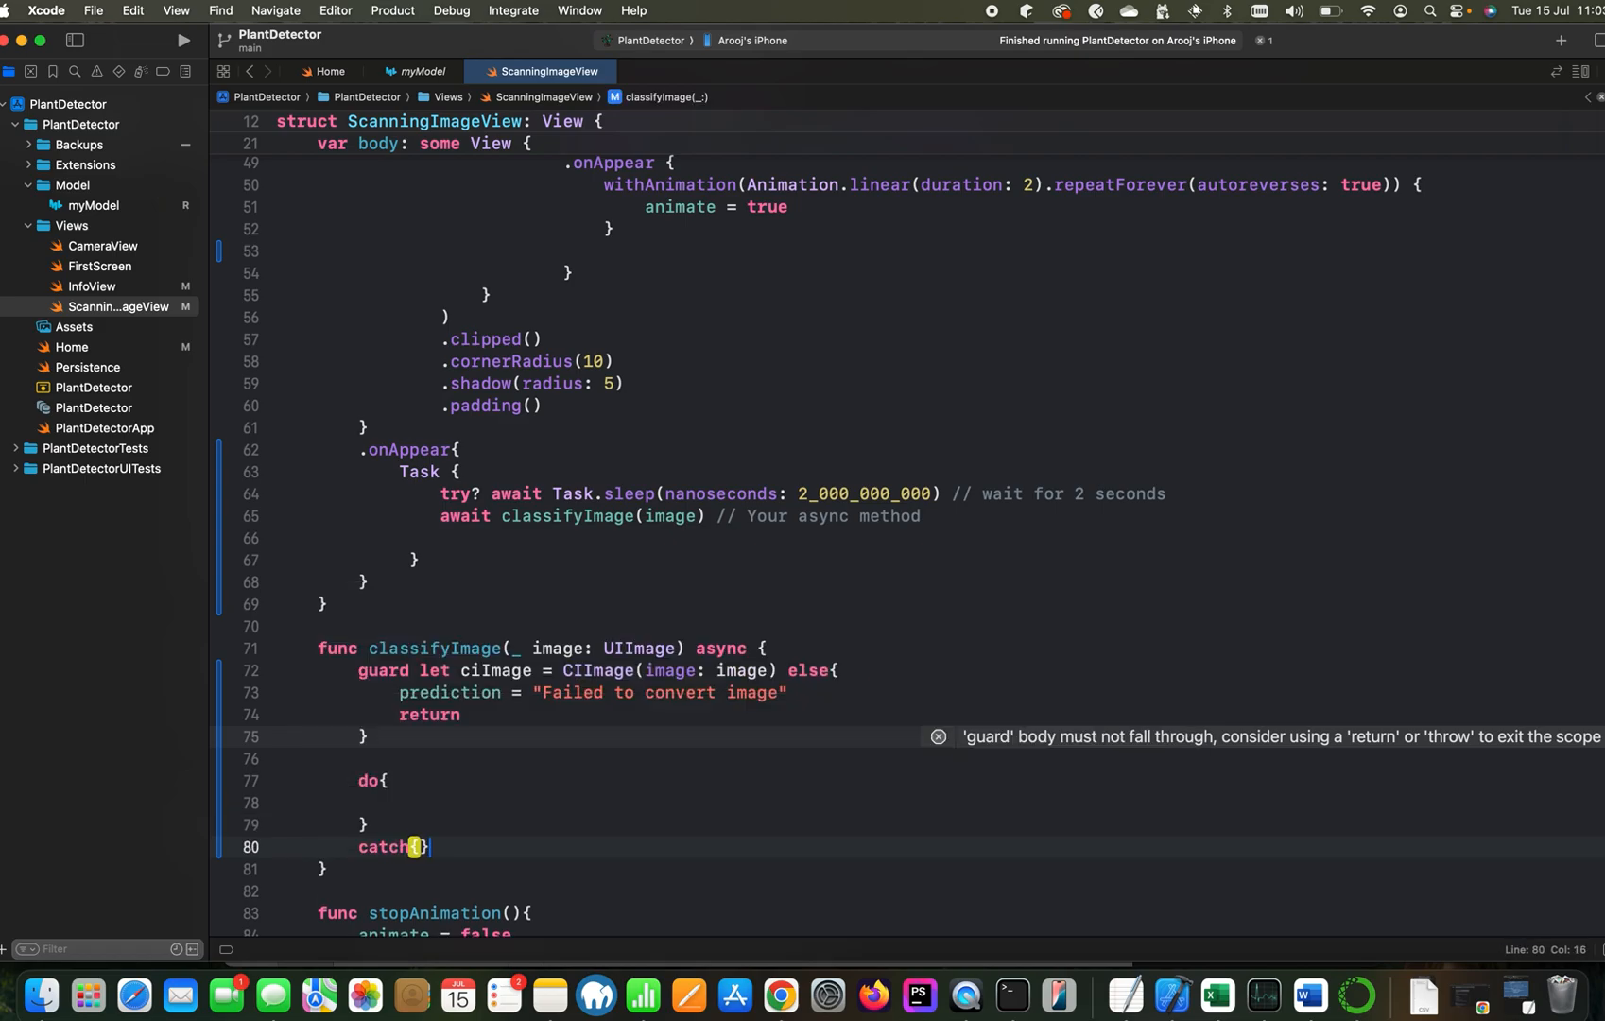
{"action": "type", "text": "prediction"}
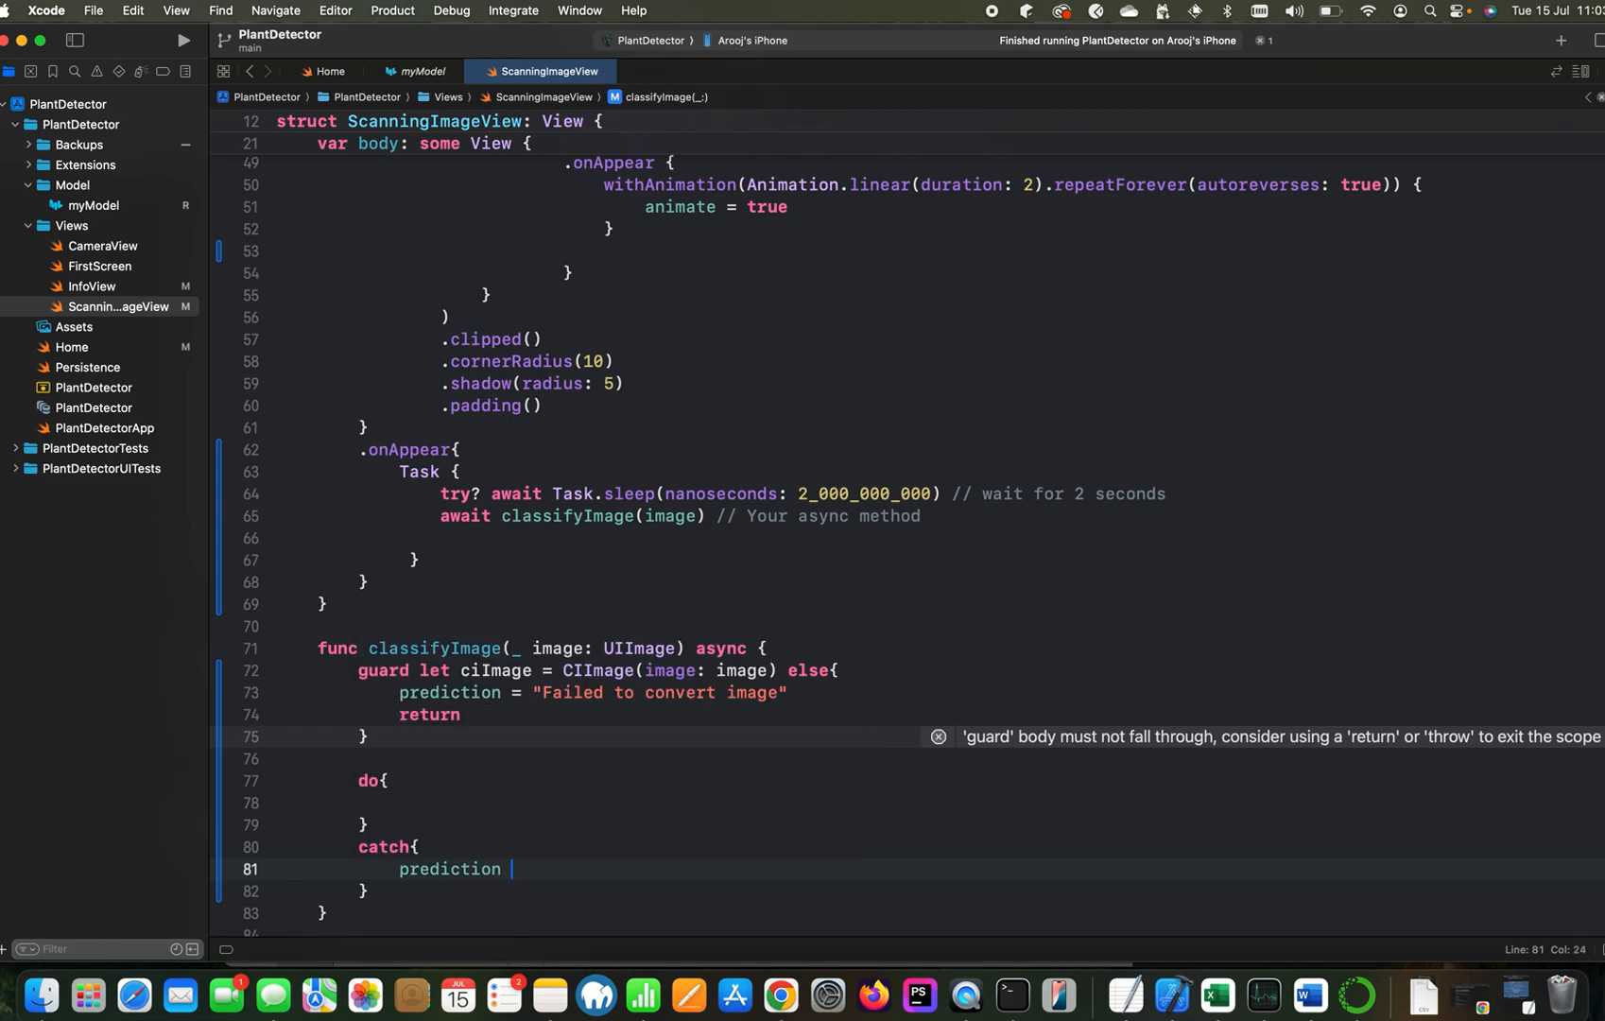
{"action": "type", "text": "= \"\""}
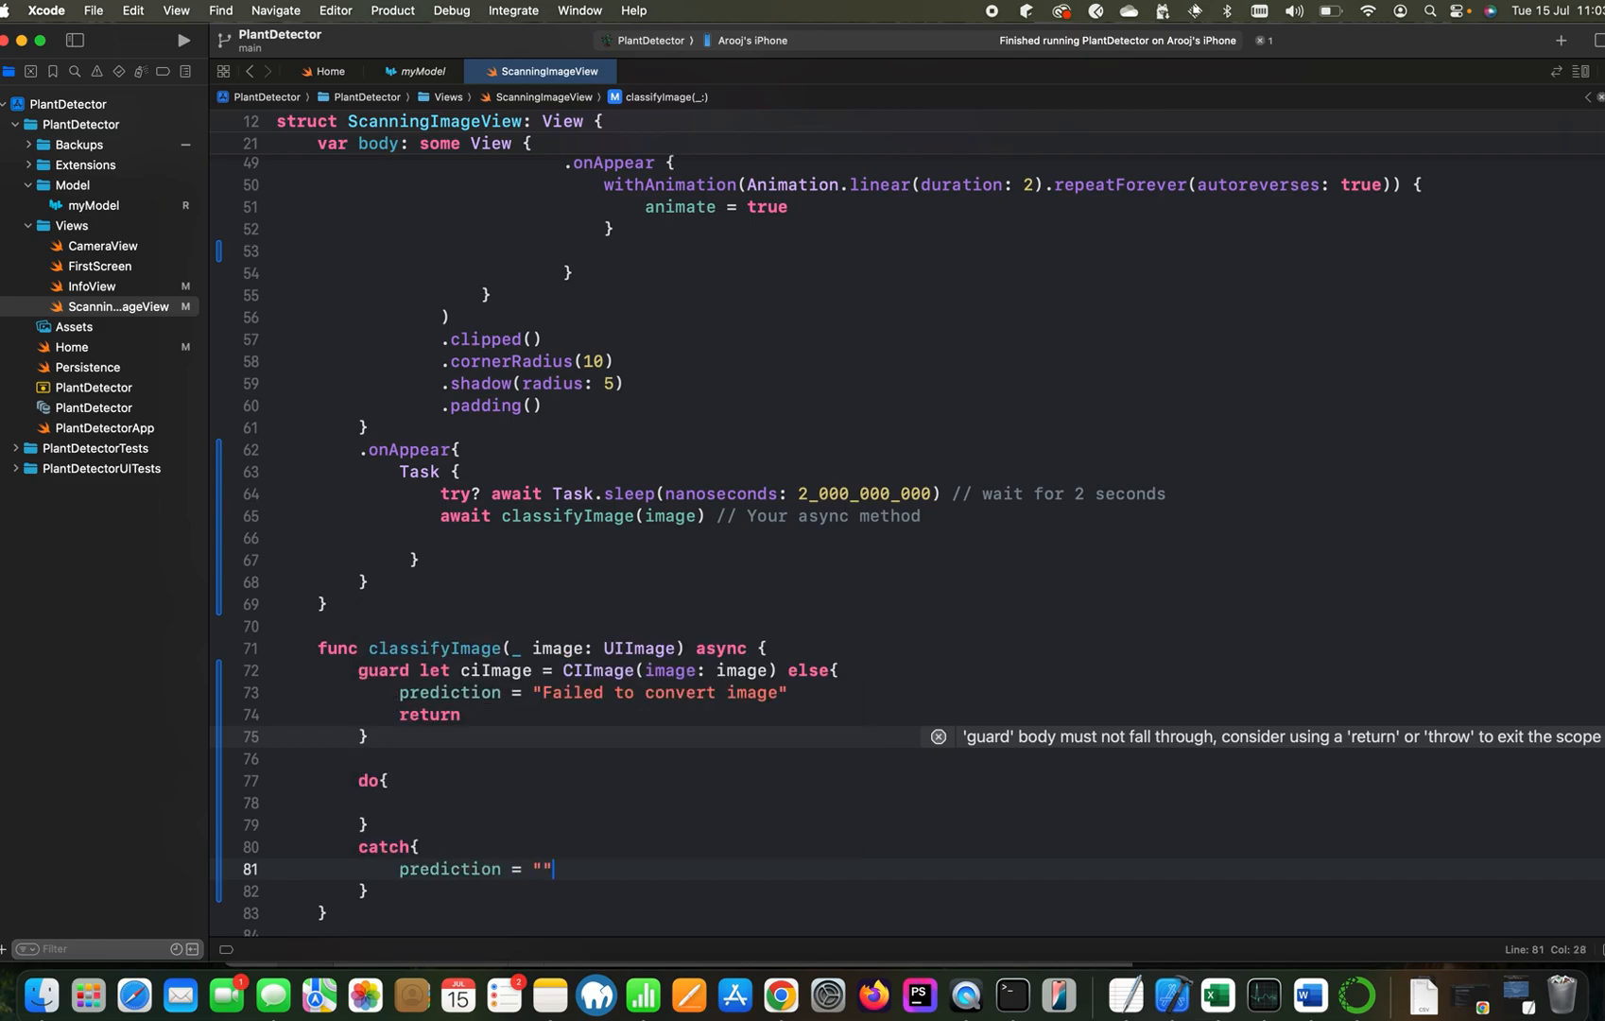
{"action": "type", "text": "A"}
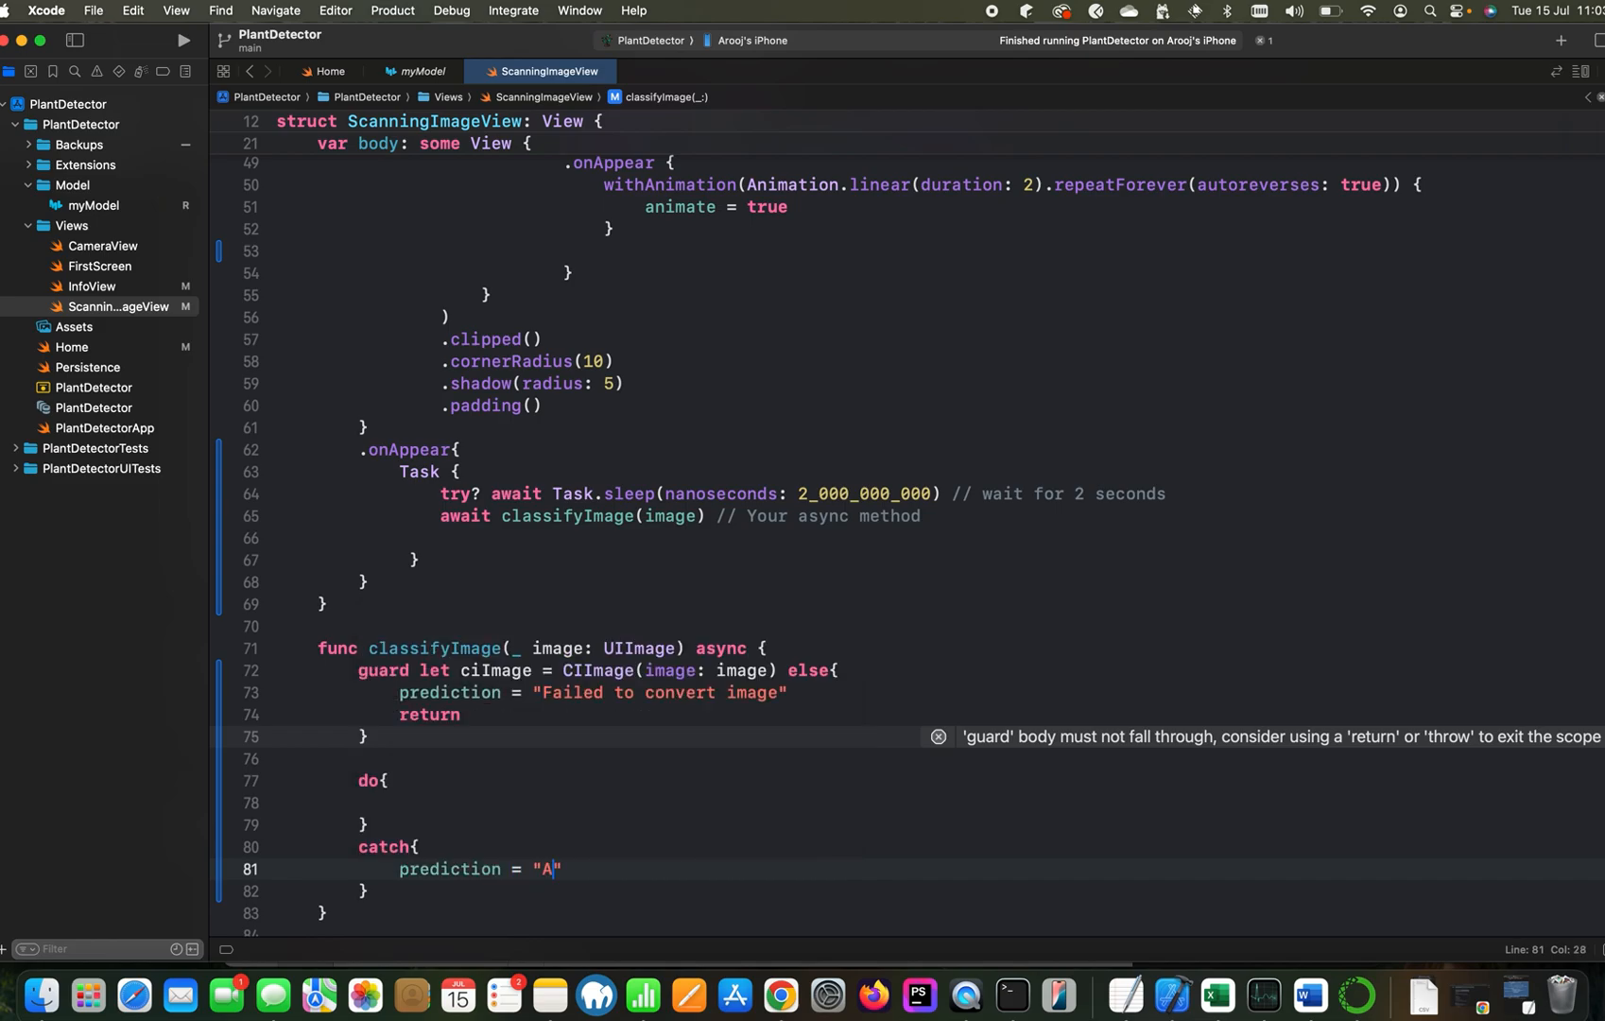
{"action": "type", "text": "n exc"}
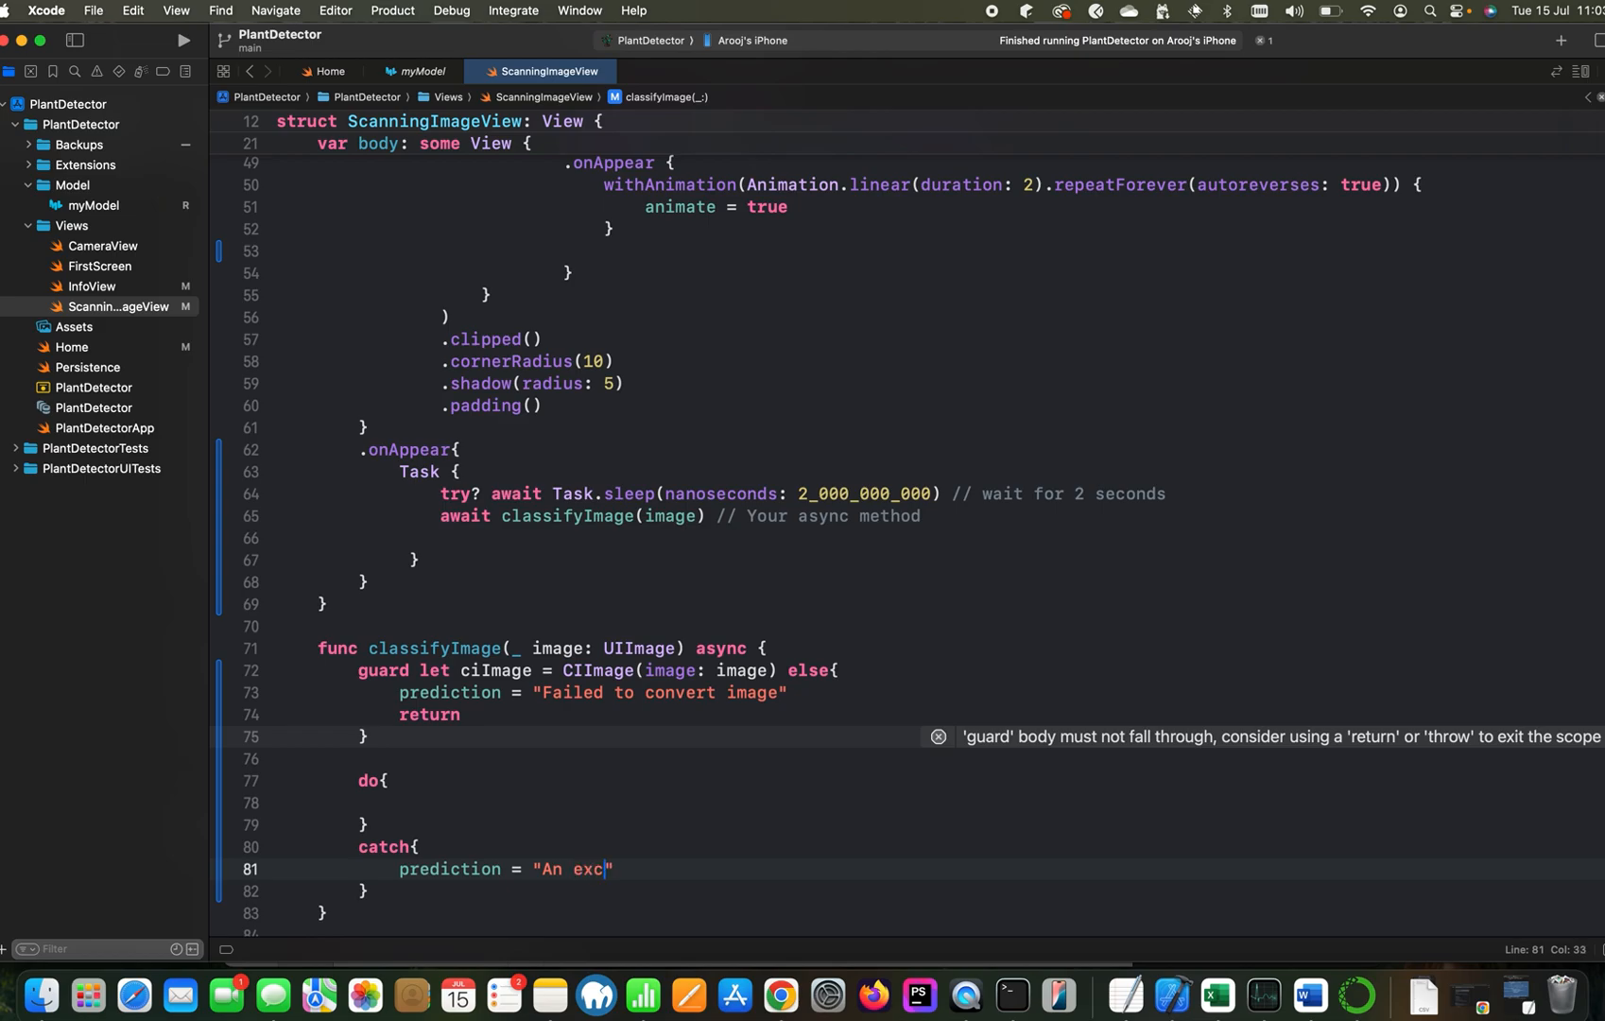
{"action": "type", "text": "eption o"}
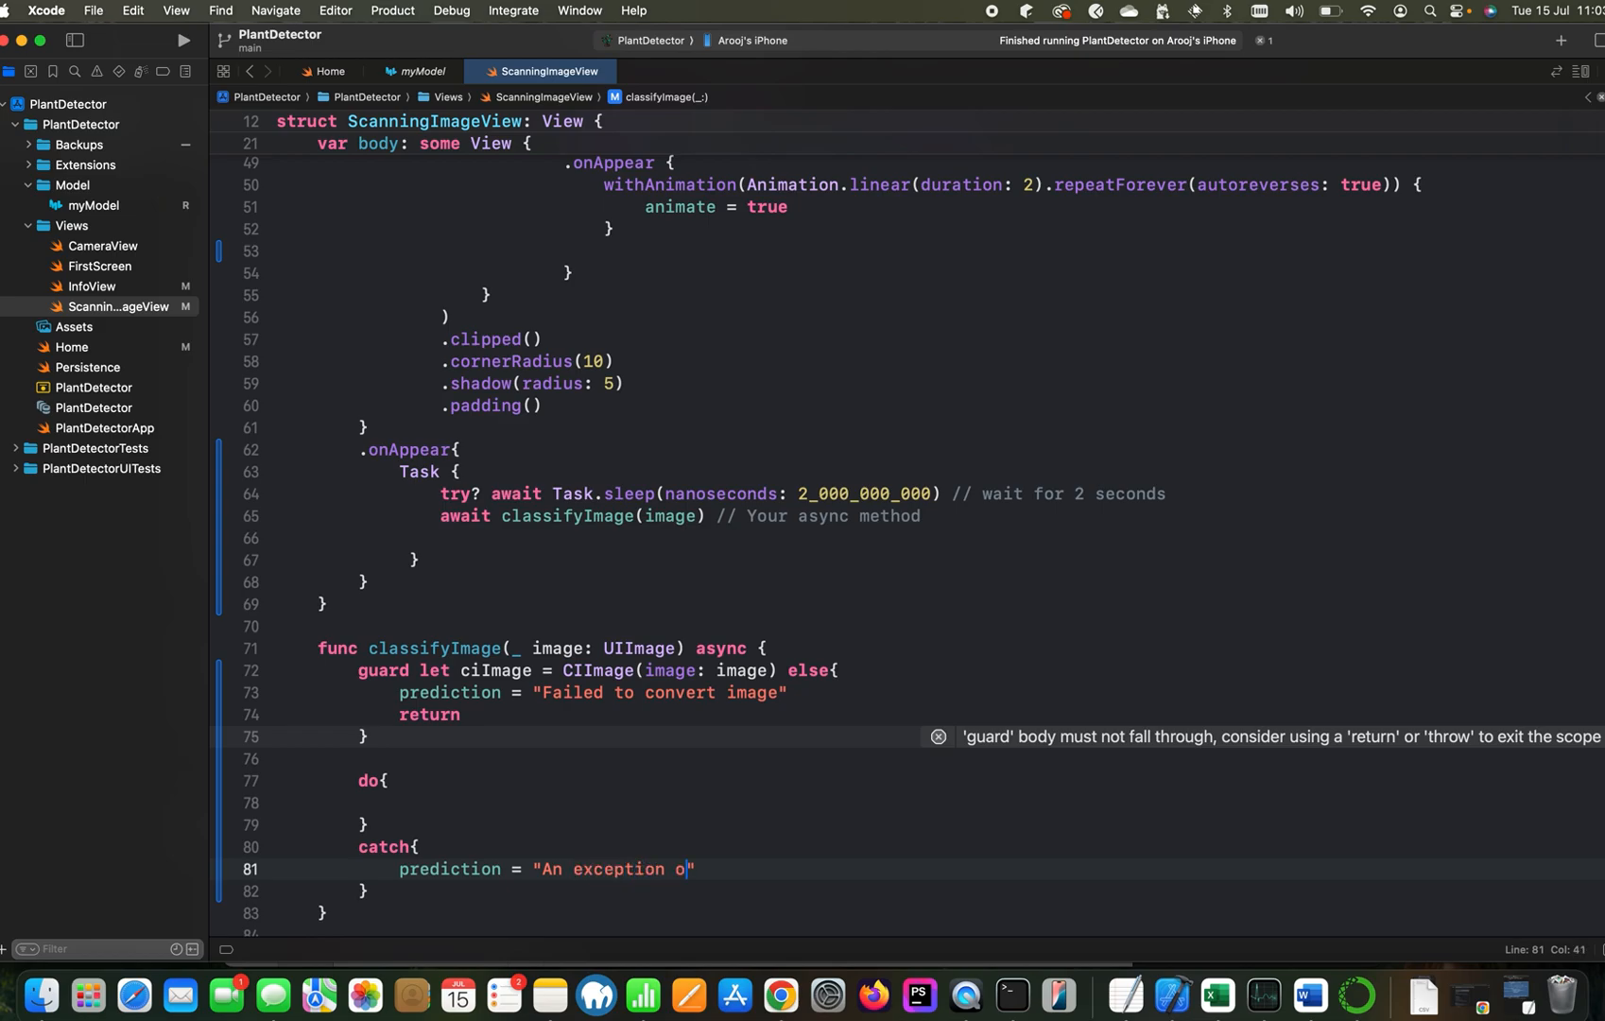
{"action": "type", "text": "ccured"}
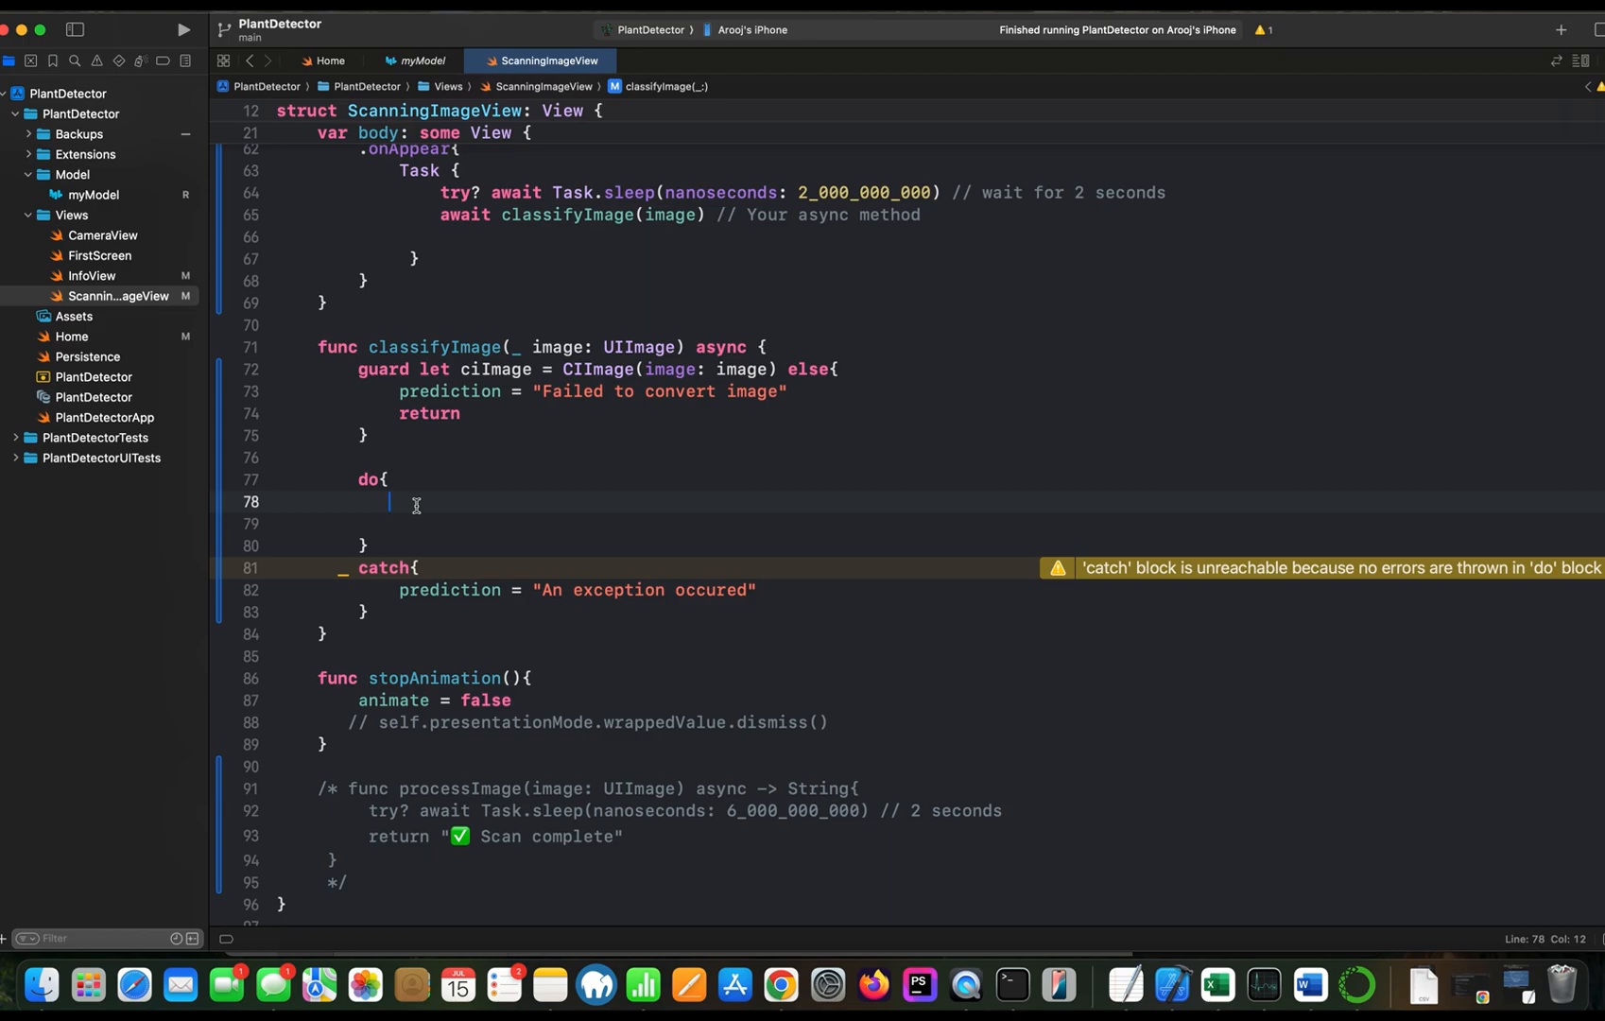
Guard-let myML as myModel(configuration: MLModelConfiguration()).model inside the do block
{"action": "type", "text": "guard let my"}
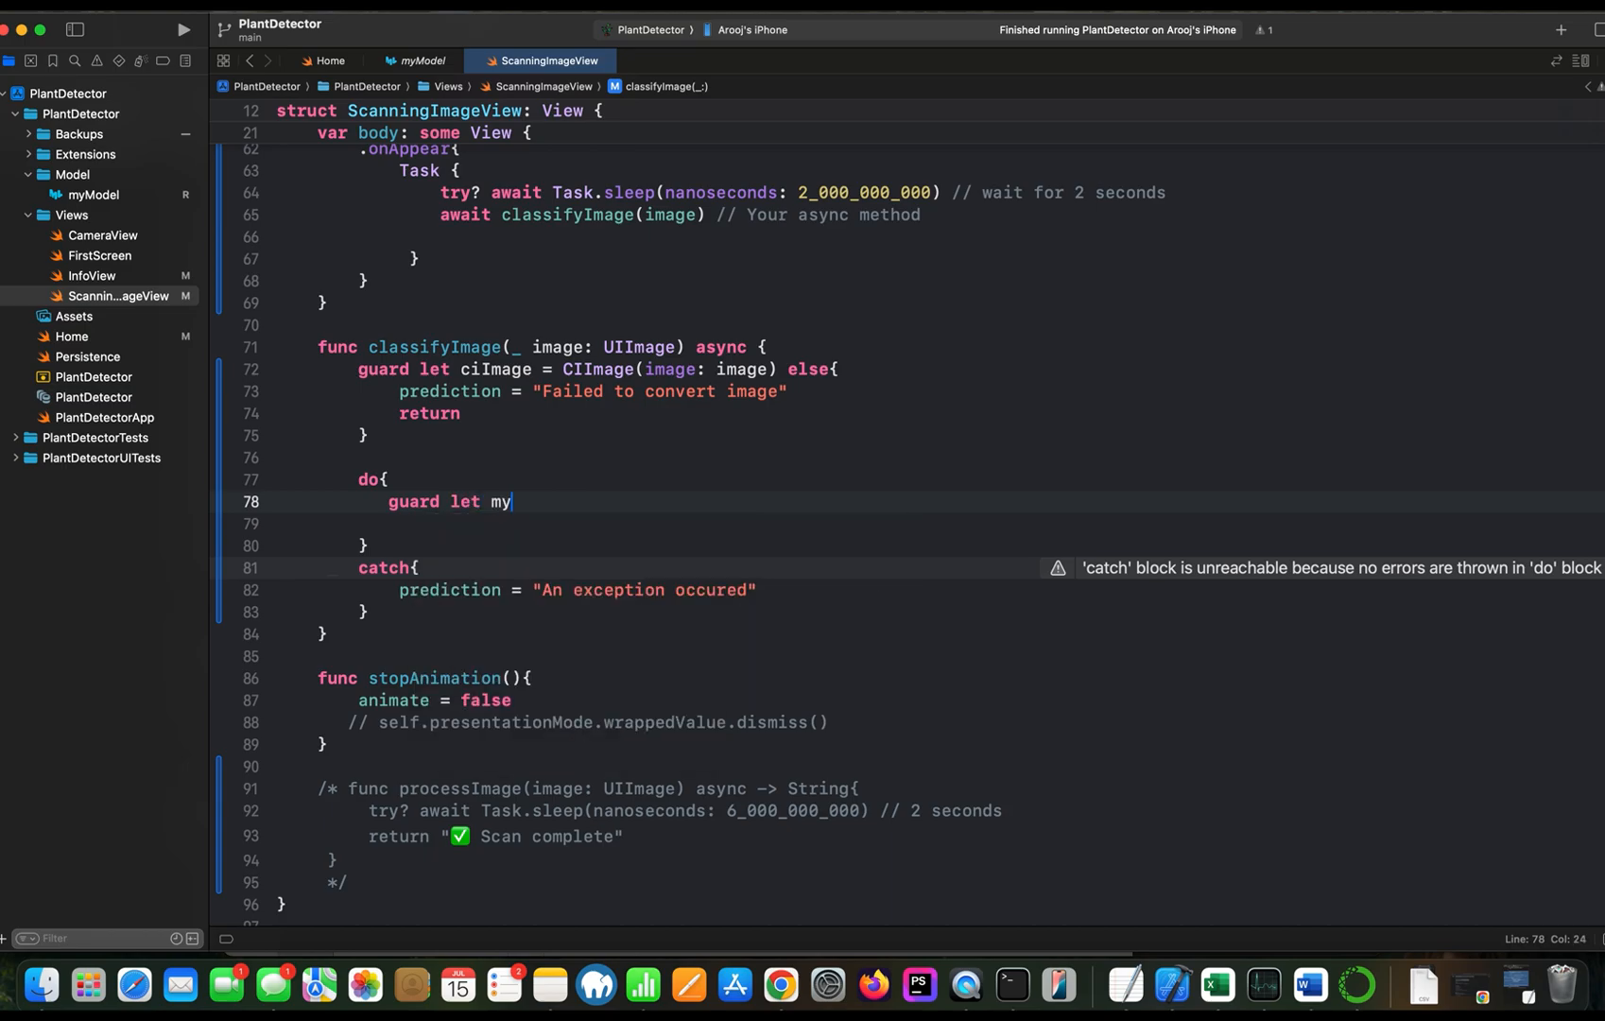
{"action": "type", "text": "ML = try?"}
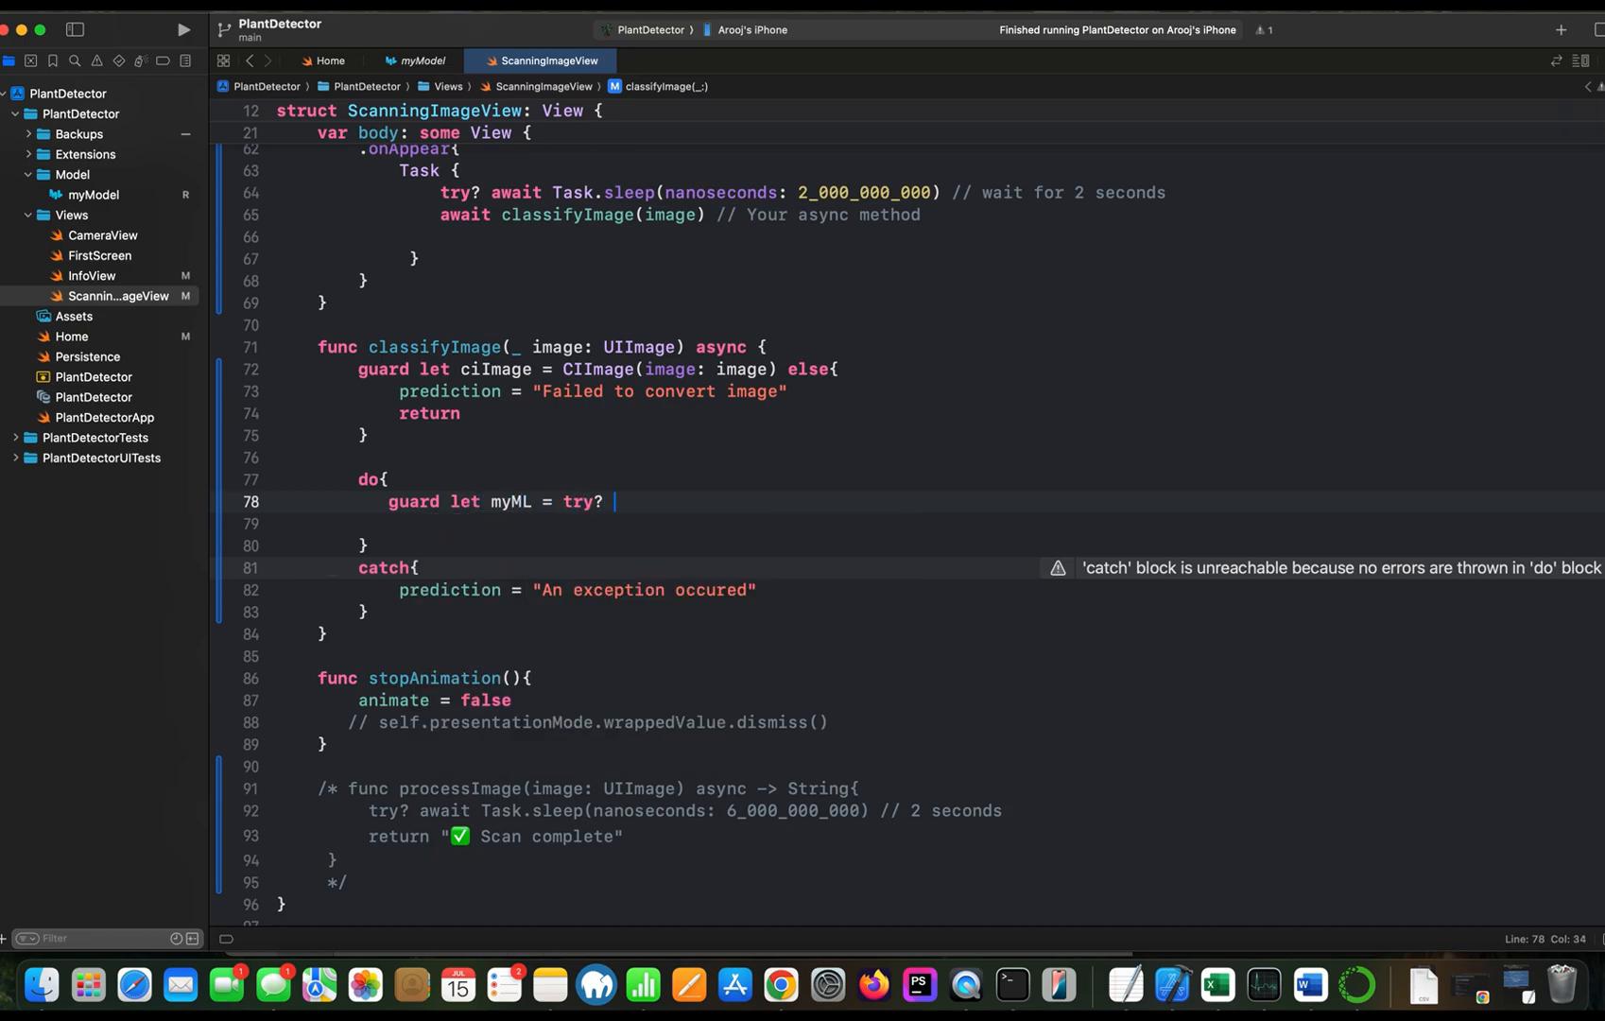
{"action": "type", "text": "my"}
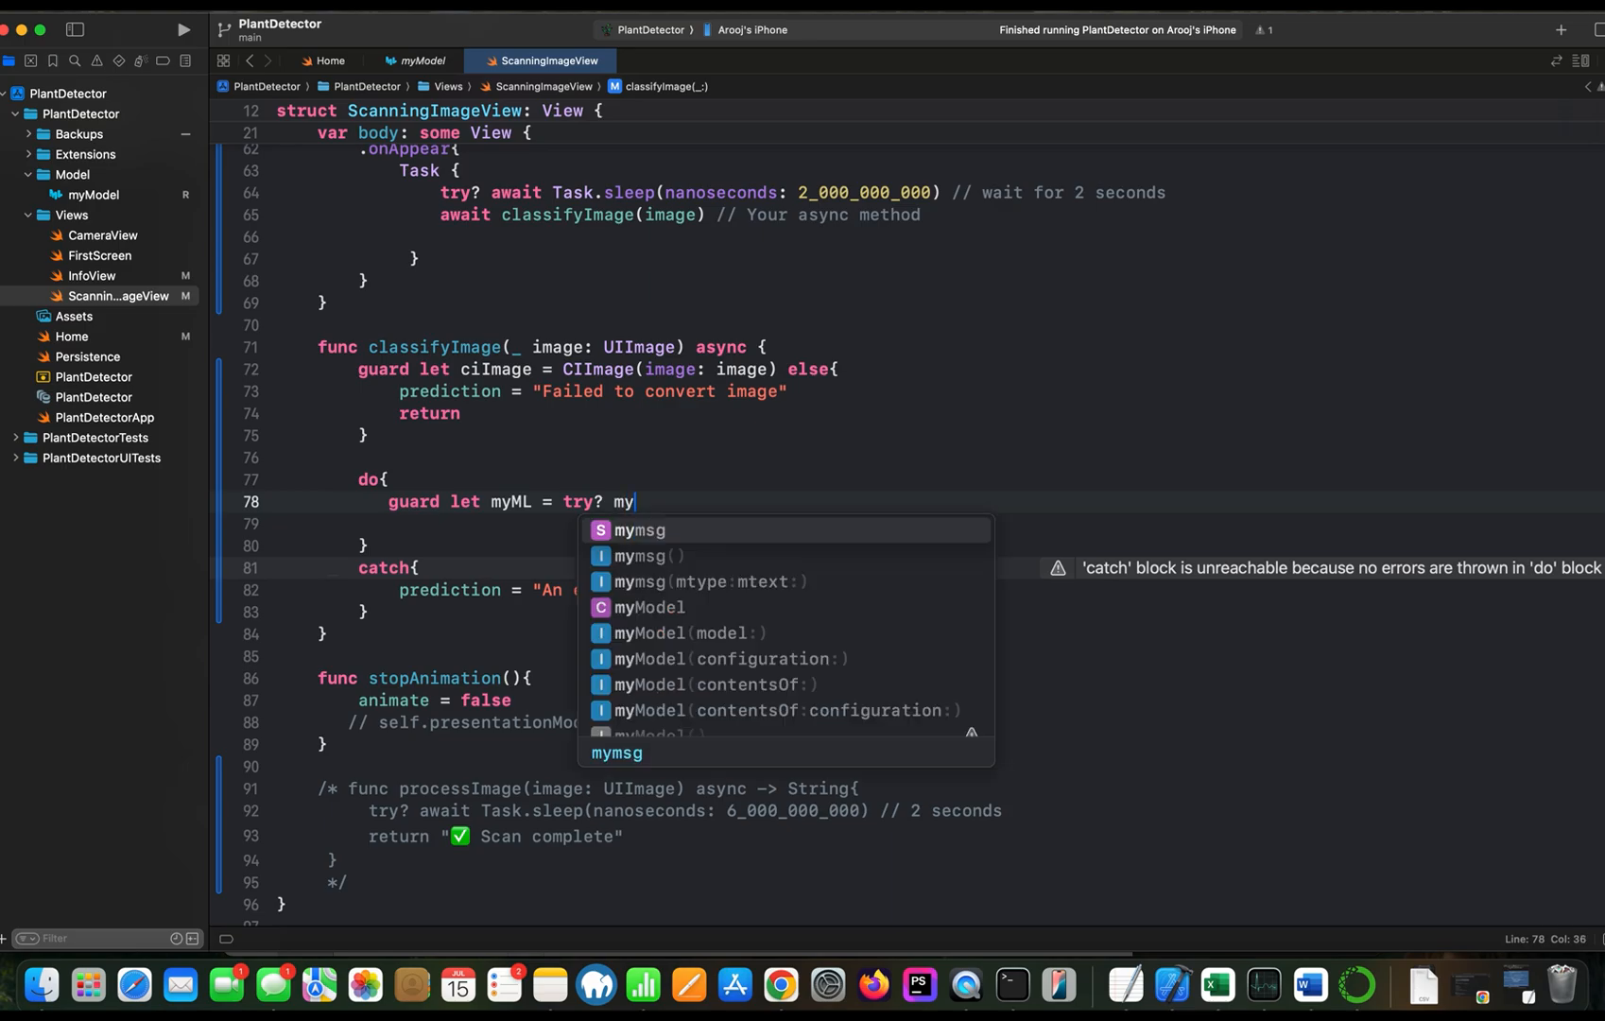
{"action": "type", "text": "Model"}
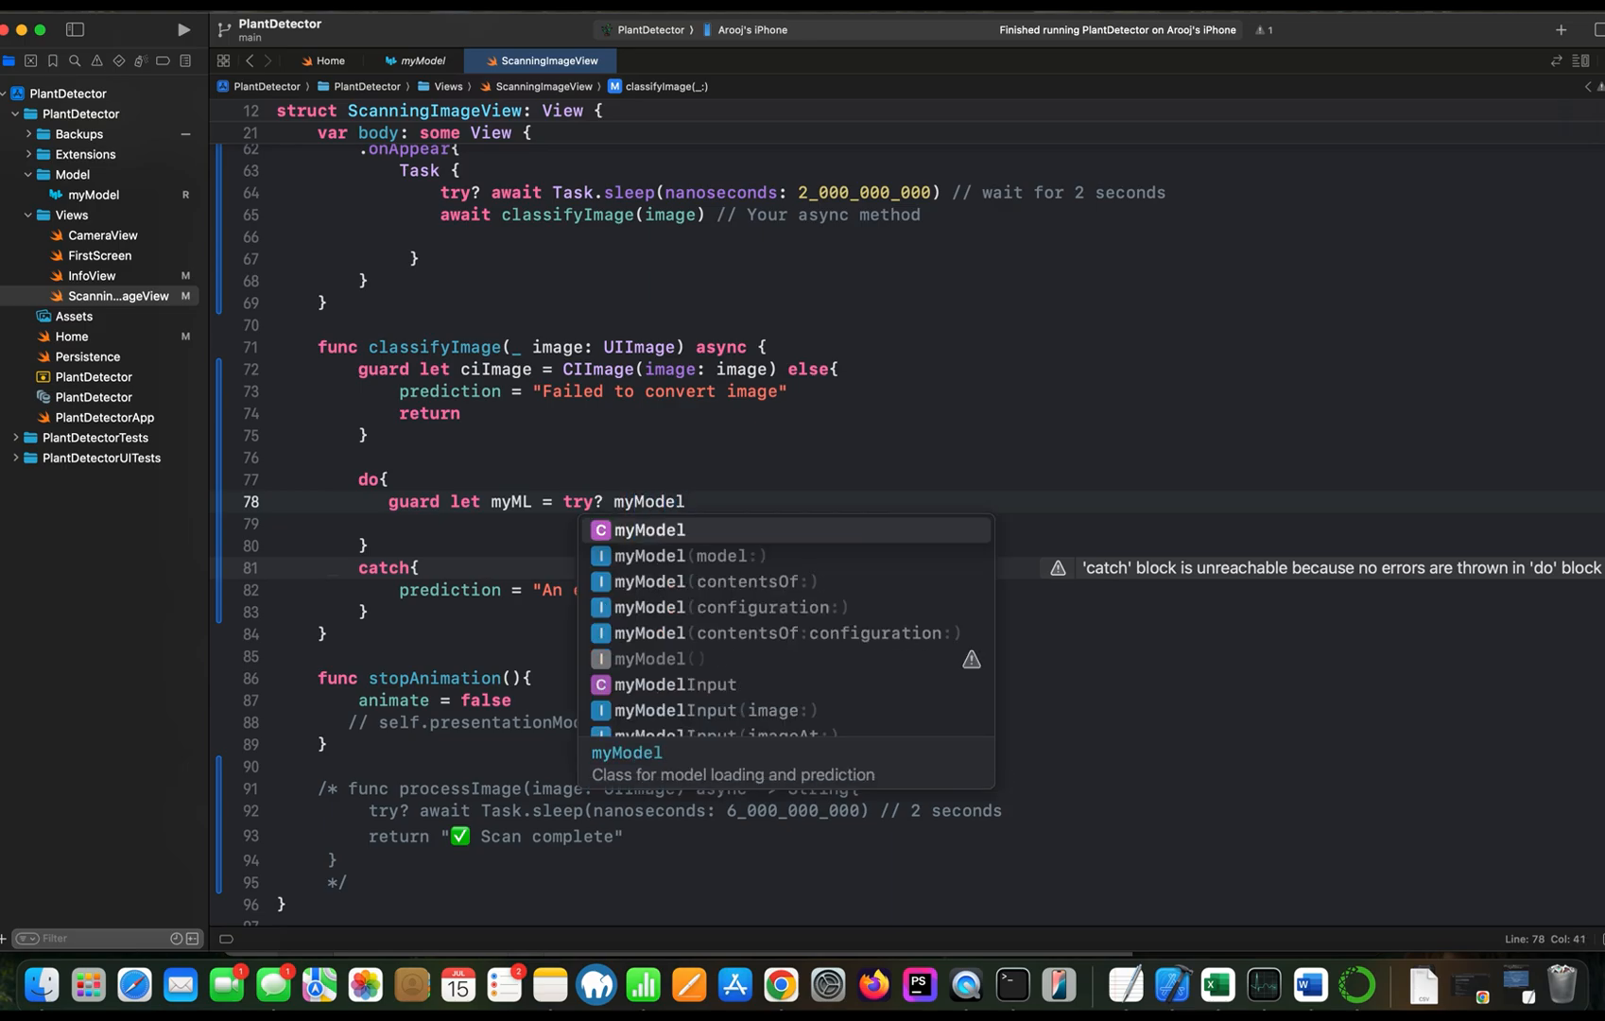
{"action": "left_click", "coordinate": [717, 606]}
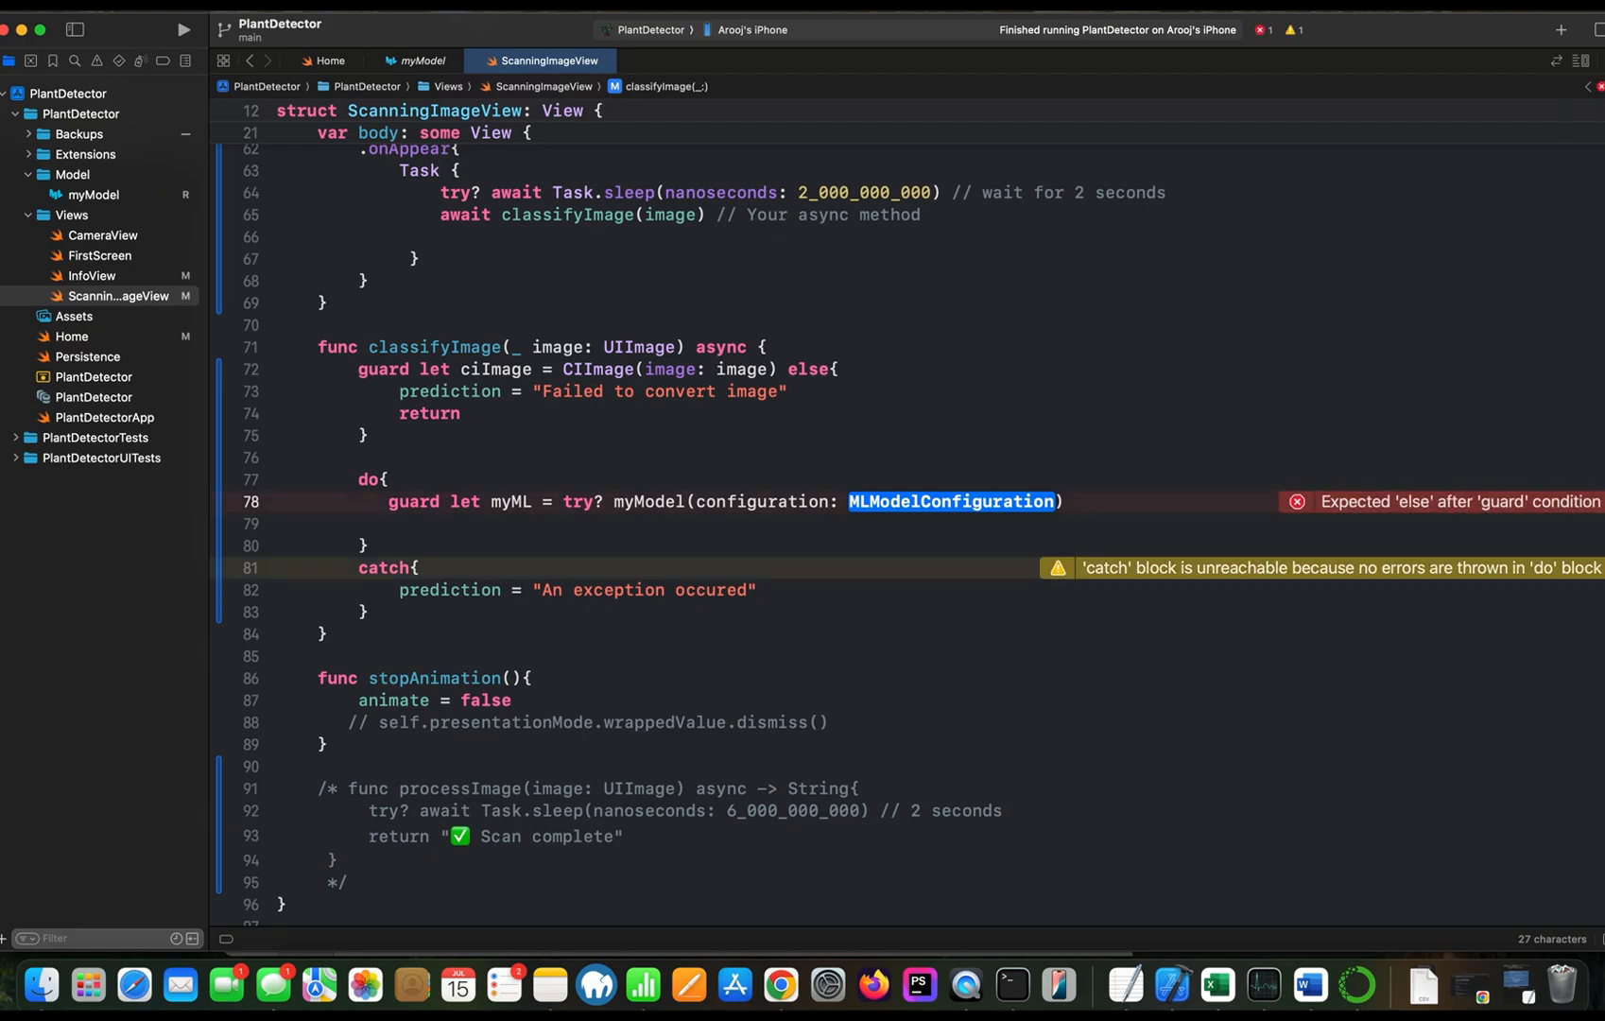
{"action": "type", "text": "MLMO"}
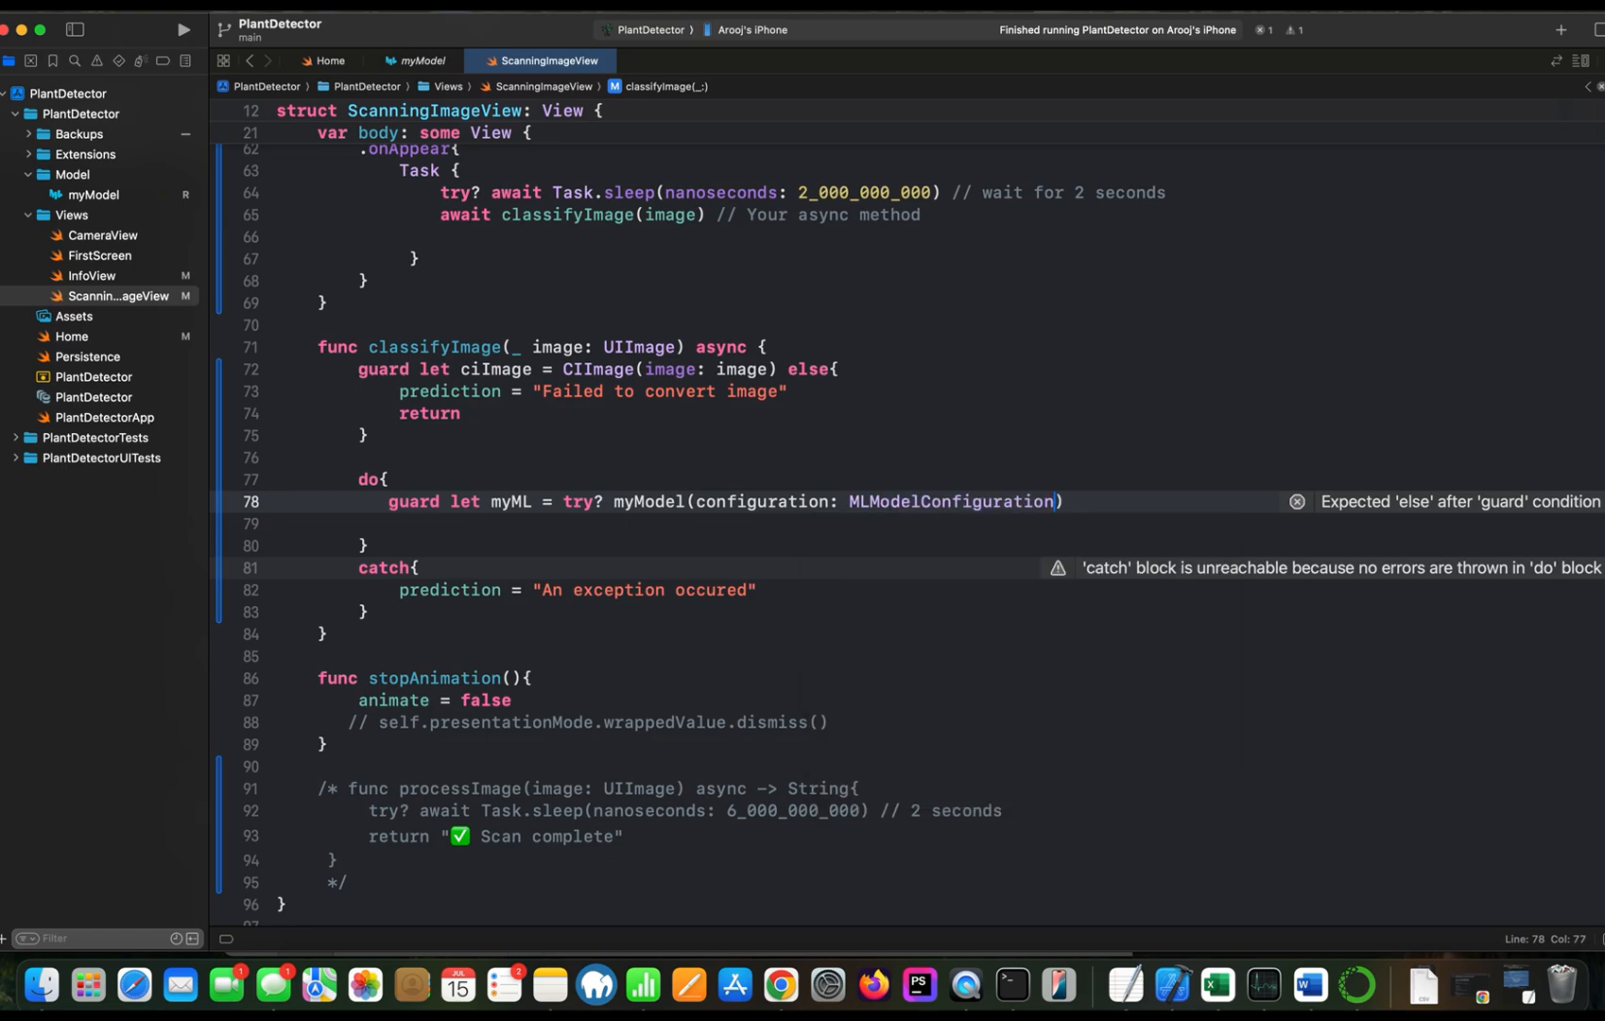
{"action": "type", "text": "().m"}
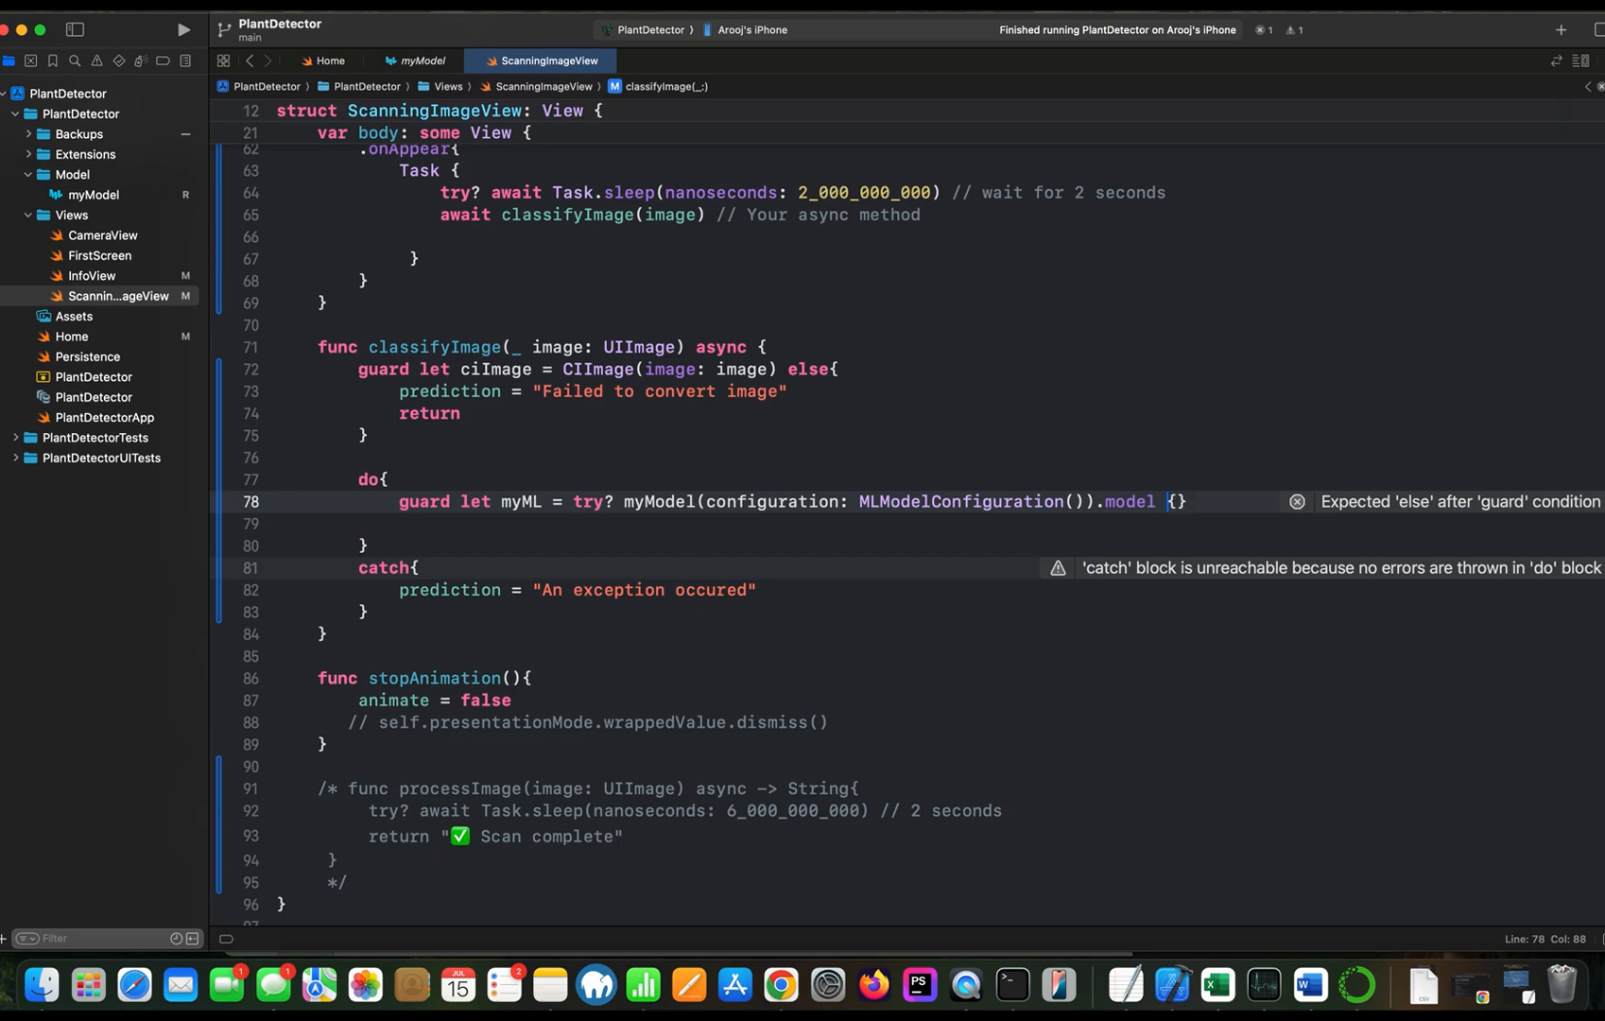
In the guard's else, print "Failed to load model" and return
{"action": "type", "text": "else"}
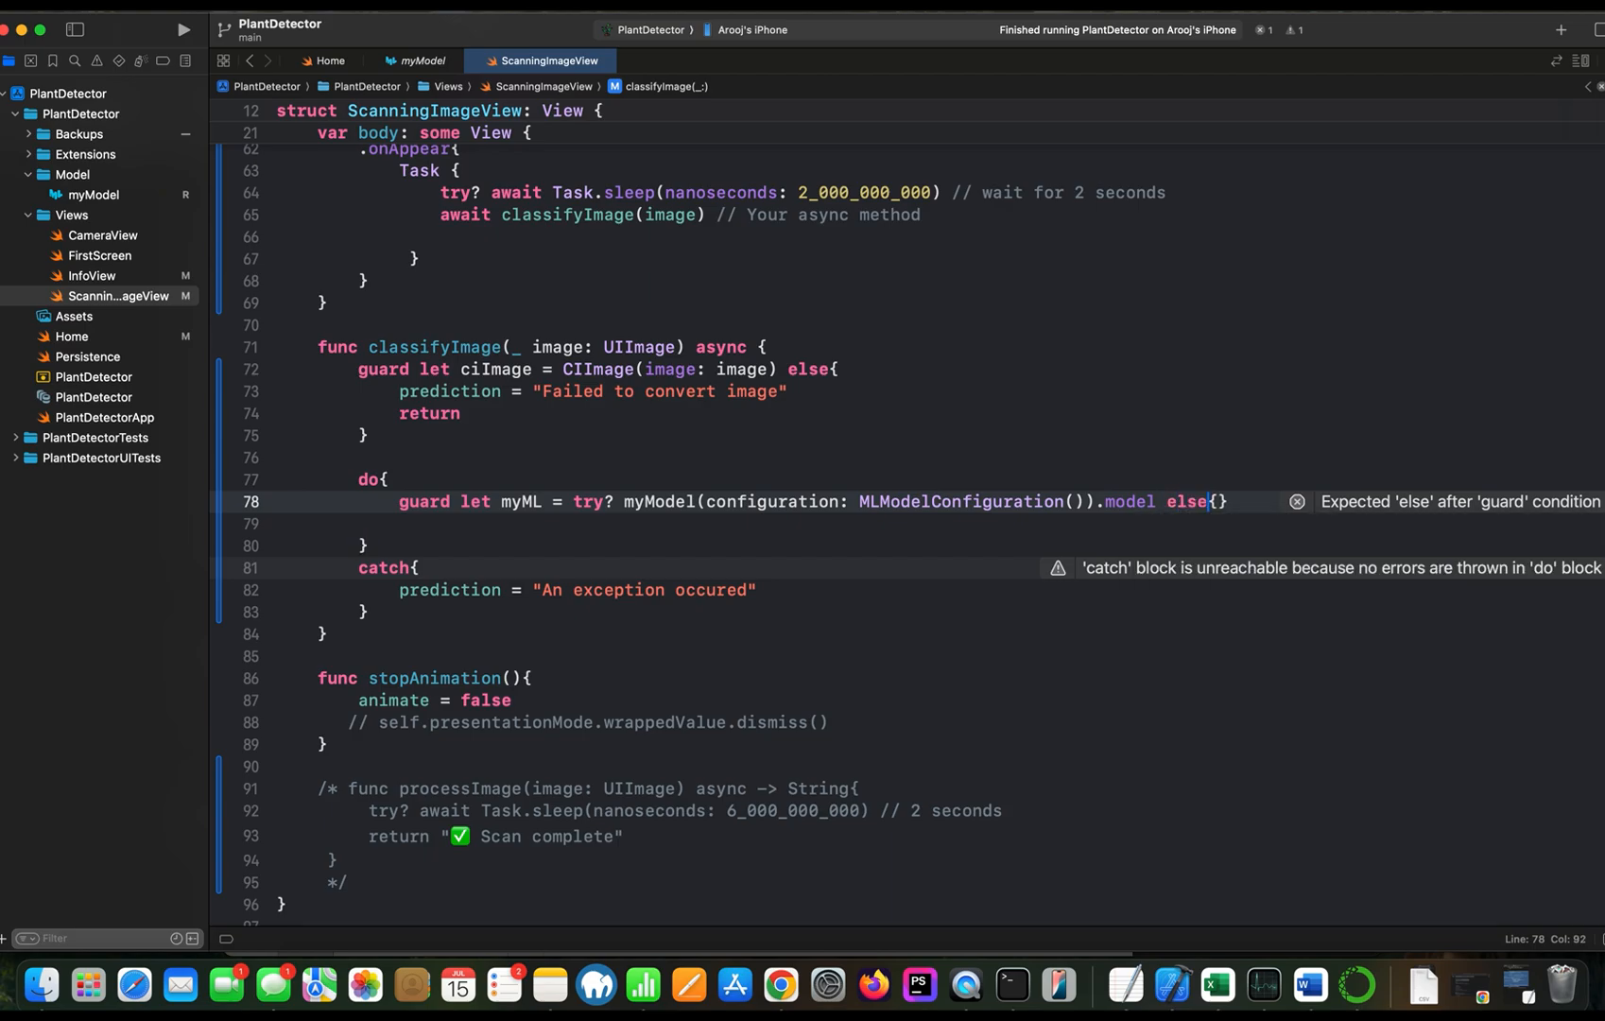
{"action": "type", "text": "ret"}
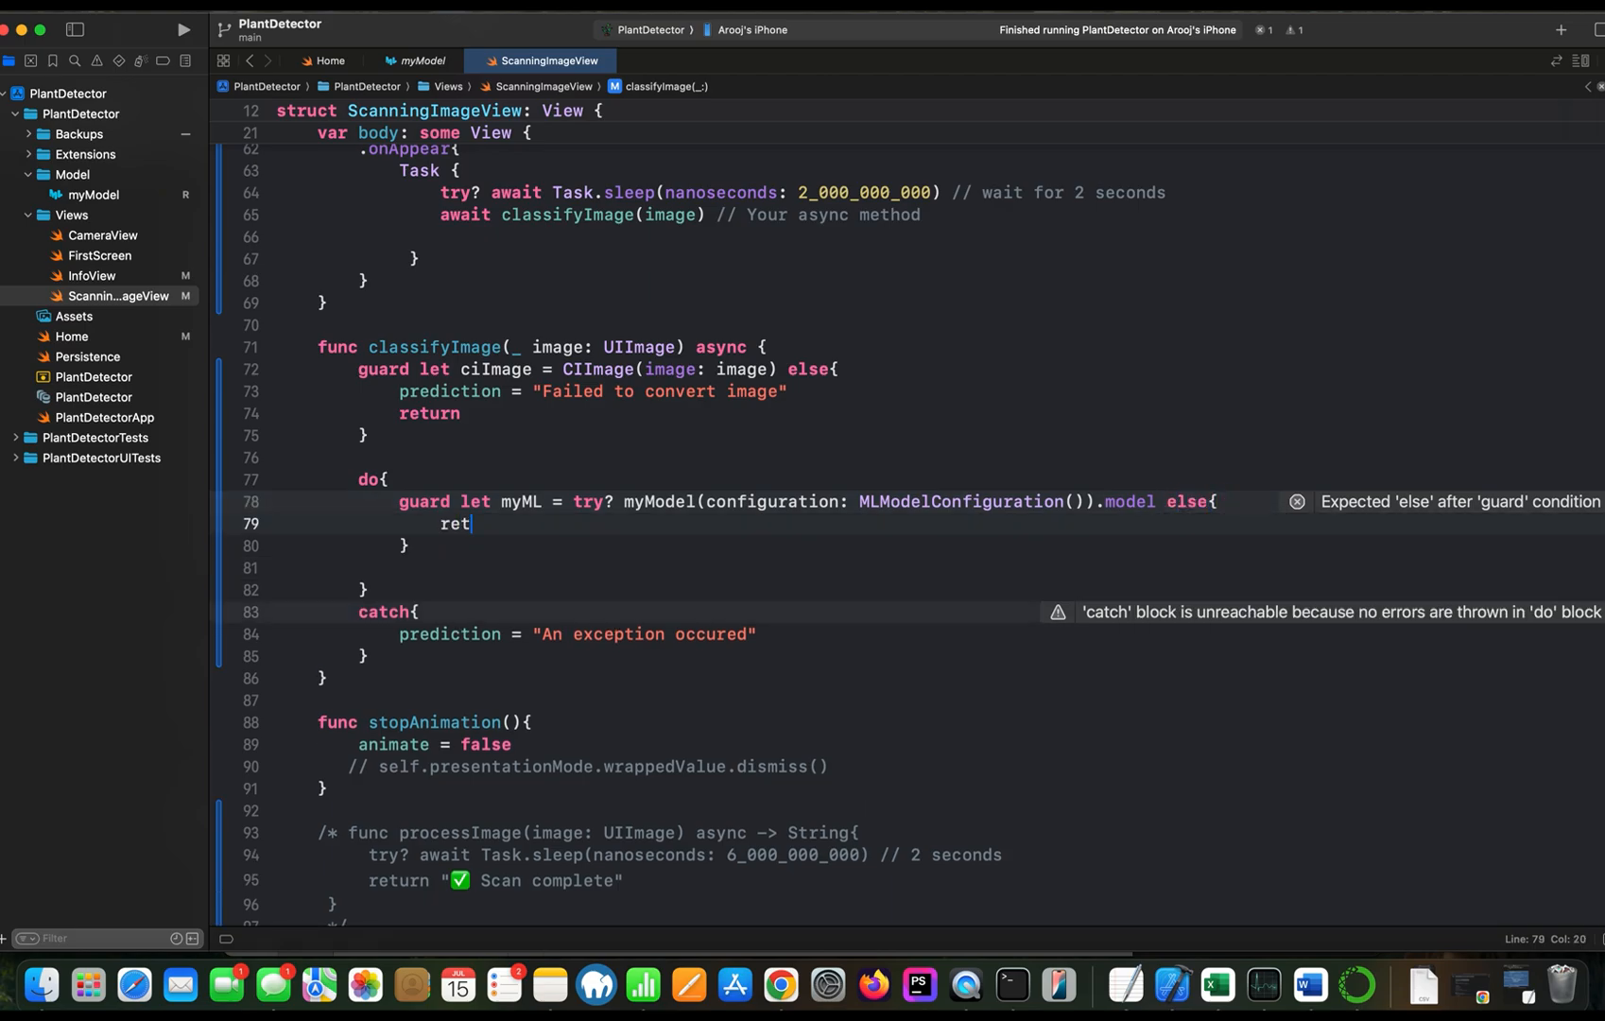
{"action": "type", "text": "urn"}
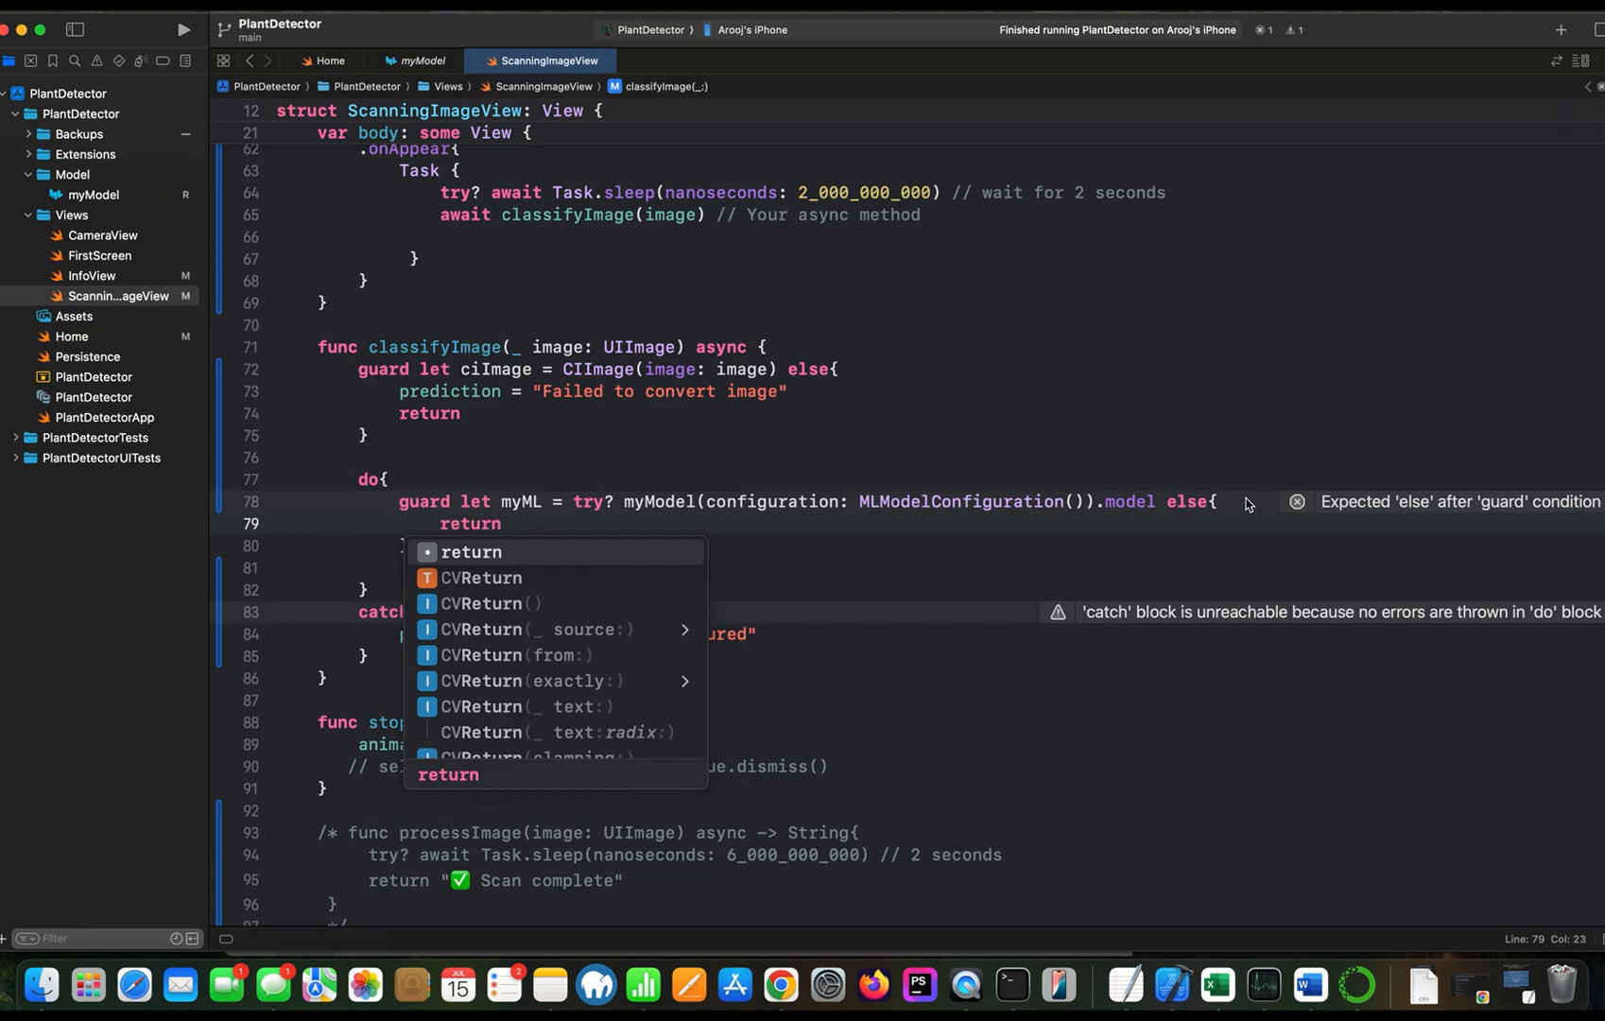
{"action": "type", "text": "pri"}
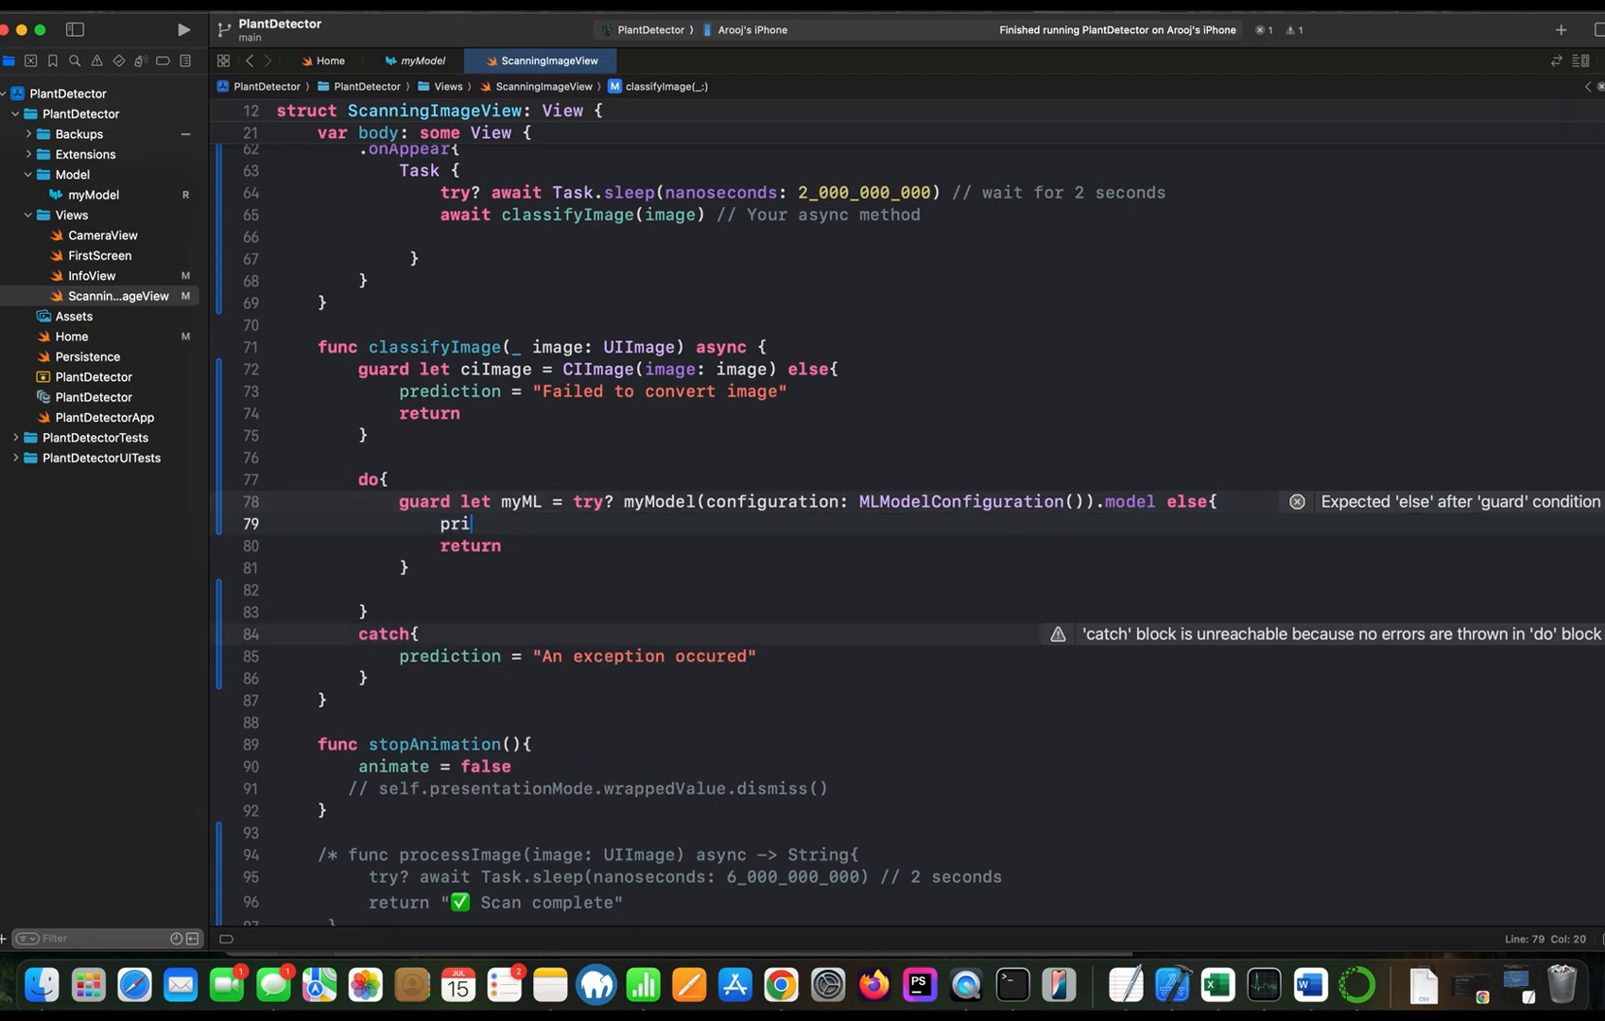
{"action": "type", "text": "nt(\"\")"}
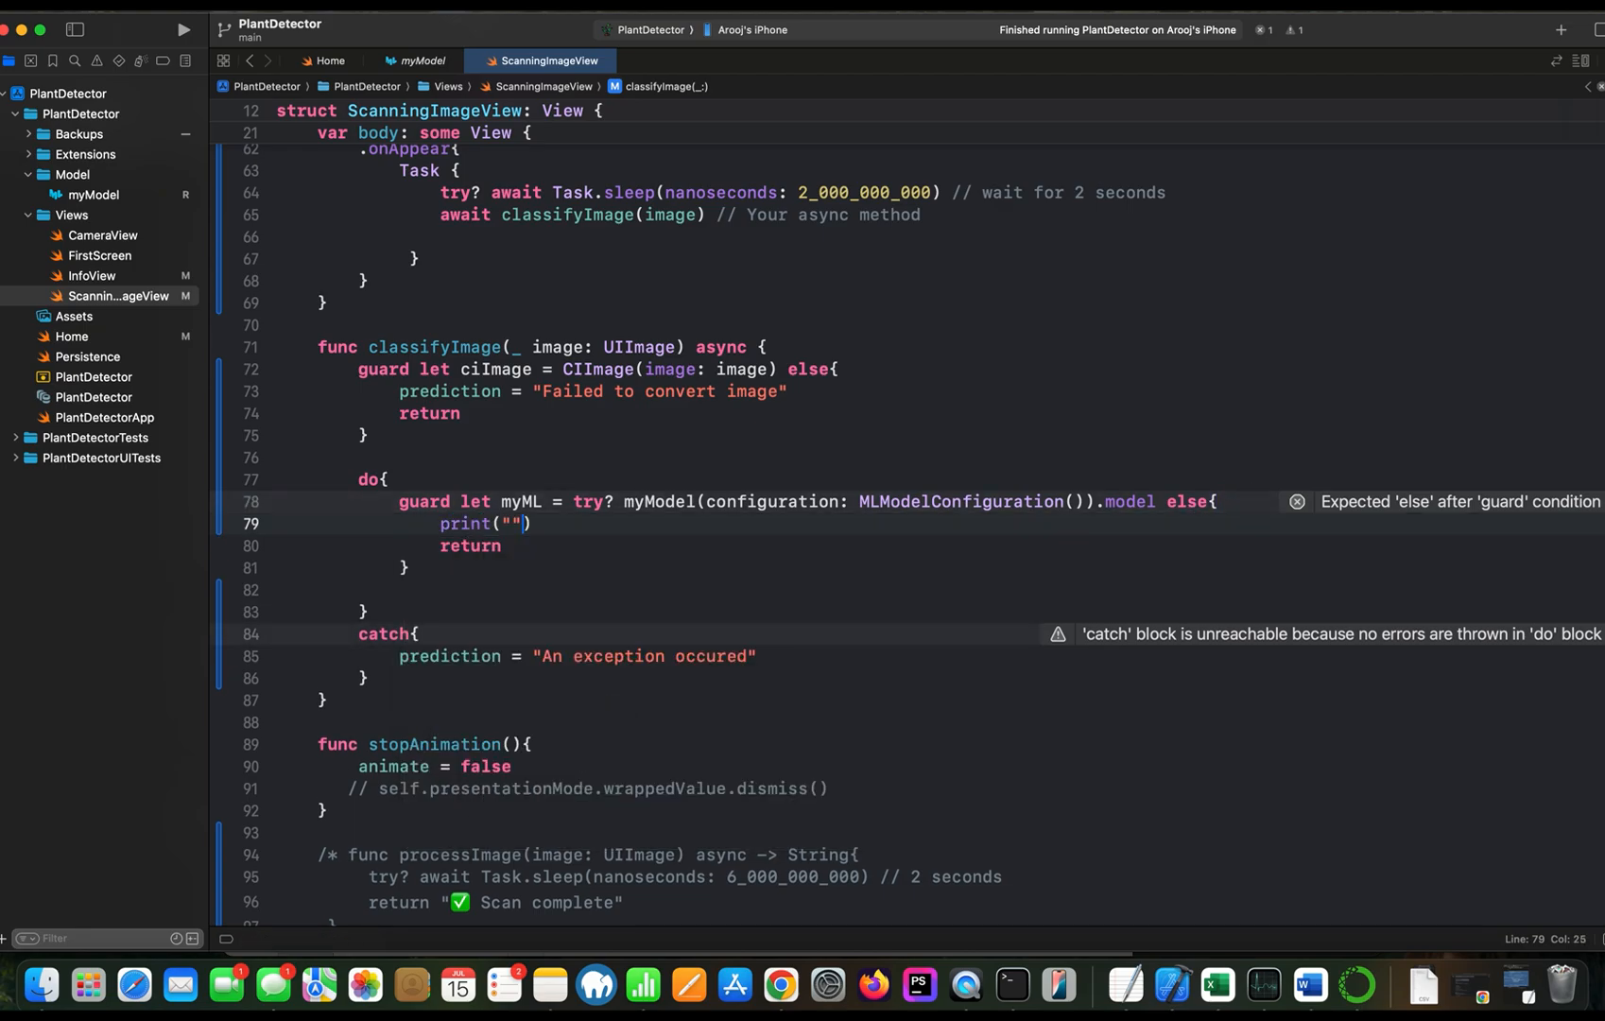
{"action": "type", "text": "Failed to load mode"}
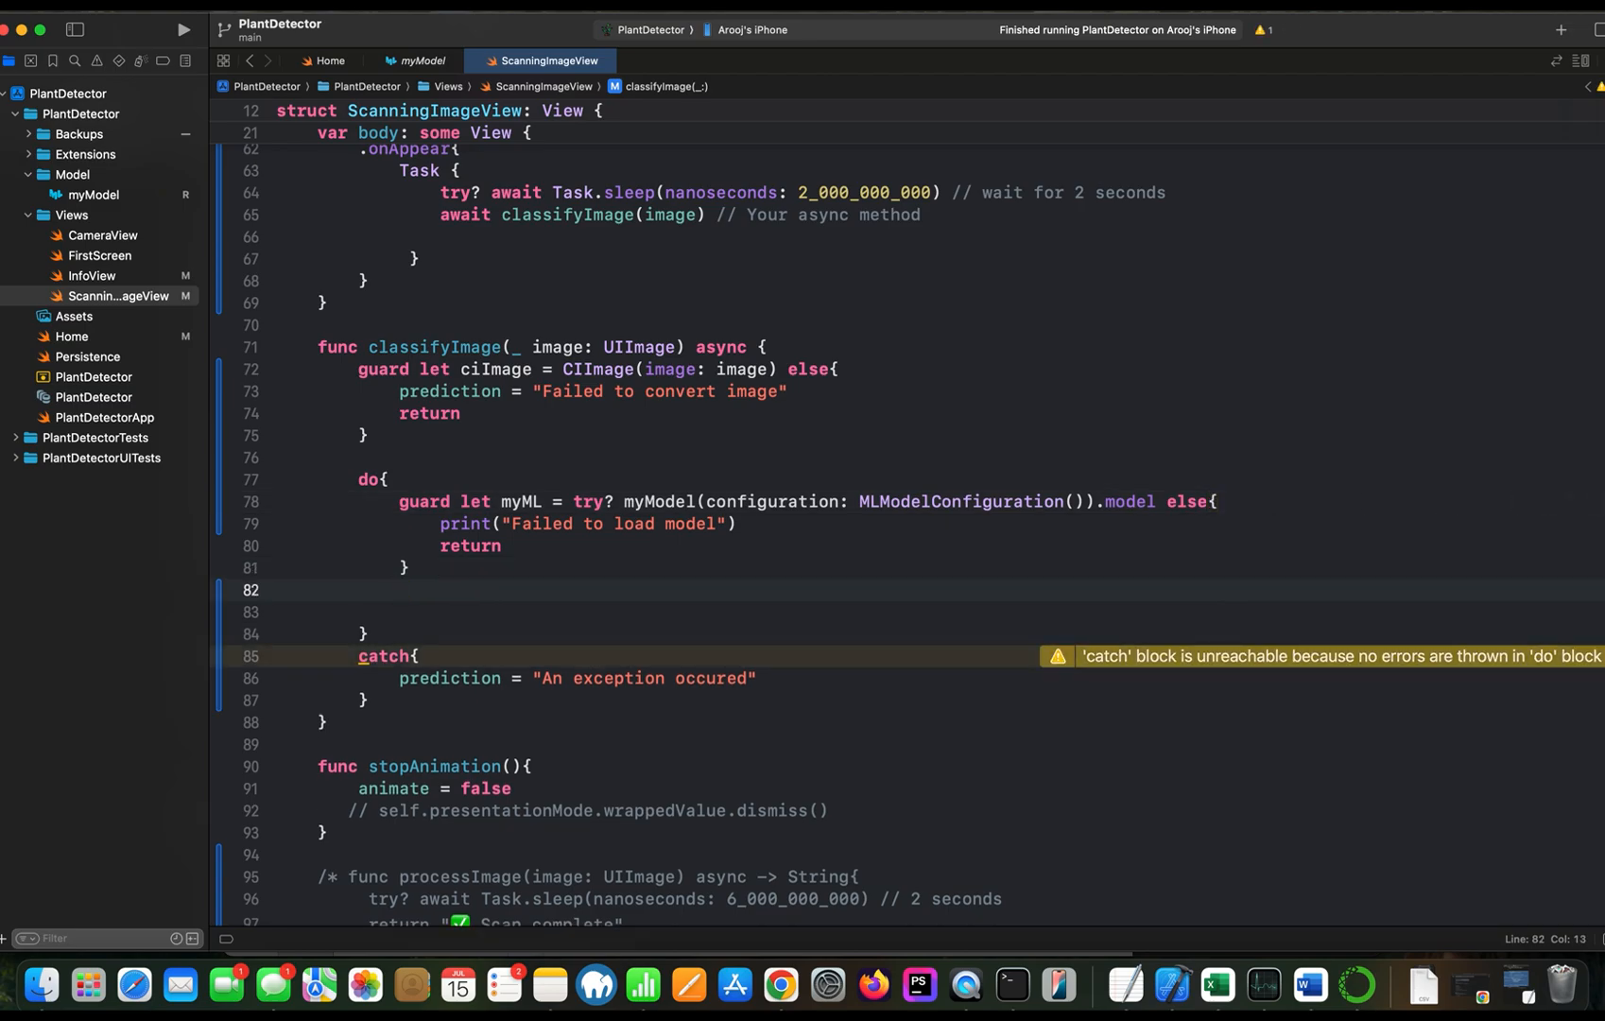
Declare let model = try VNCoreMLModel(for: myML)
{"action": "type", "text": "let"}
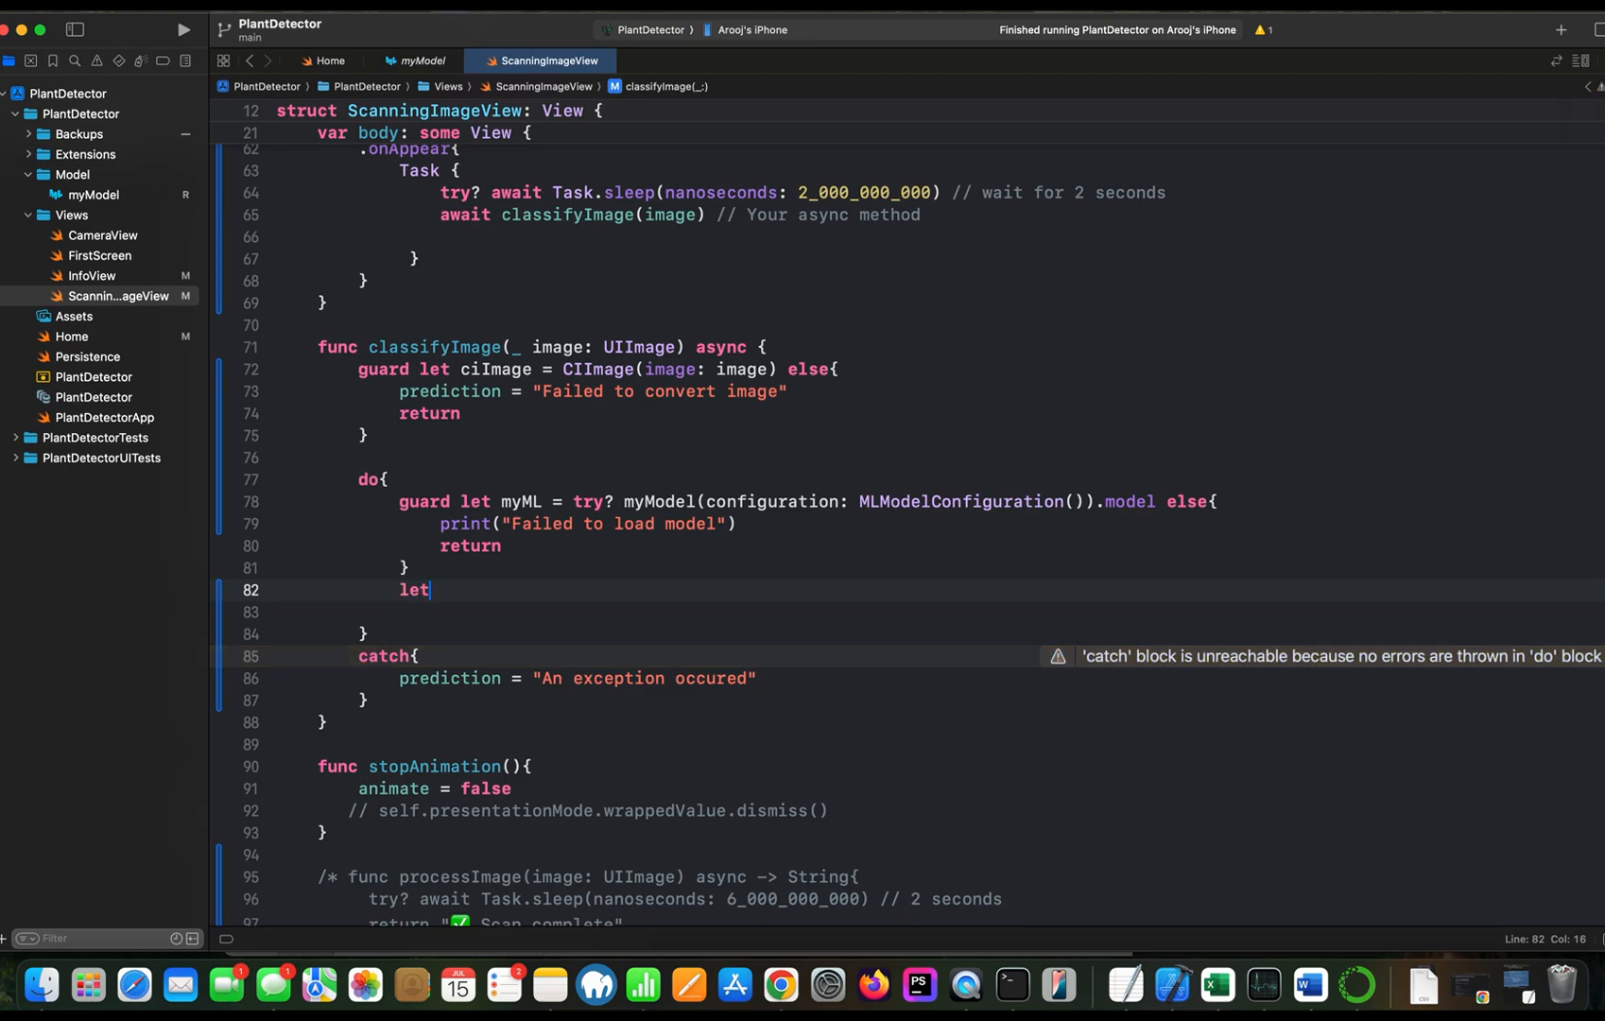
{"action": "type", "text": "model"}
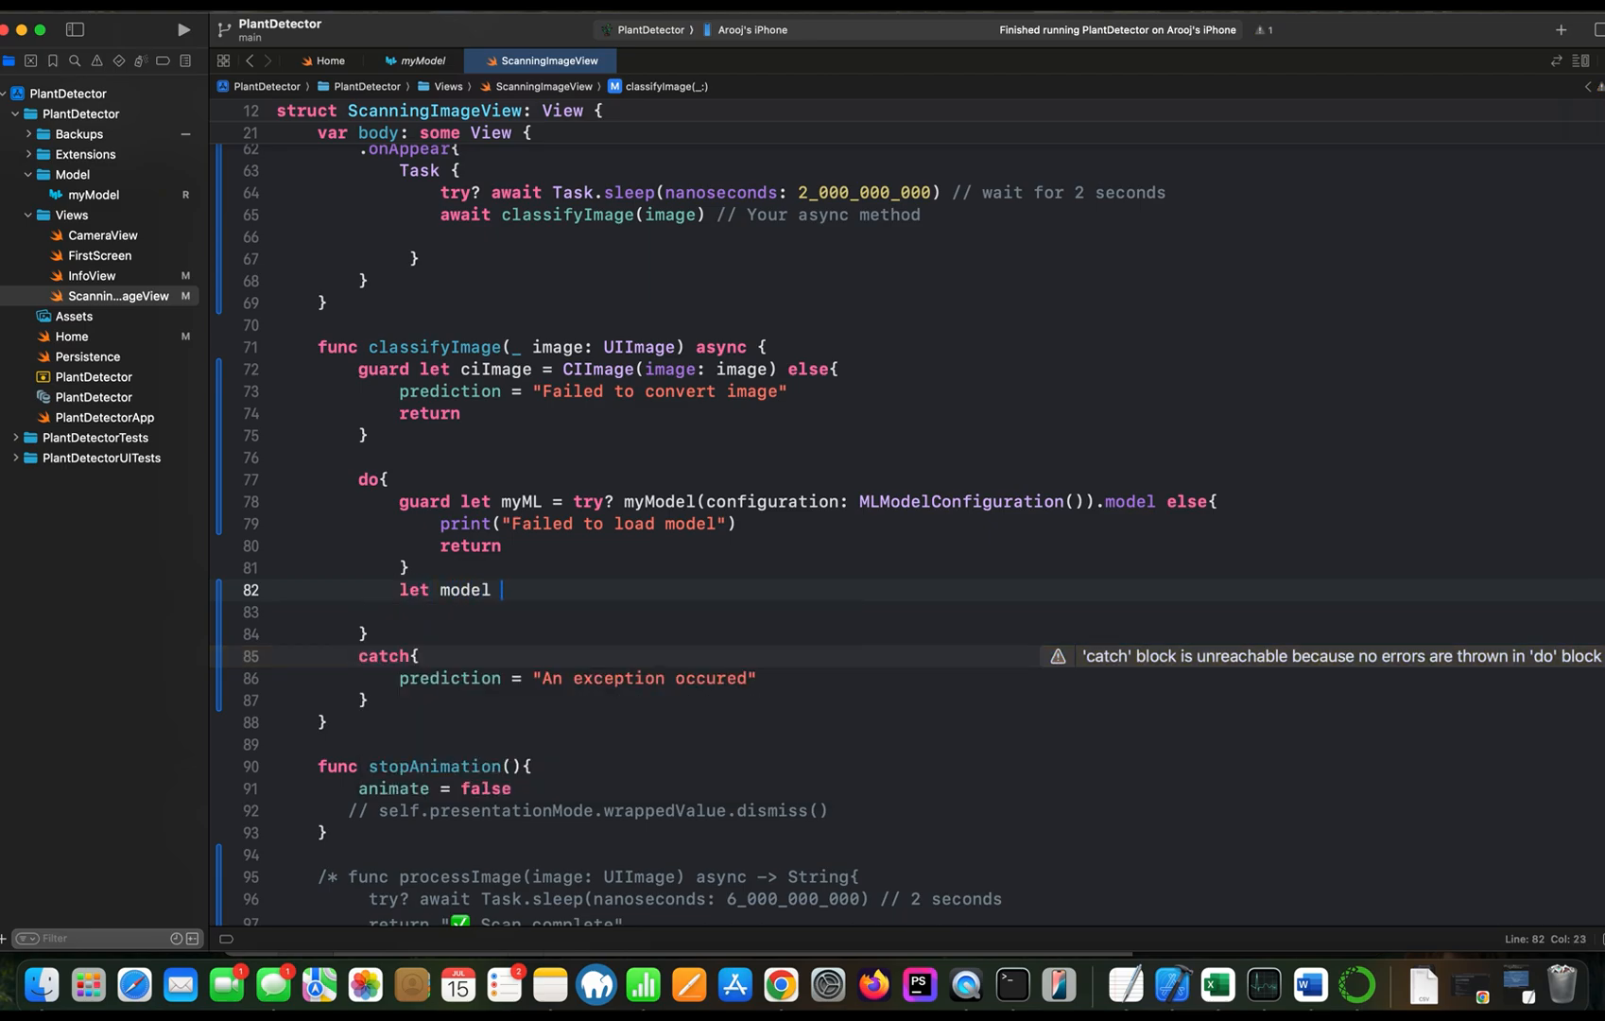
{"action": "type", "text": "= try"}
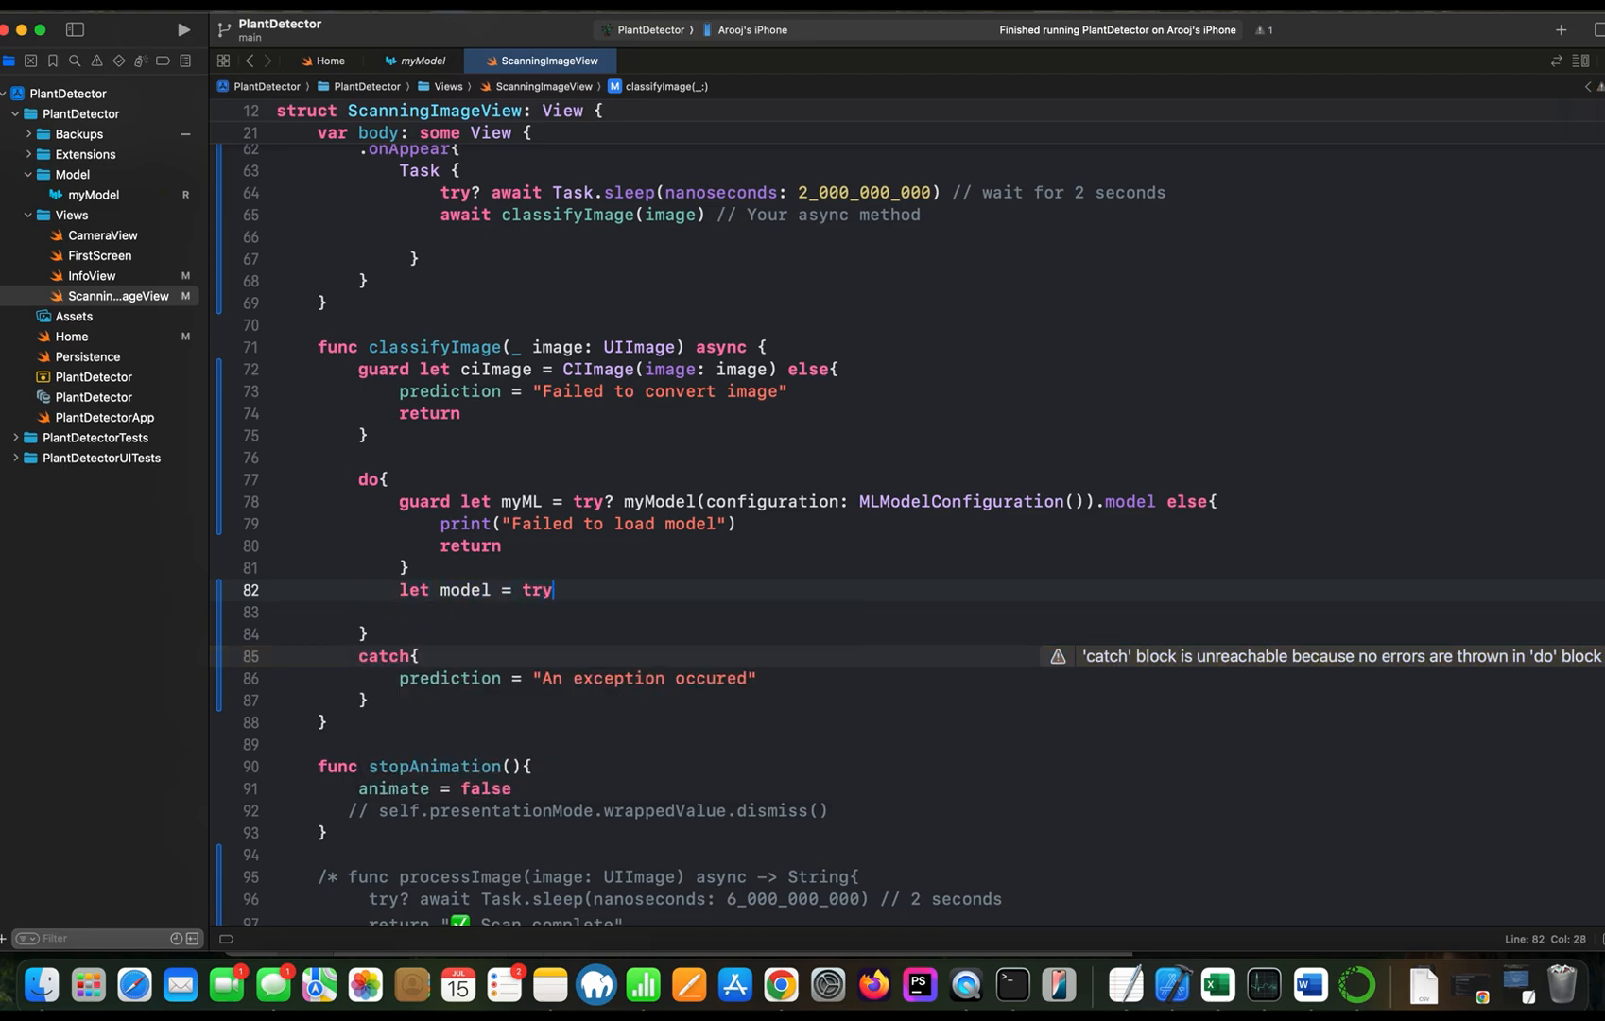
{"action": "type", "text": "VNM"}
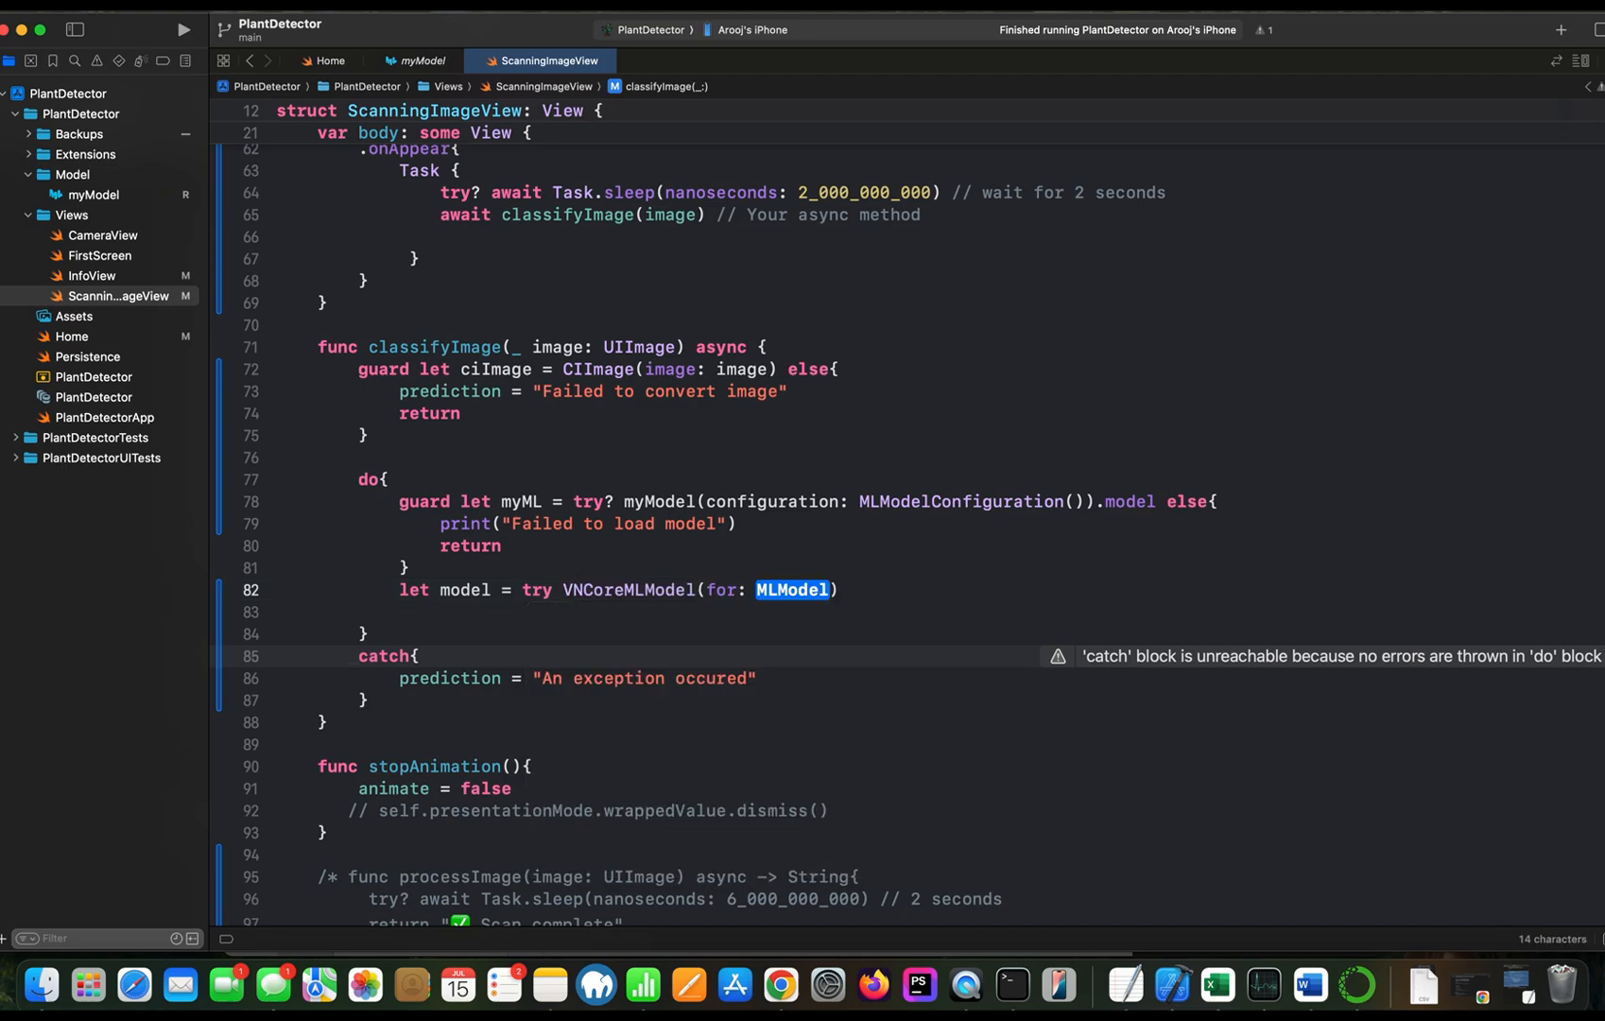
{"action": "type", "text": "myM"}
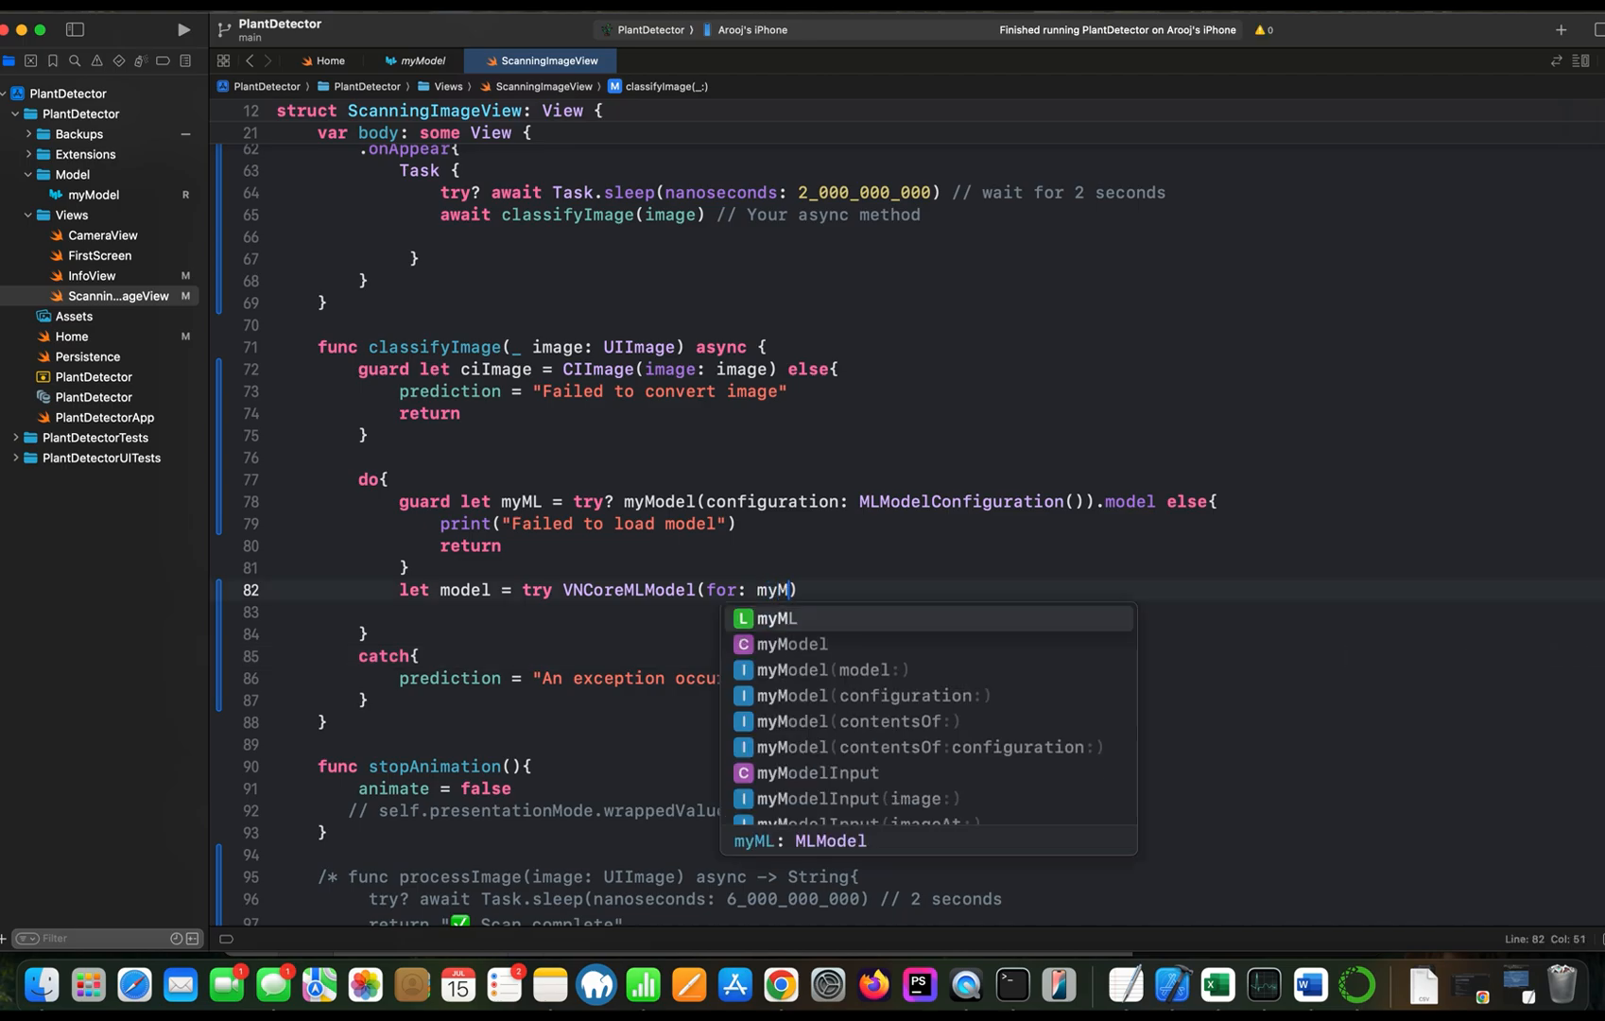
{"action": "type", "text": "L"}
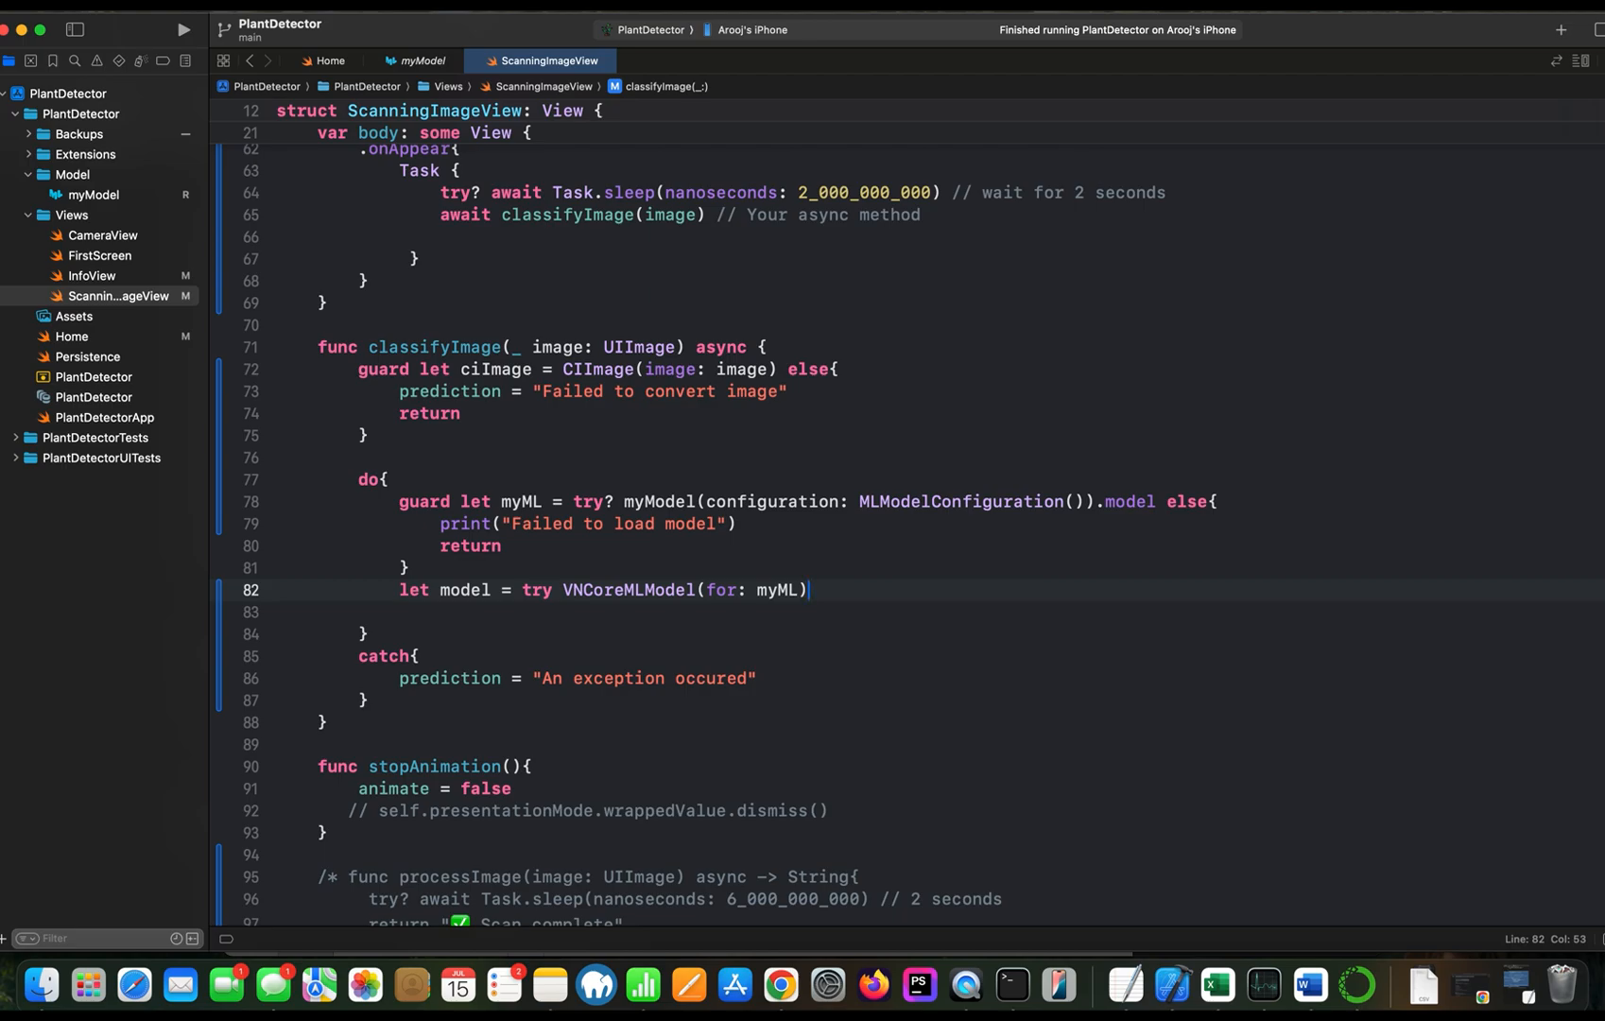
{"action": "key", "text": "enter"}
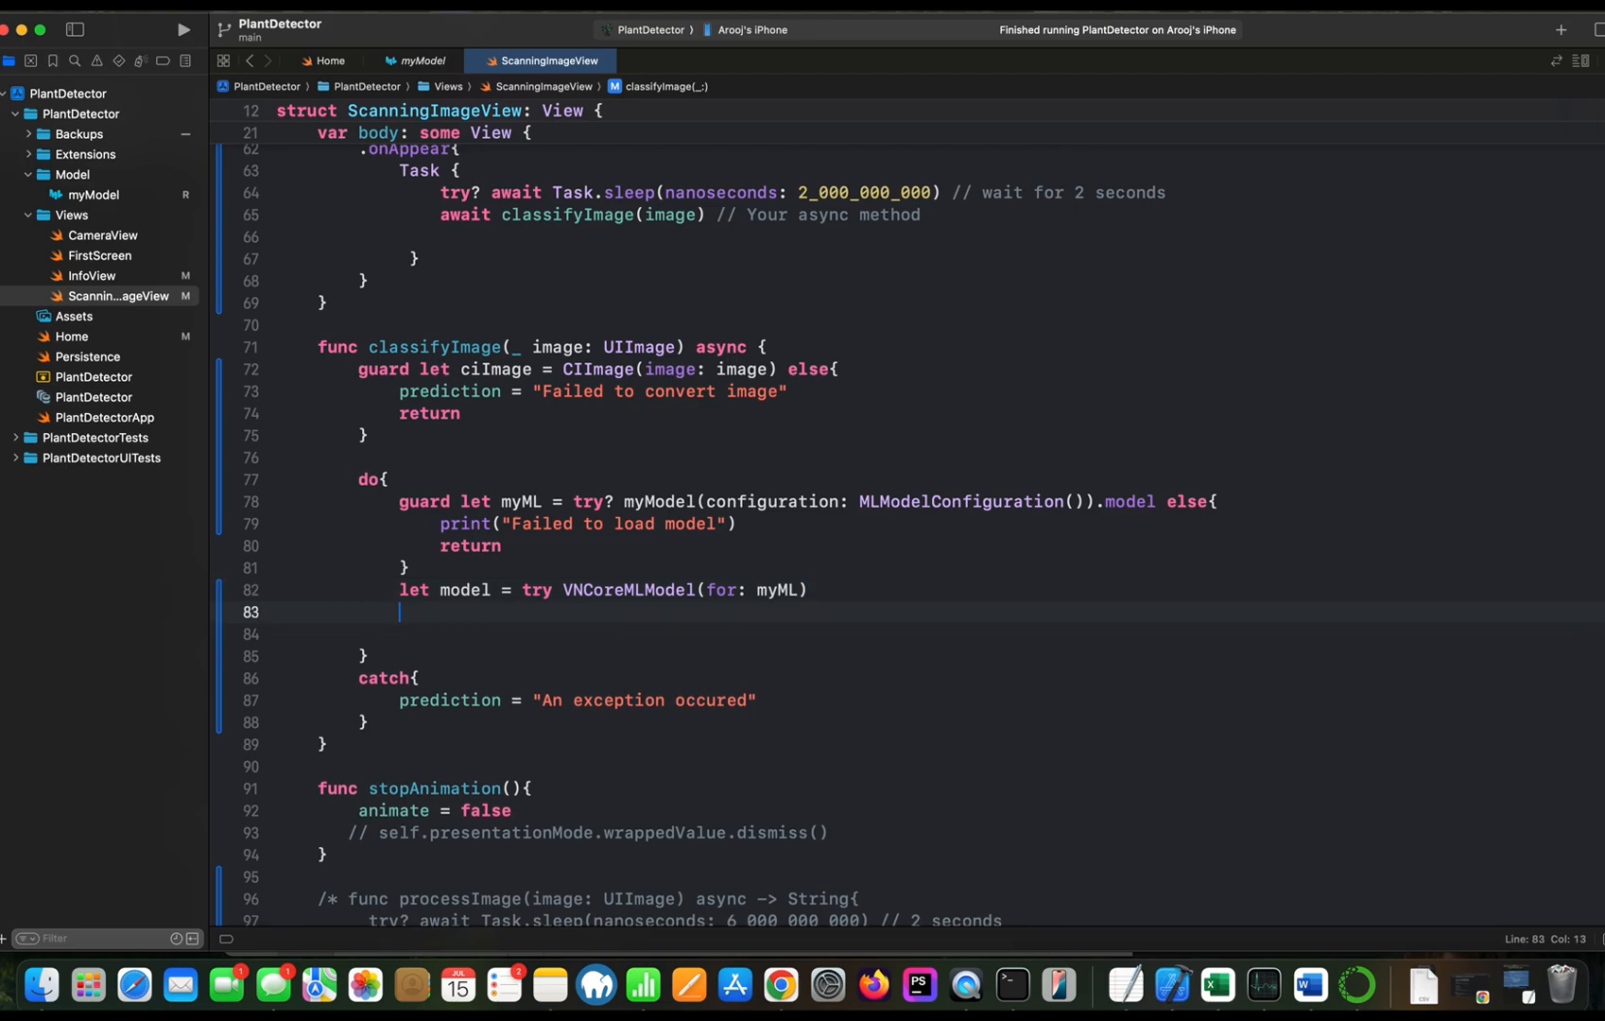
Declare let request = VNCoreMLRequest(model: model)
{"action": "type", "text": "let"}
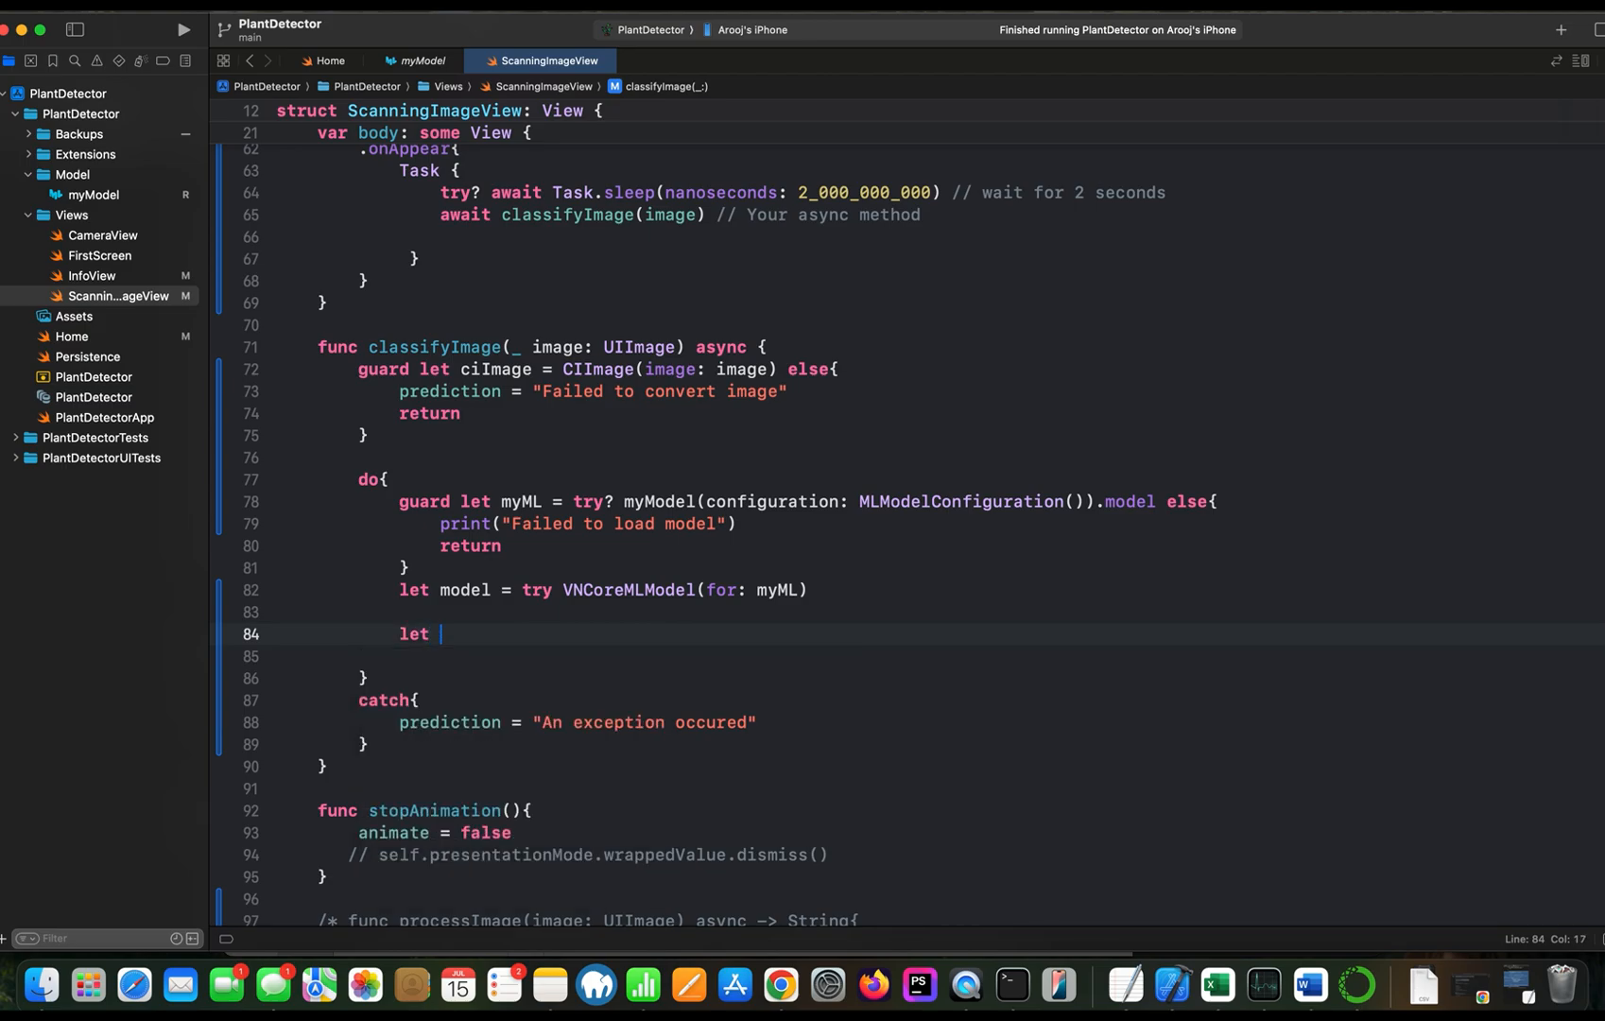
{"action": "type", "text": "reques"}
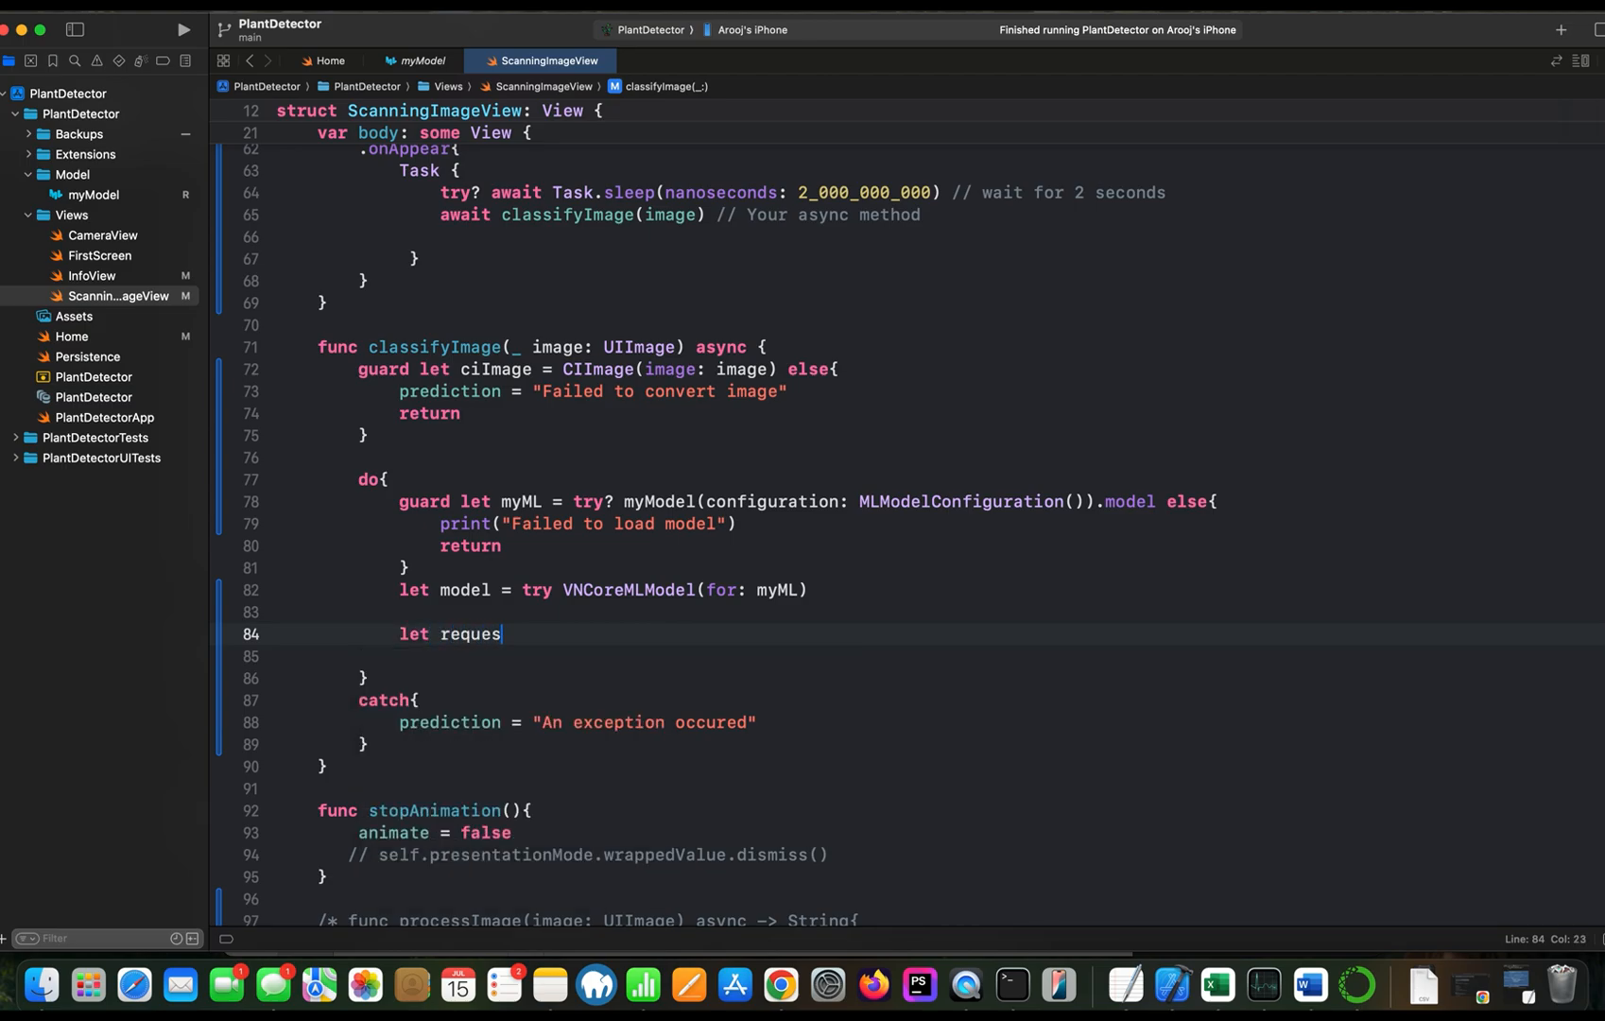
{"action": "type", "text": "t ="}
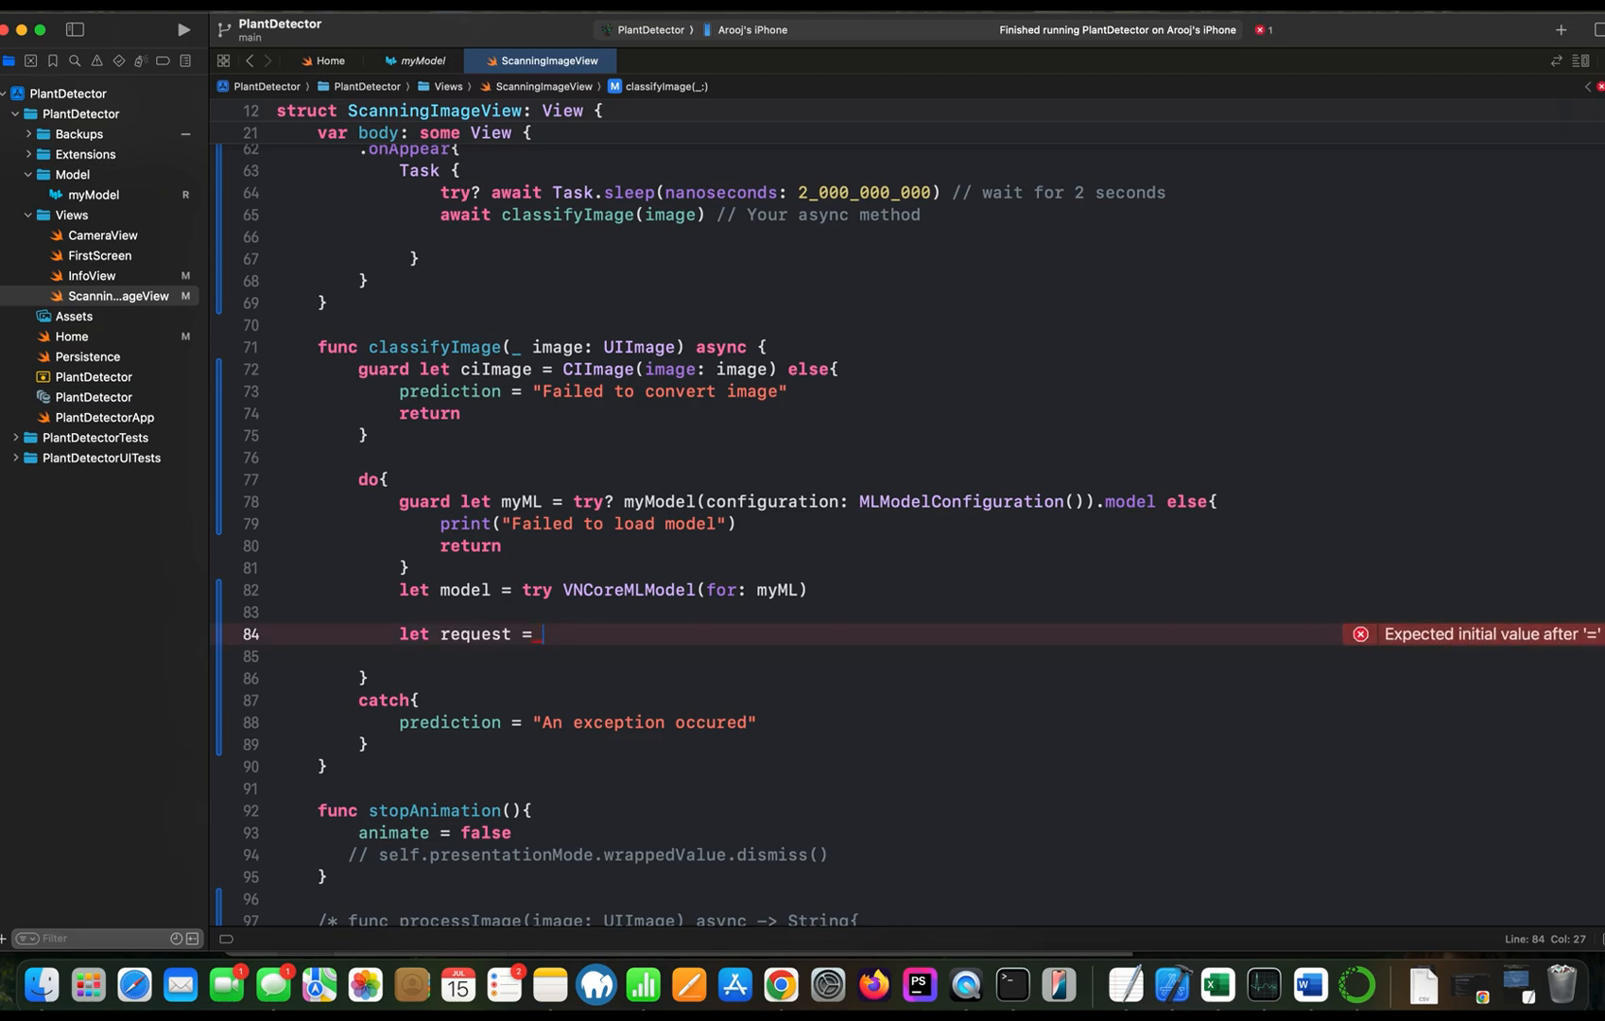
{"action": "type", "text": "VN"}
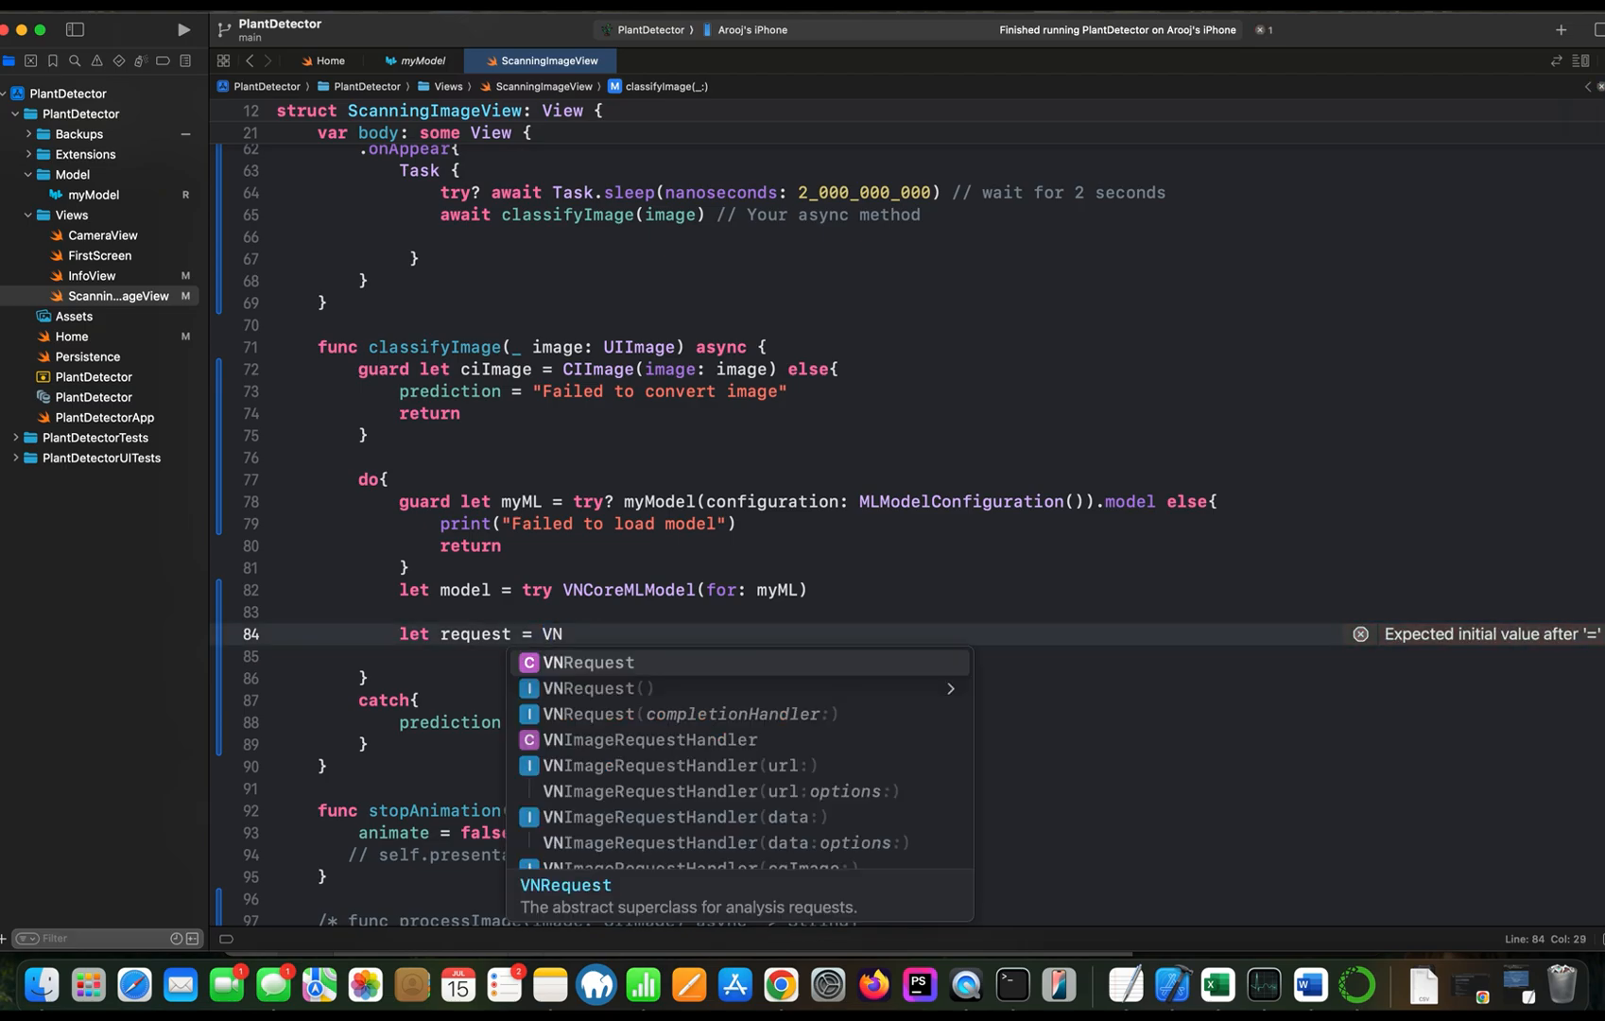
{"action": "type", "text": "CoreMLRequest"}
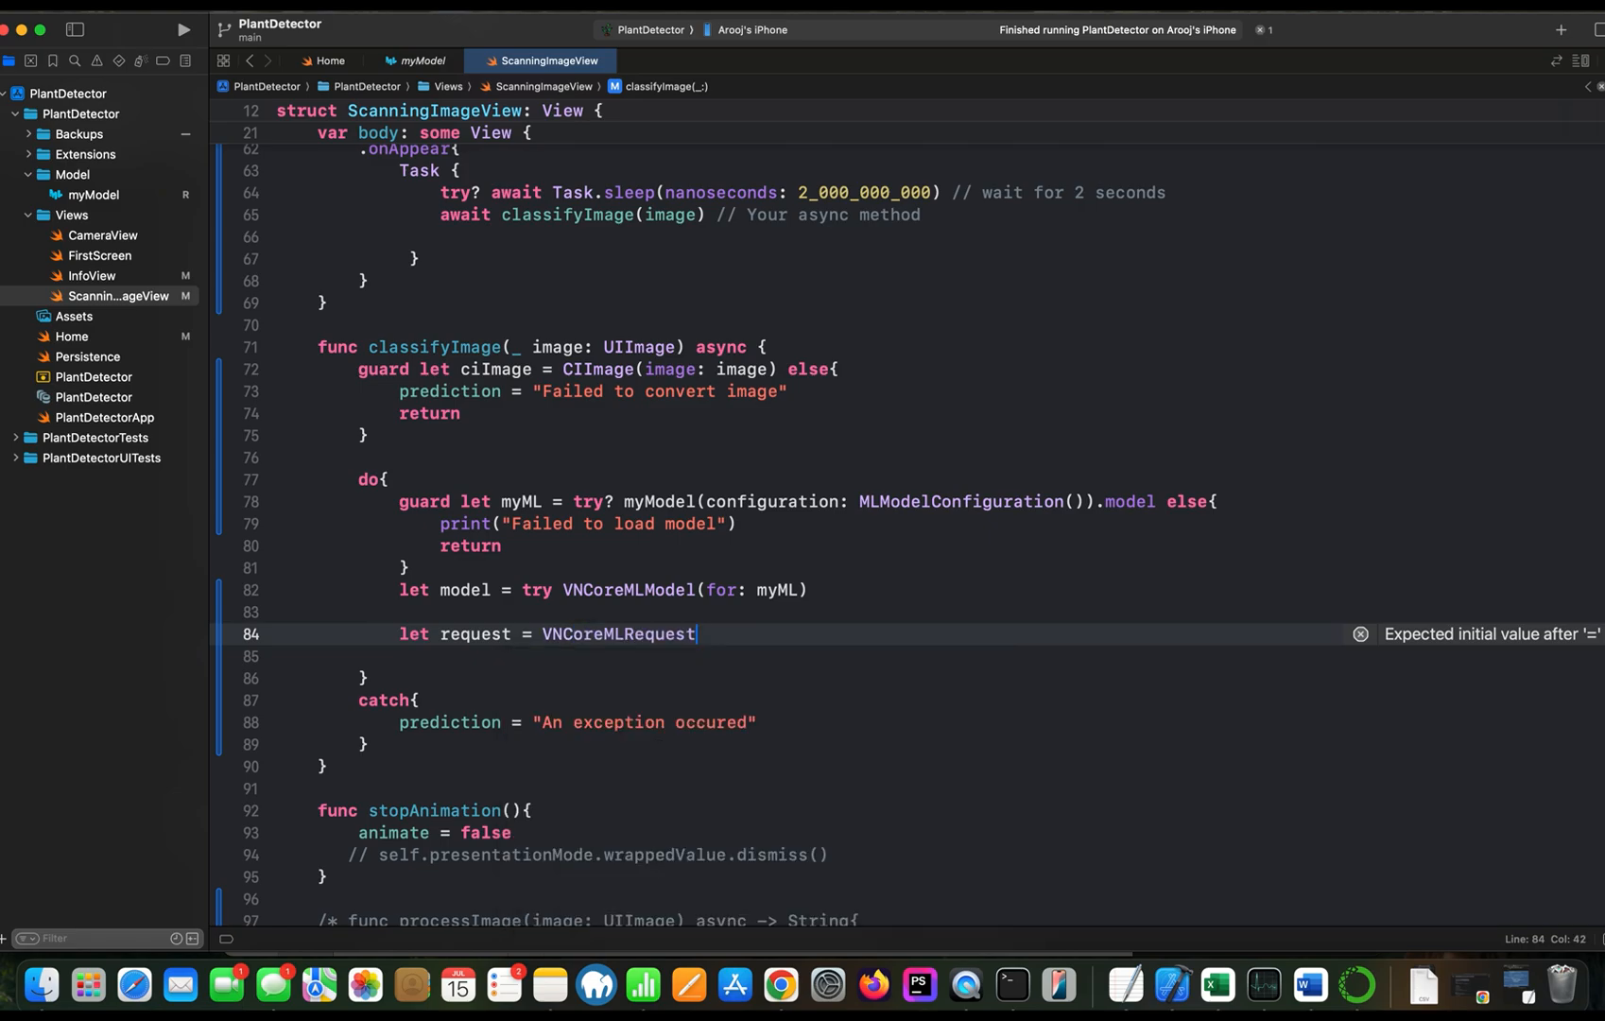
{"action": "type", "text": "("}
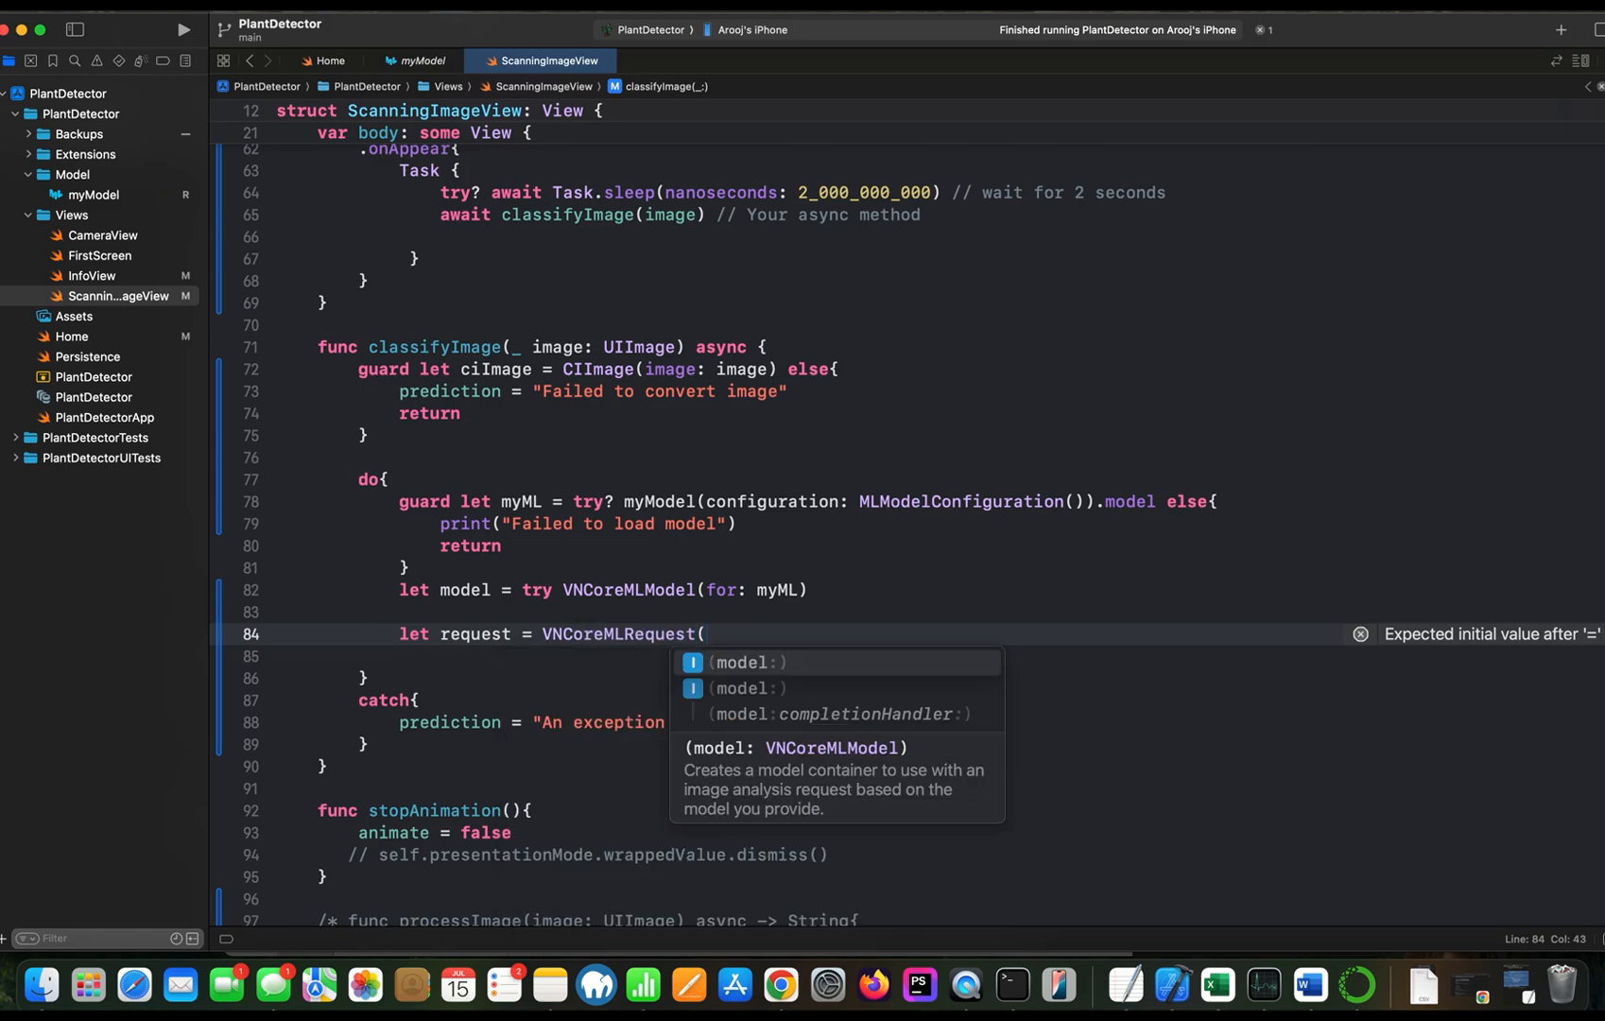
{"action": "left_click", "coordinate": [741, 662]}
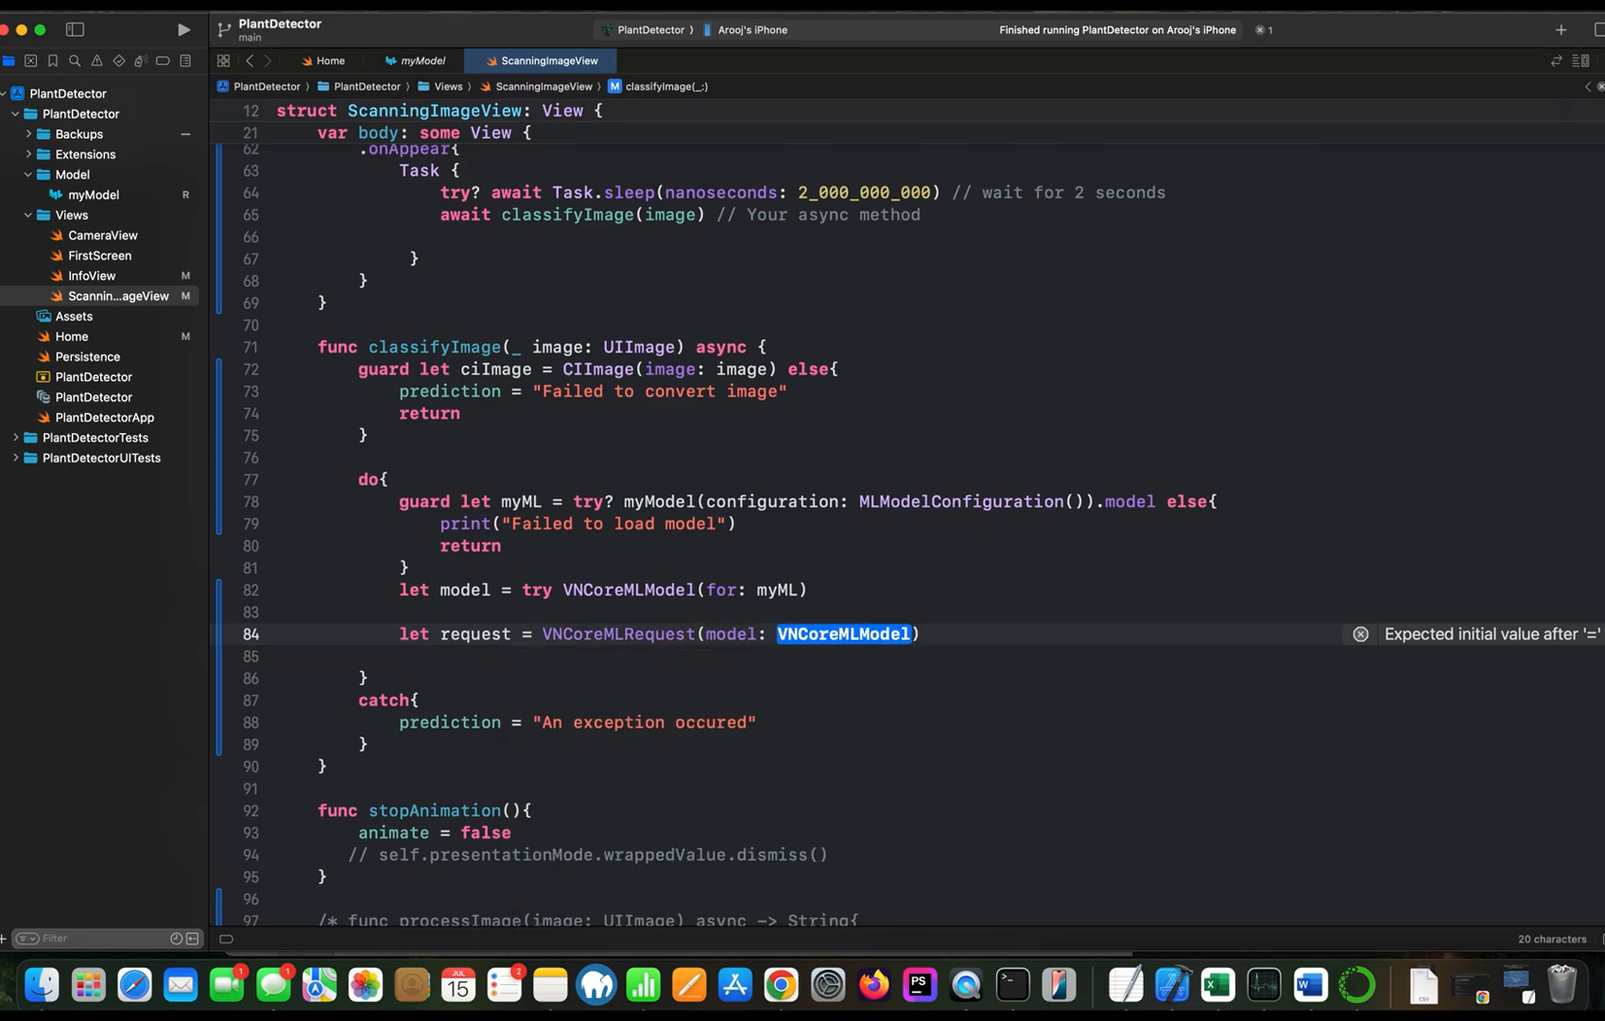
{"action": "type", "text": "m"}
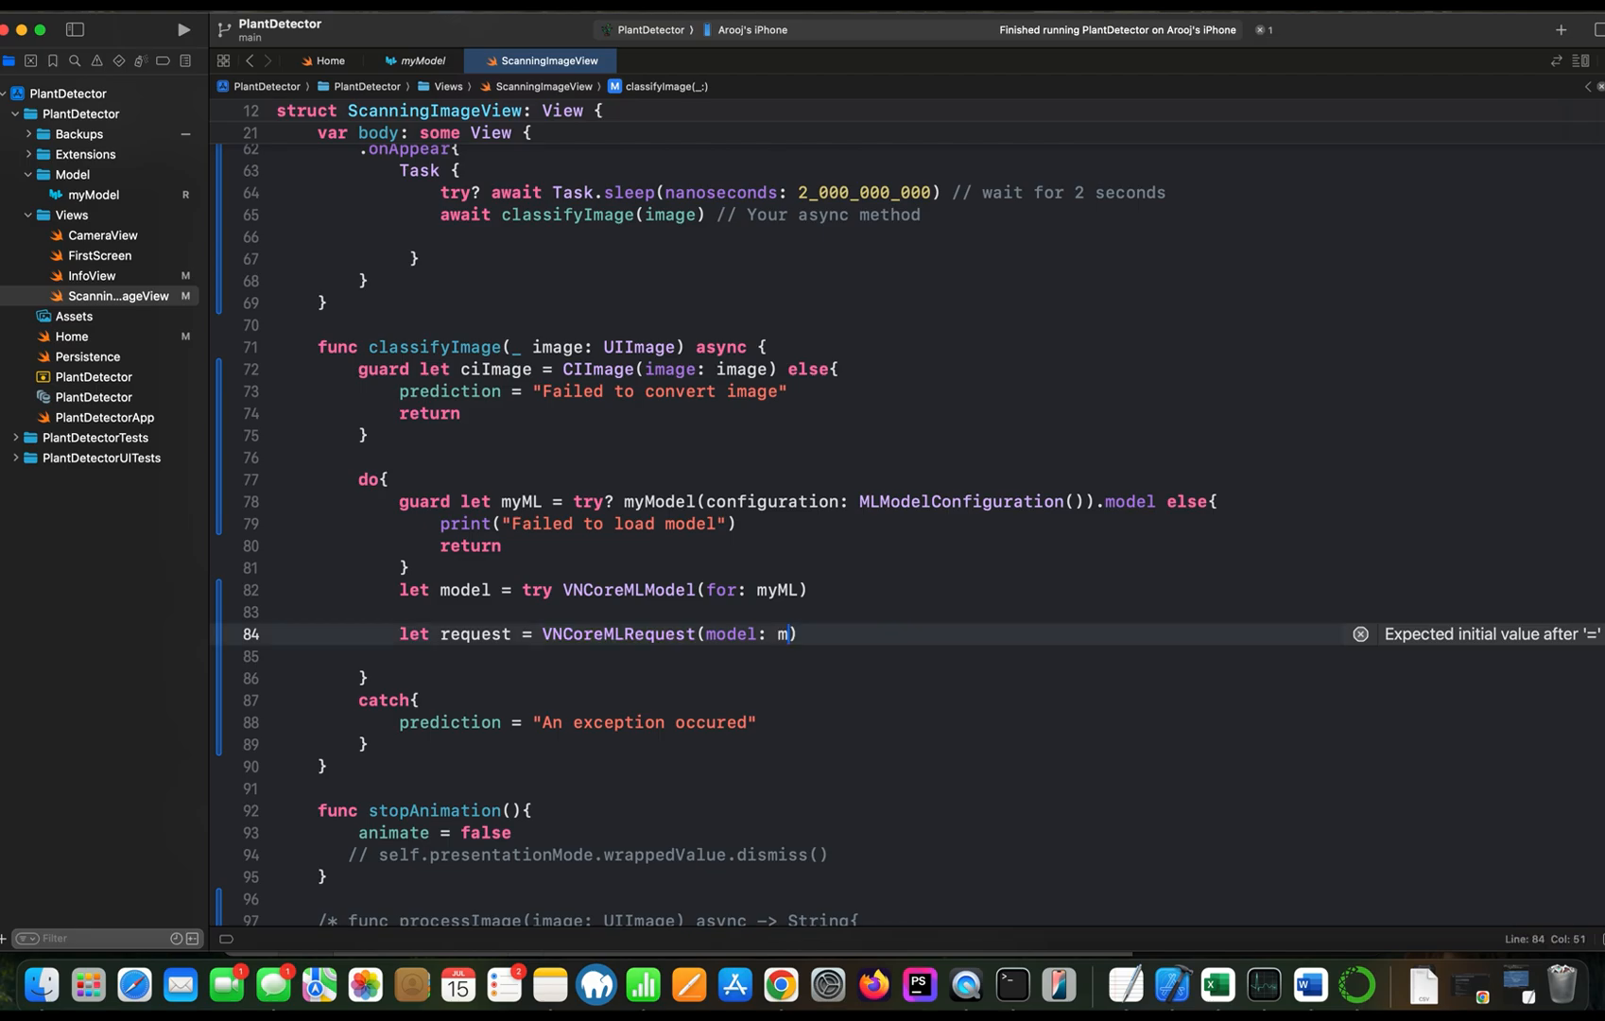
{"action": "type", "text": "odel"}
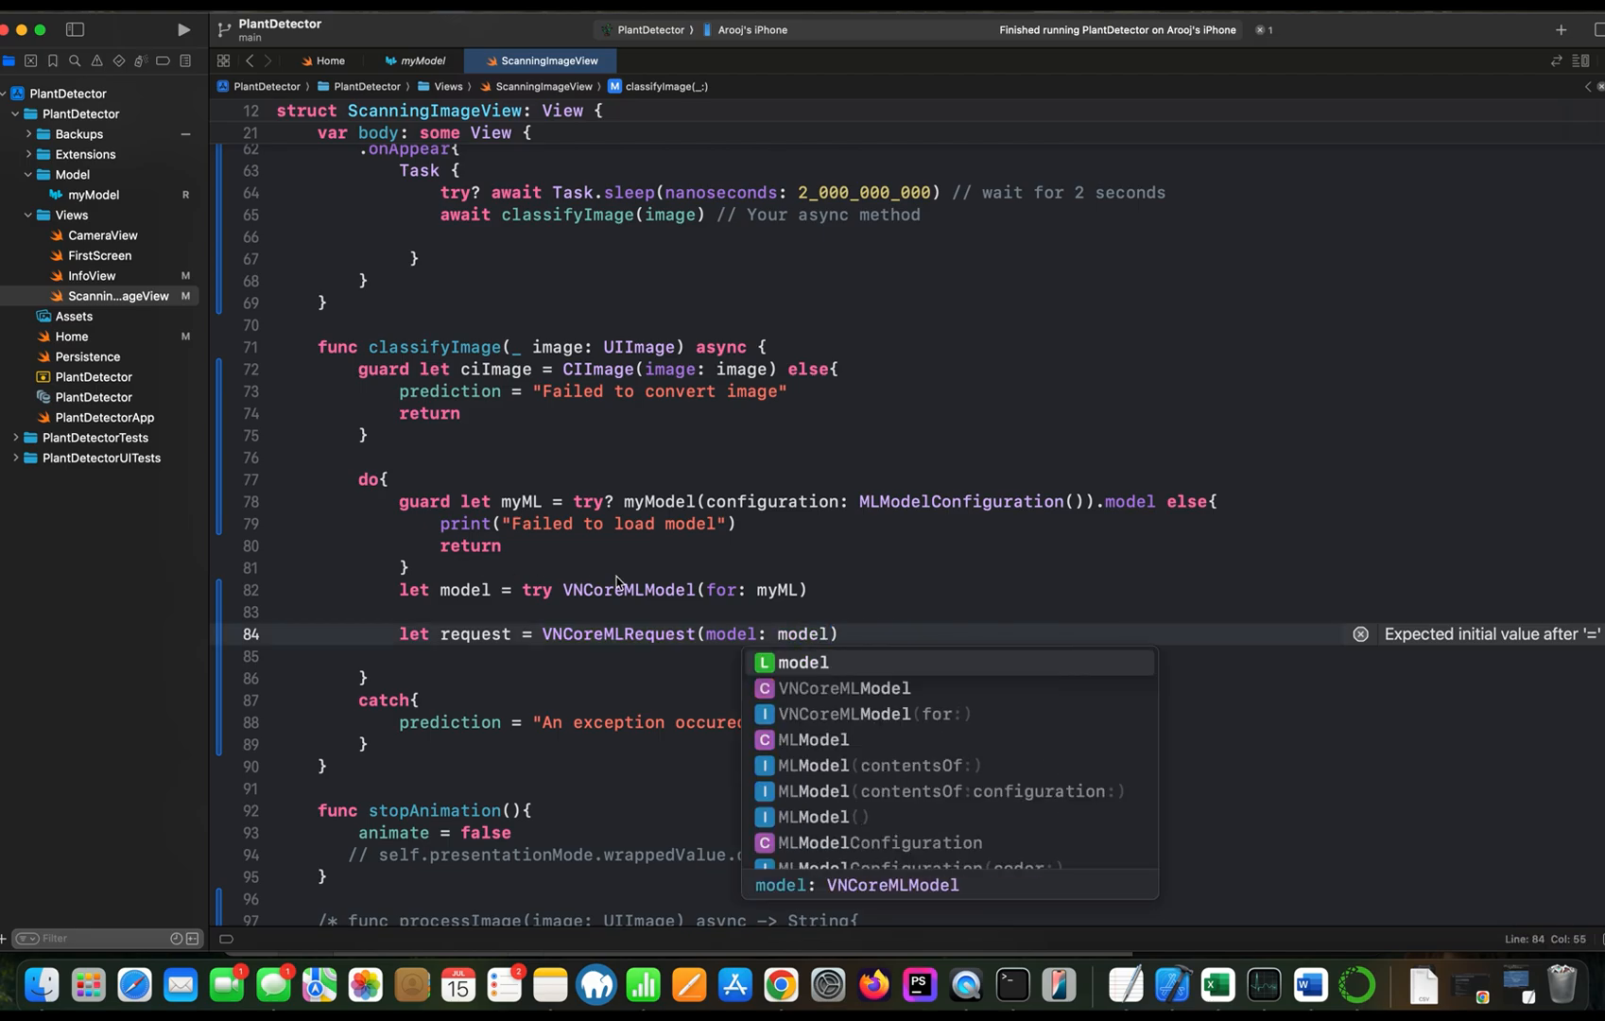
Give the request a completion closure taking request, error
{"action": "type", "text": "{"}
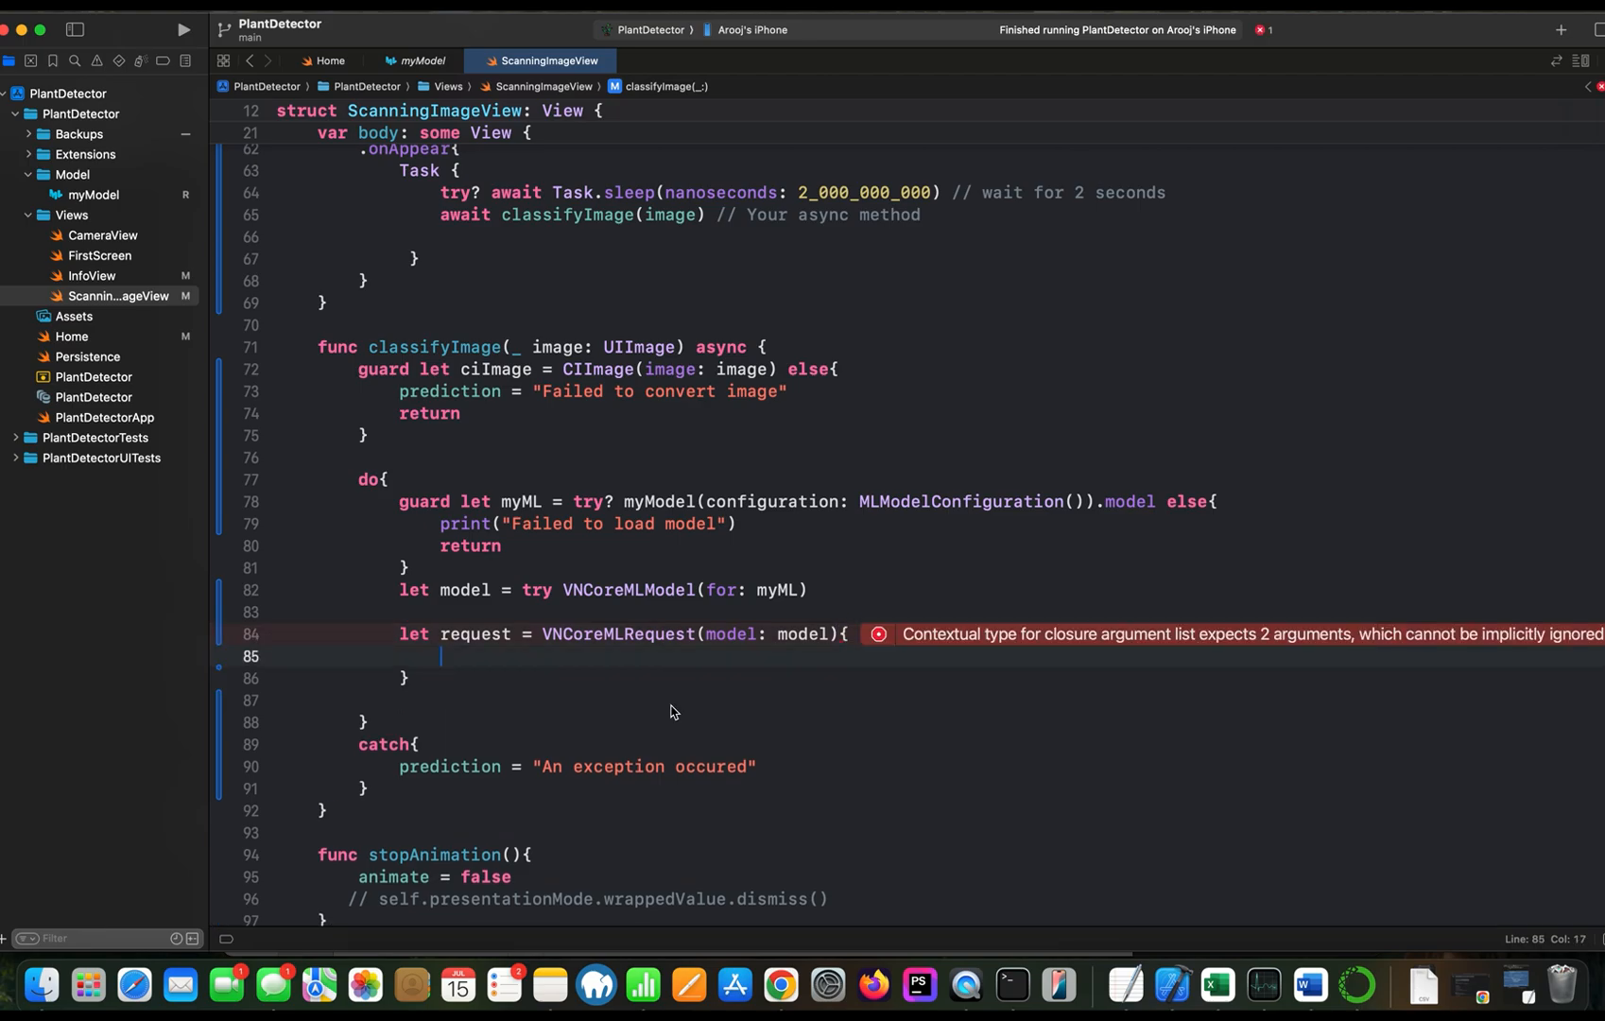
{"action": "type", "text": "request"}
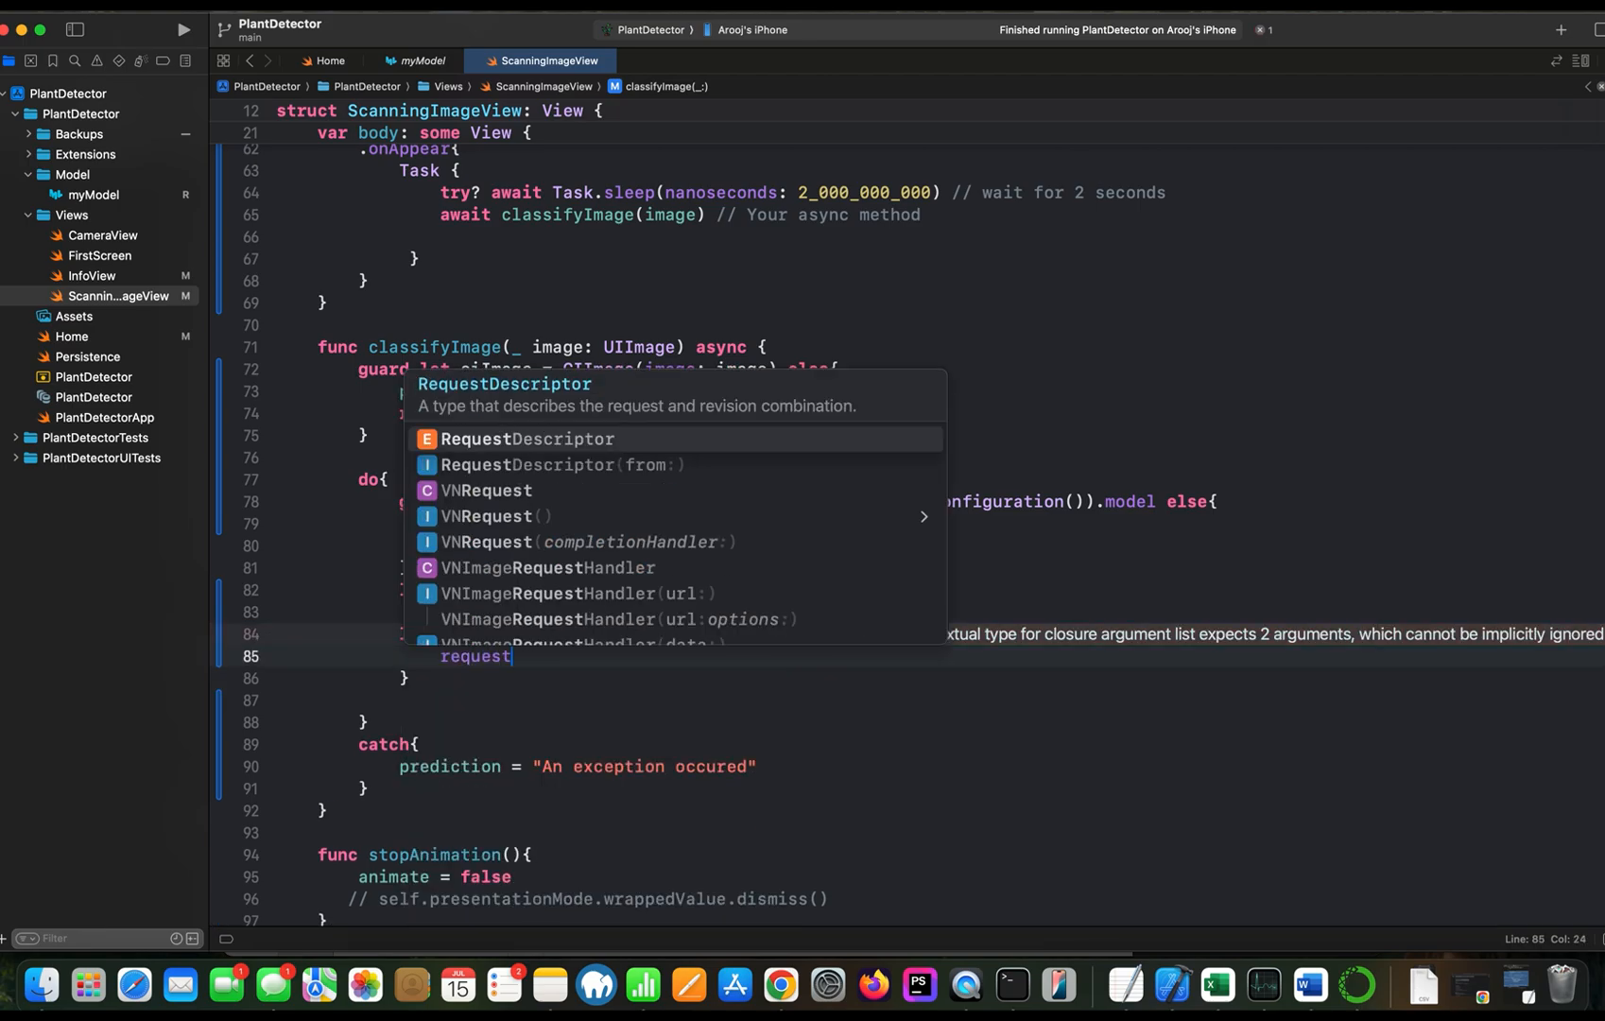
{"action": "type", "text": ", error in"}
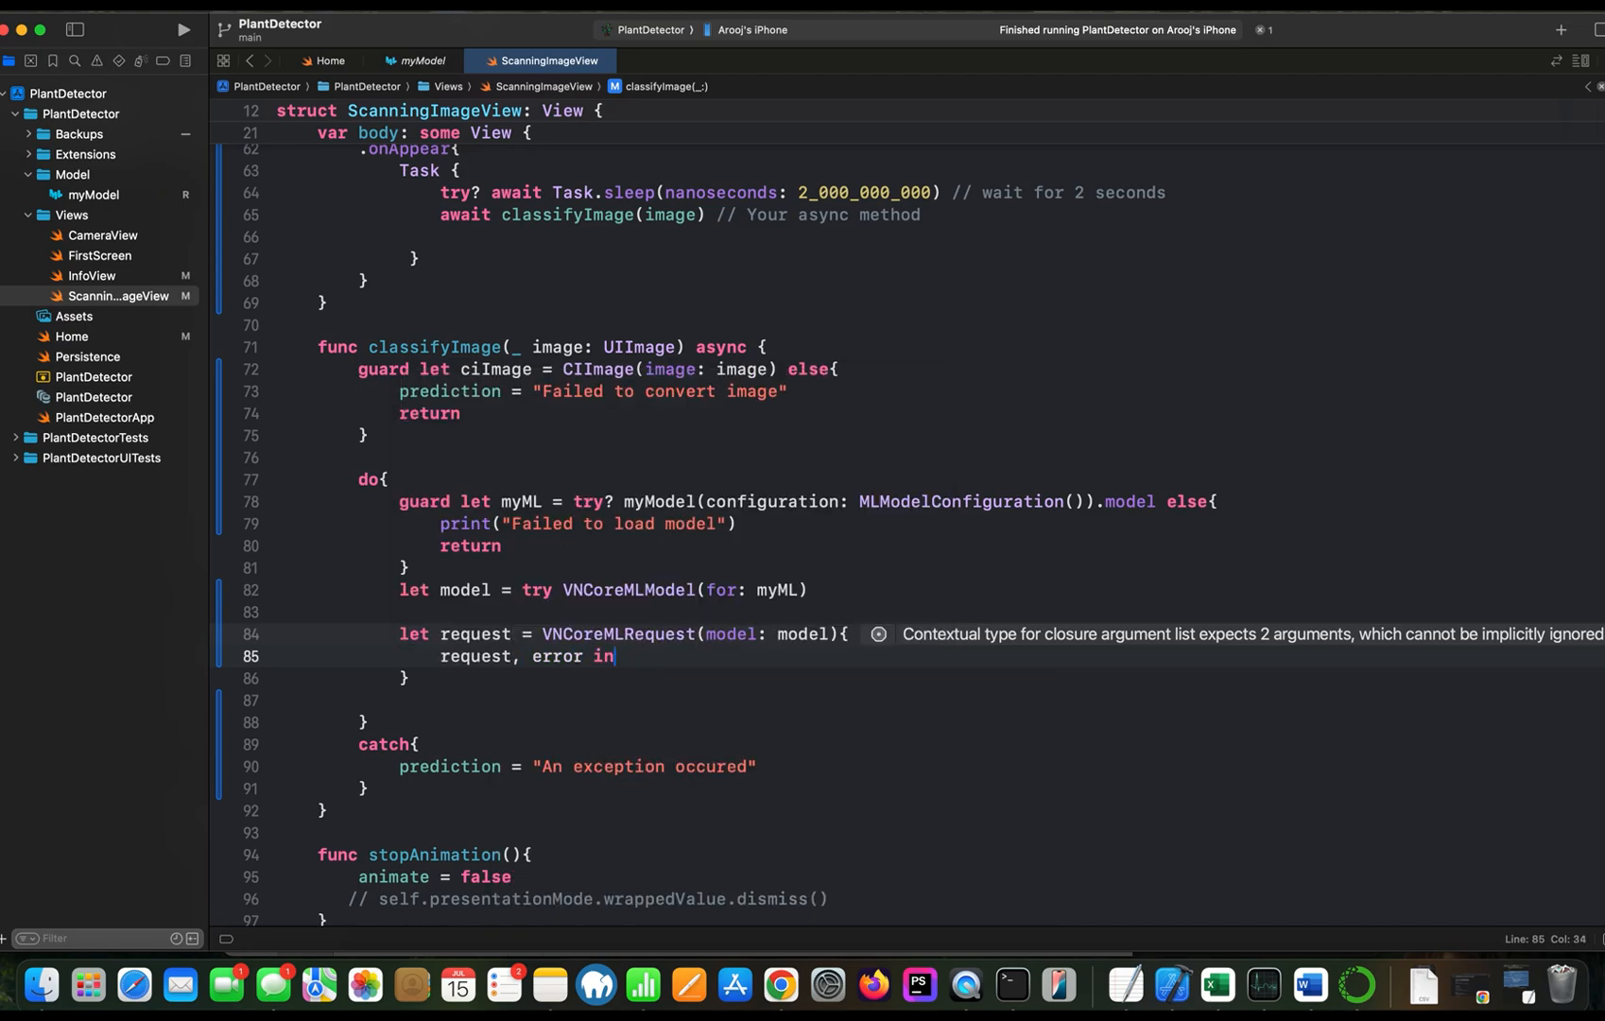
{"action": "key", "text": "return"}
{"action": "type", "text": "if"}
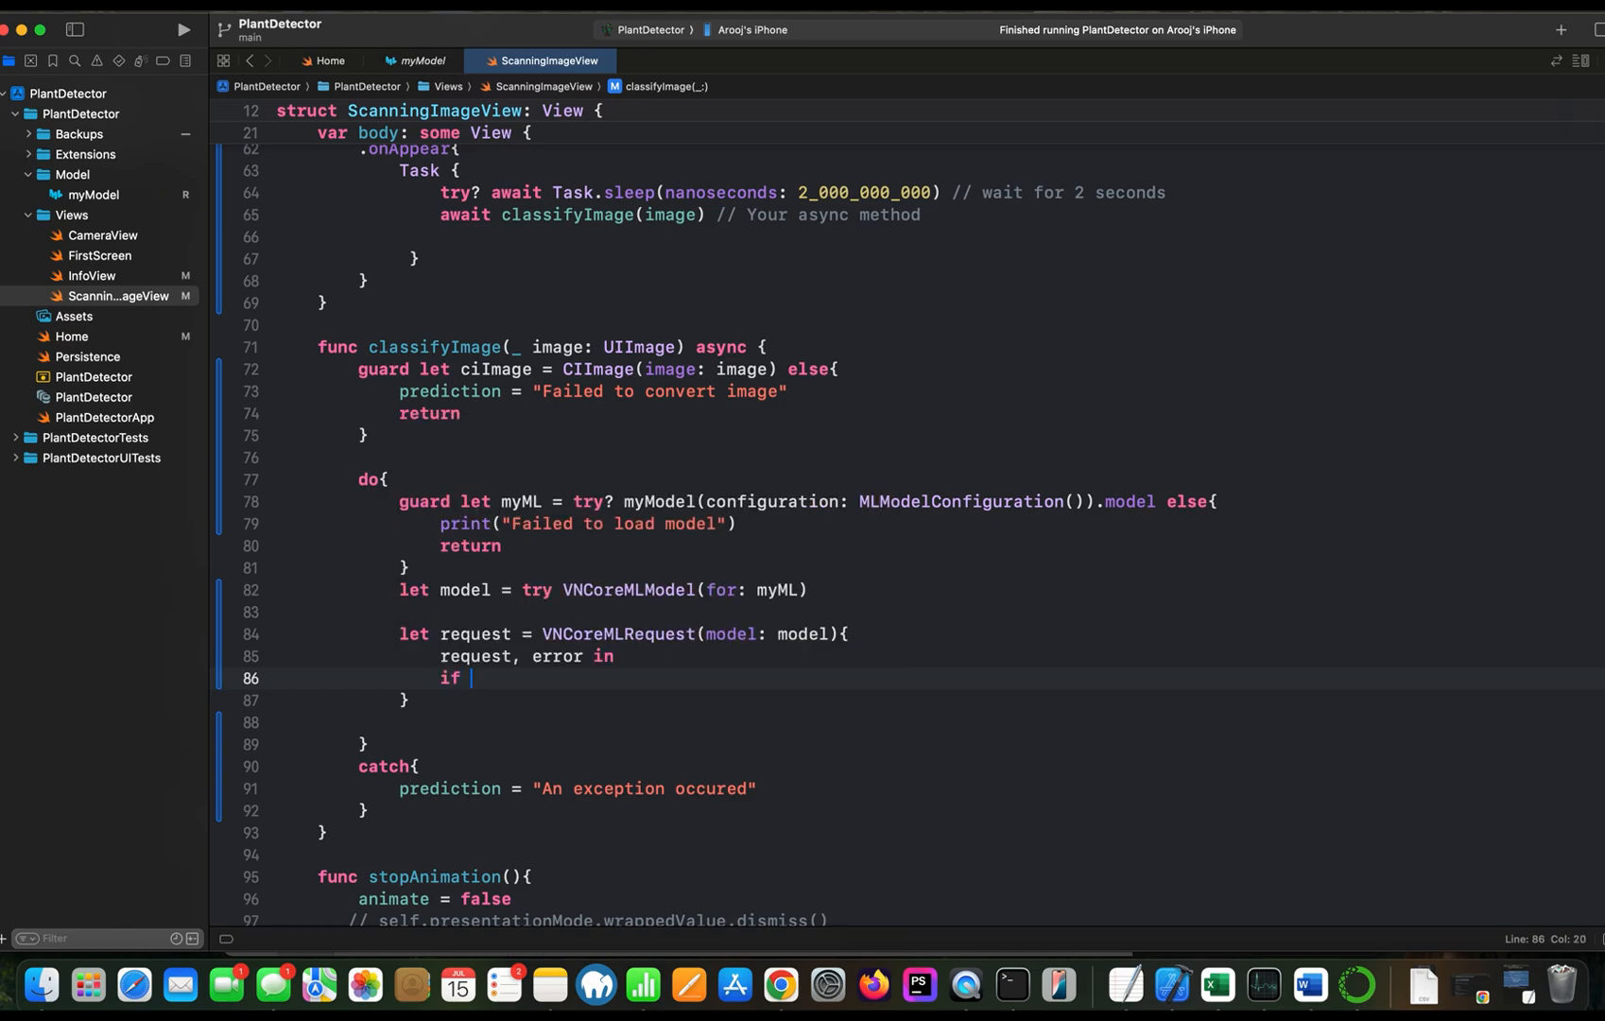
If-let results as [VNClassificationObservation] and let top = results.first inside the closure
{"action": "type", "text": "results"}
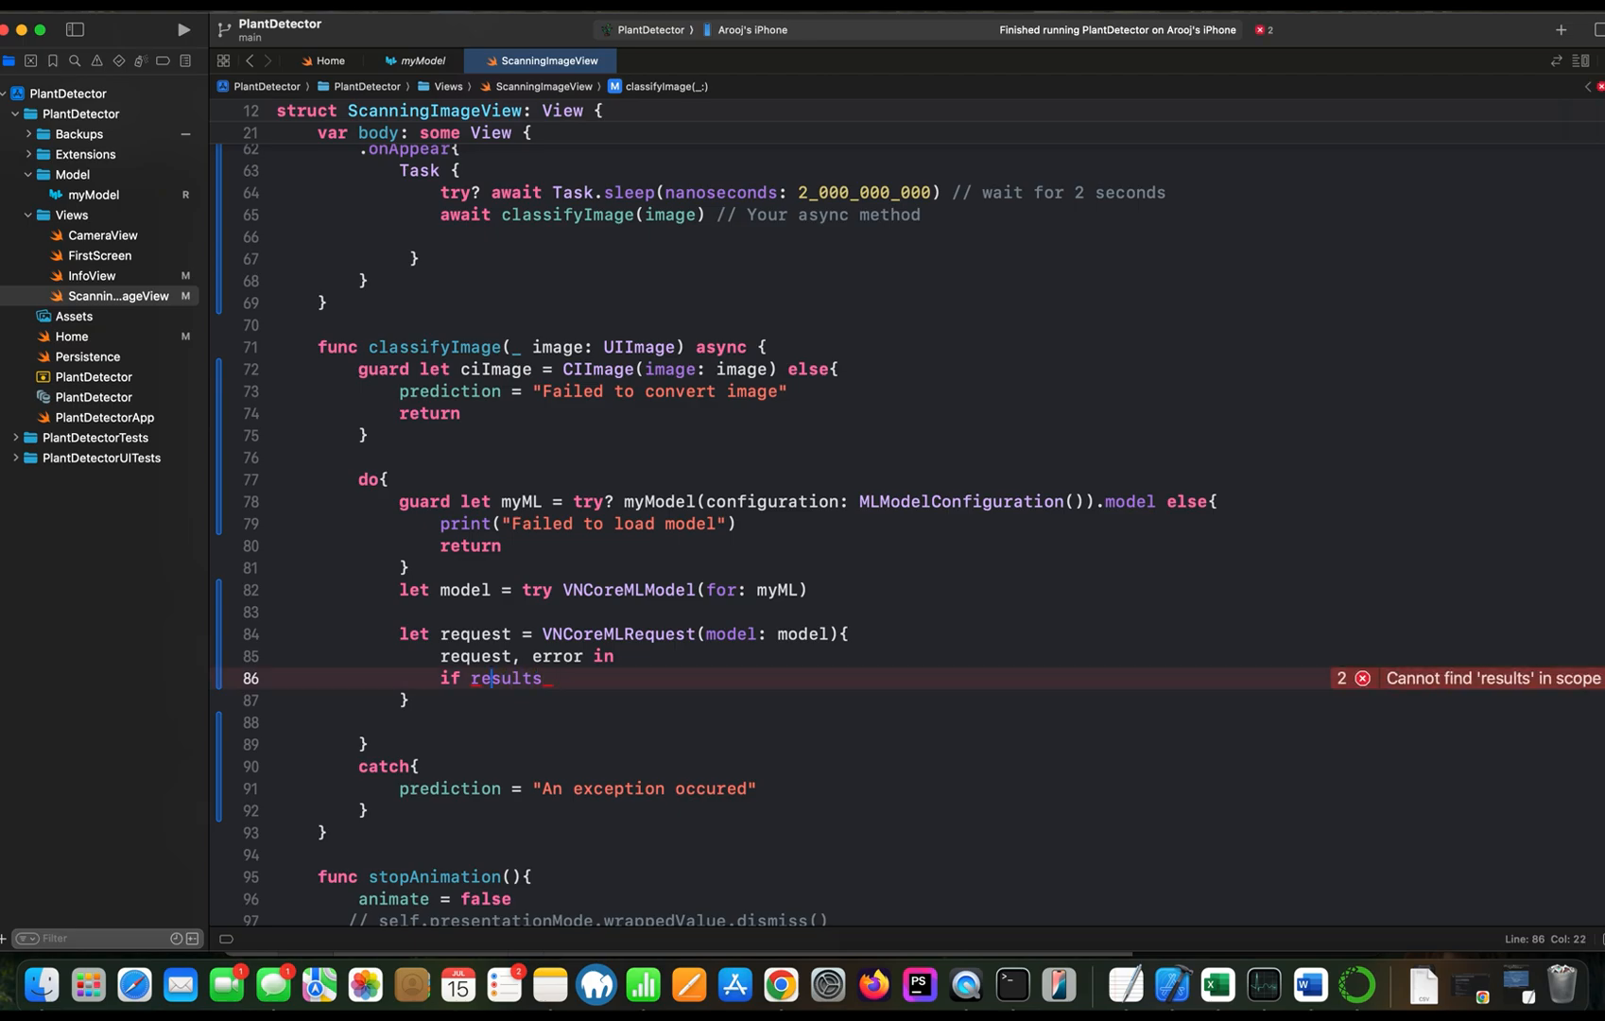
{"action": "type", "text": "let"}
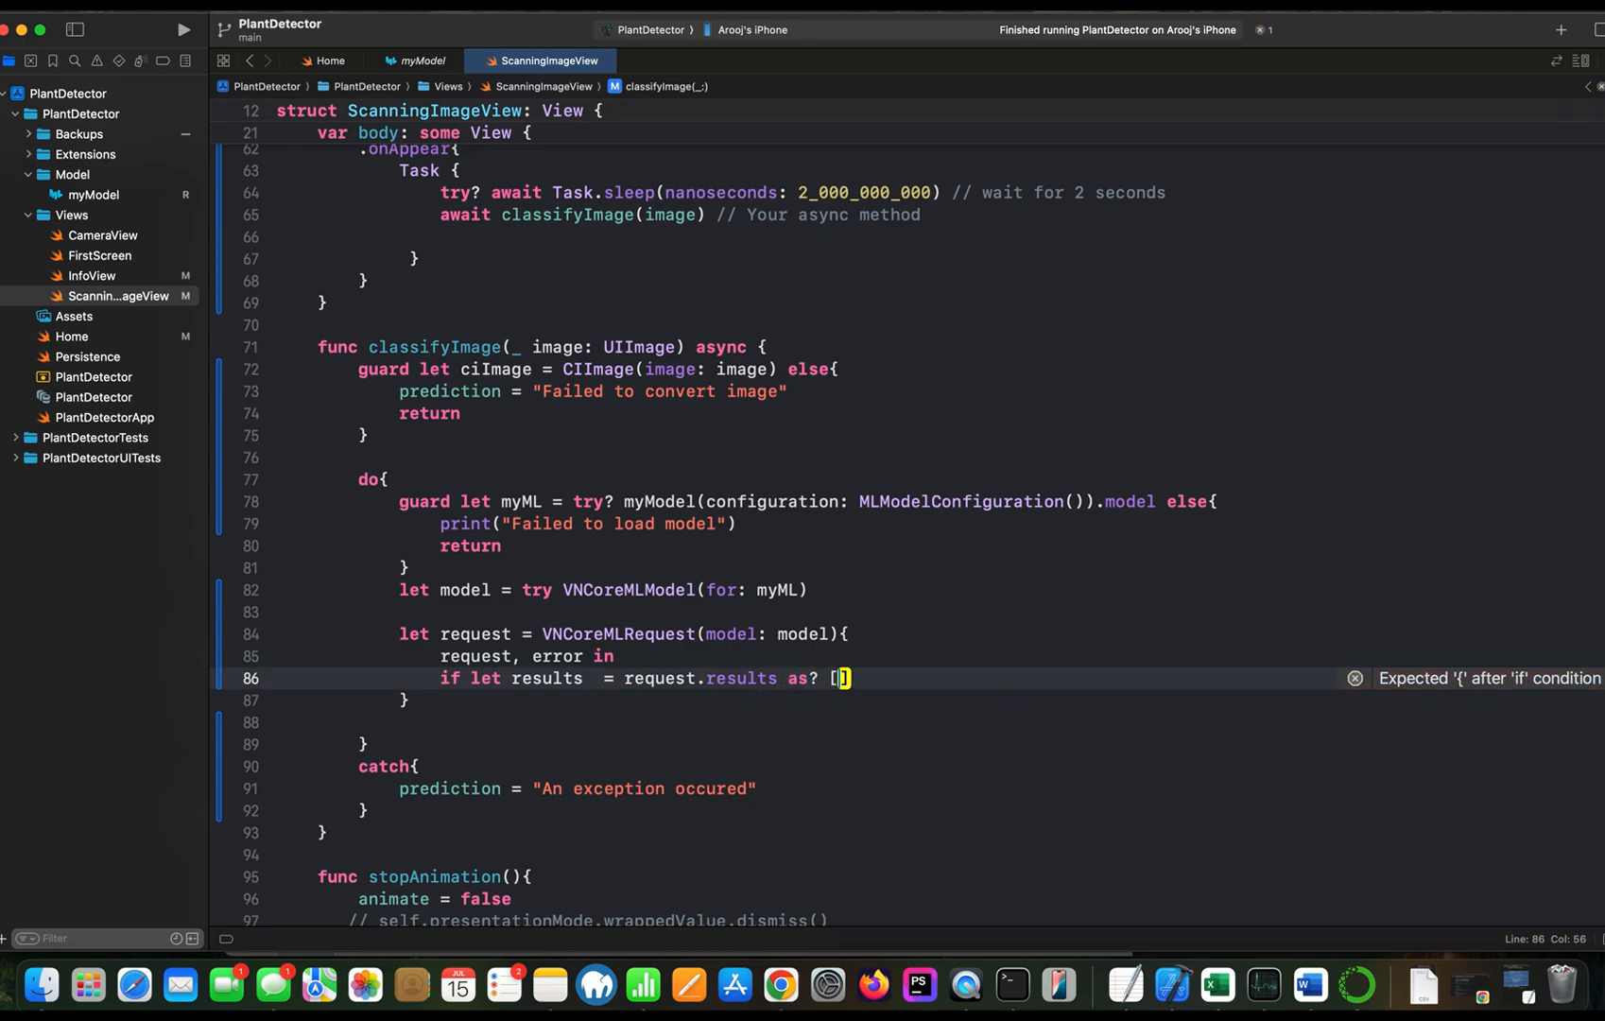
{"action": "type", "text": "VN"}
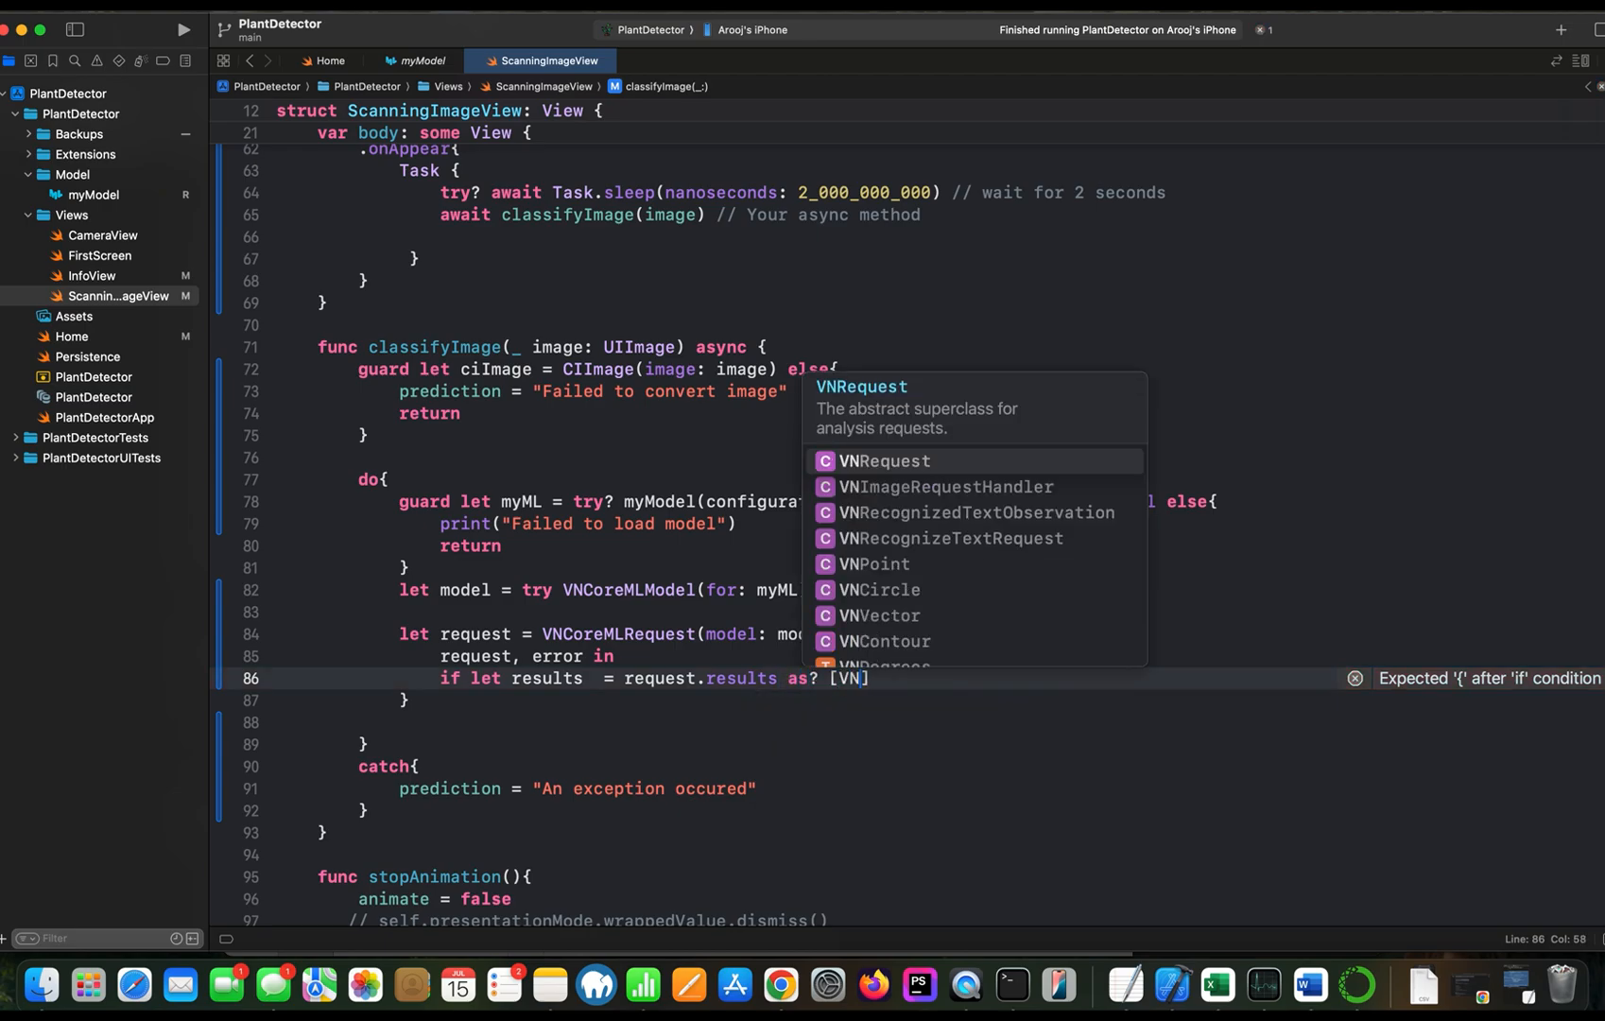
{"action": "type", "text": "ClassificationObservation"}
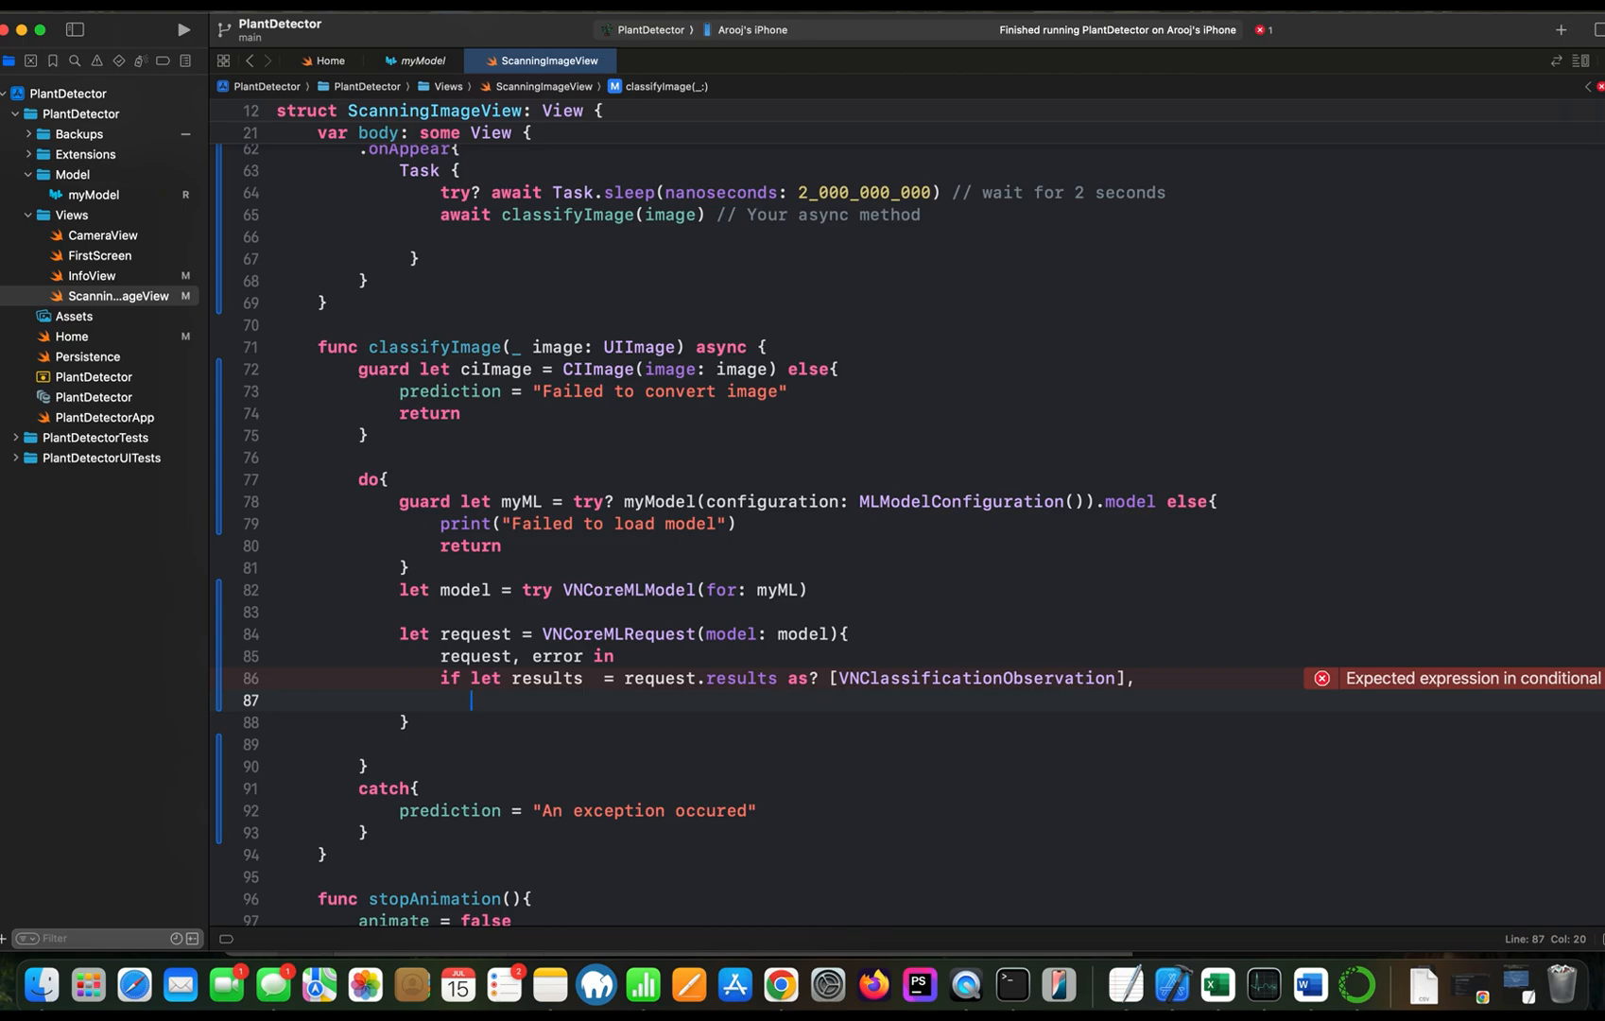
{"action": "type", "text": "let top"}
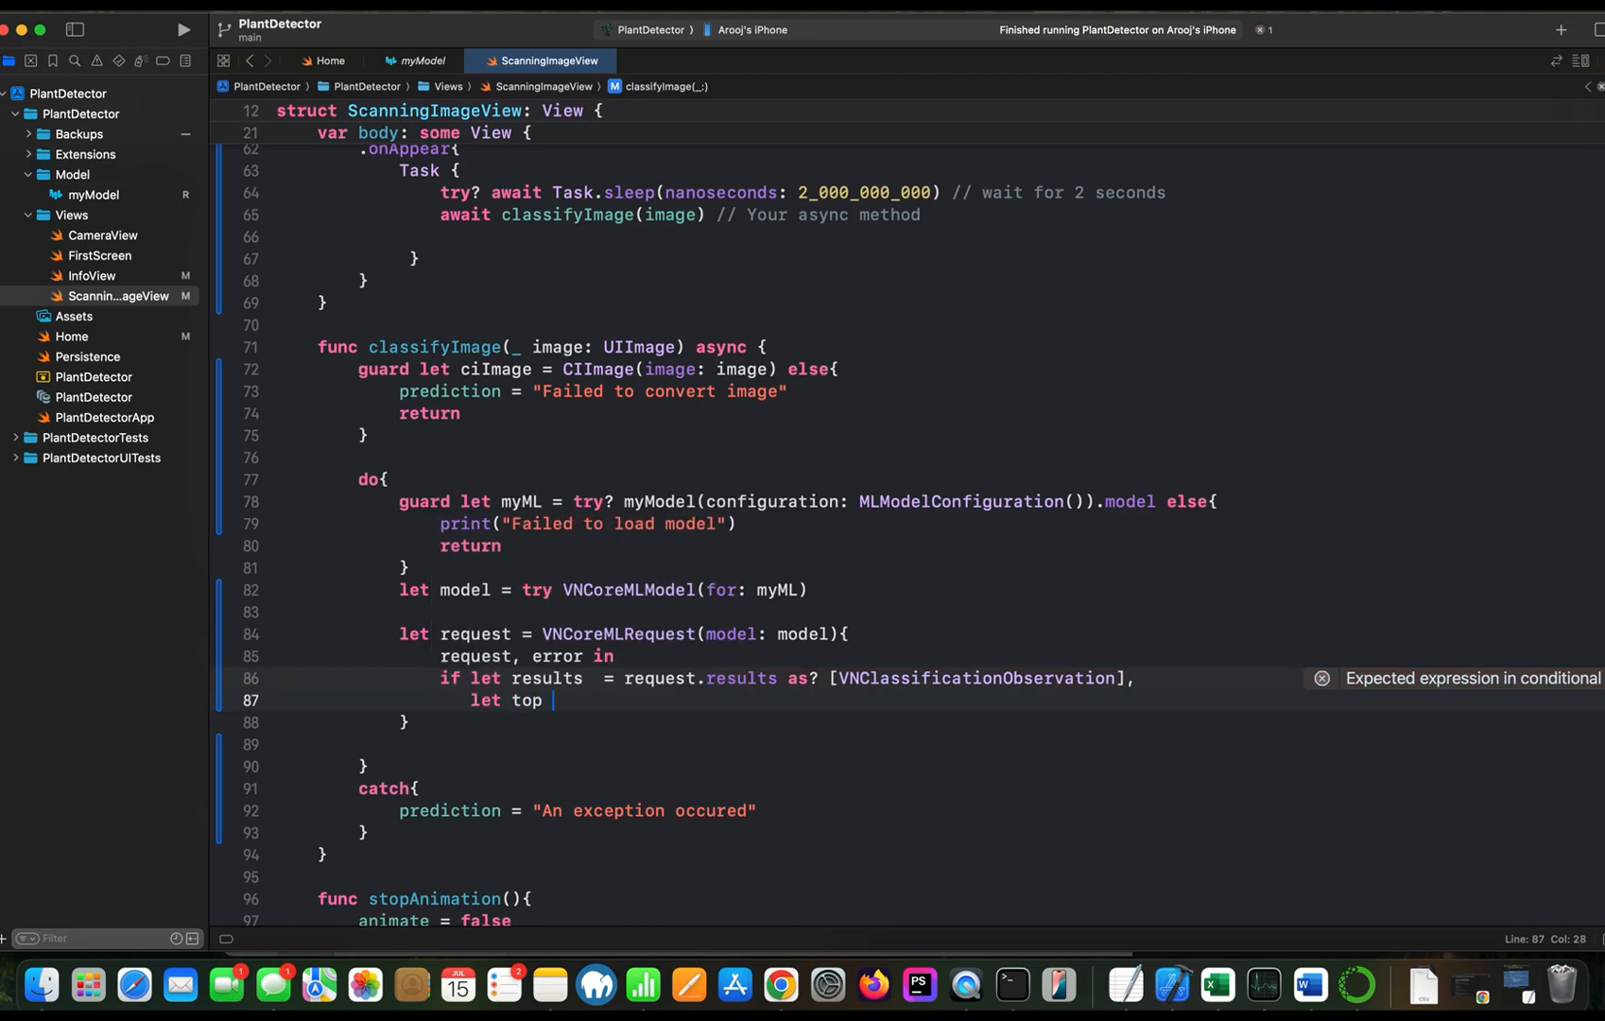
{"action": "type", "text": "= results."}
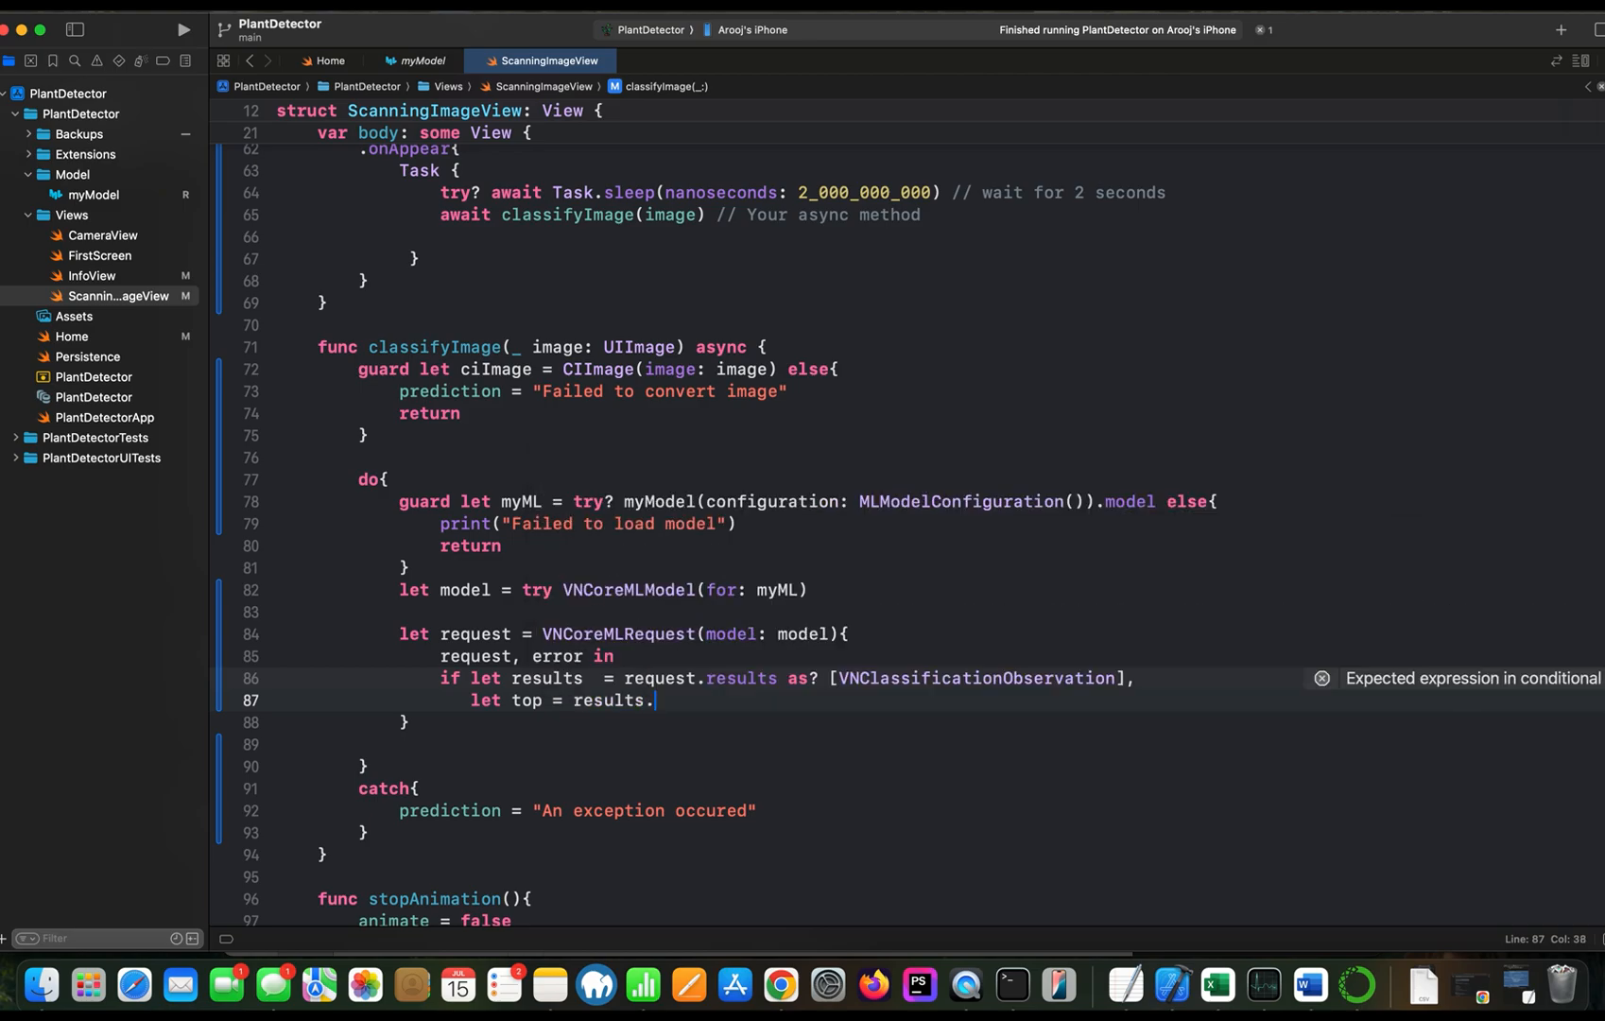
{"action": "type", "text": "first"}
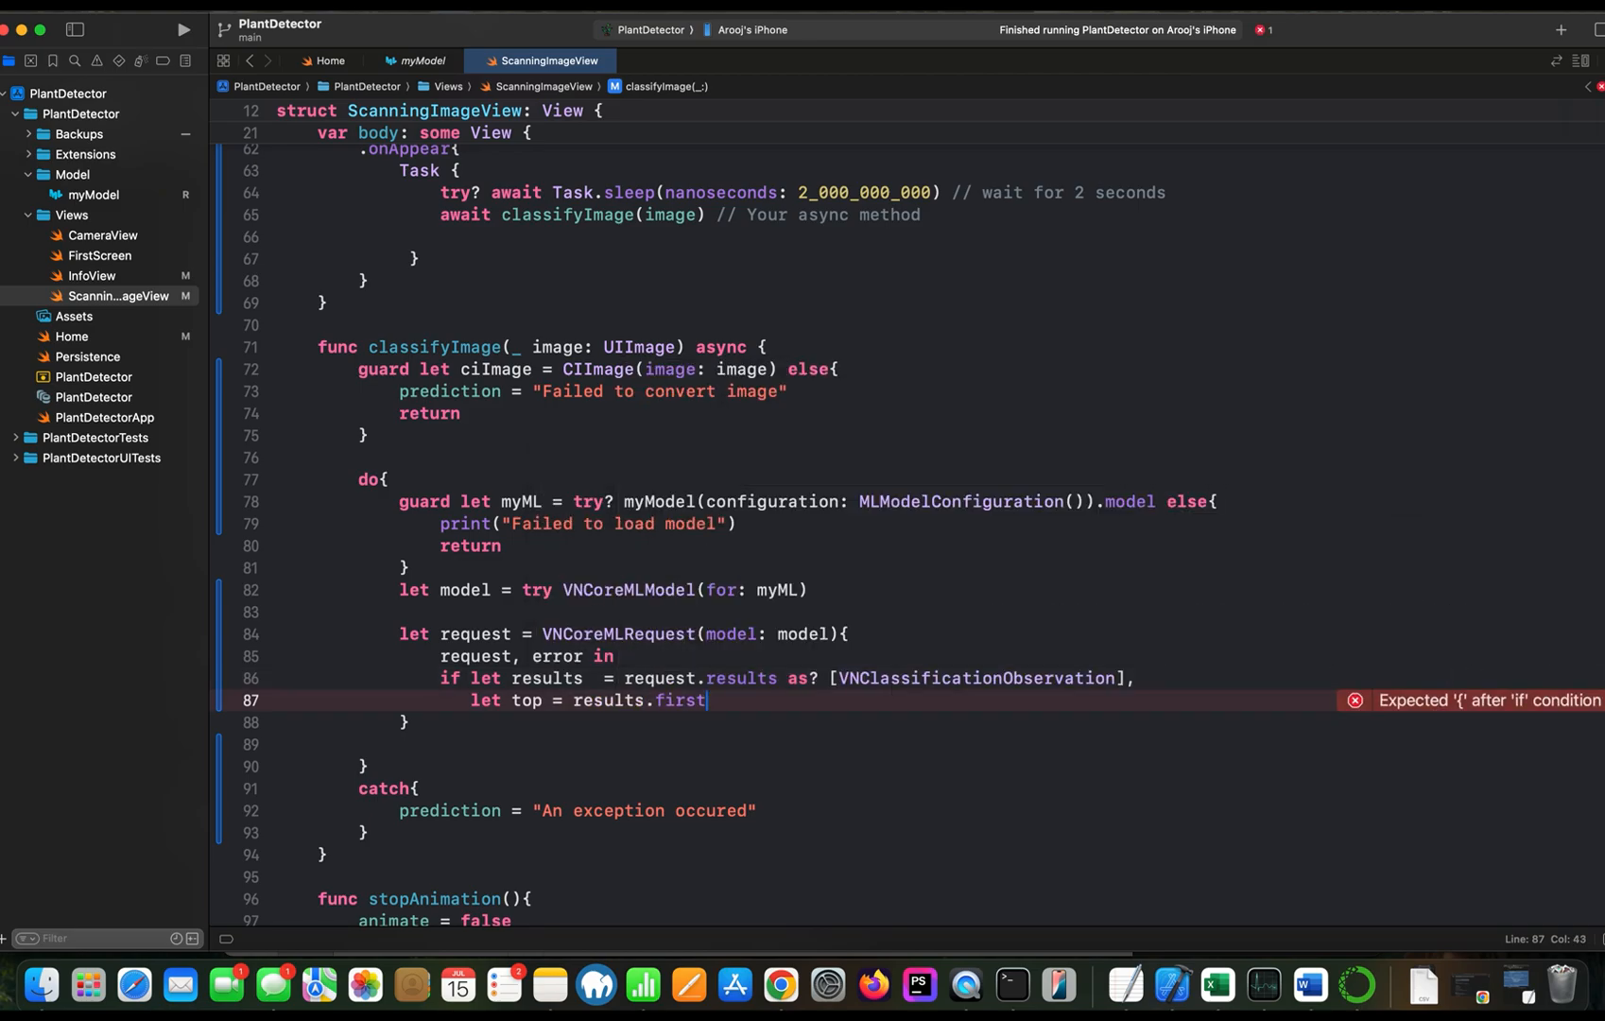
{"action": "type", "text": "{"}
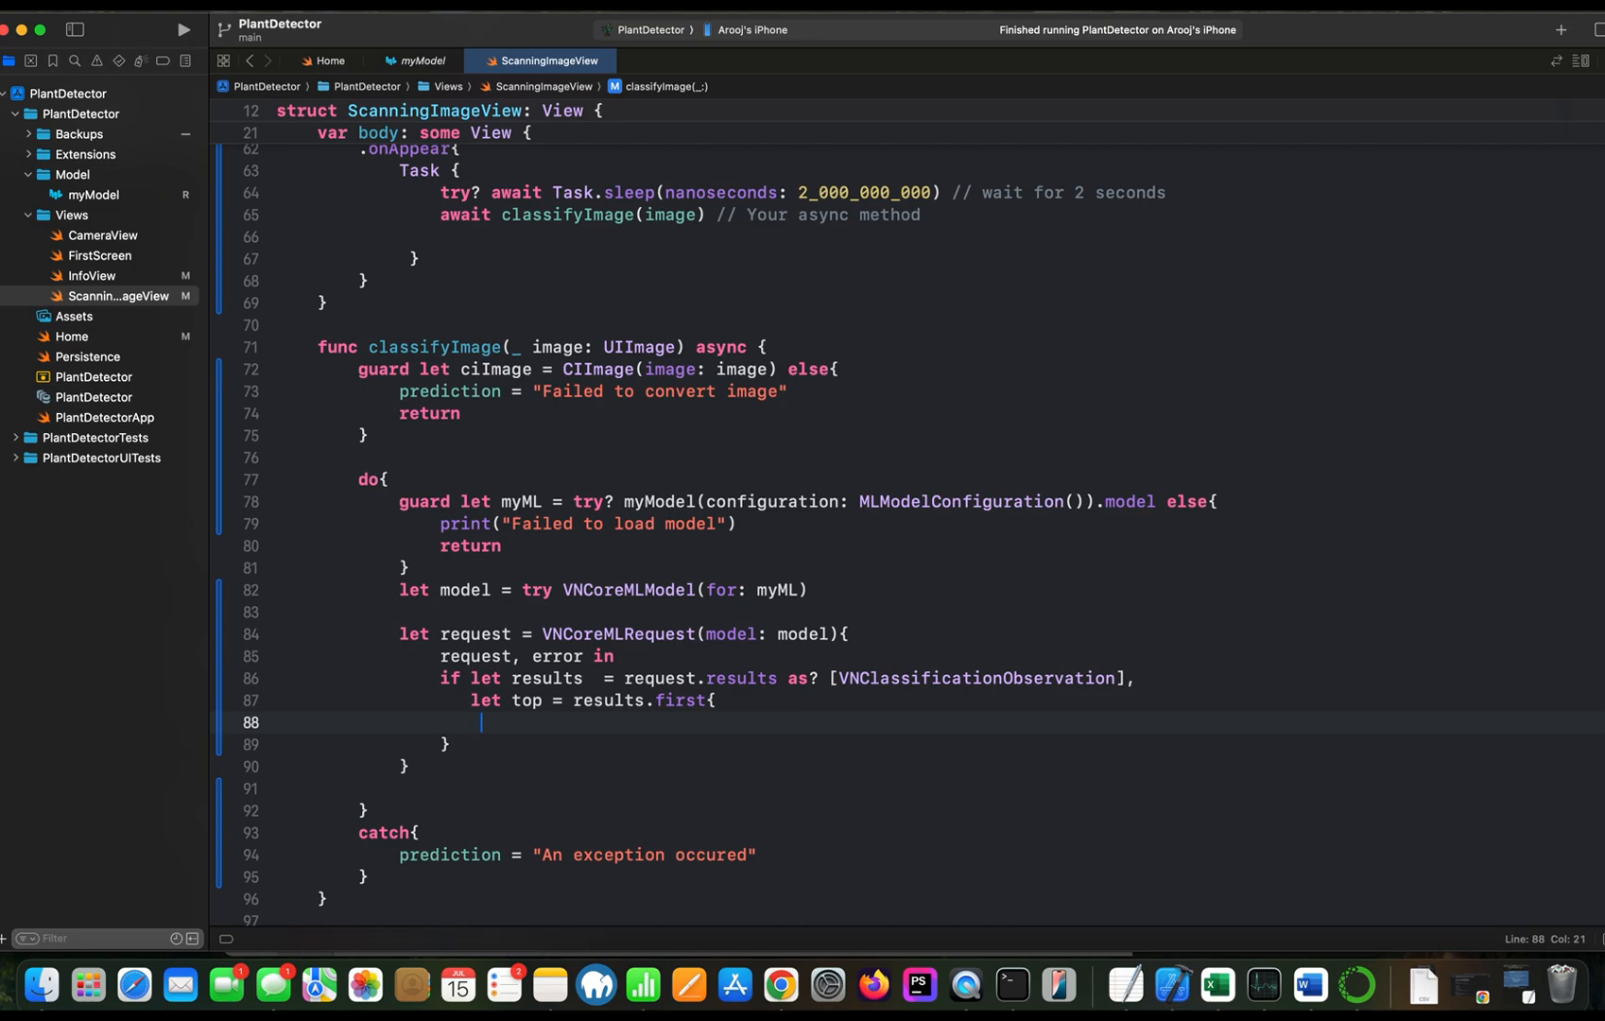
Wrap the result handling in DispatchQueue.main.async
{"action": "type", "text": "D"}
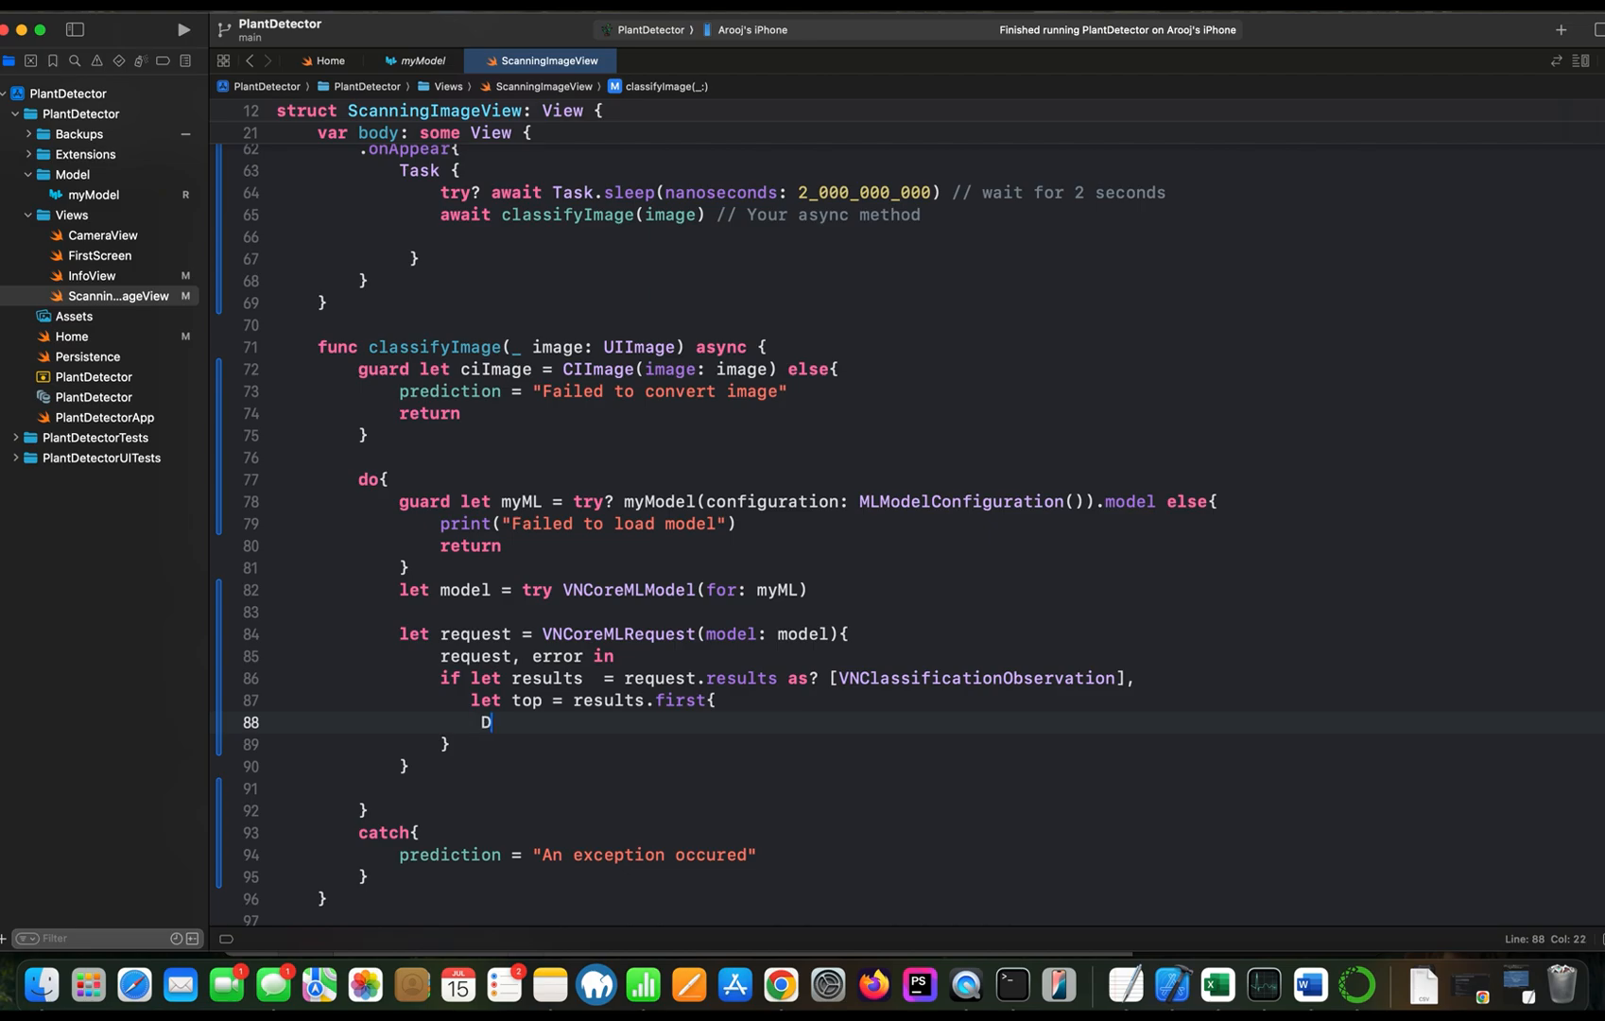
{"action": "type", "text": "ispatchQueue"}
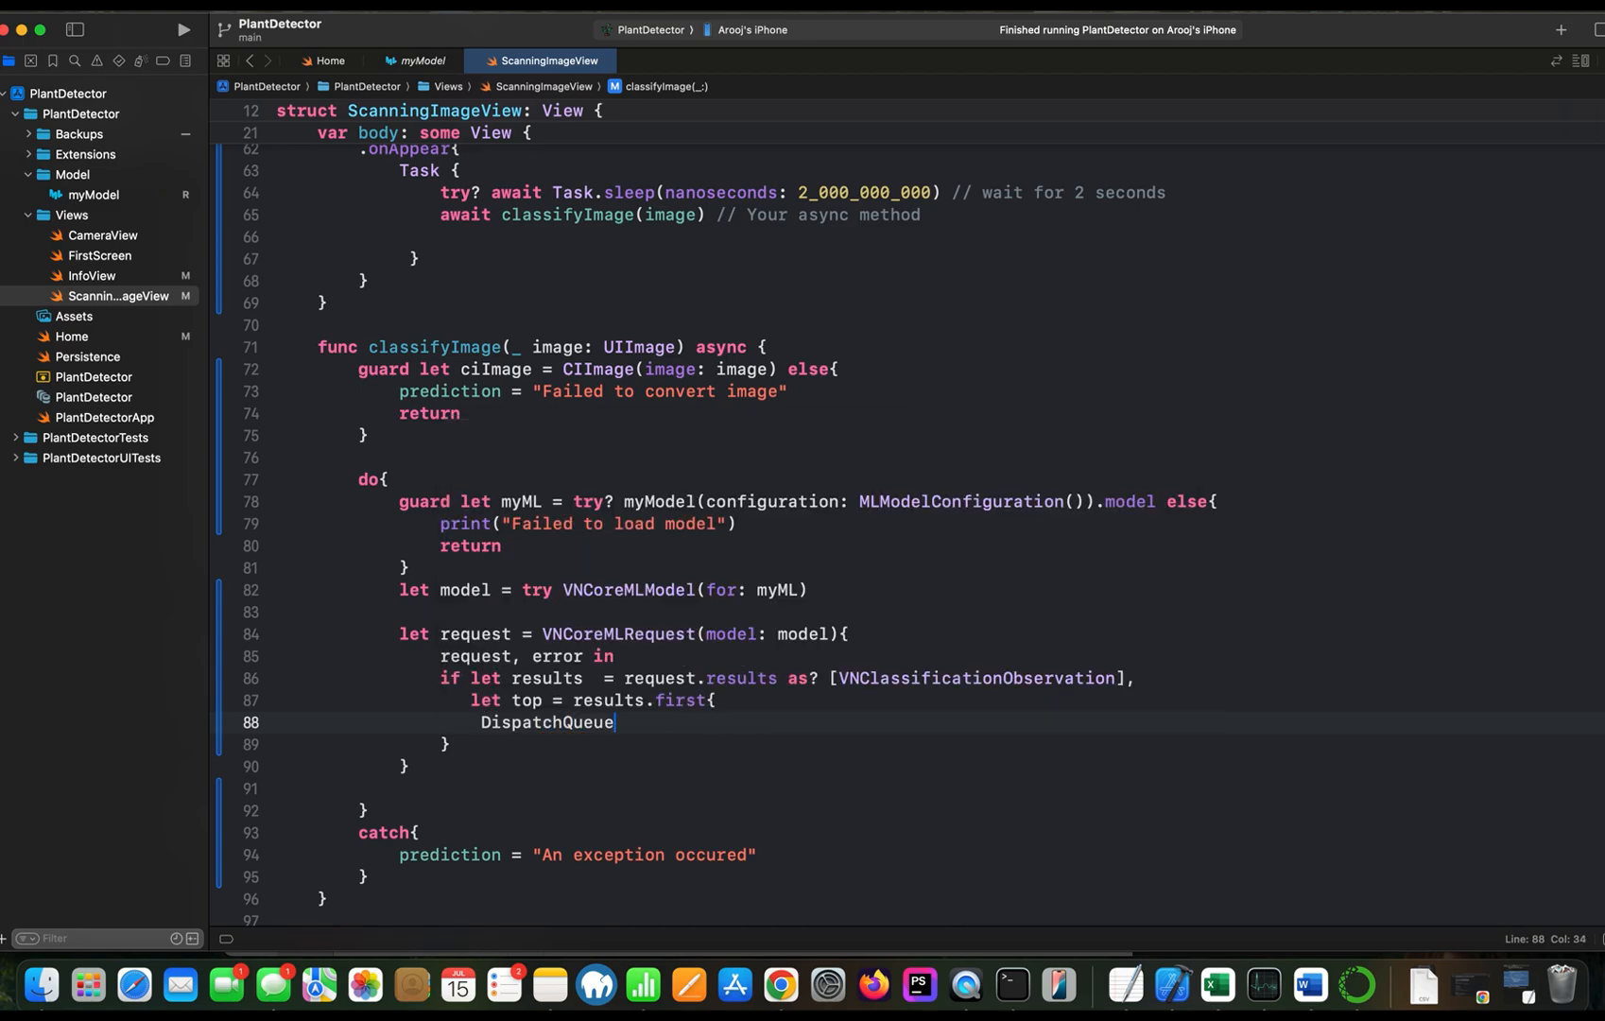
{"action": "type", "text": ".main."}
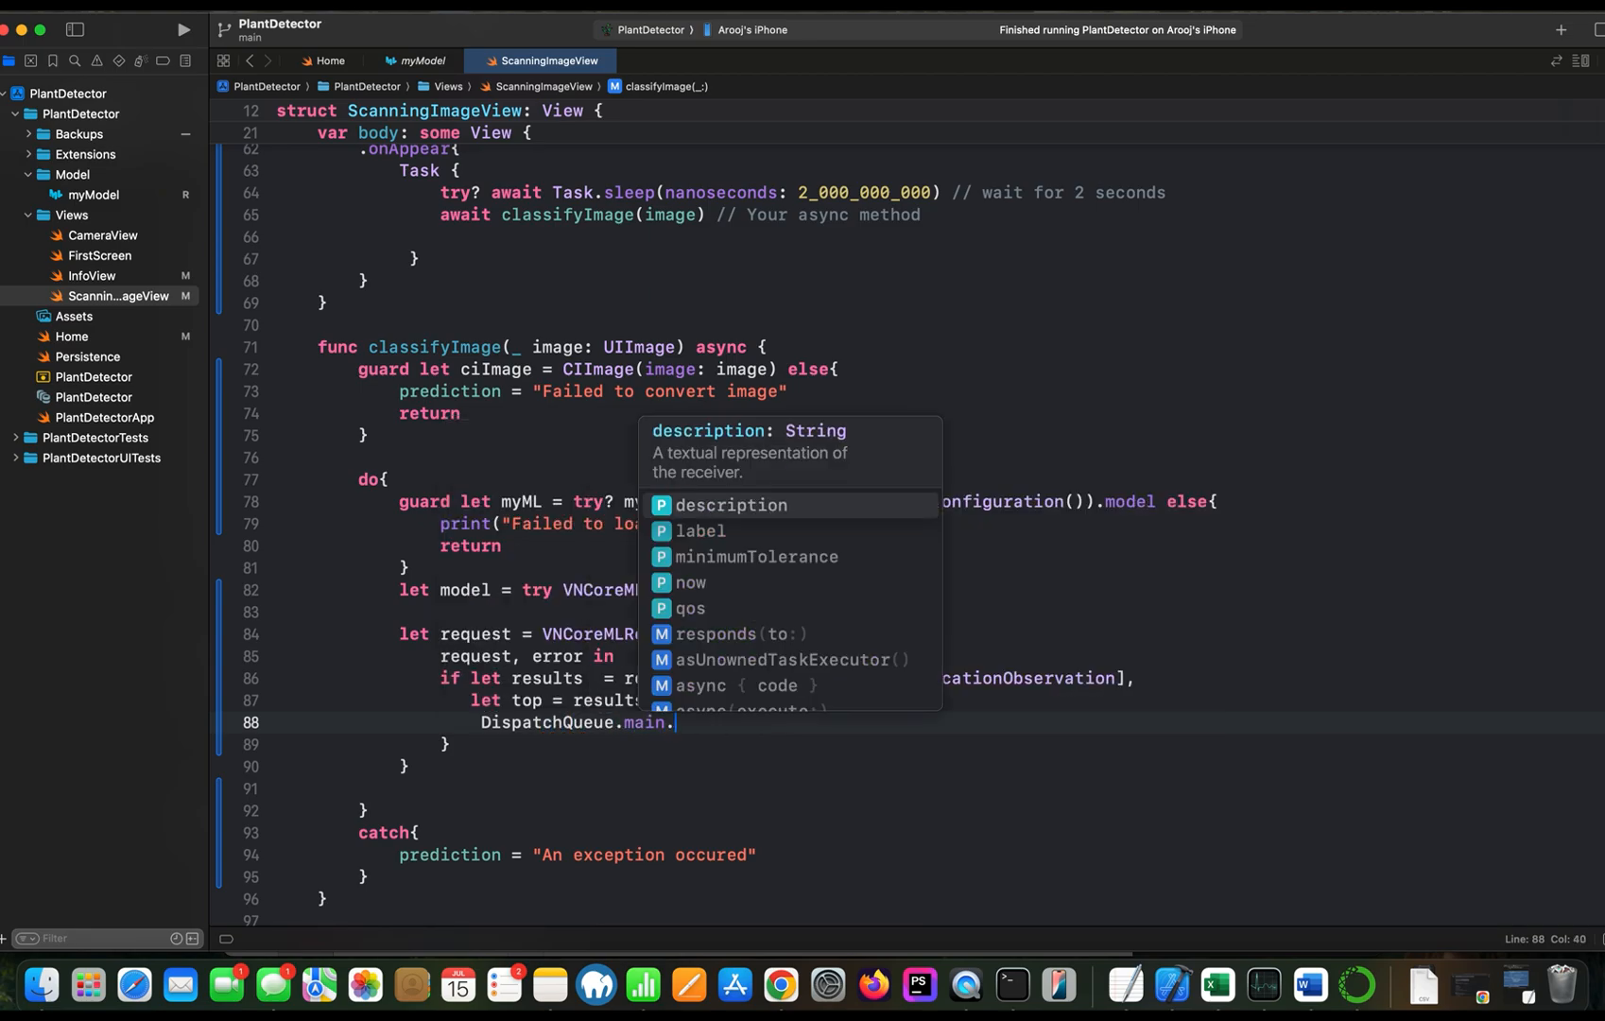
{"action": "type", "text": "async{"}
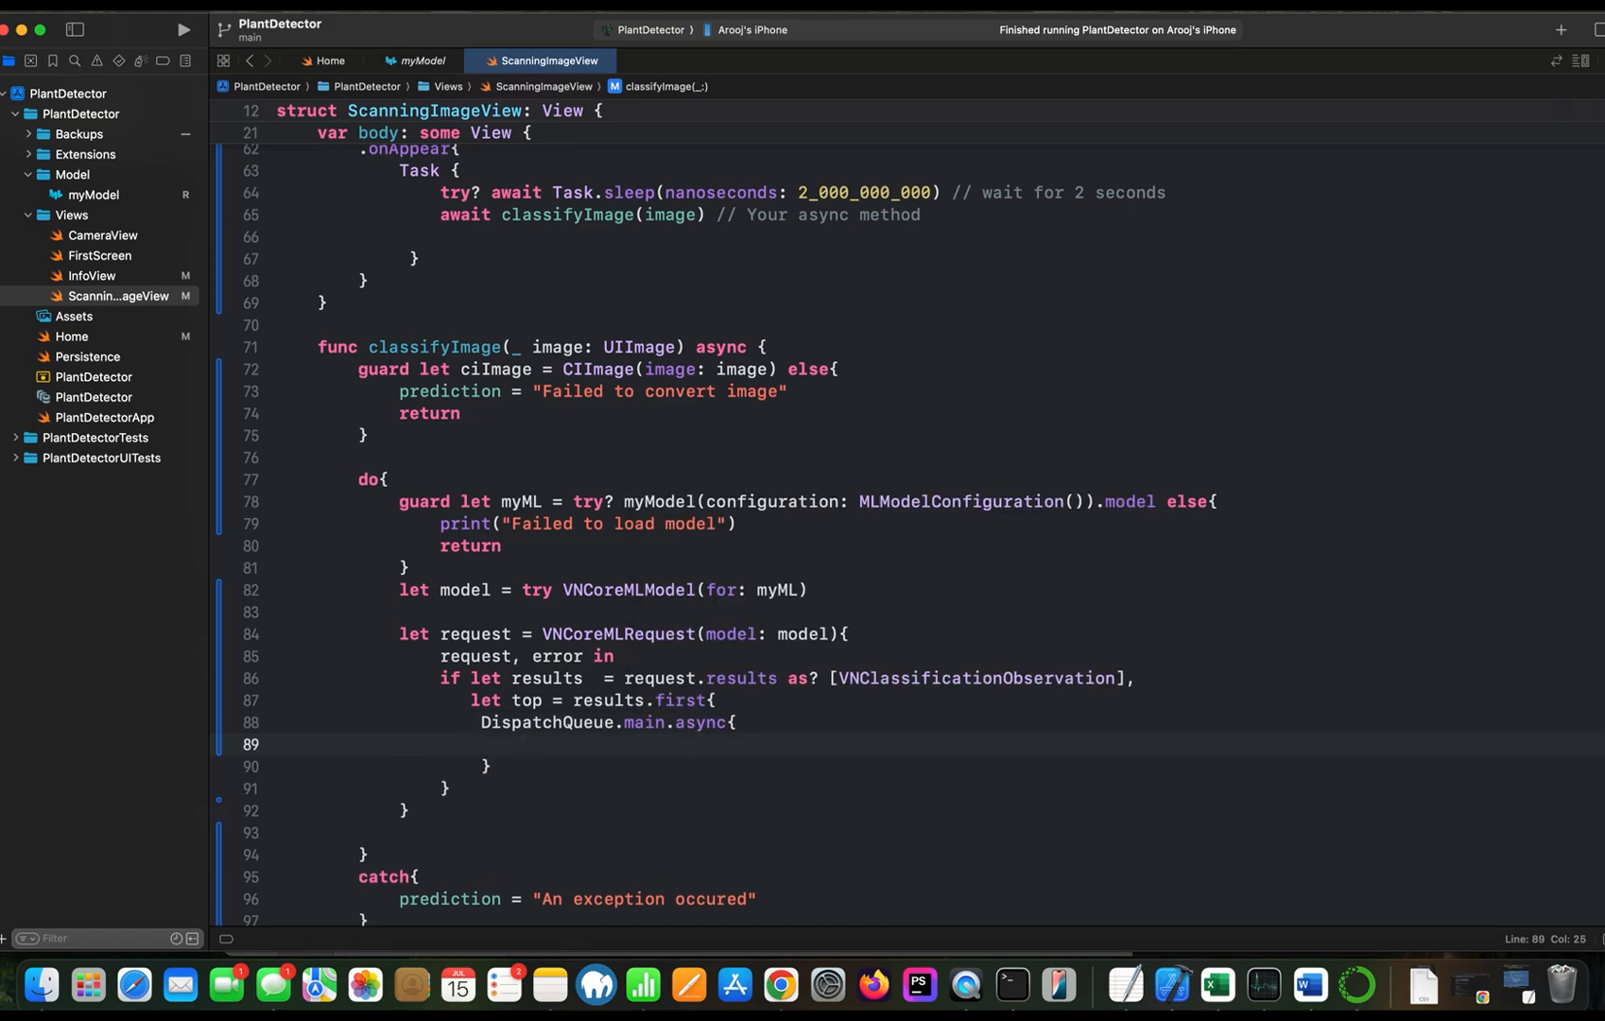
Set prediction to "\(top.identifier) (\(top.confidence*100)"
{"action": "type", "text": "pr"}
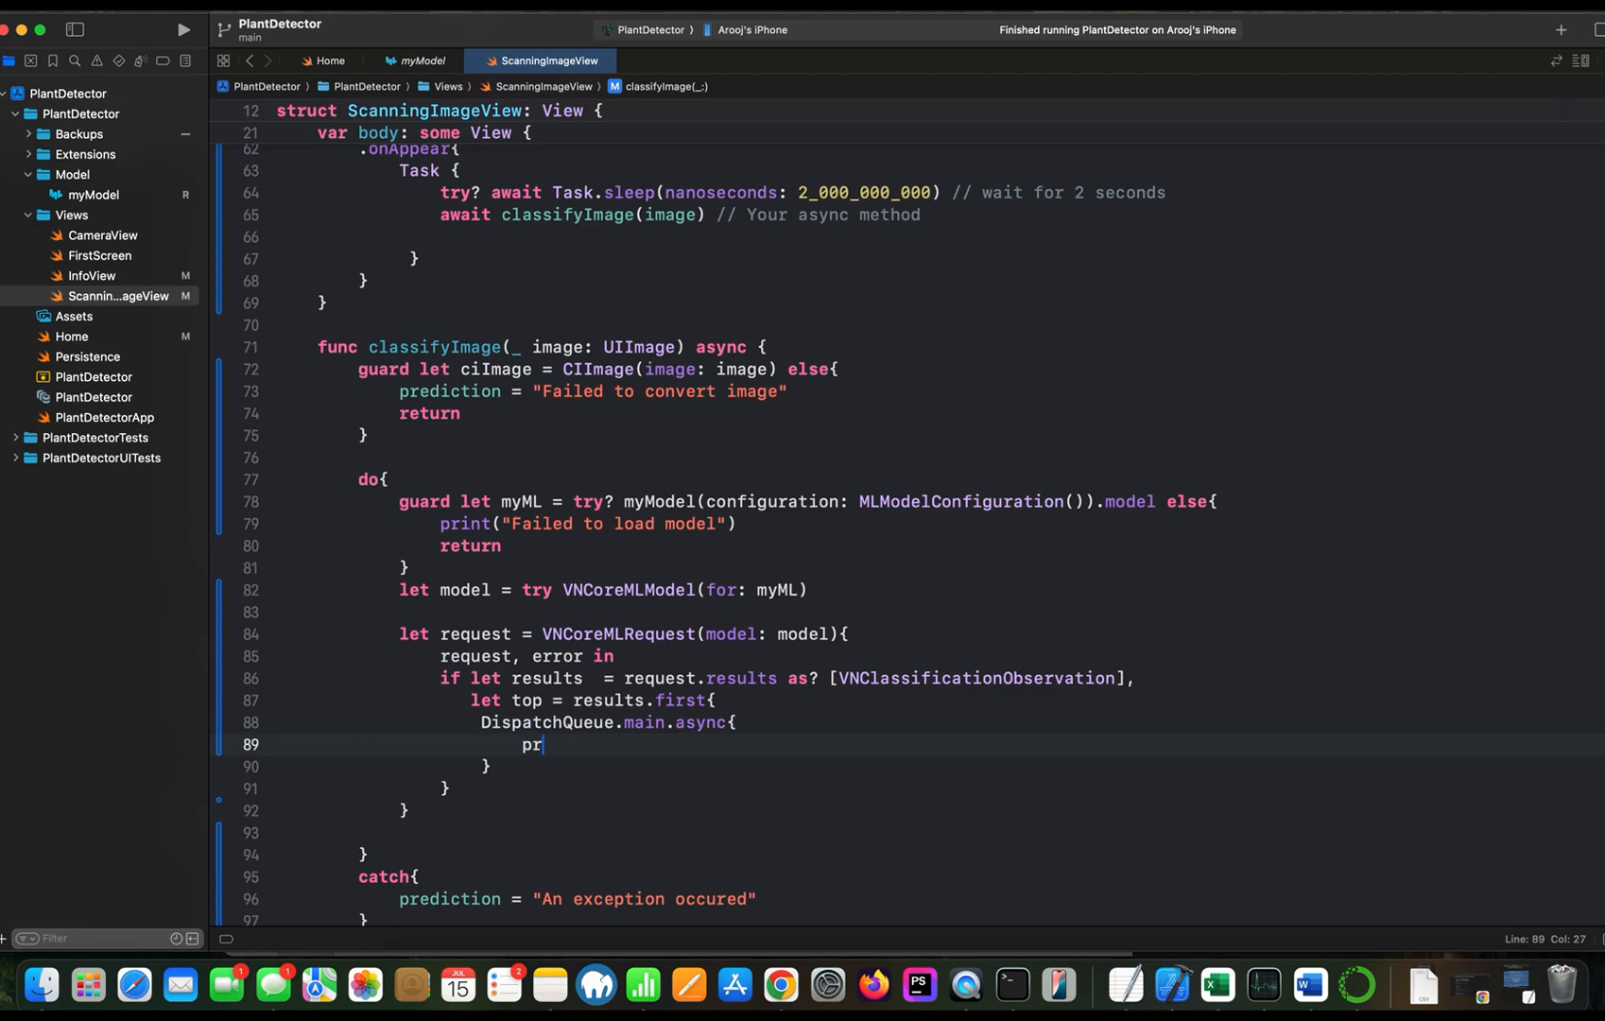
{"action": "type", "text": "ediction"}
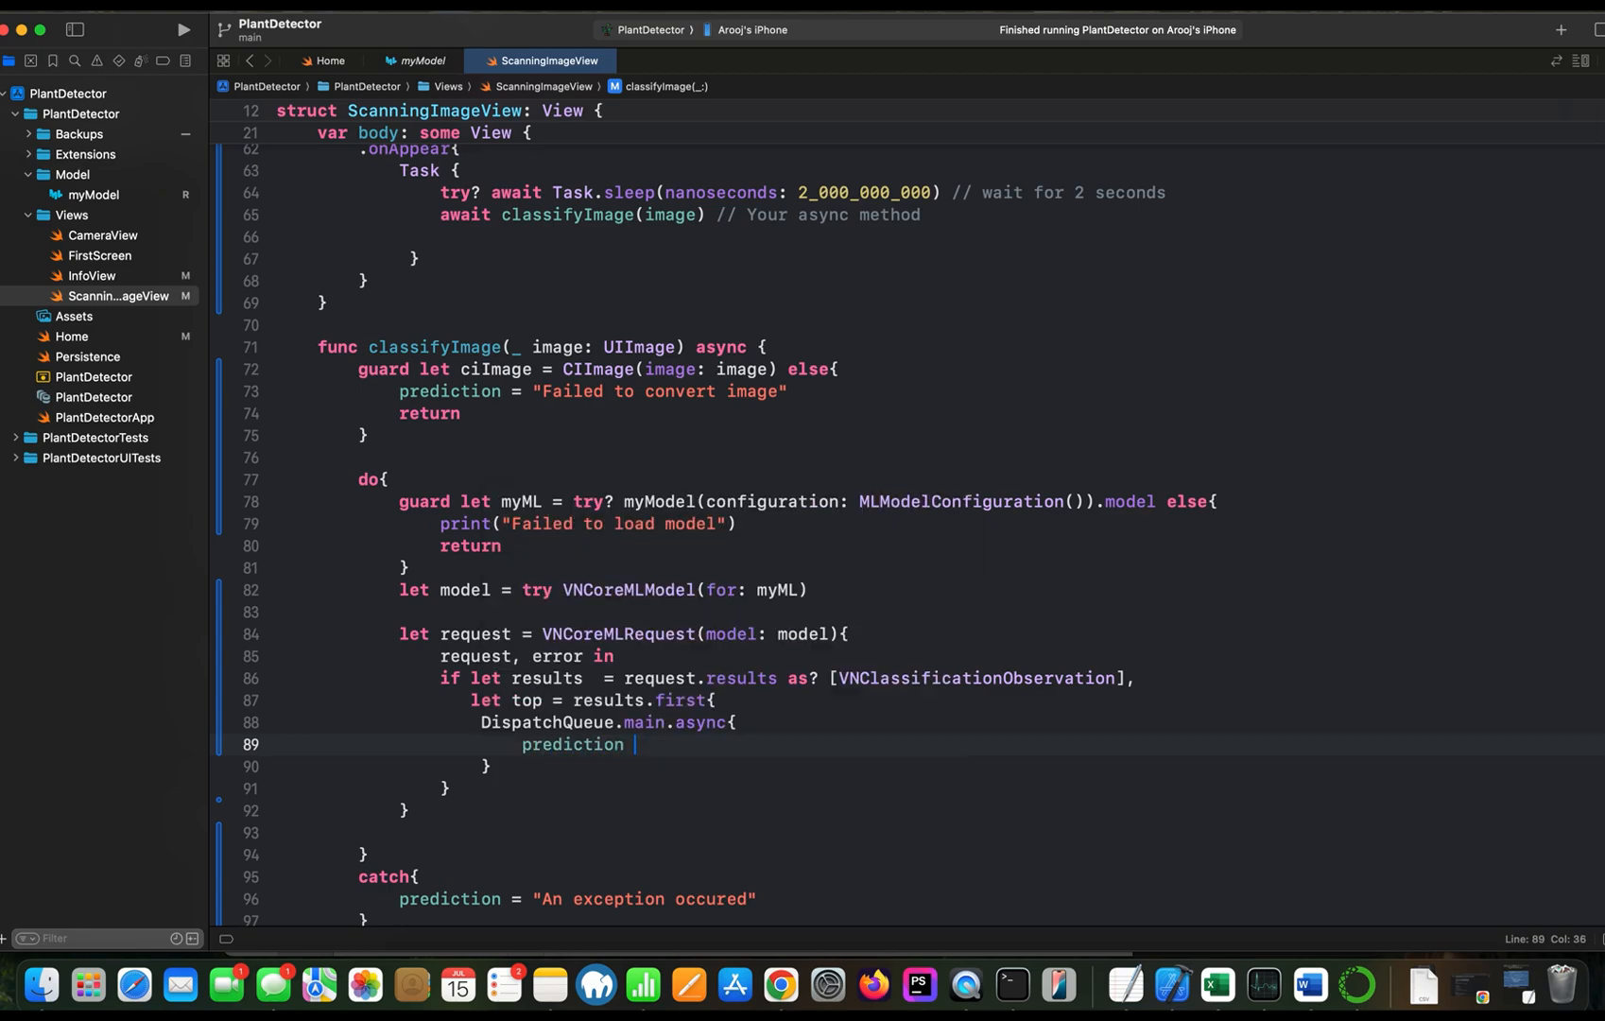
{"action": "type", "text": "= \"\""}
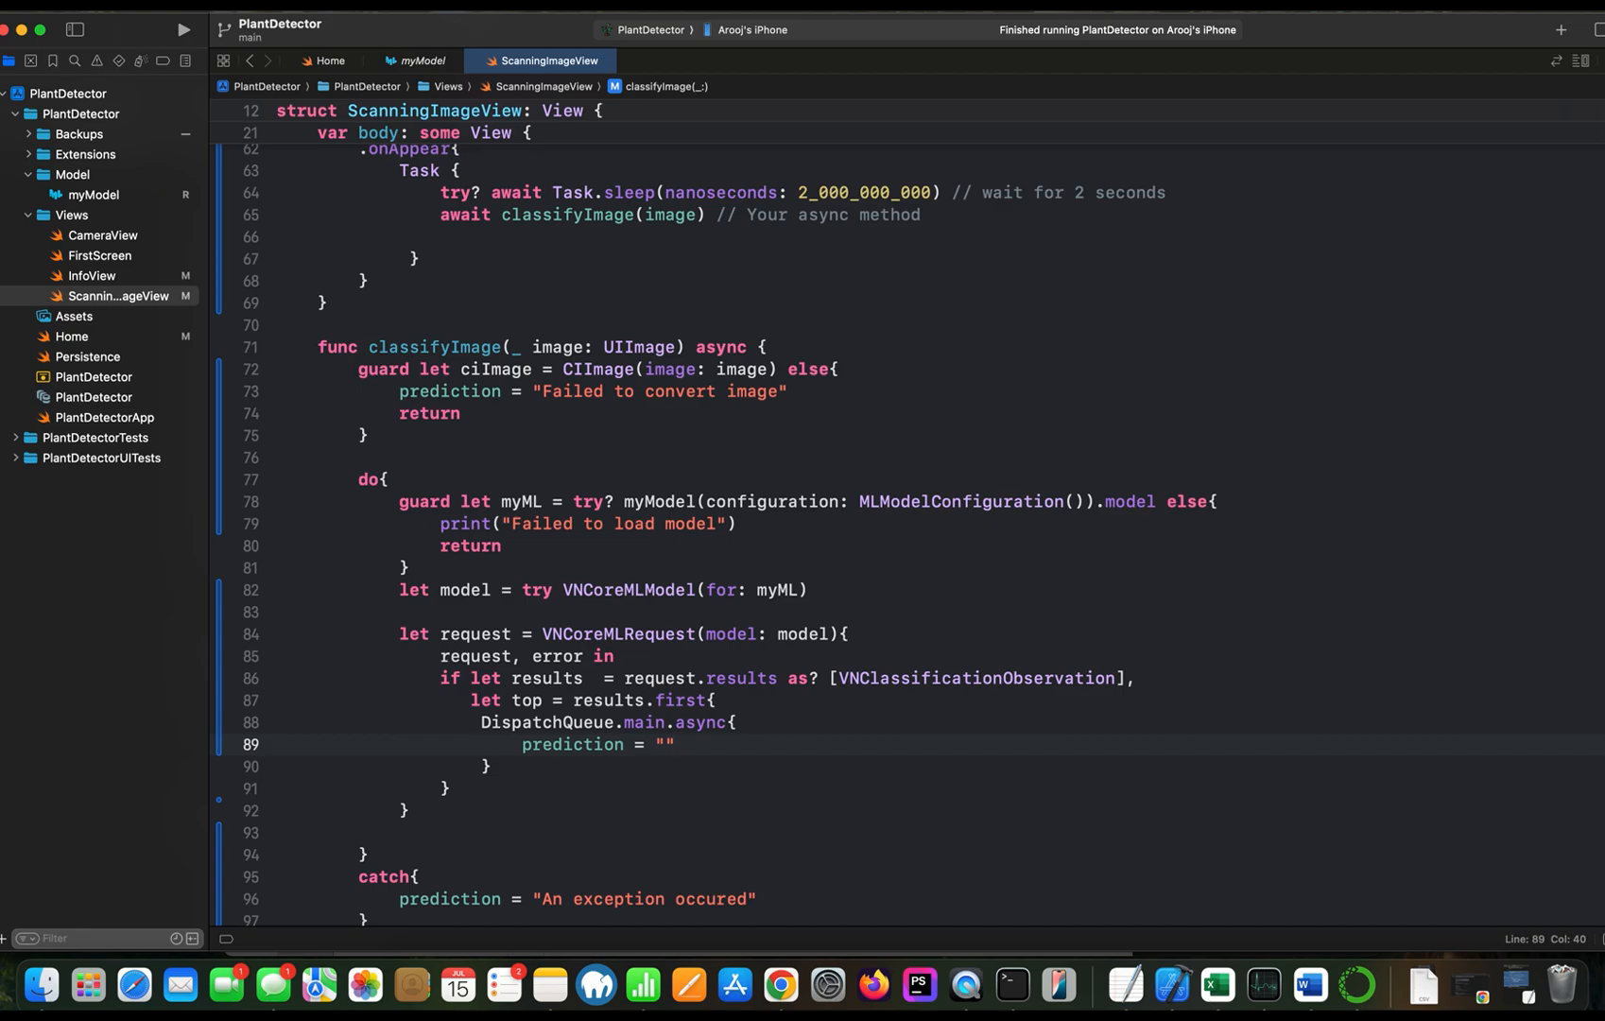
{"action": "type", "text": "\\("}
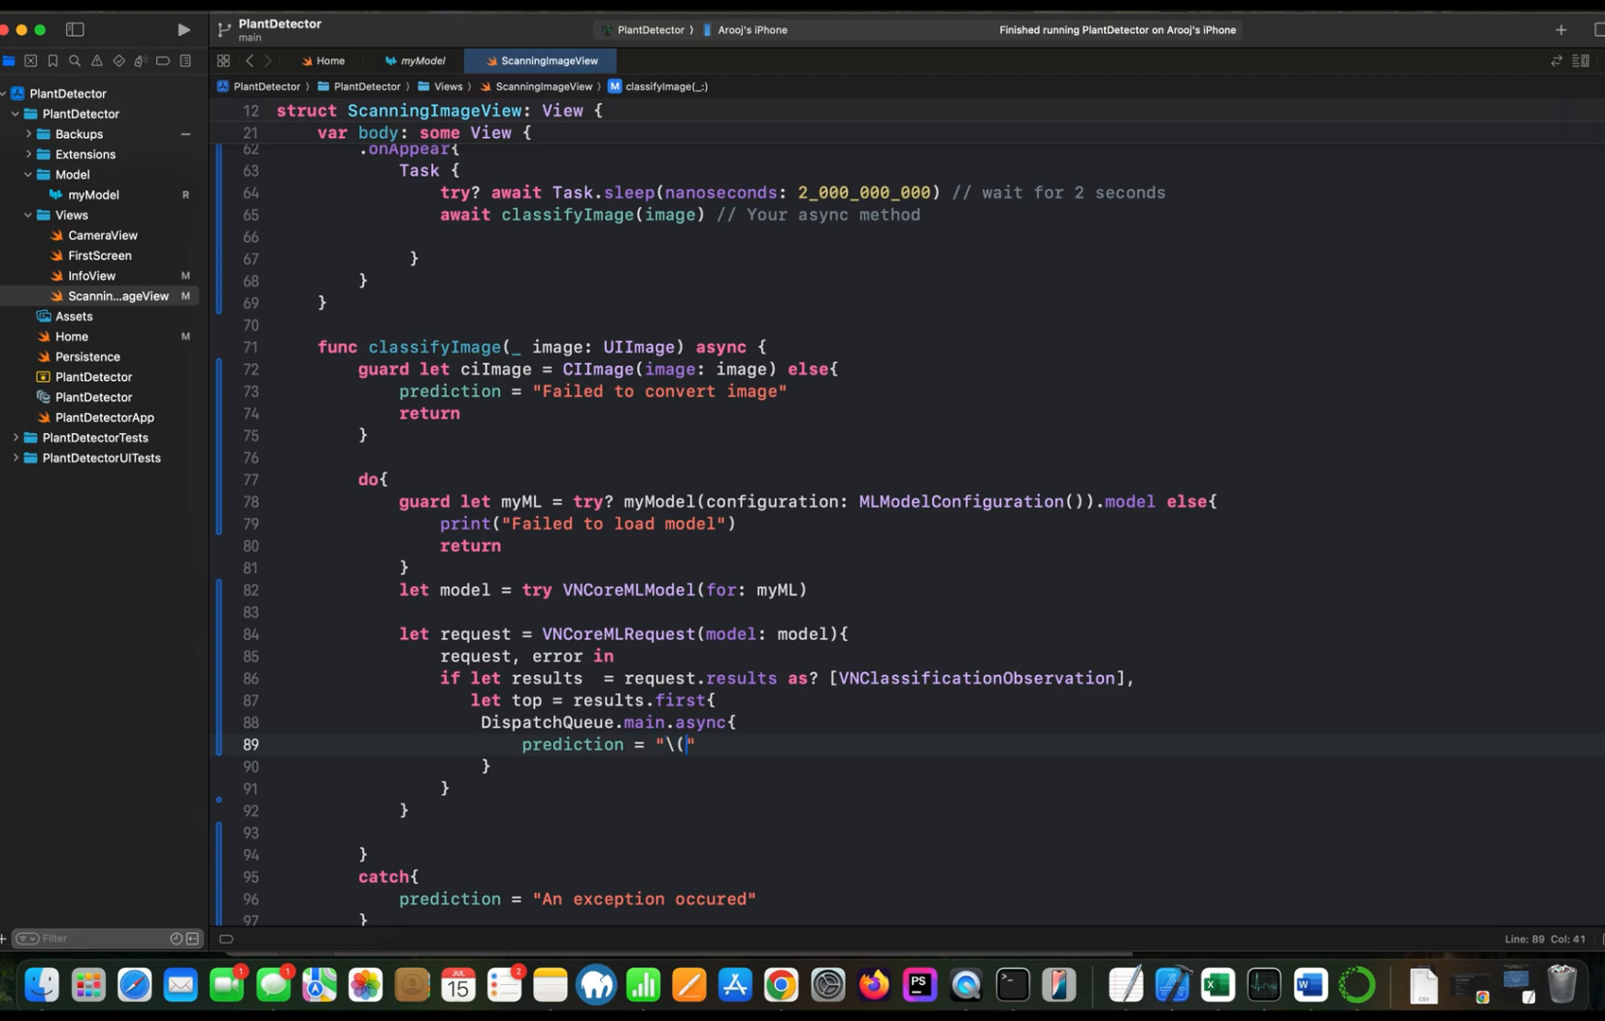
{"action": "type", "text": "top.identifier) (\\("}
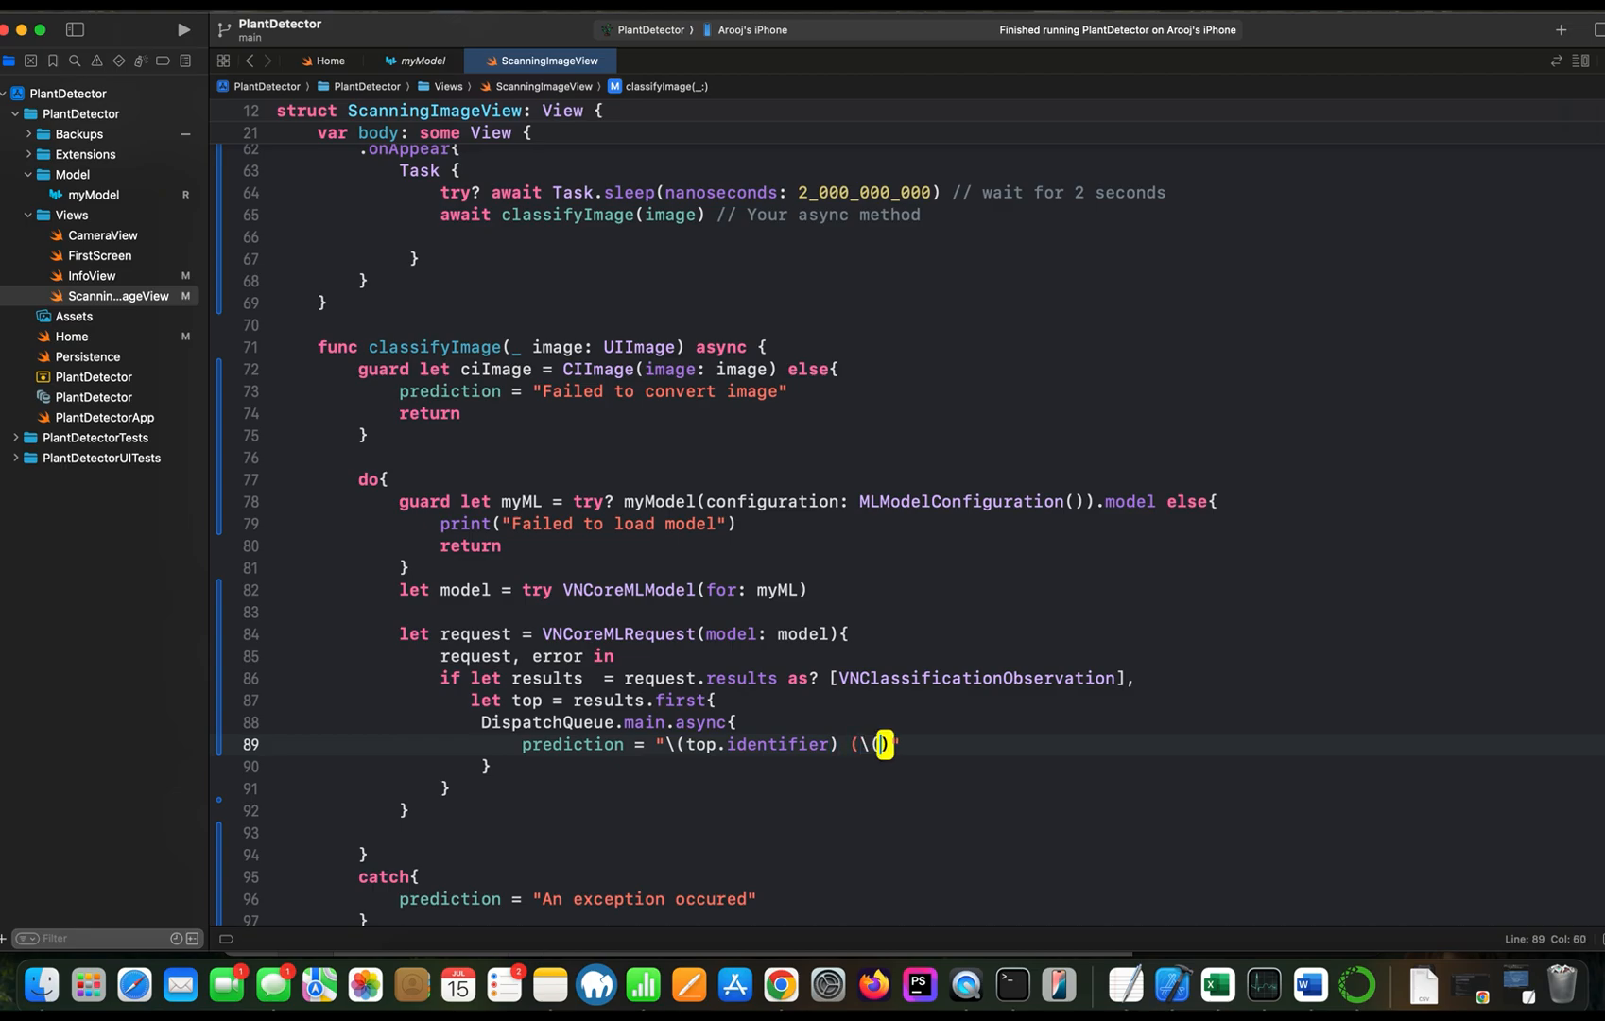
{"action": "type", "text": "top"}
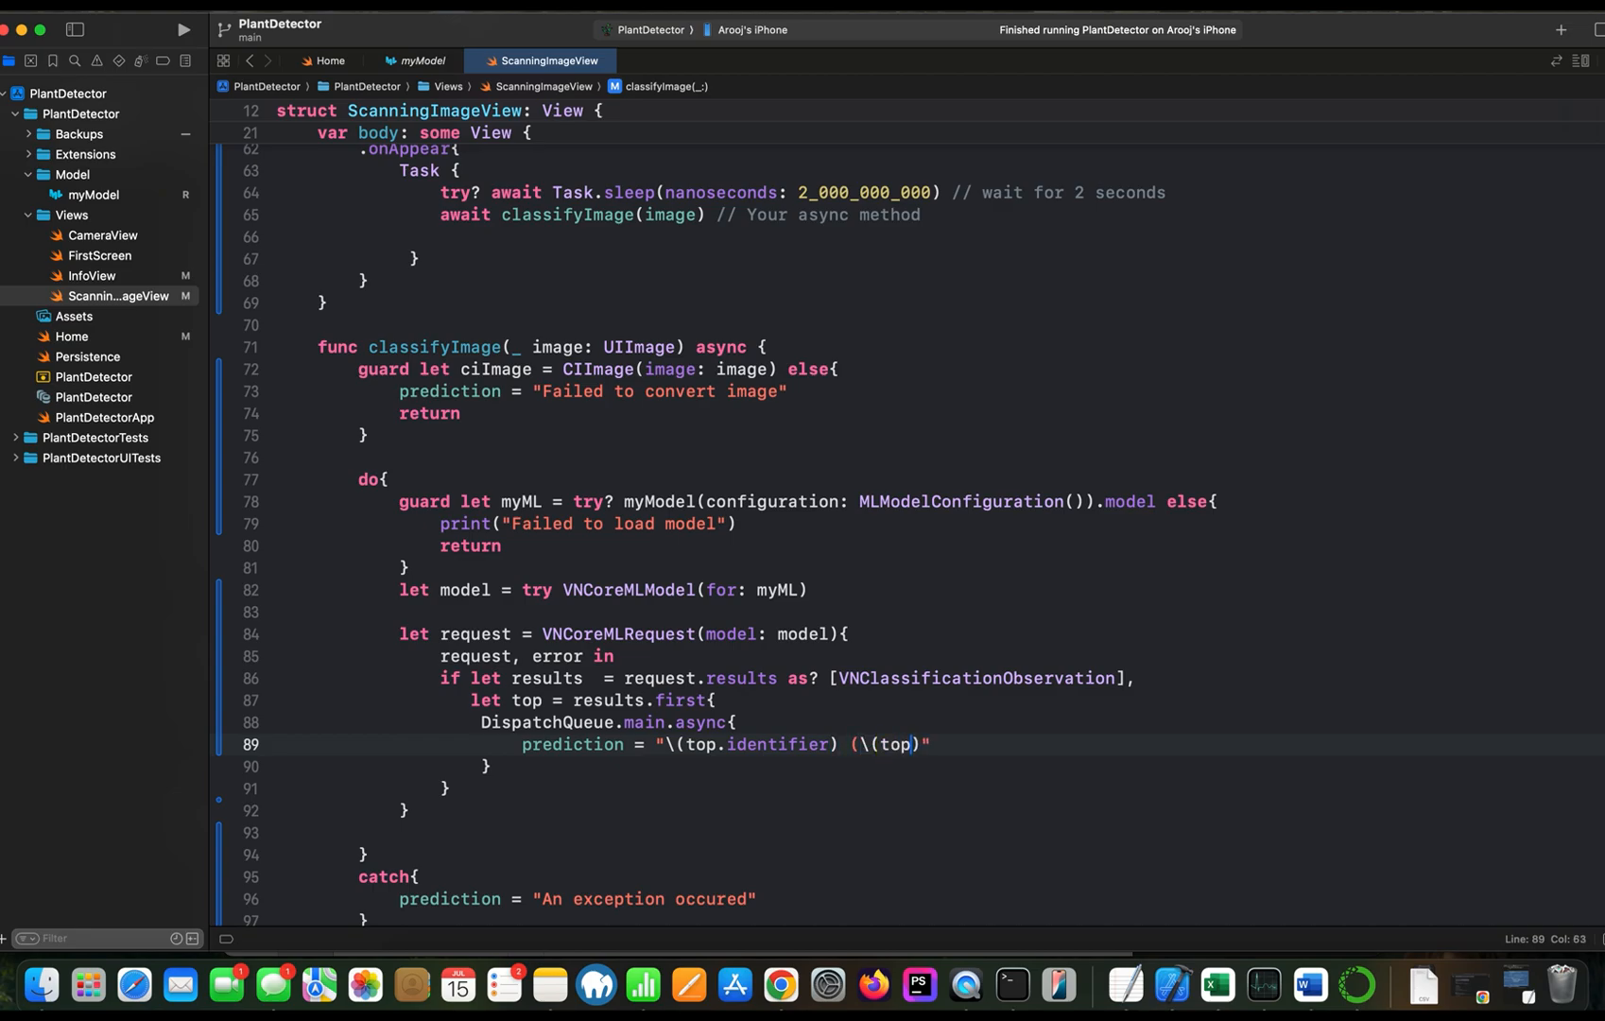
{"action": "type", "text": "."}
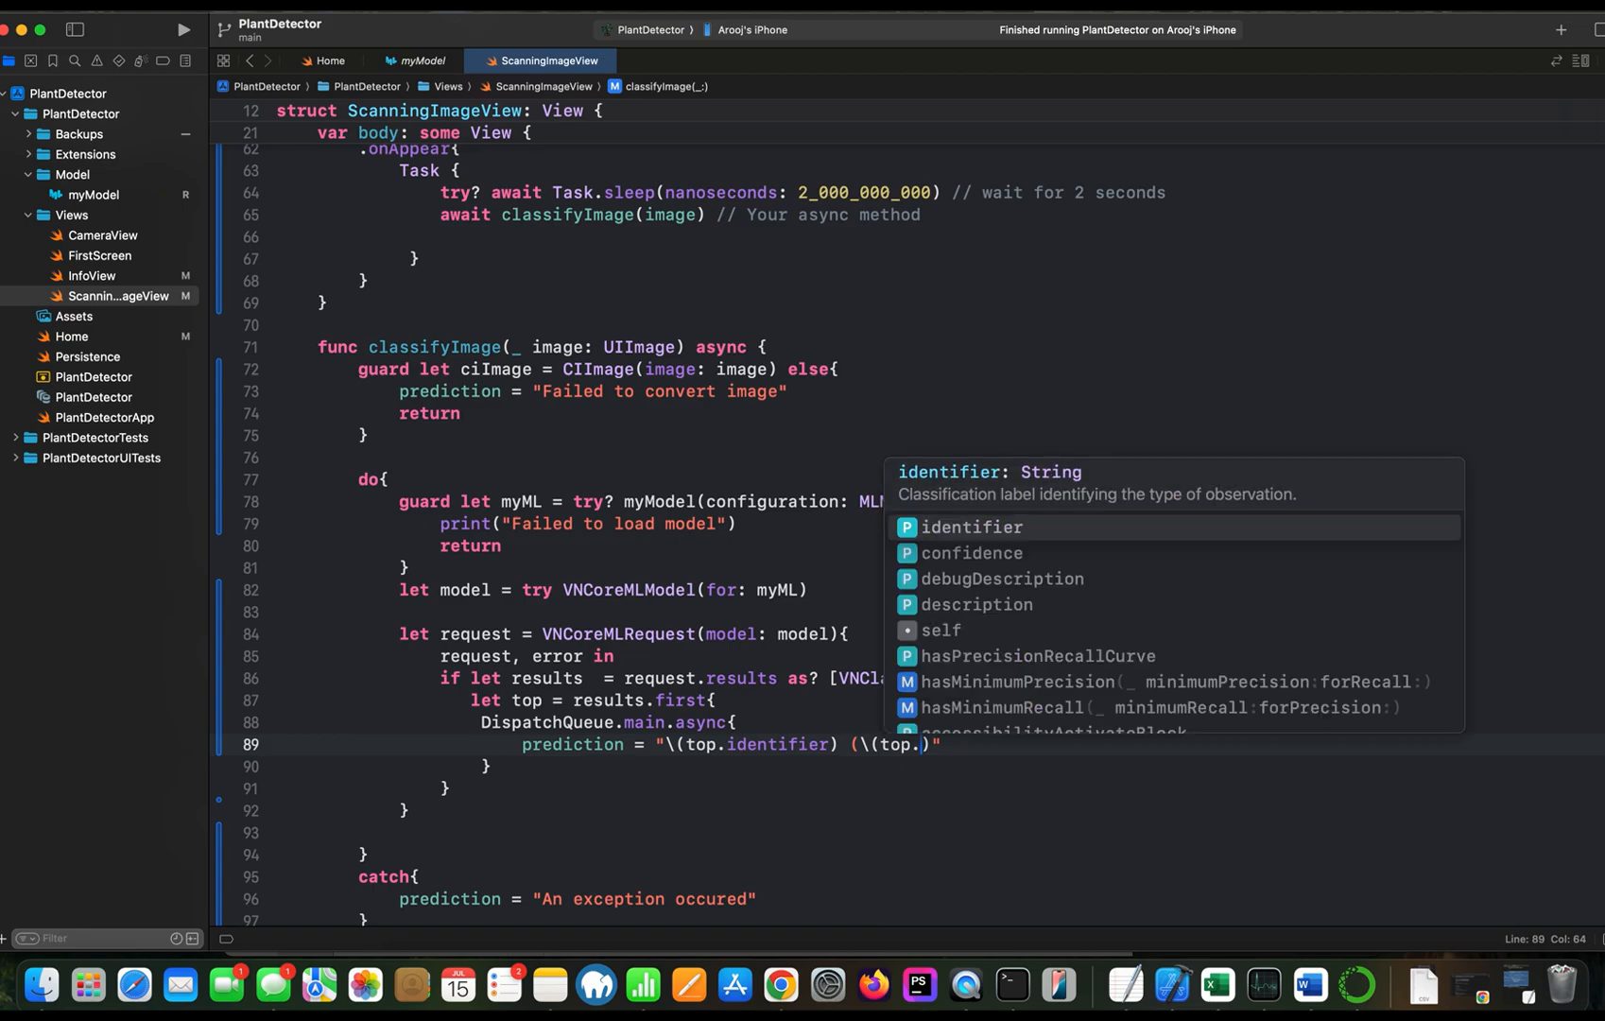
{"action": "type", "text": "confidence"}
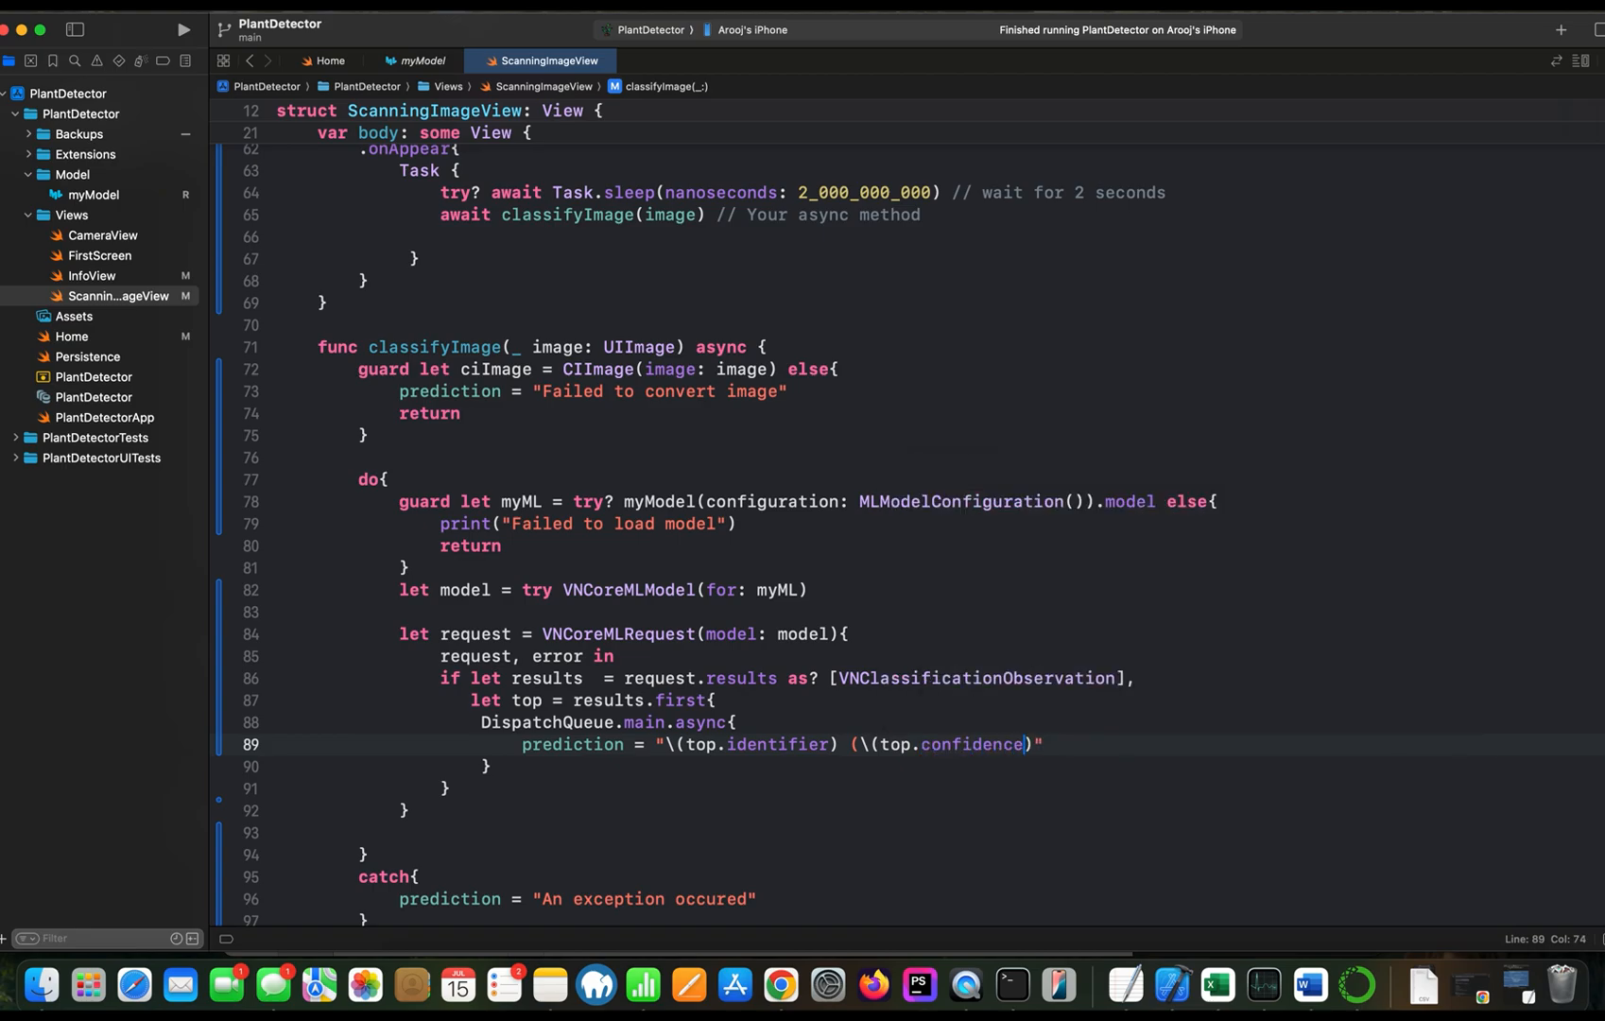
{"action": "type", "text": "*100"}
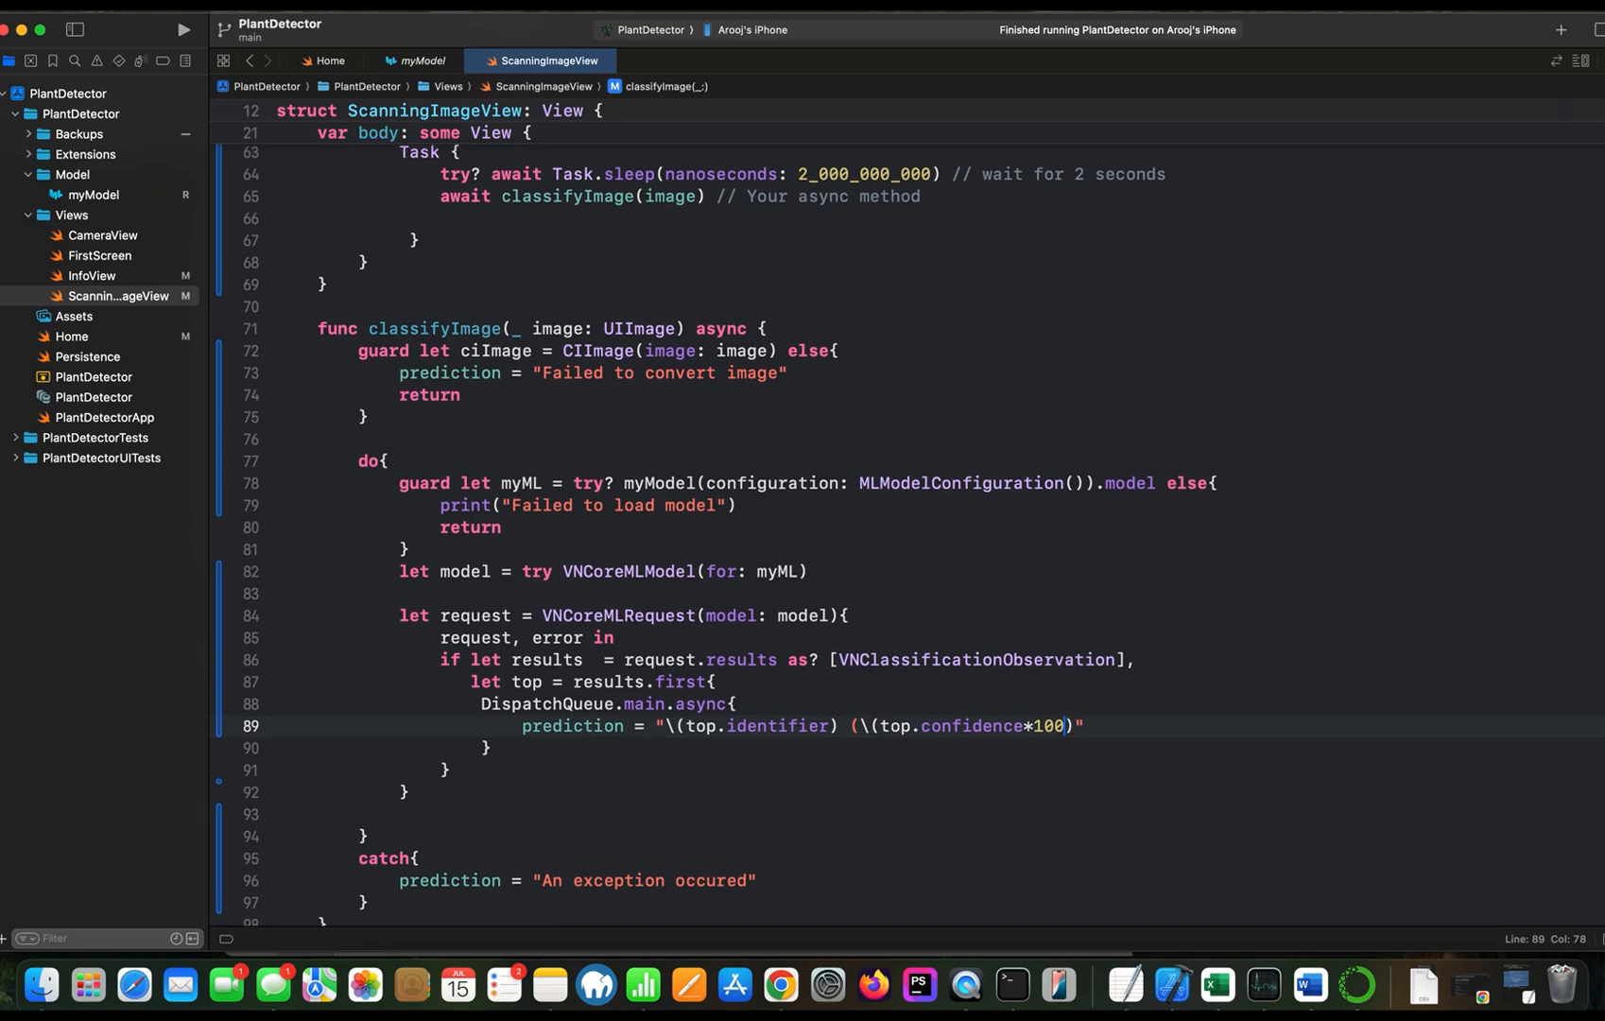
Declare let handler = VNImageRequestHandler(ciImage: ciImage, options: [:]) after the request
{"action": "scroll", "scroll_direction": "down", "scroll_amount": 3}
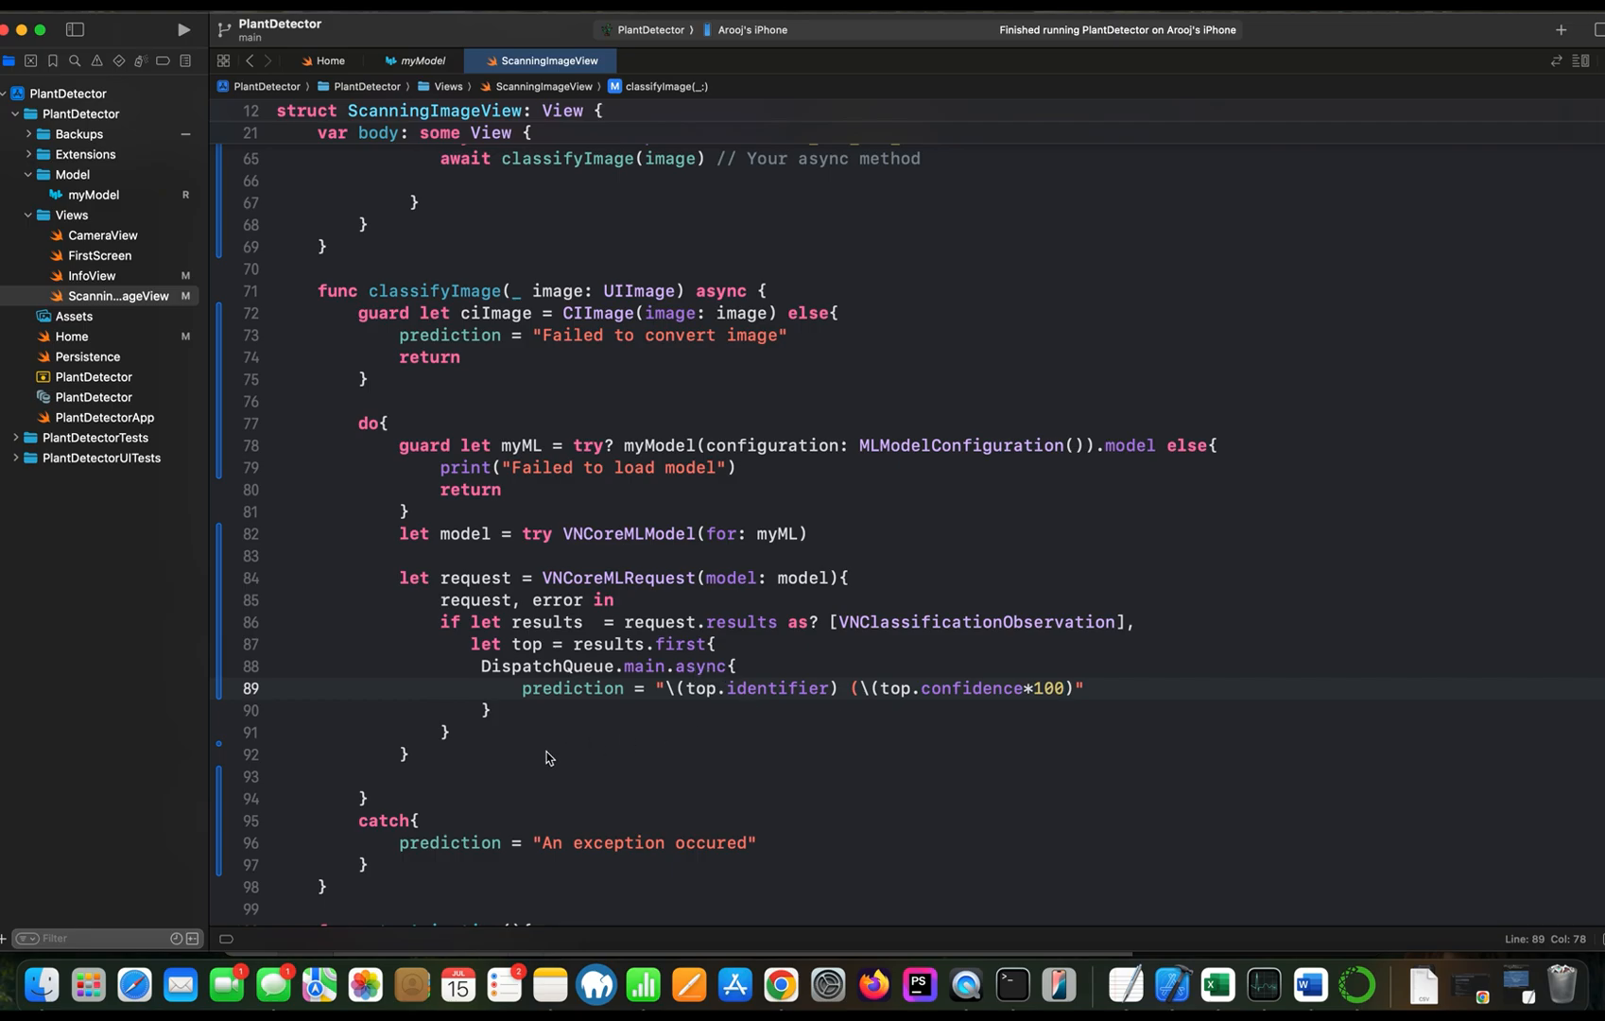
{"action": "left_click", "coordinate": [411, 754]}
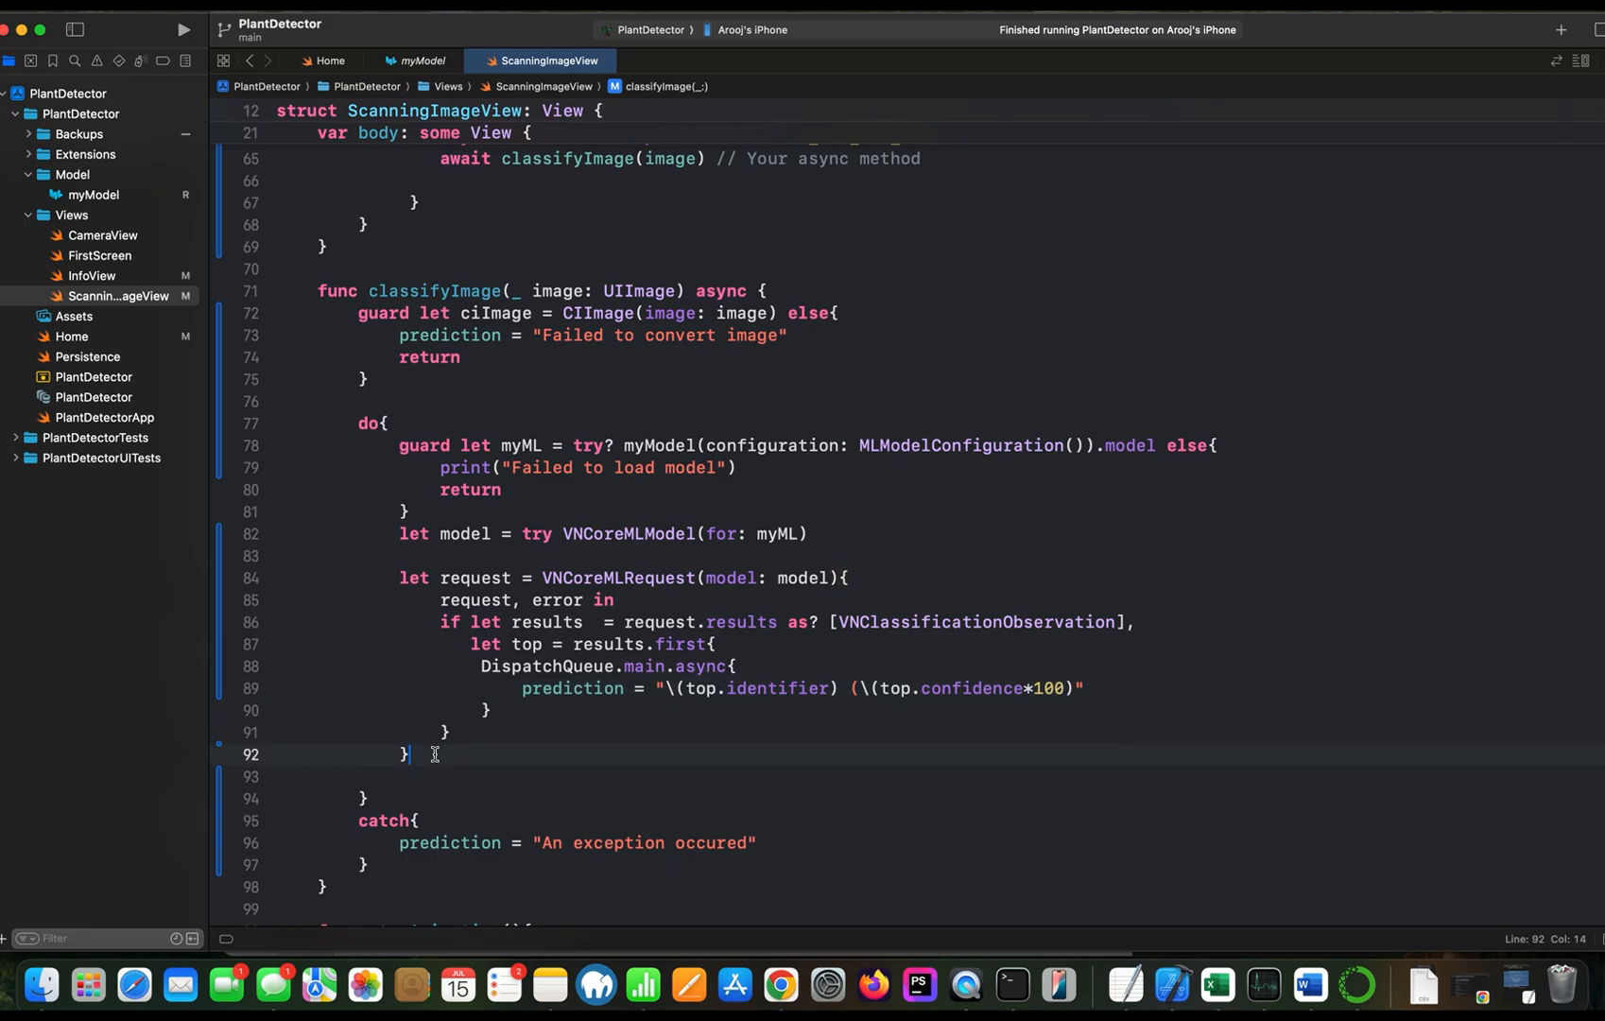
{"action": "type", "text": "let h"}
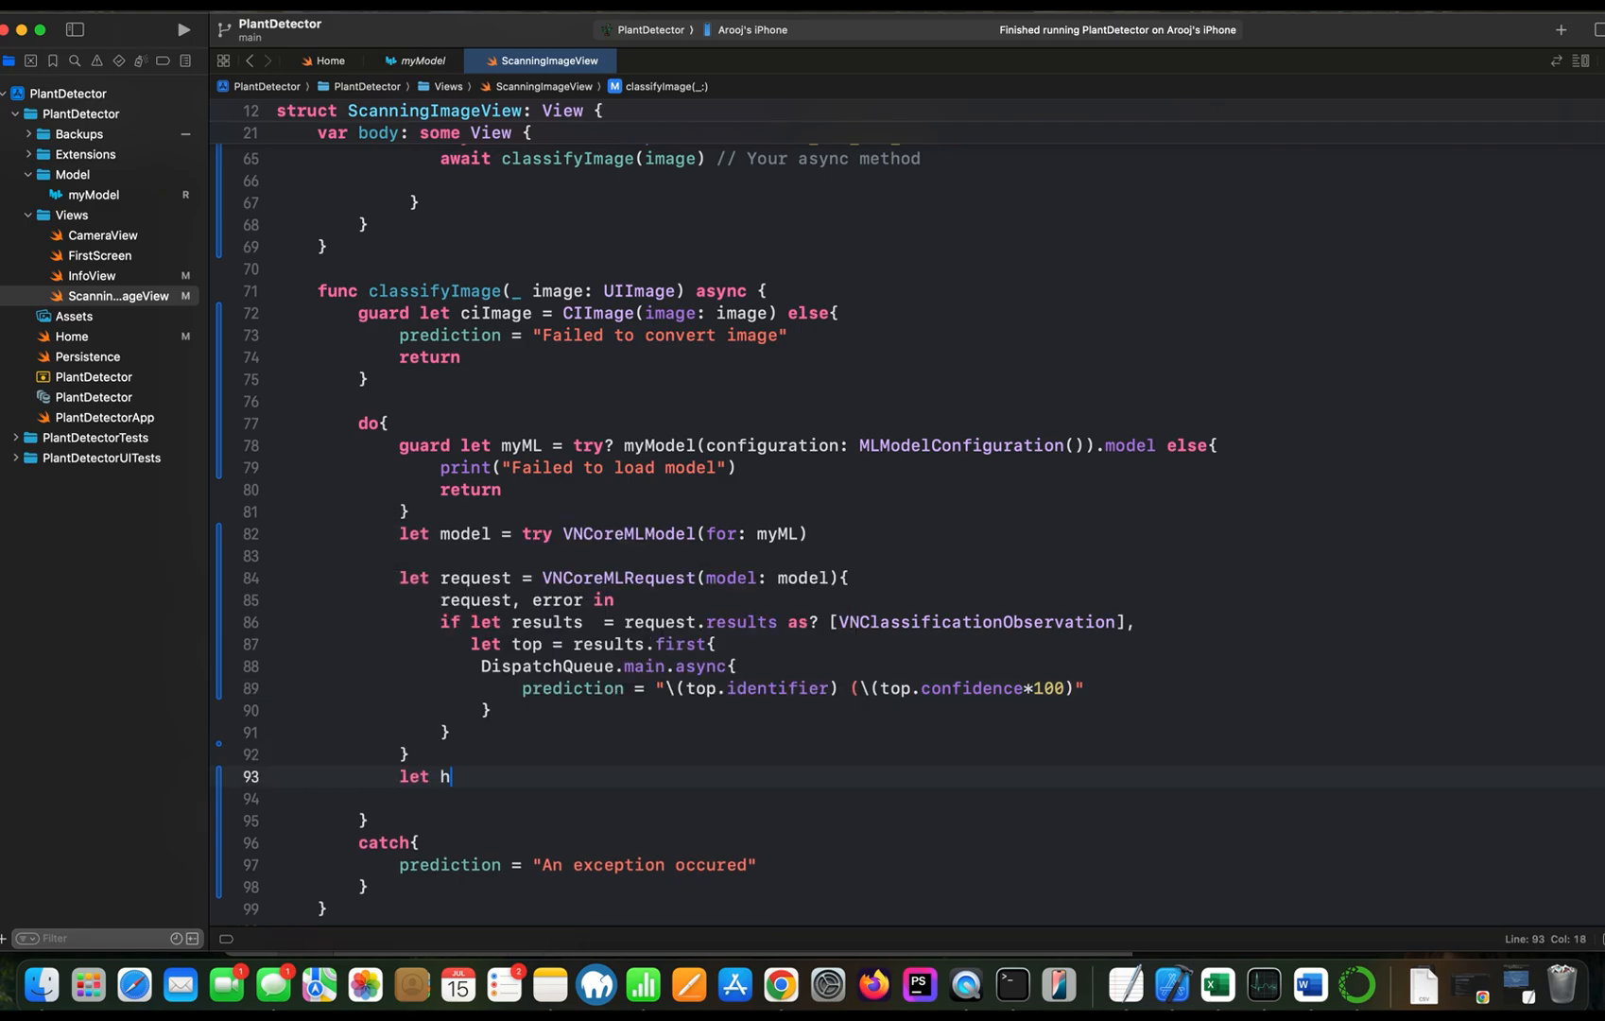
{"action": "type", "text": "andler ="}
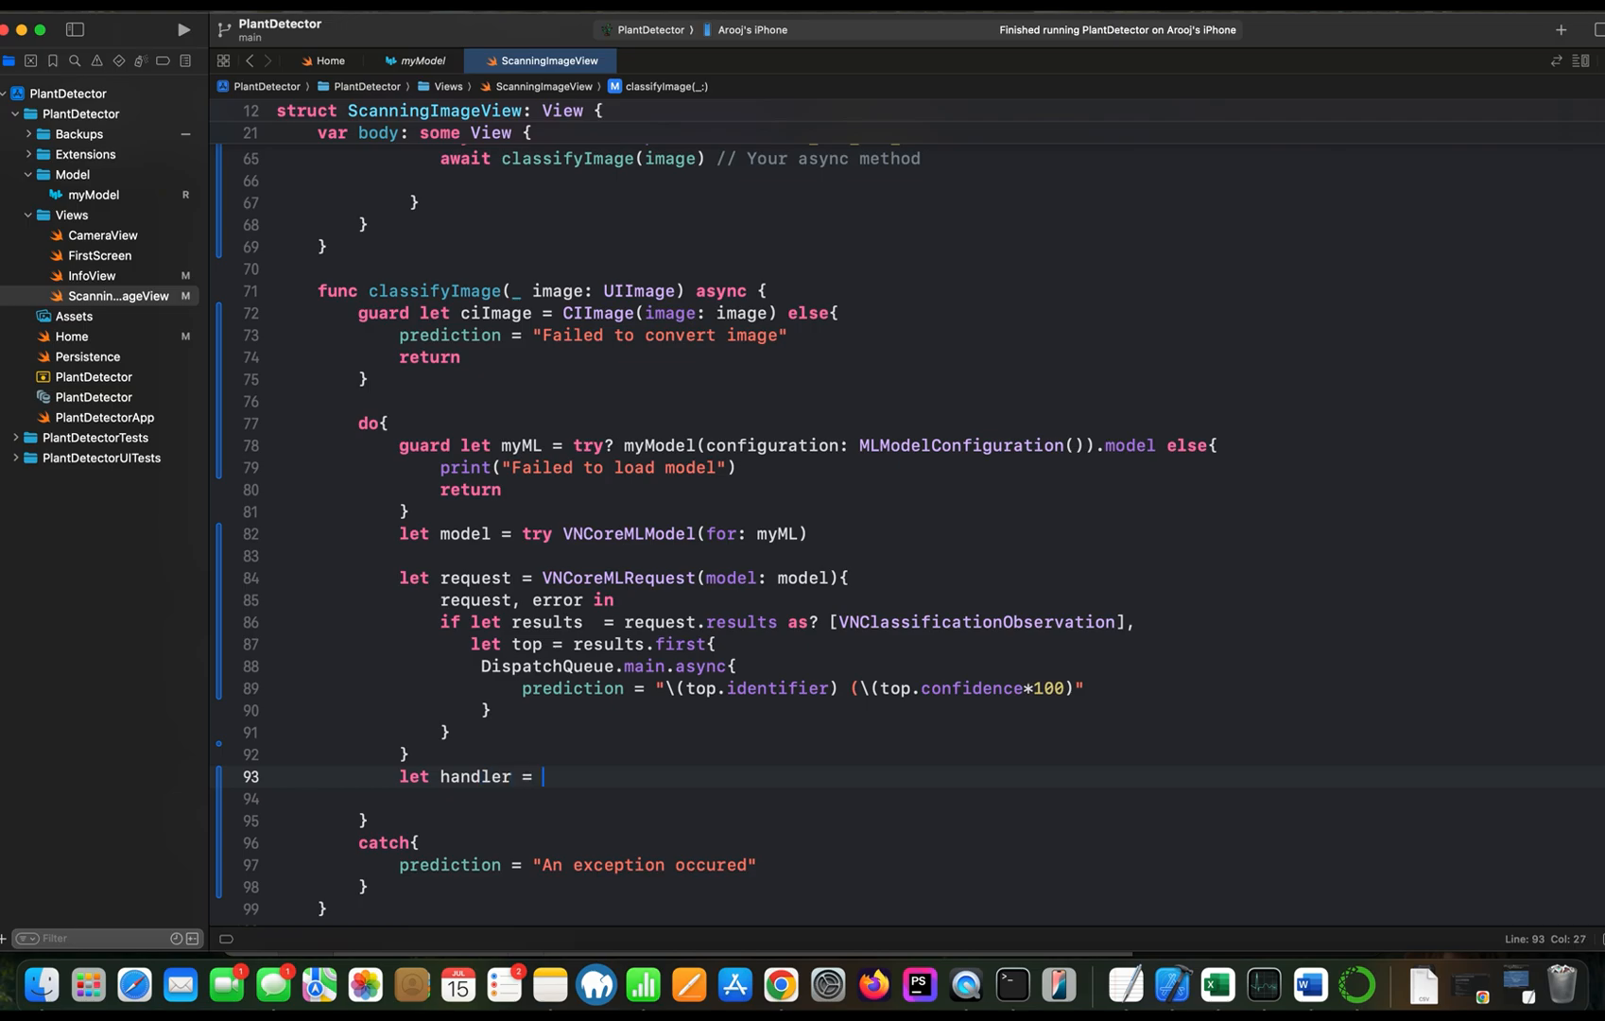
{"action": "type", "text": "V"}
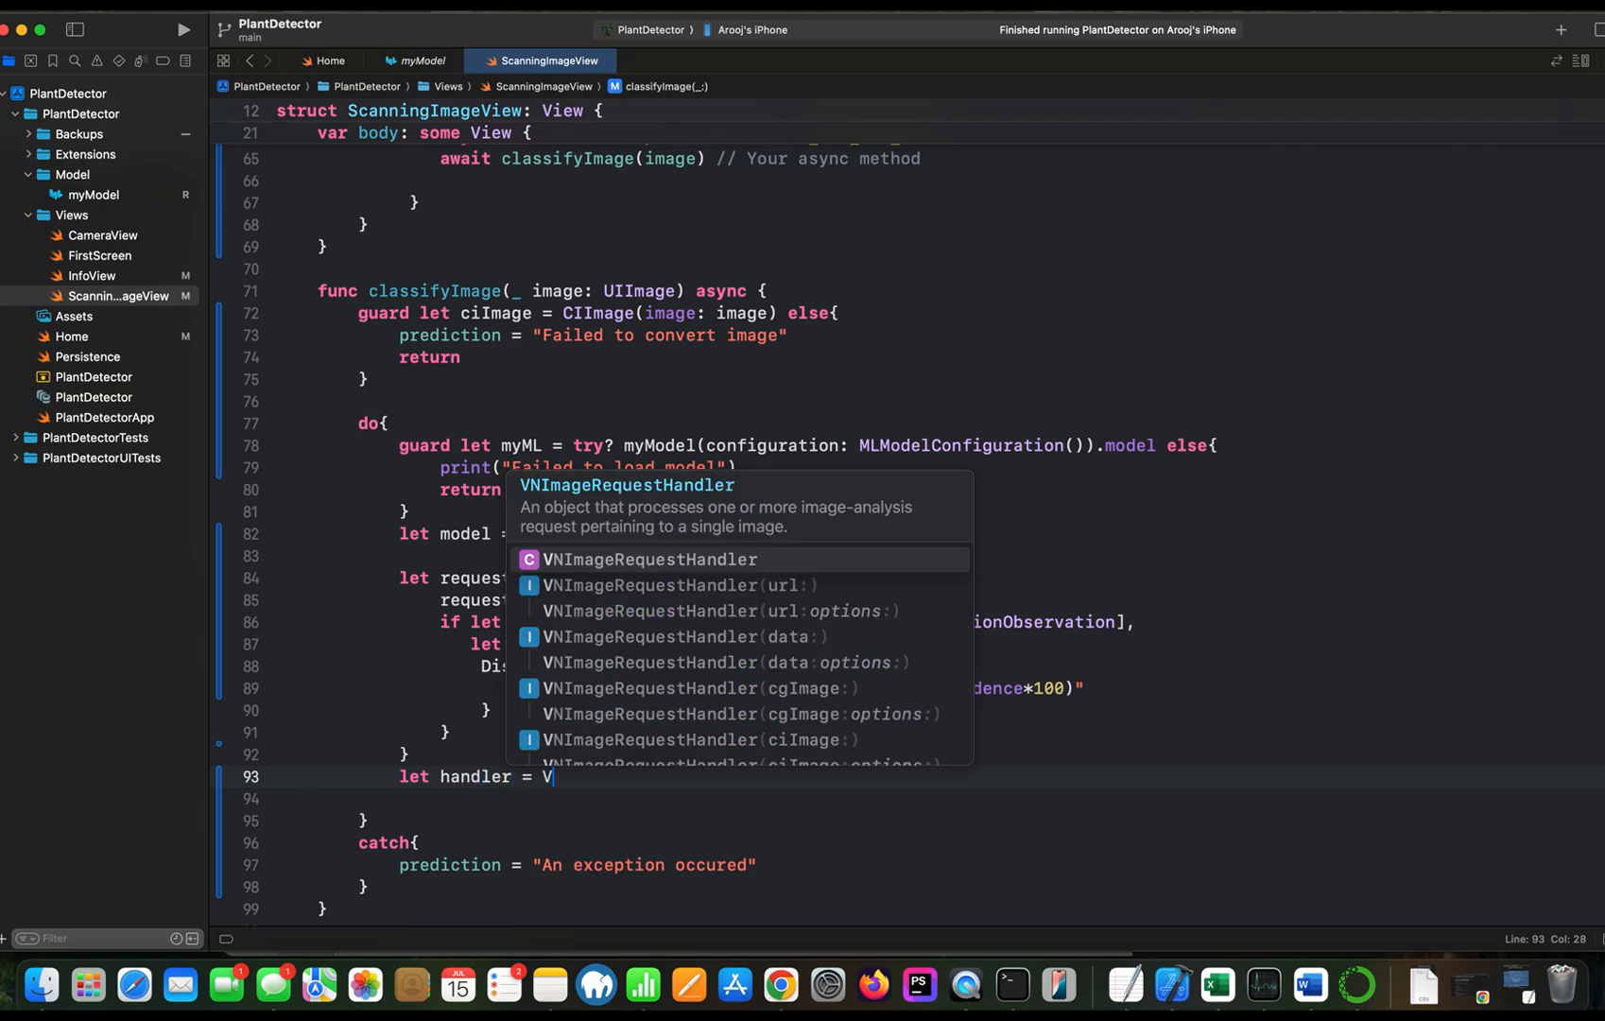
{"action": "type", "text": "IM"}
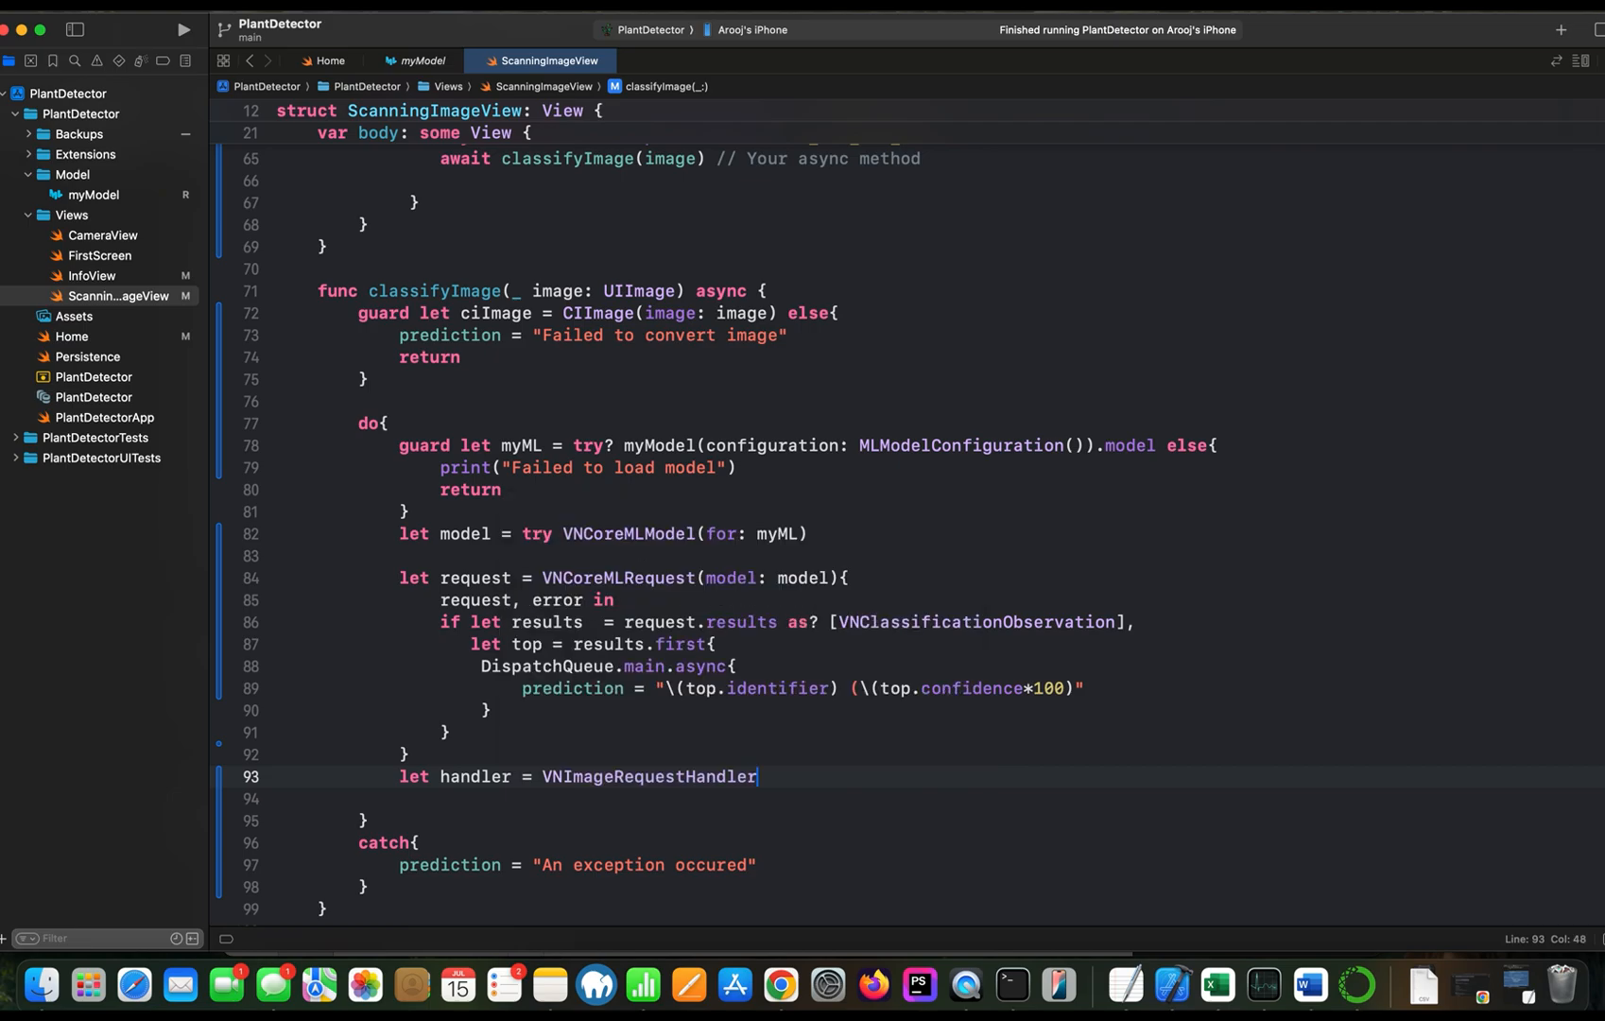
{"action": "type", "text": "(ciImage: CIImage)"}
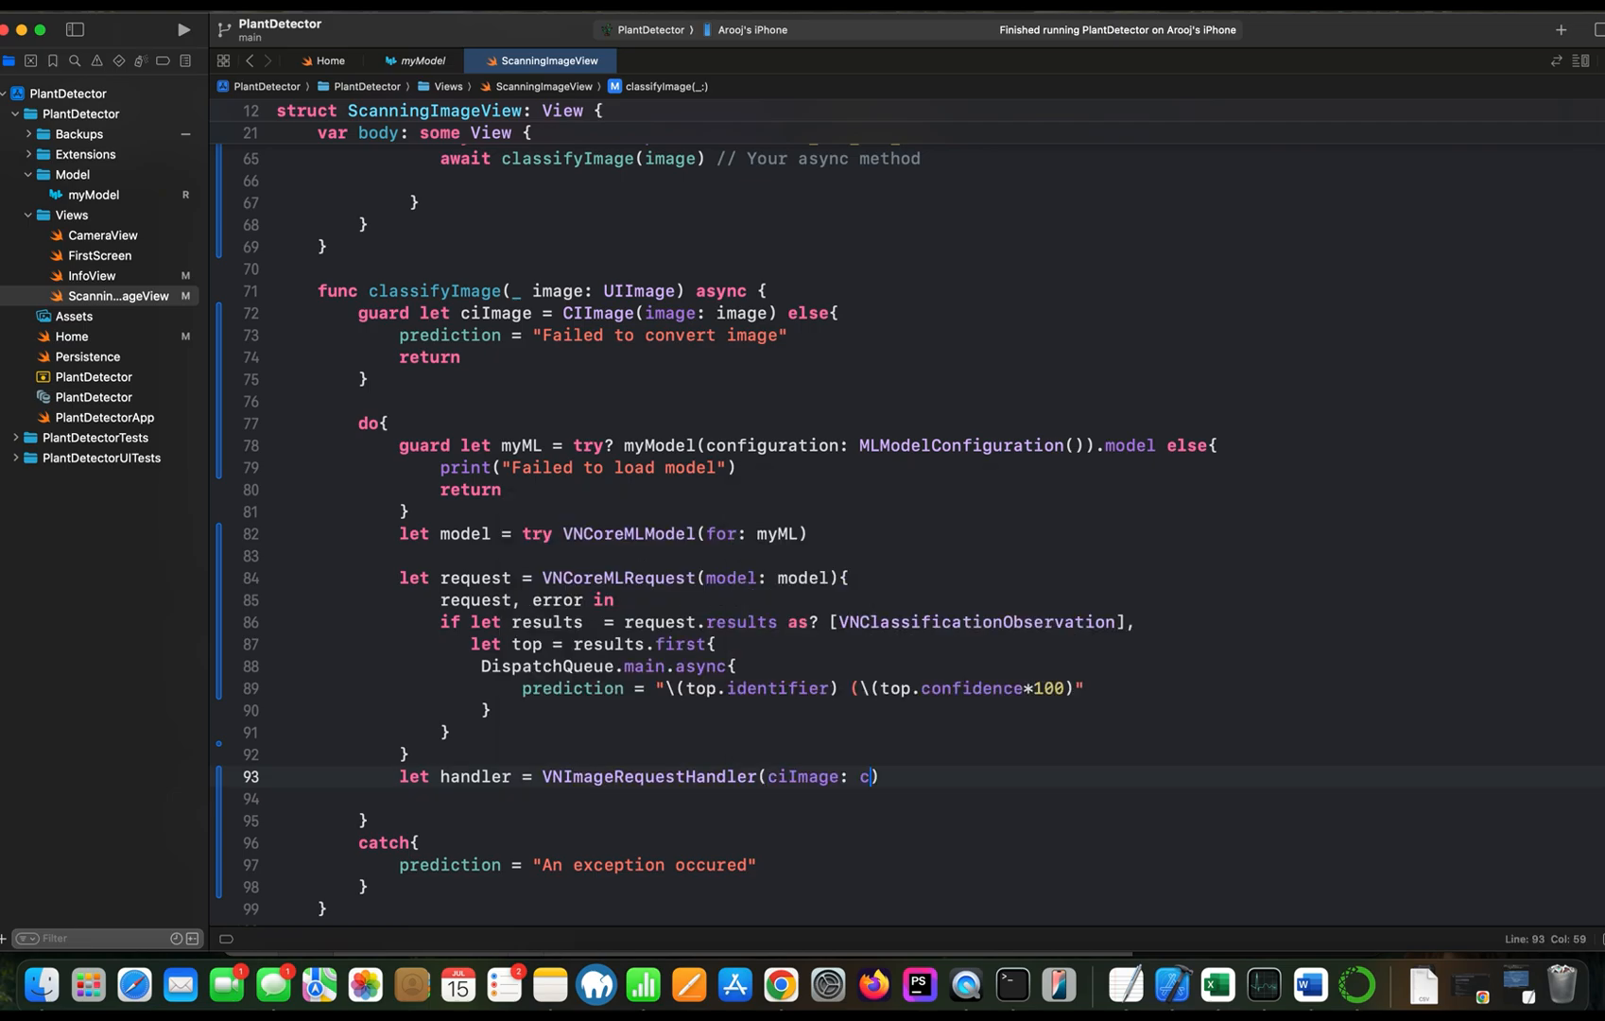
{"action": "type", "text": "iImage"}
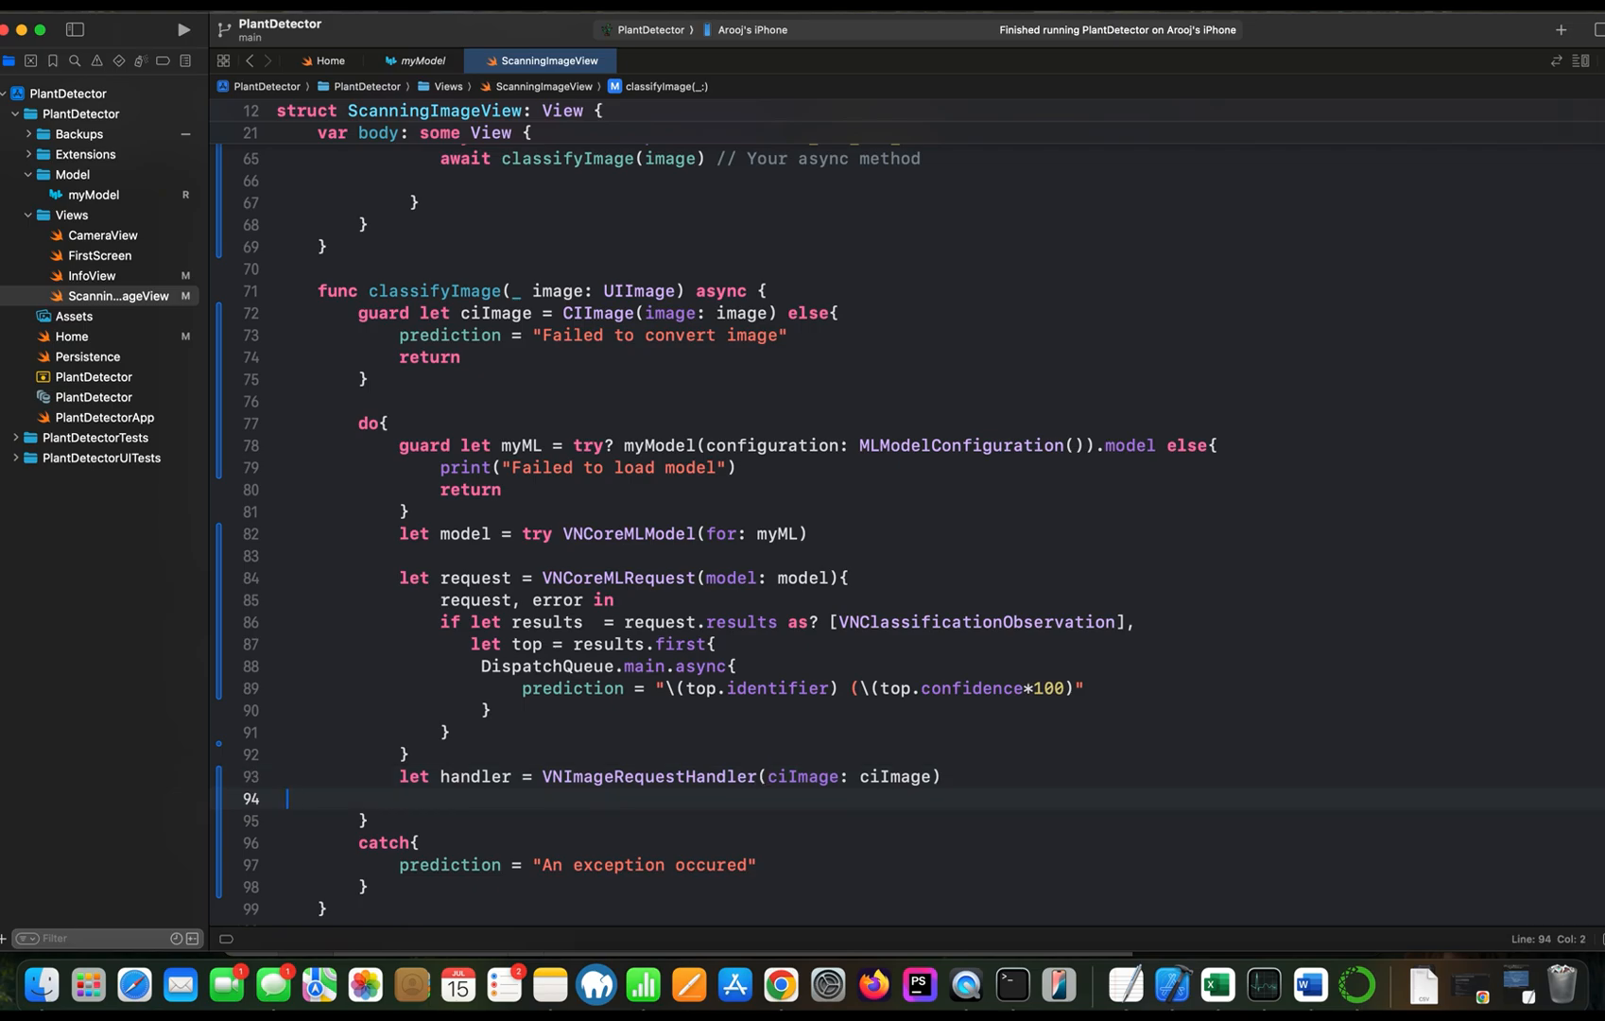
{"action": "type", "text": ", options: [VNImageOption : Any"}
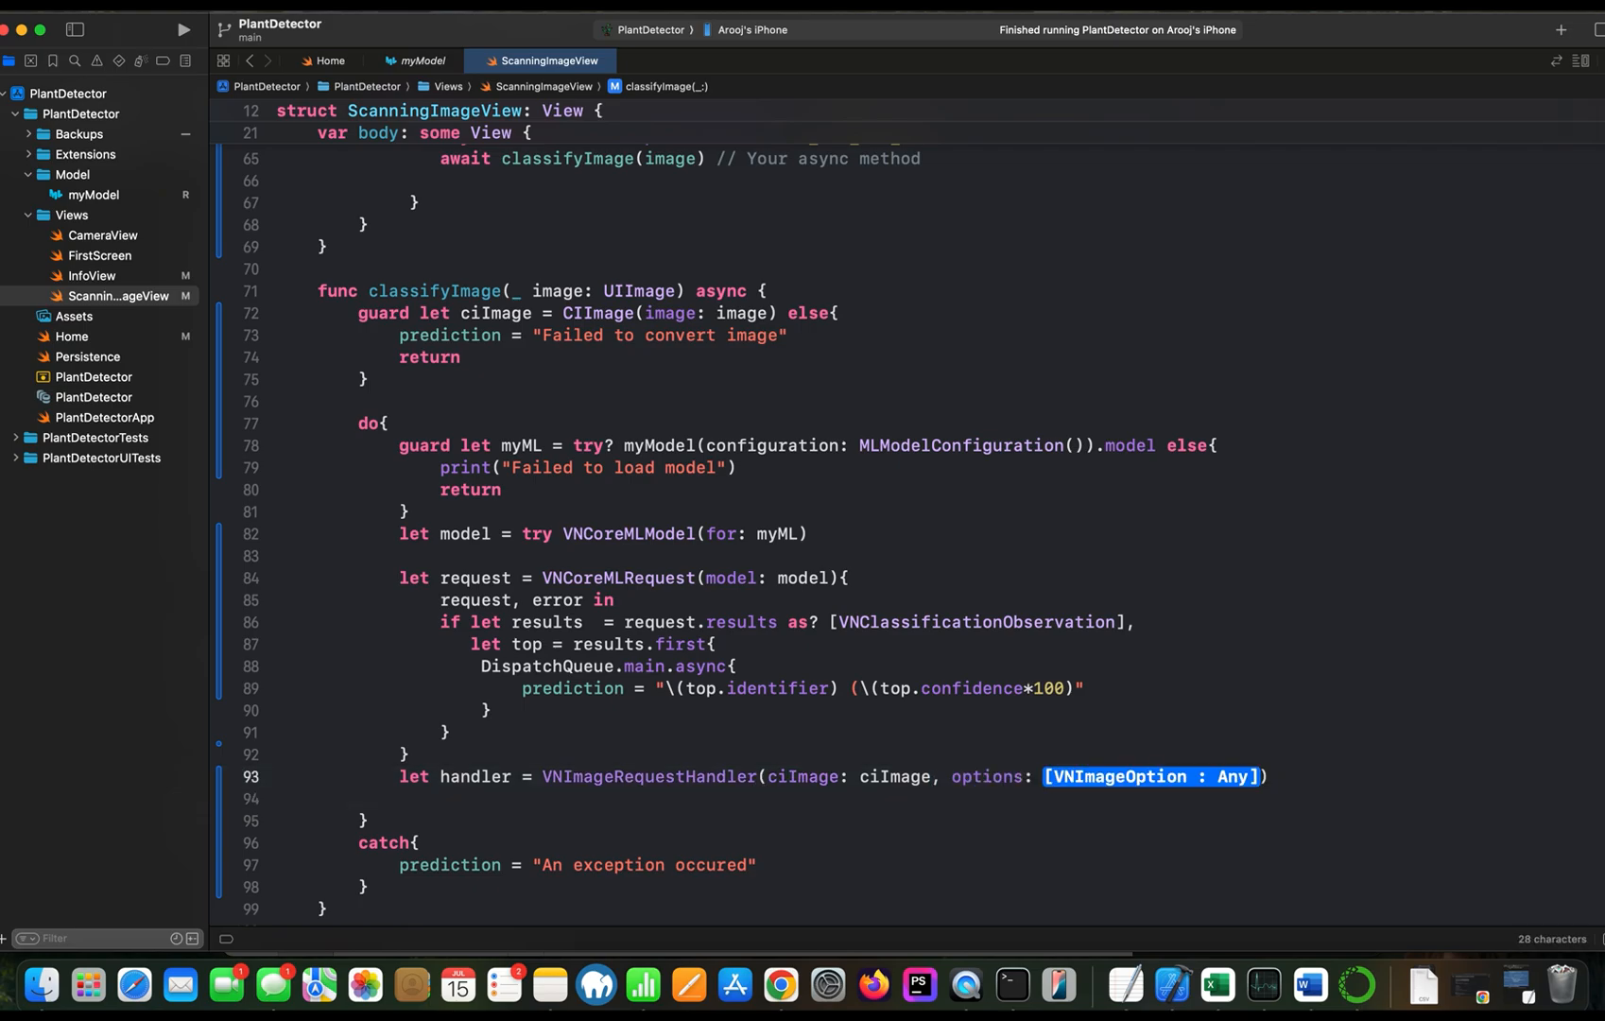
{"action": "type", "text": "[:]"}
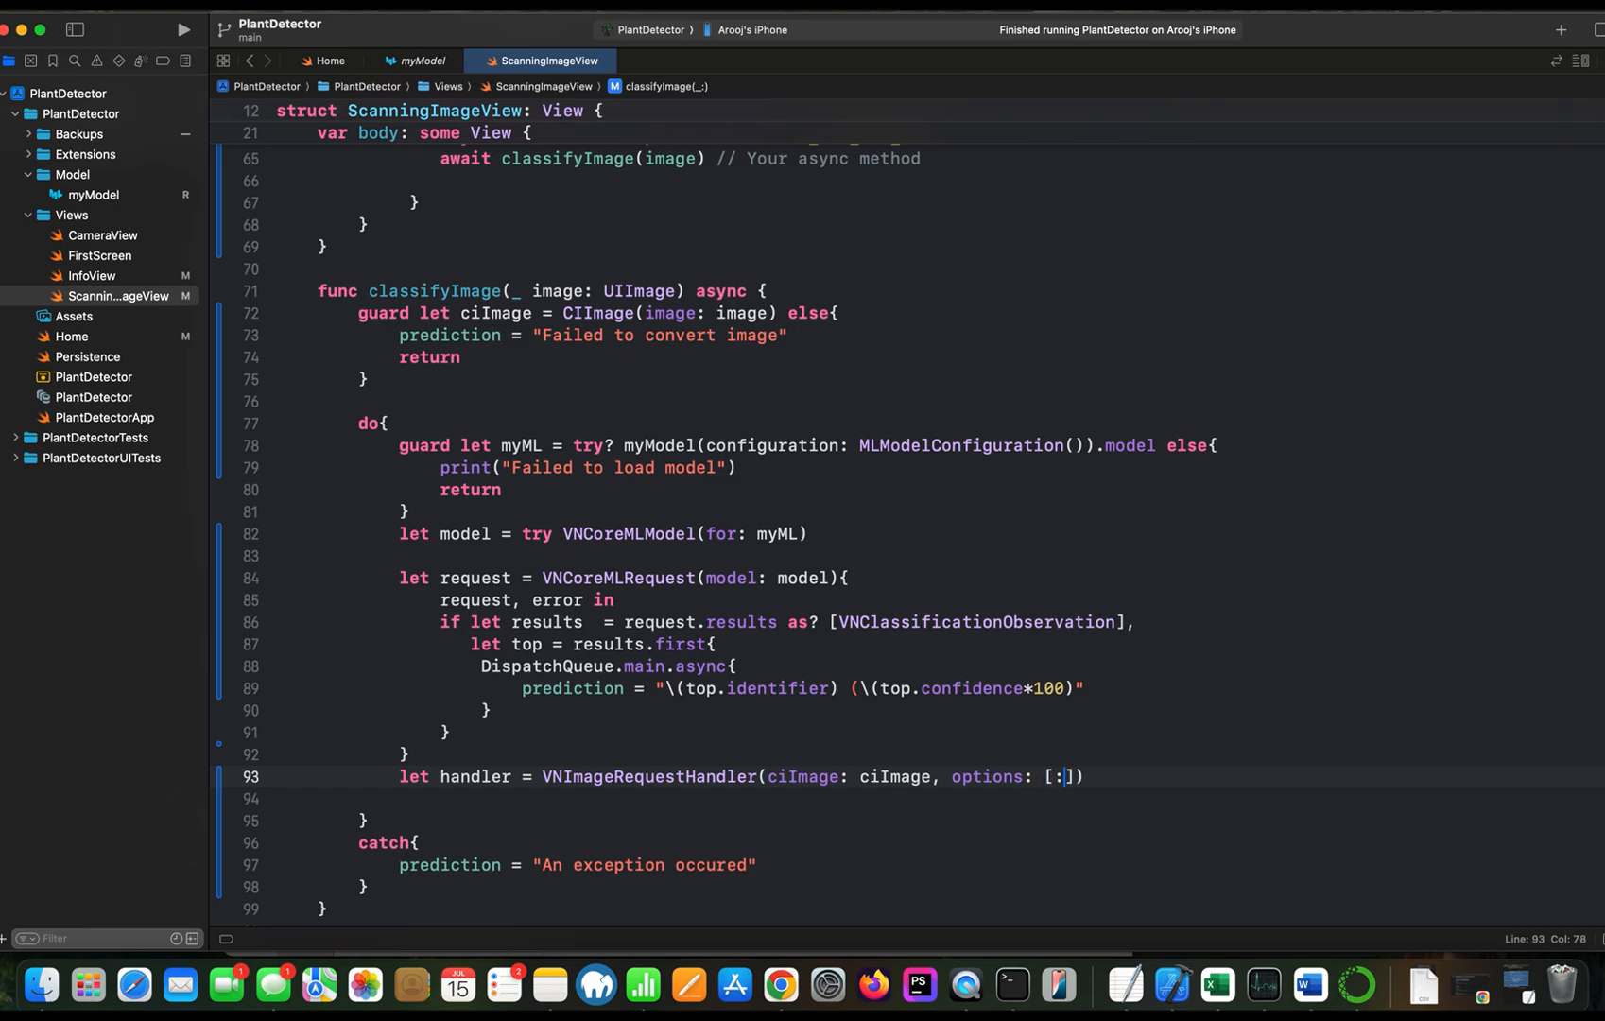
Write handler.perform on a new line, filling its requests argument with the classification request
{"action": "key", "text": "enter"}
{"action": "type", "text": "try"}
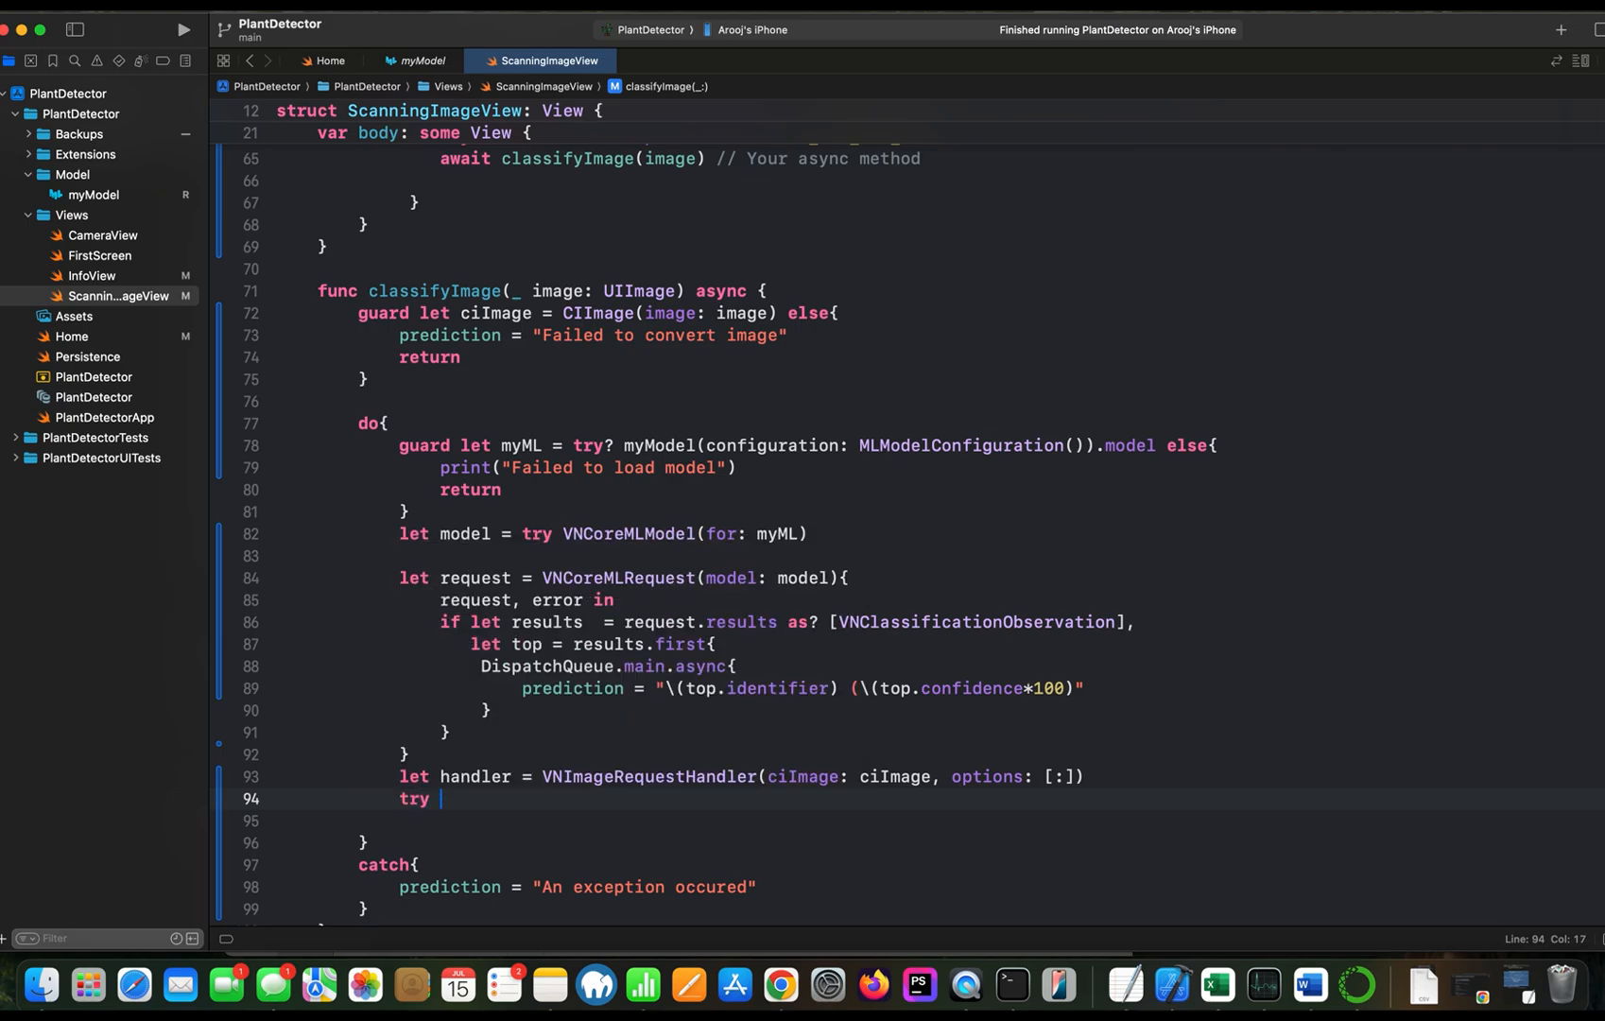
{"action": "type", "text": "handler.perform(requests: [VNRequest"}
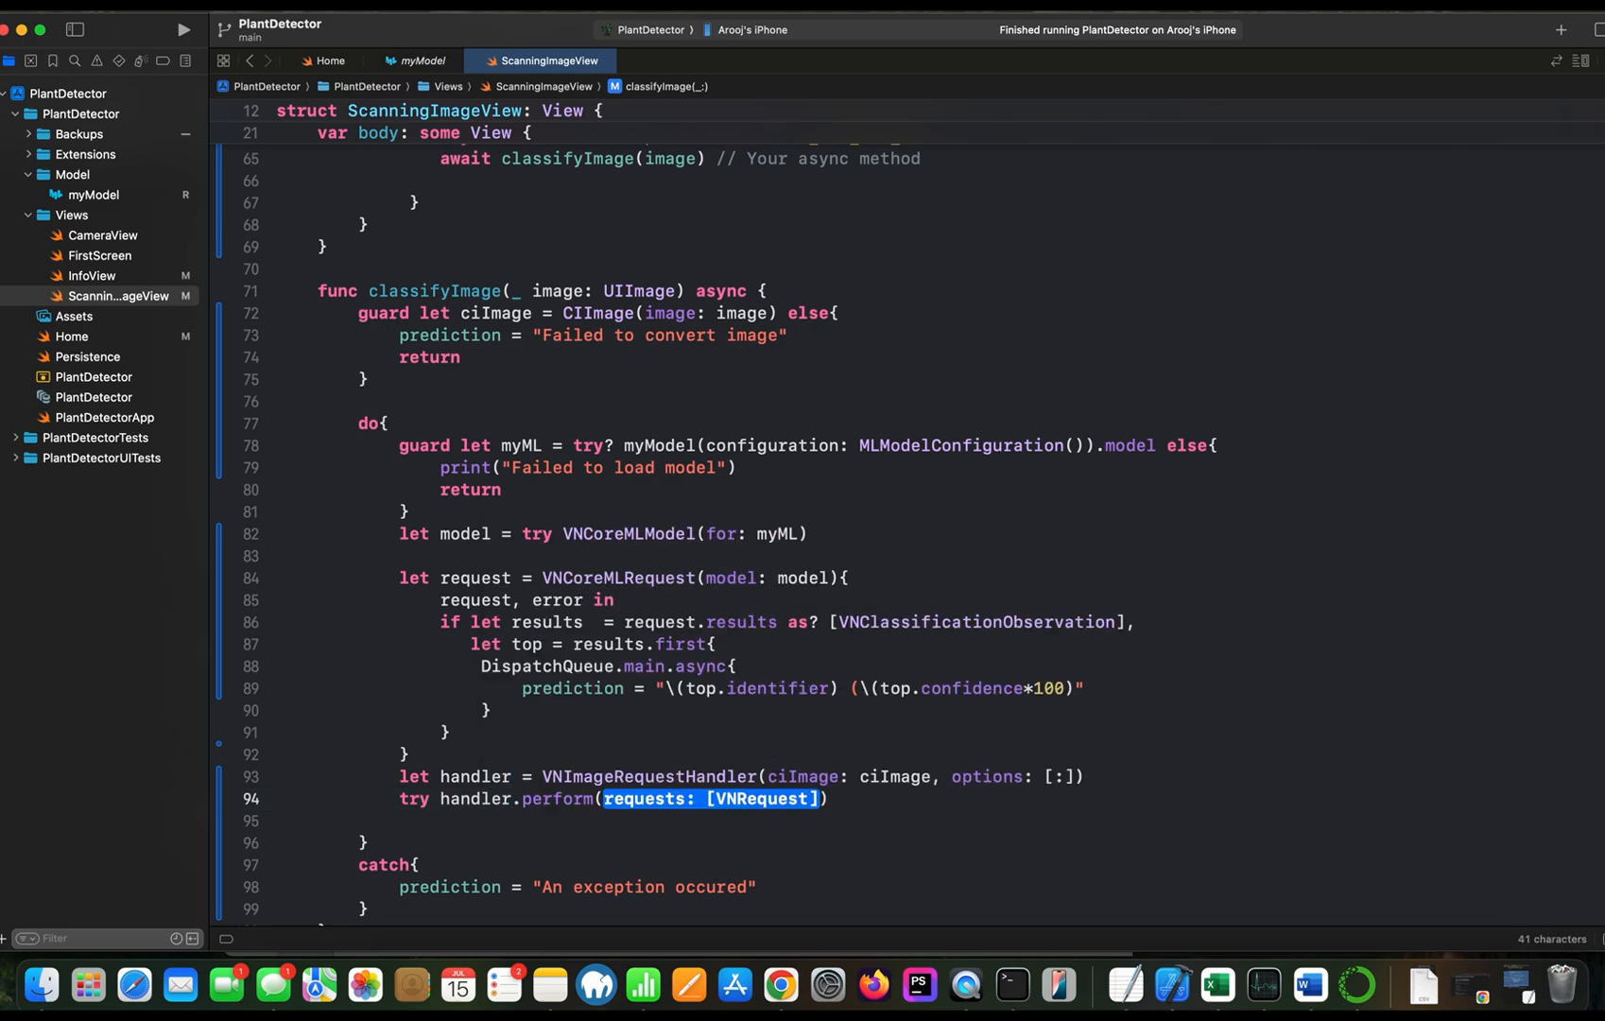
{"action": "key", "text": "Delete"}
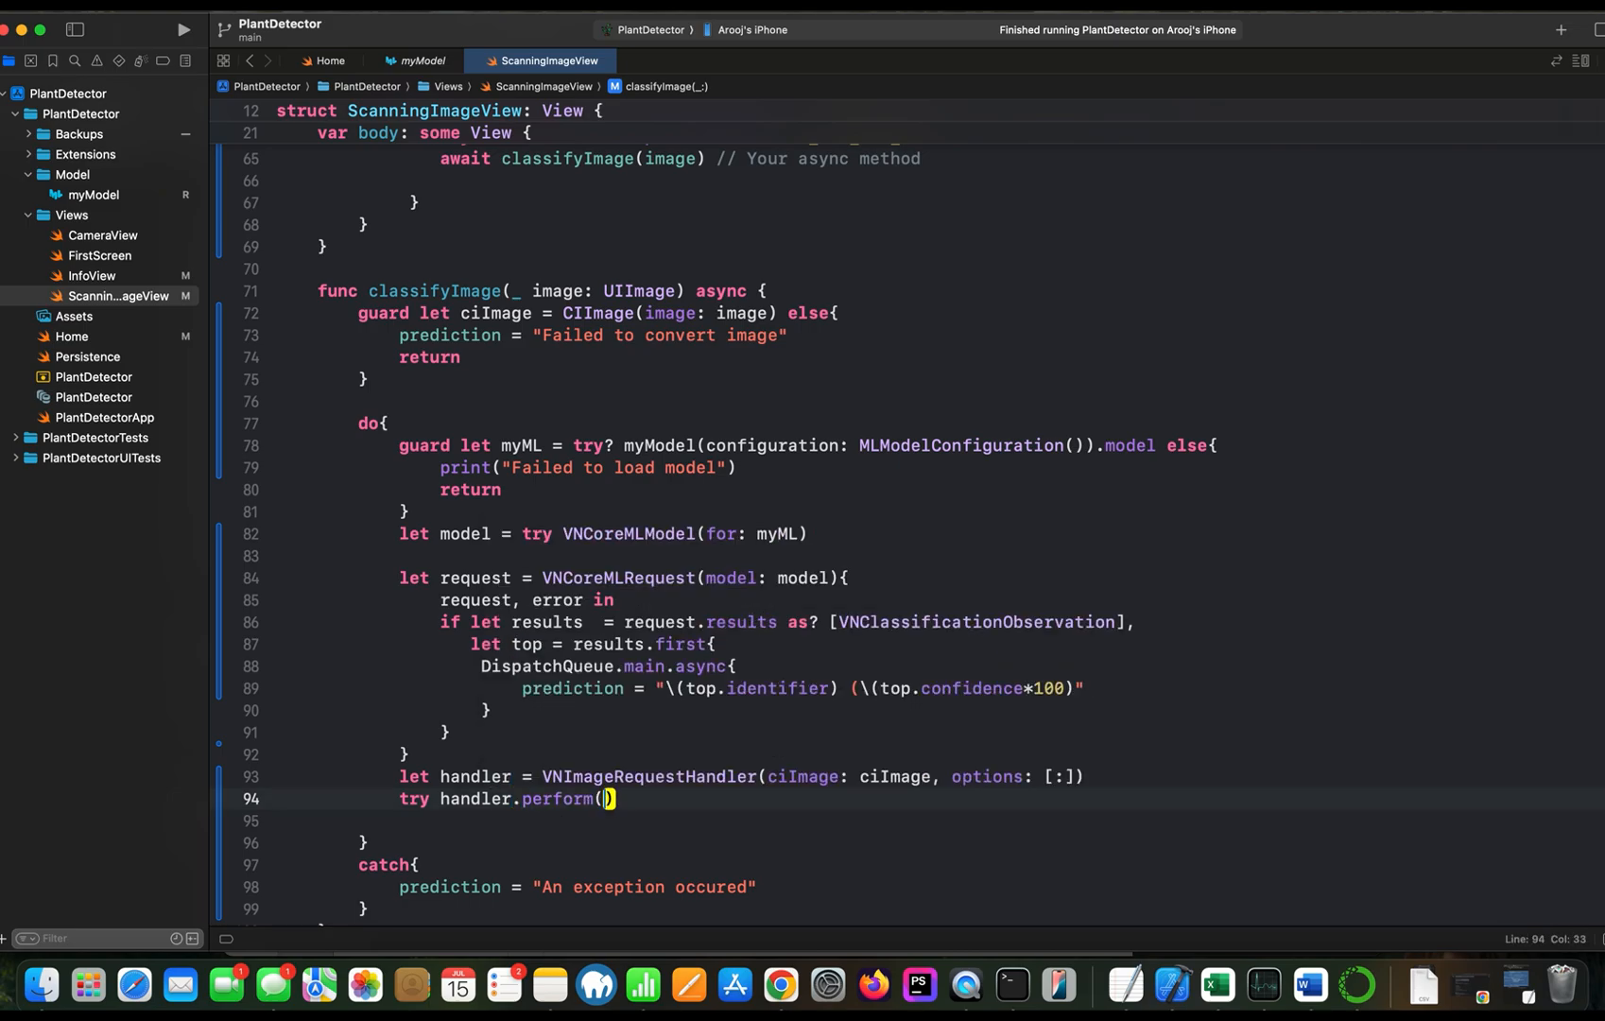
{"action": "type", "text": "req"}
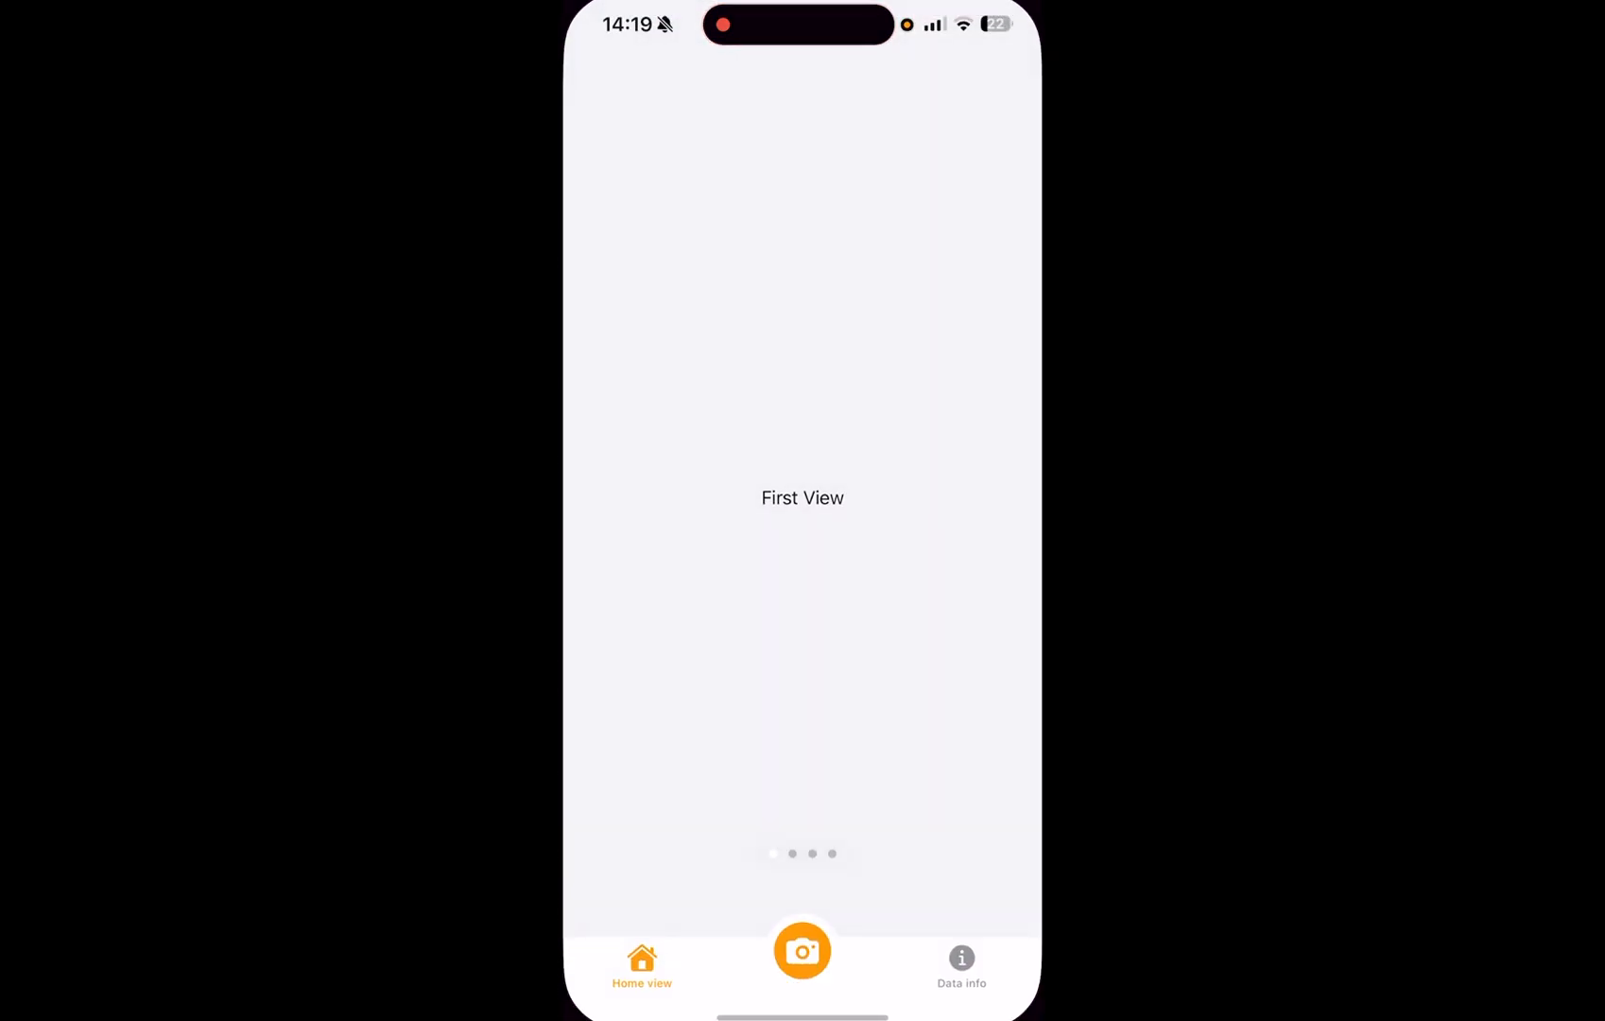
Photograph two plants and read their labels: climbing roses 99.75% and hydrangeas 91.54%
{"action": "left_click", "coordinate": [802, 950]}
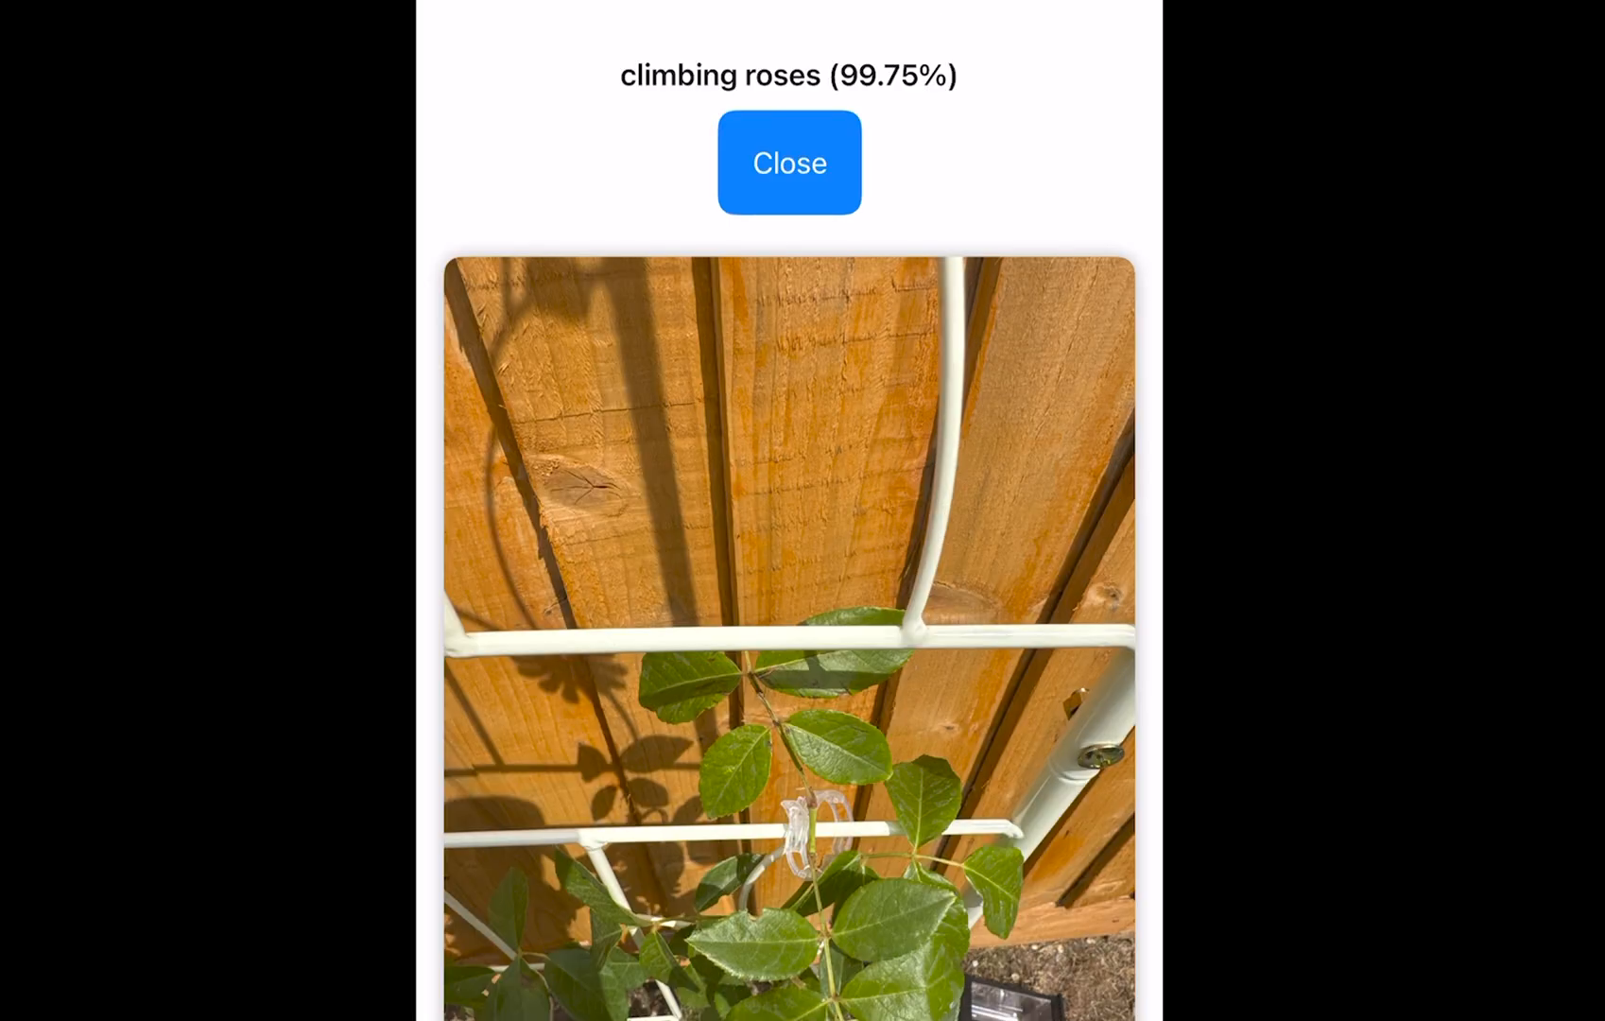
{"action": "left_click", "coordinate": [789, 163]}
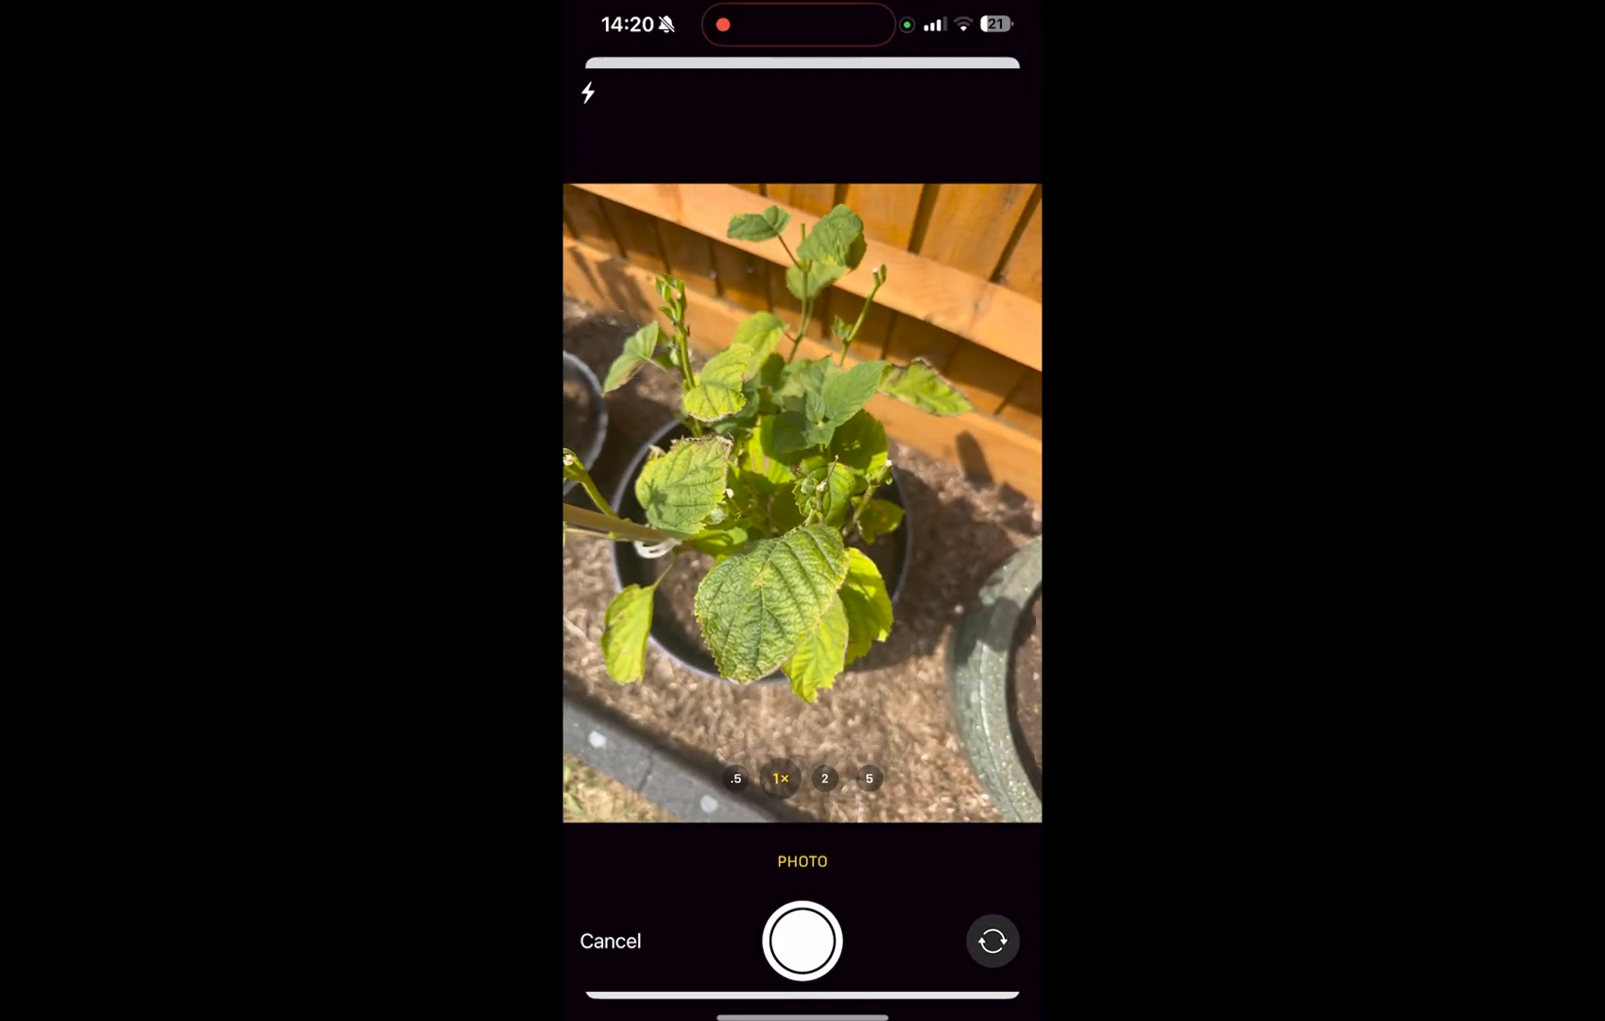
{"action": "left_click", "coordinate": [801, 939]}
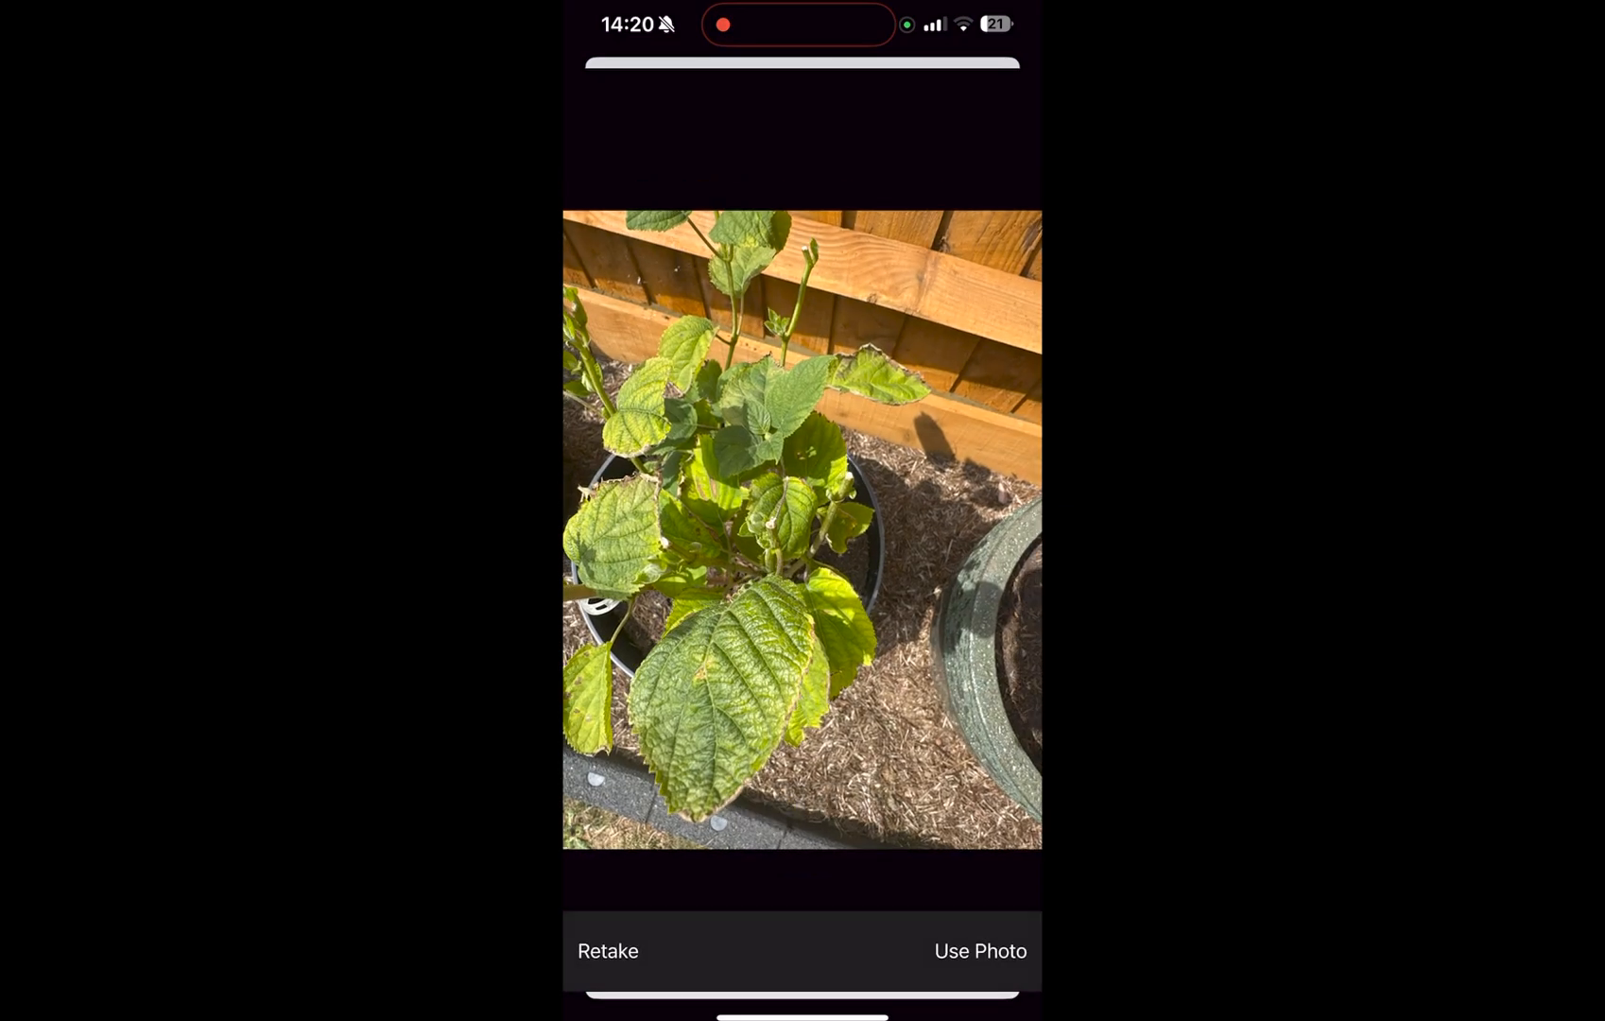
{"action": "left_click", "coordinate": [977, 949]}
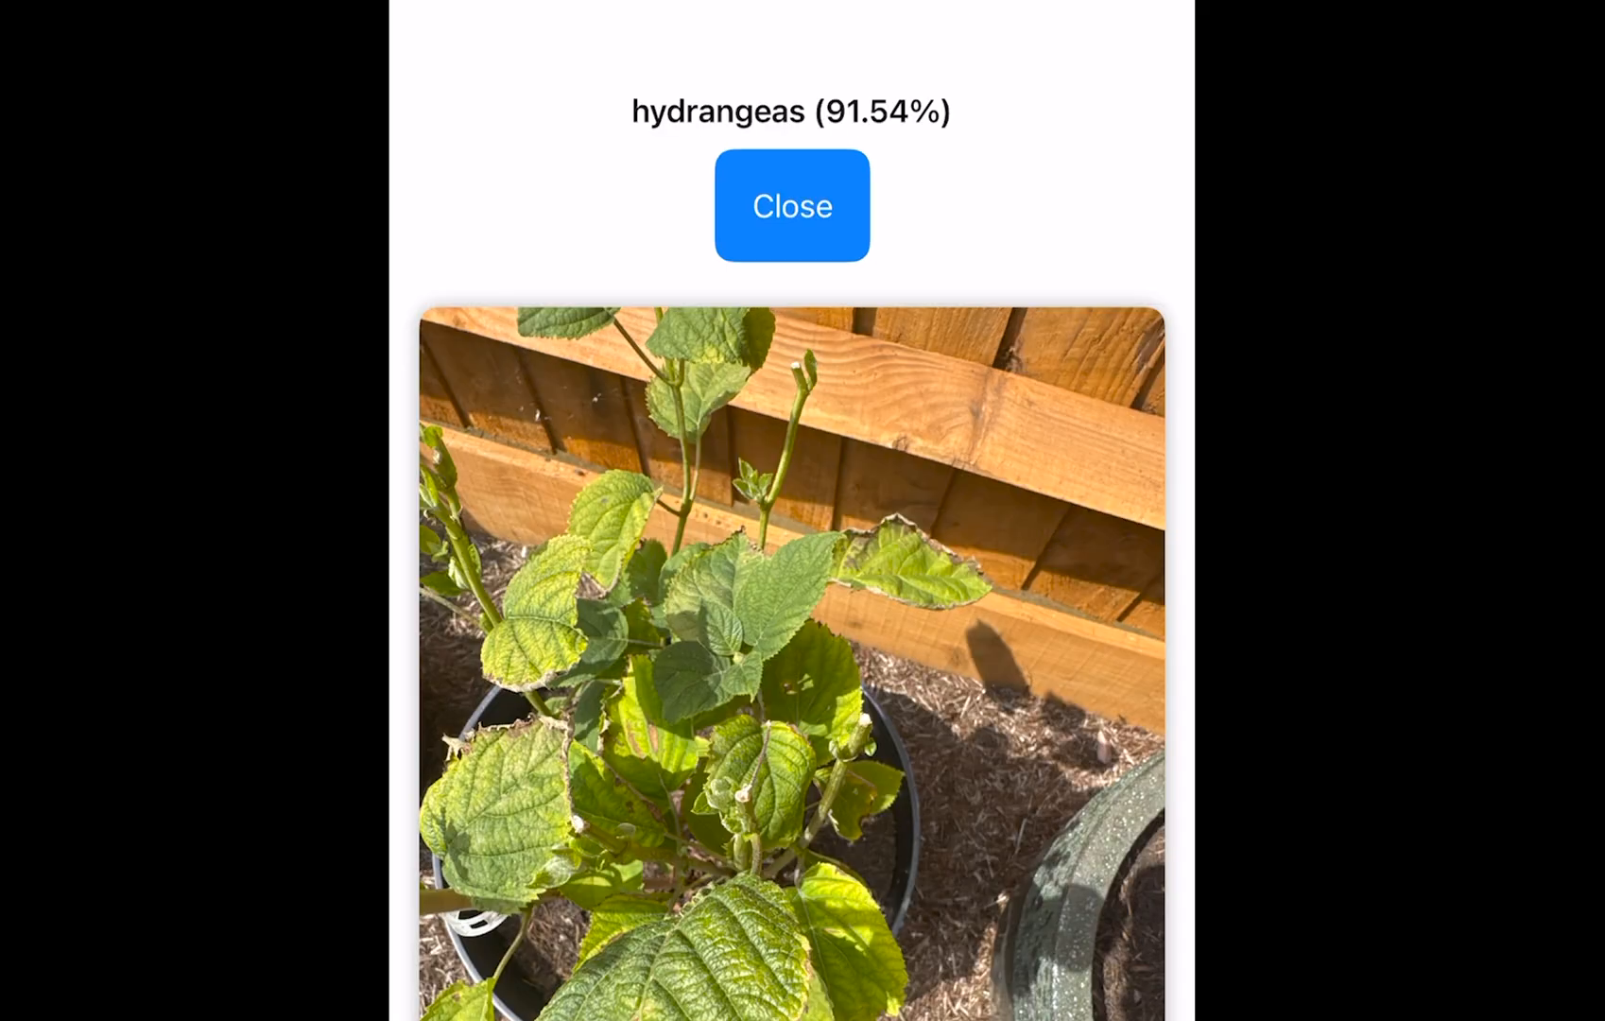
{"action": "left_click", "coordinate": [790, 205]}
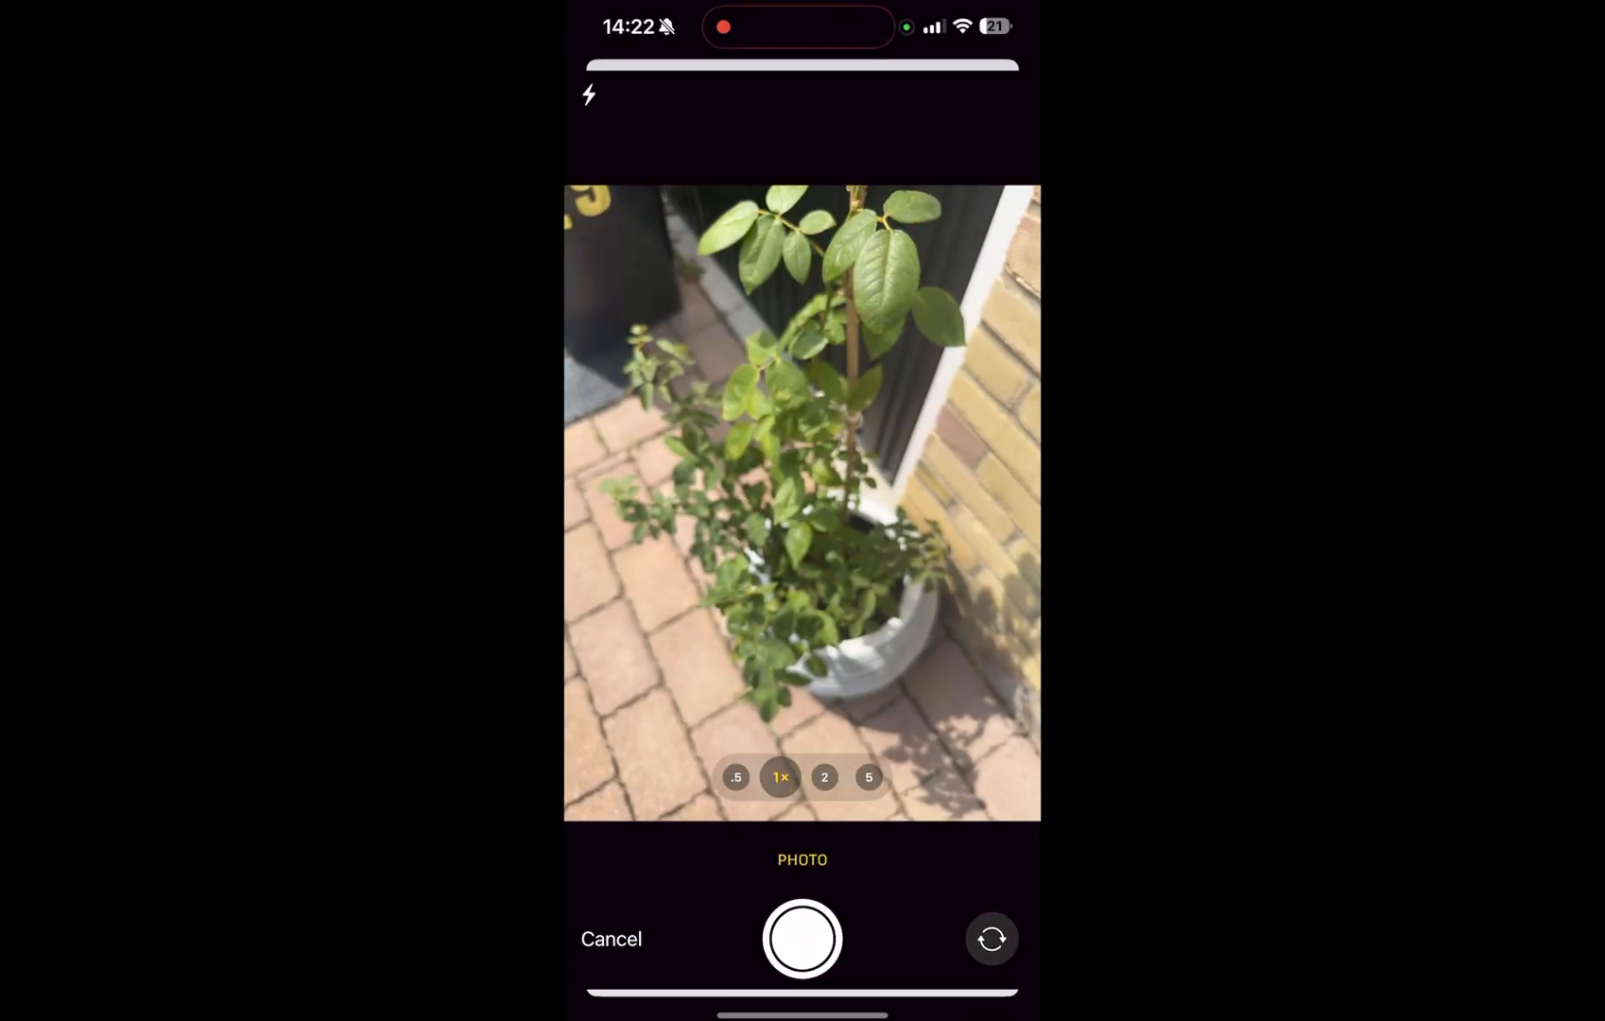